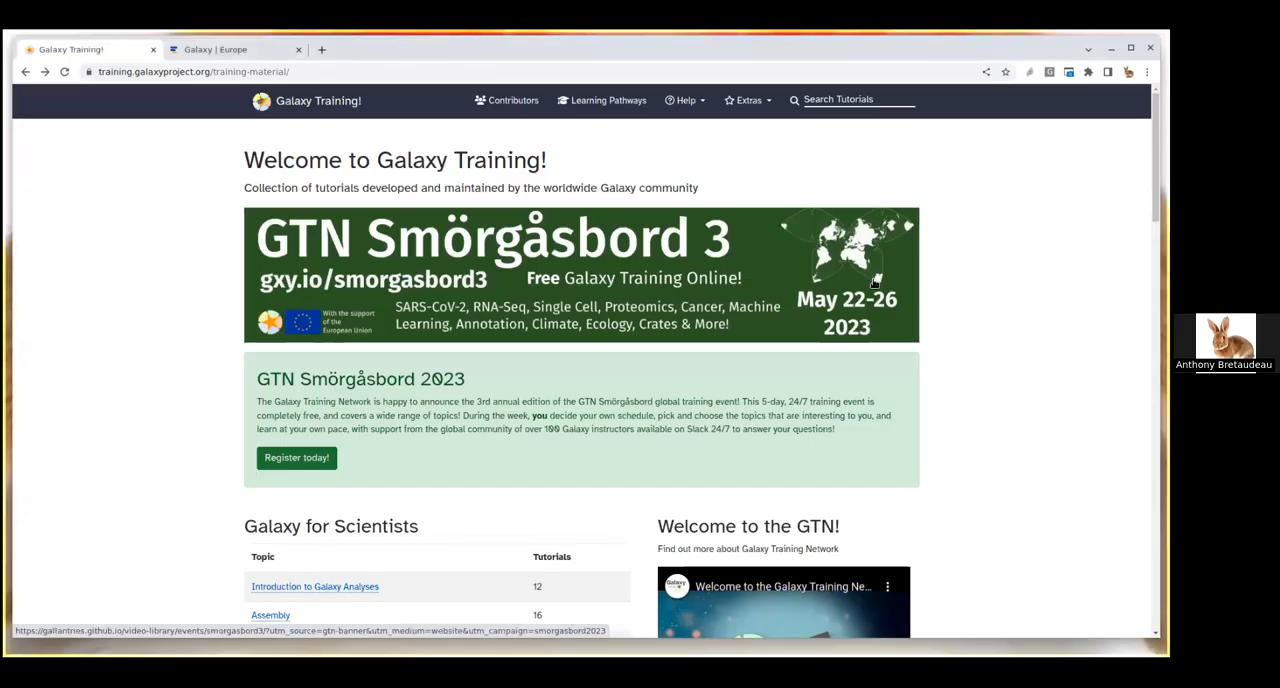
mouse_move(837, 356)
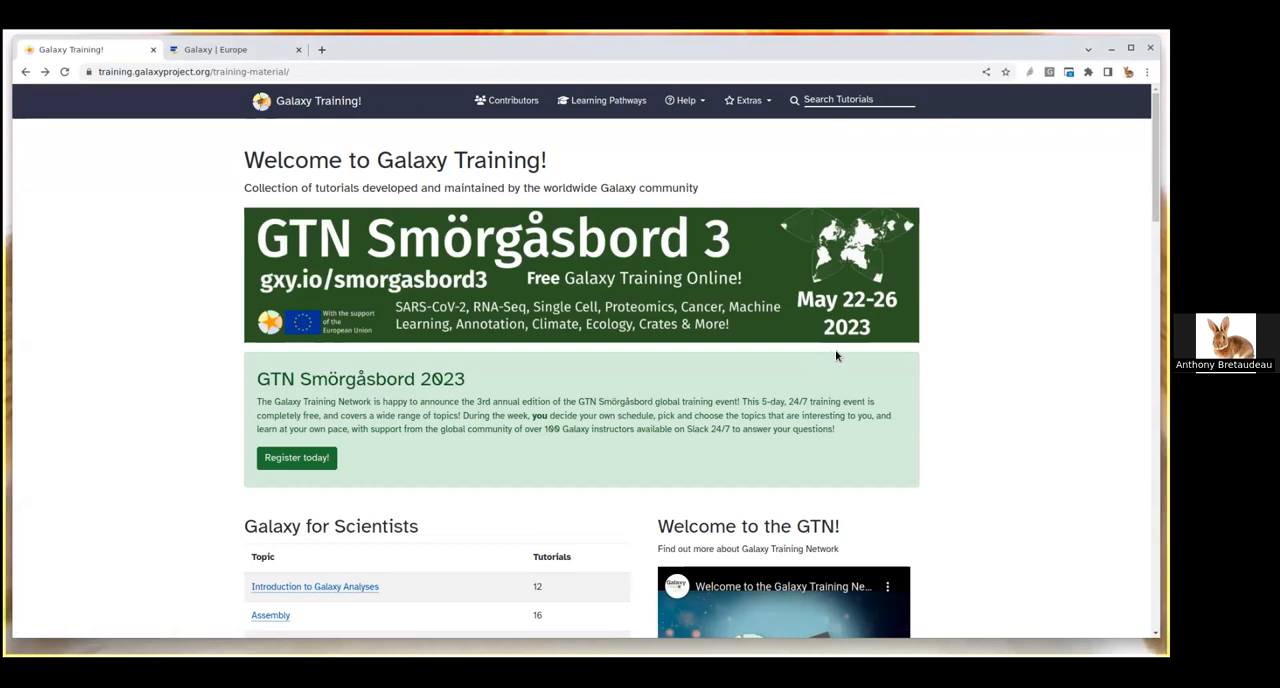
mouse_move(940, 327)
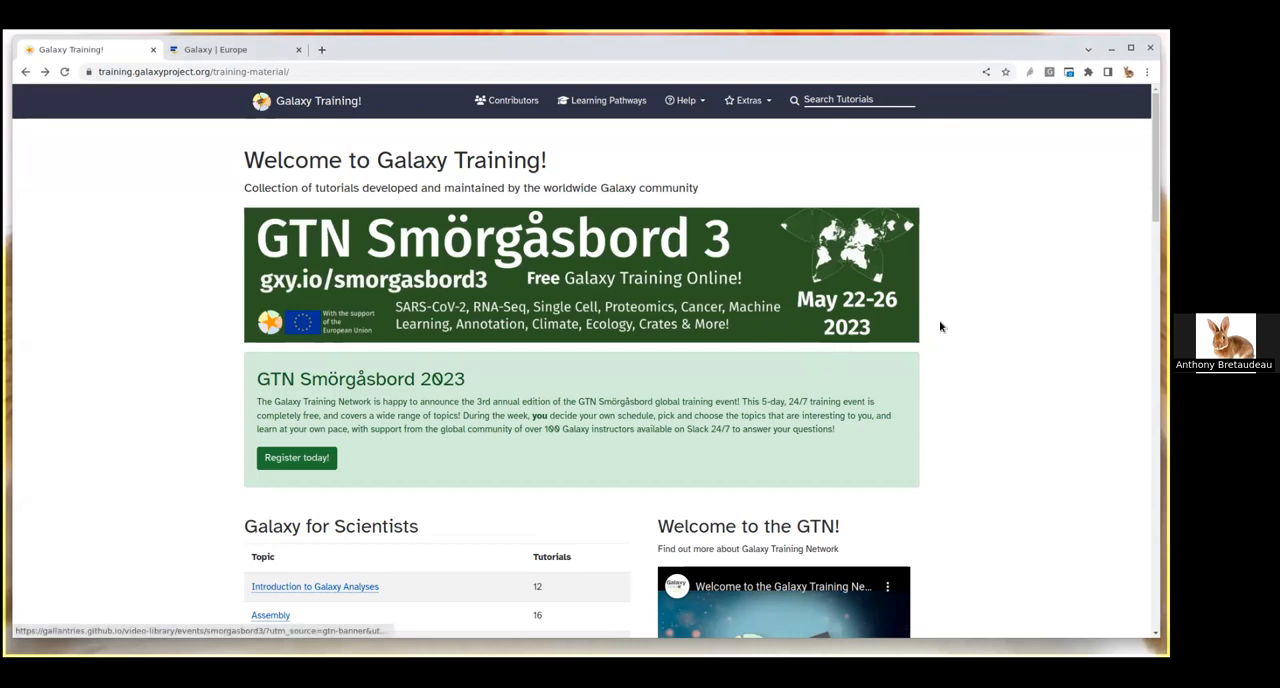
mouse_move(948, 342)
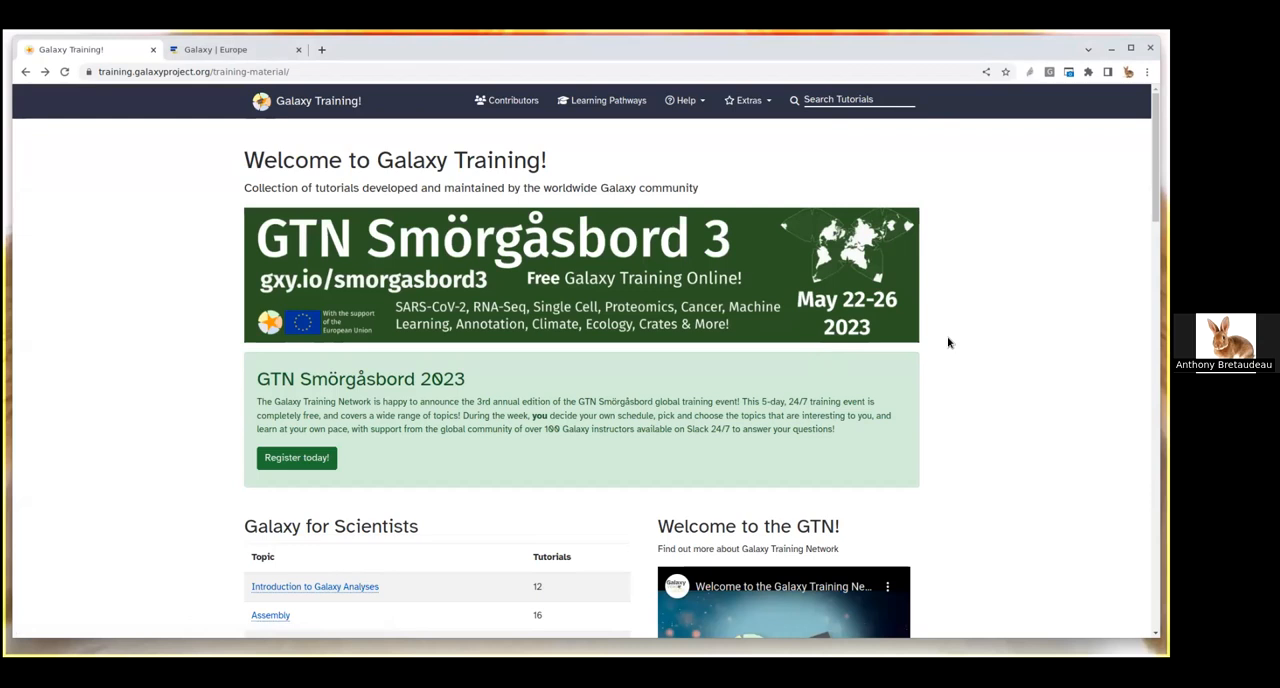
mouse_move(955, 367)
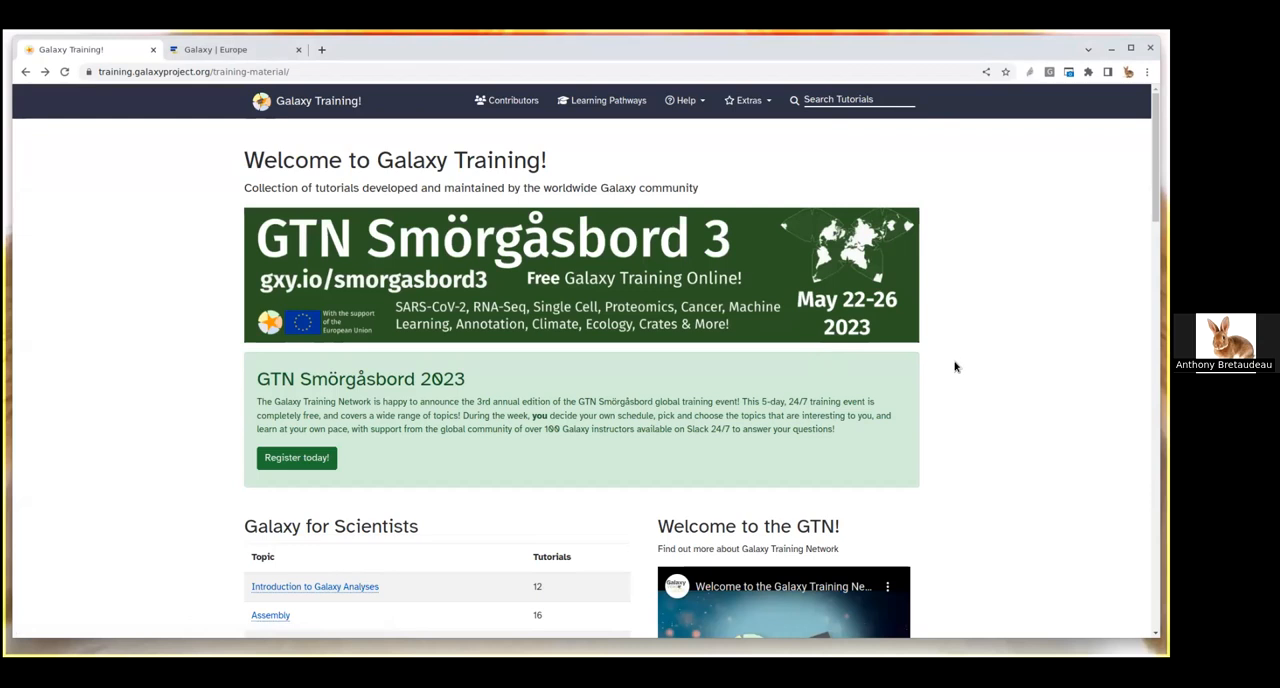
Step: Go to the Genome Annotation topic page and scroll down to the Eukaryotes lesson table
scroll("down", 3)
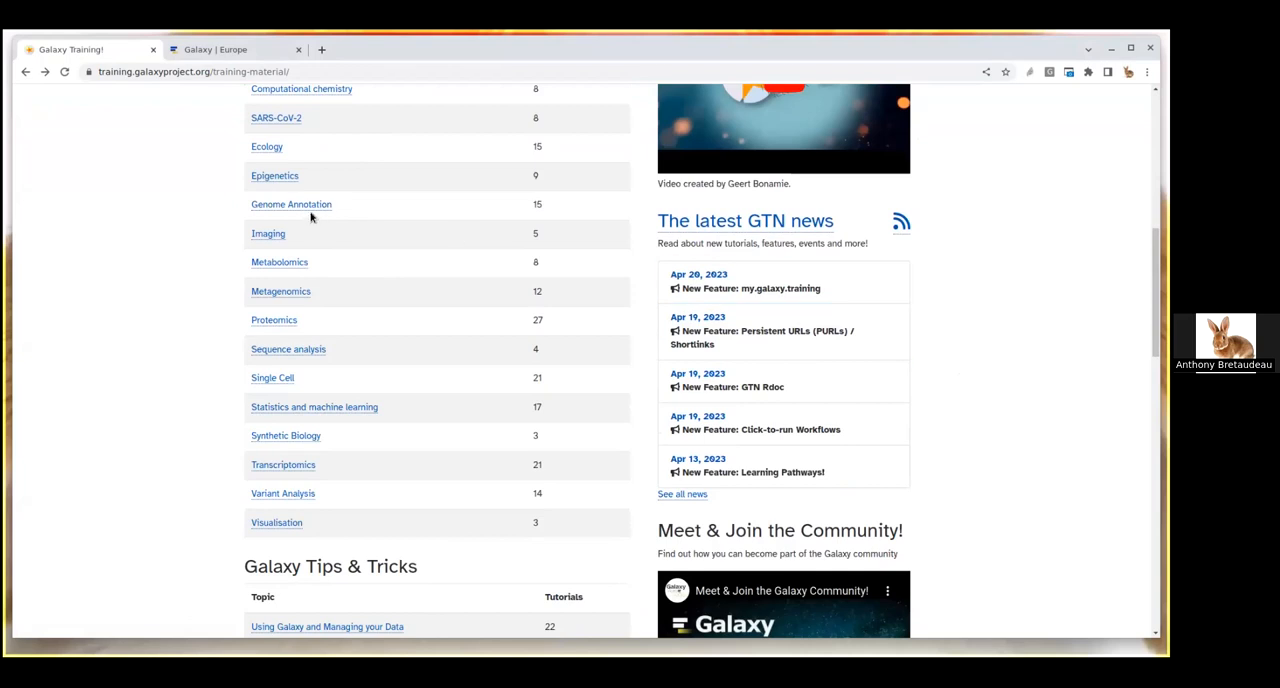
left_click(291, 204)
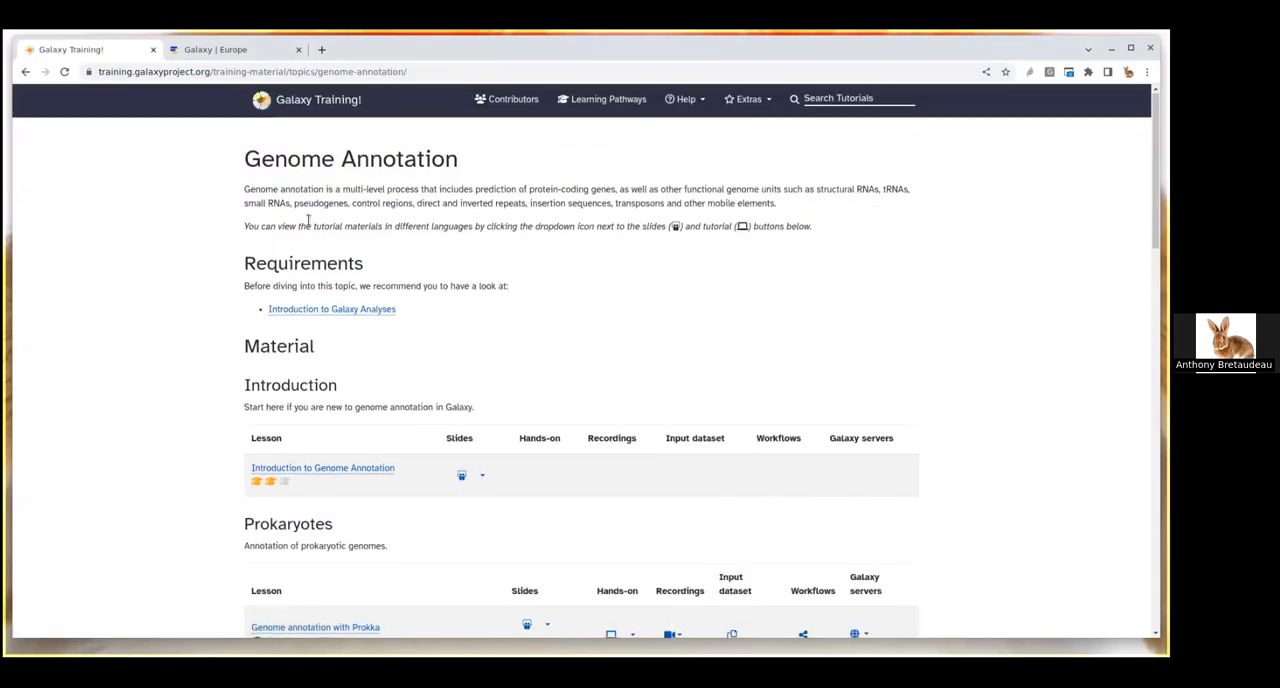
scroll("down", 3)
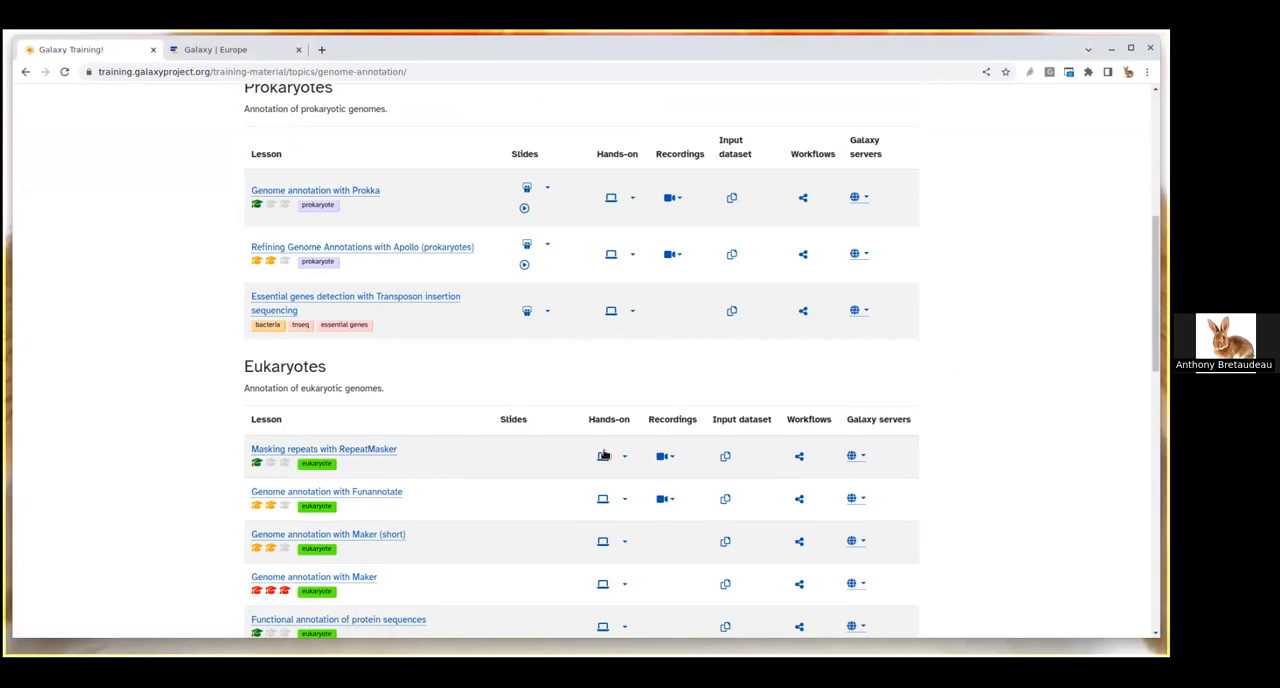
Step: Open the 'Masking repeats with RepeatMasker' hands-on and read its Introduction on soft- versus hard-masking
left_click(323, 448)
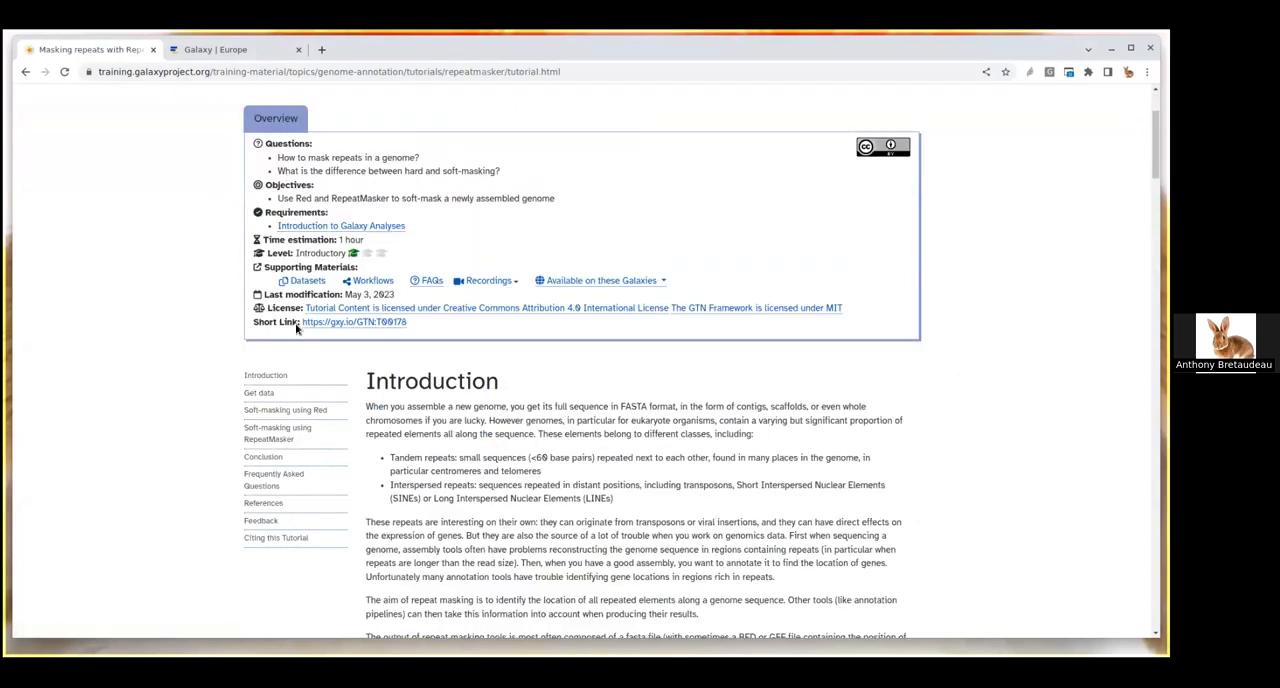
mouse_move(280, 337)
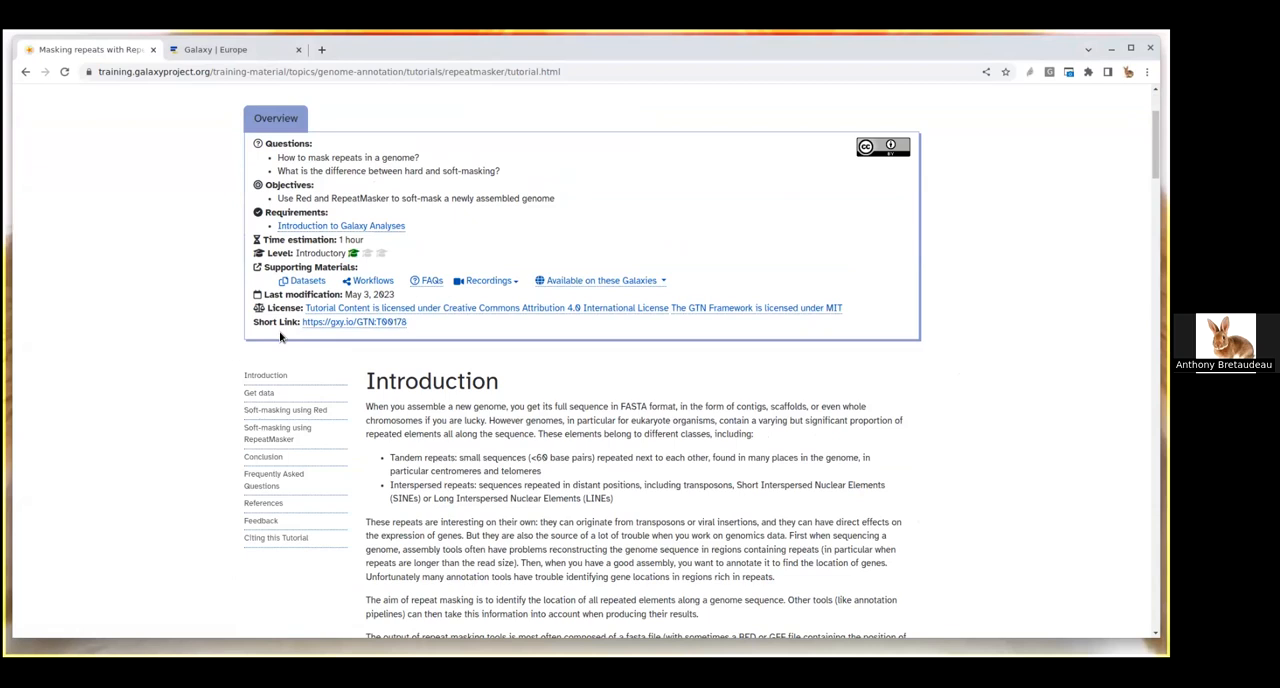
mouse_move(265, 375)
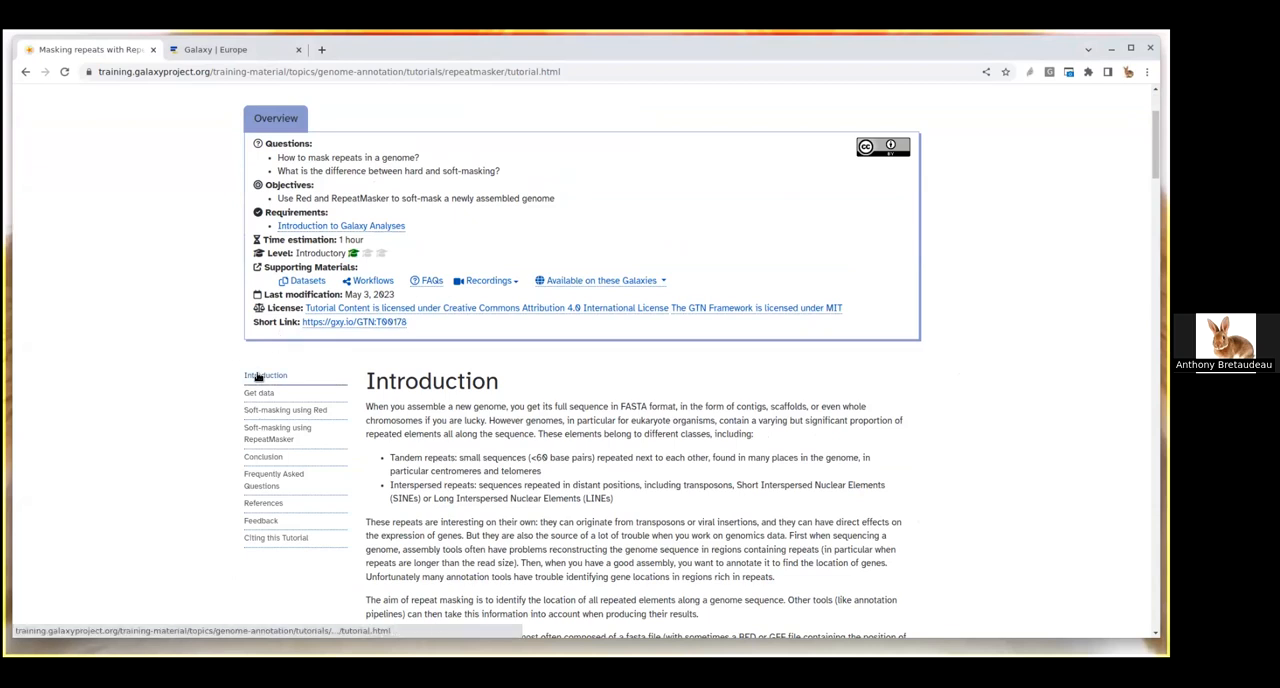
mouse_move(265, 375)
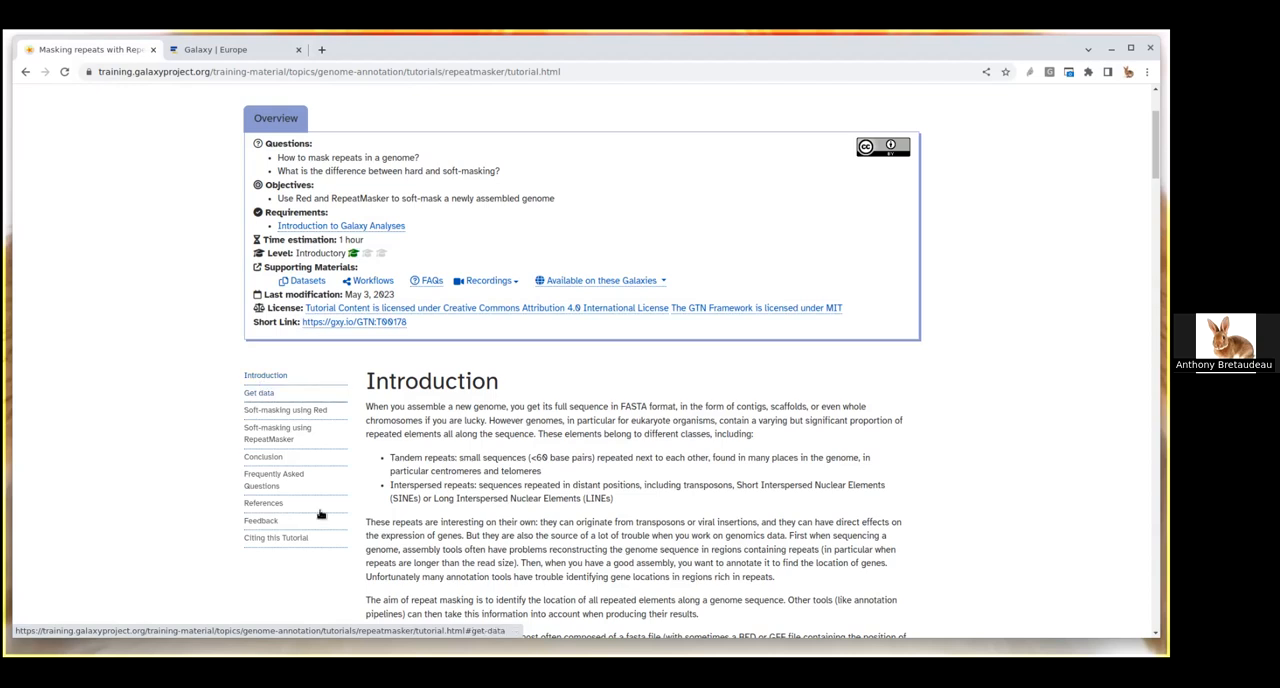
scroll("down", 3)
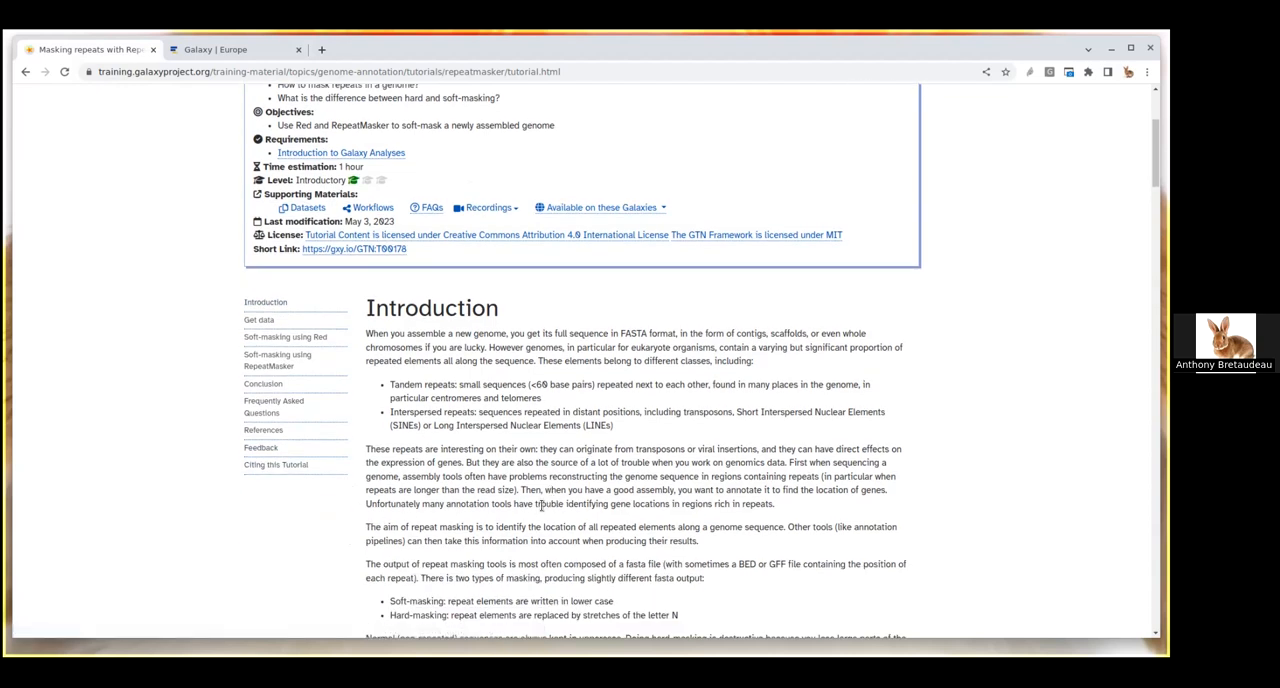
mouse_move(543, 438)
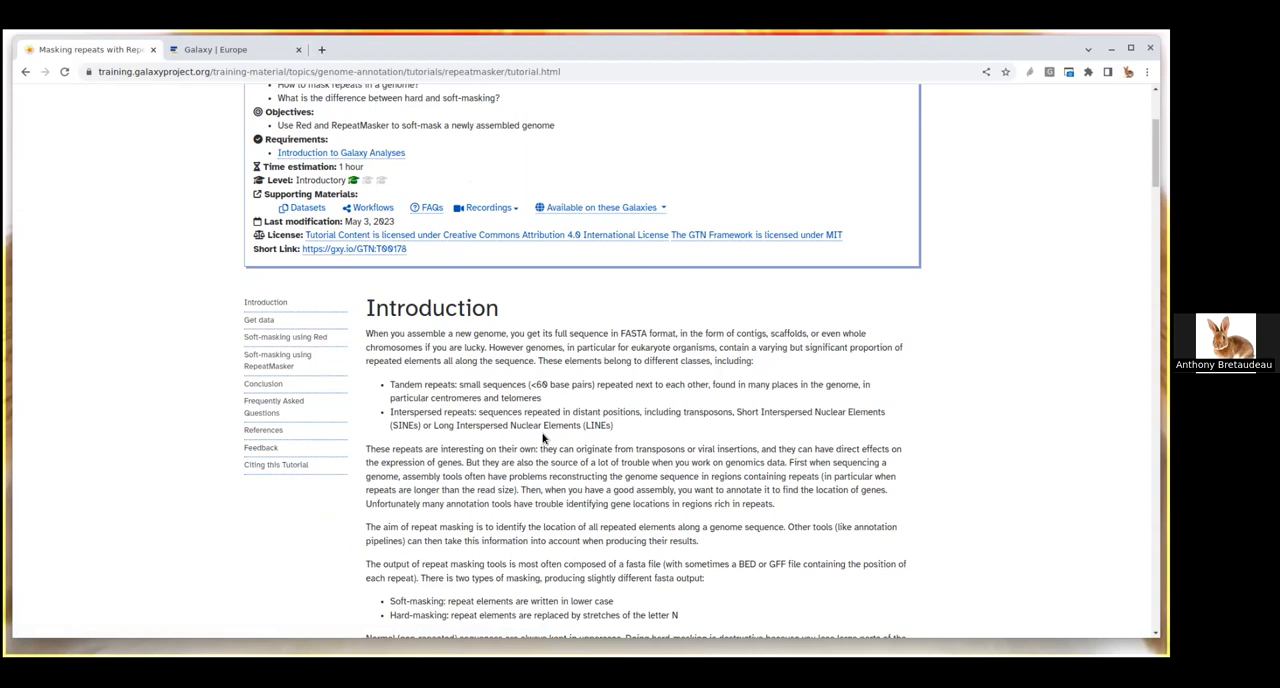
mouse_move(548, 438)
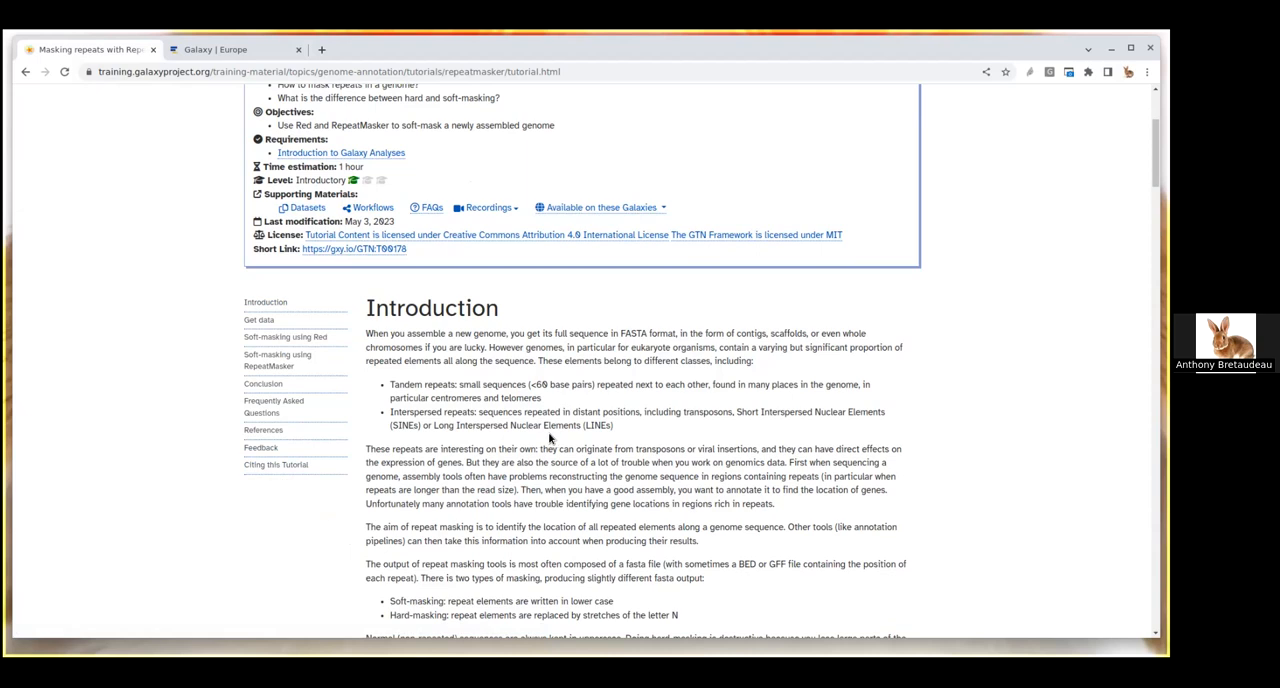
scroll("down", 3)
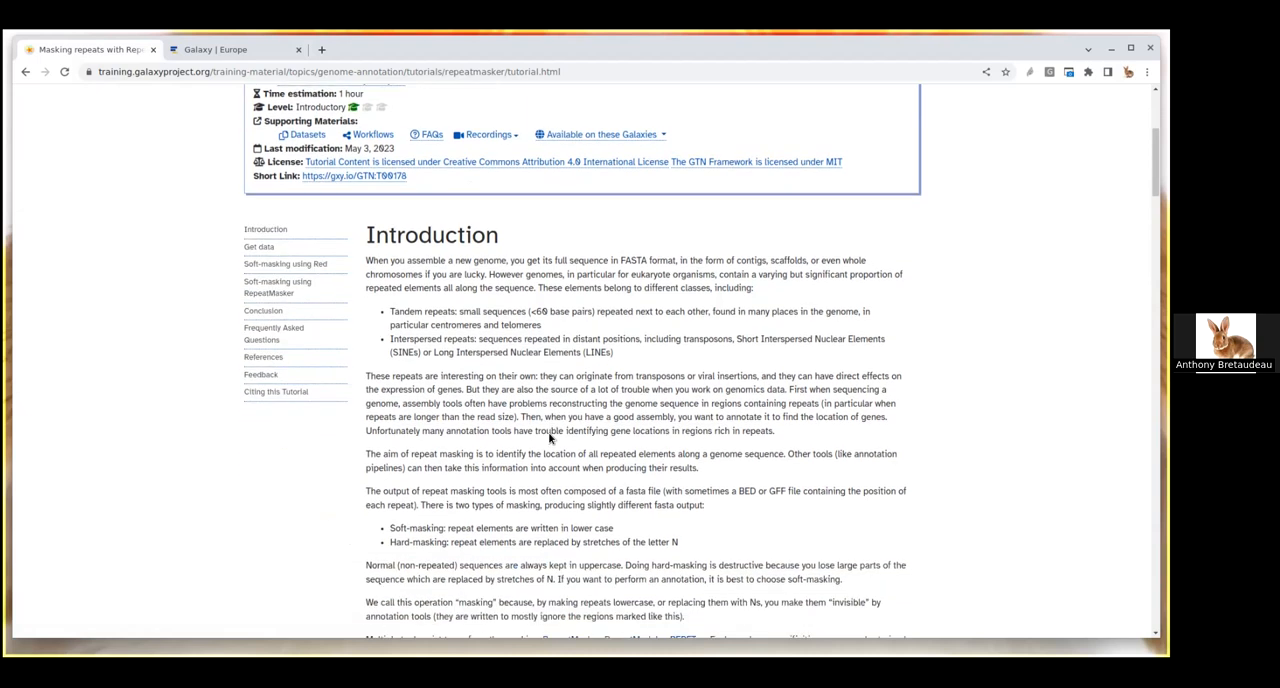
double_click(421, 311)
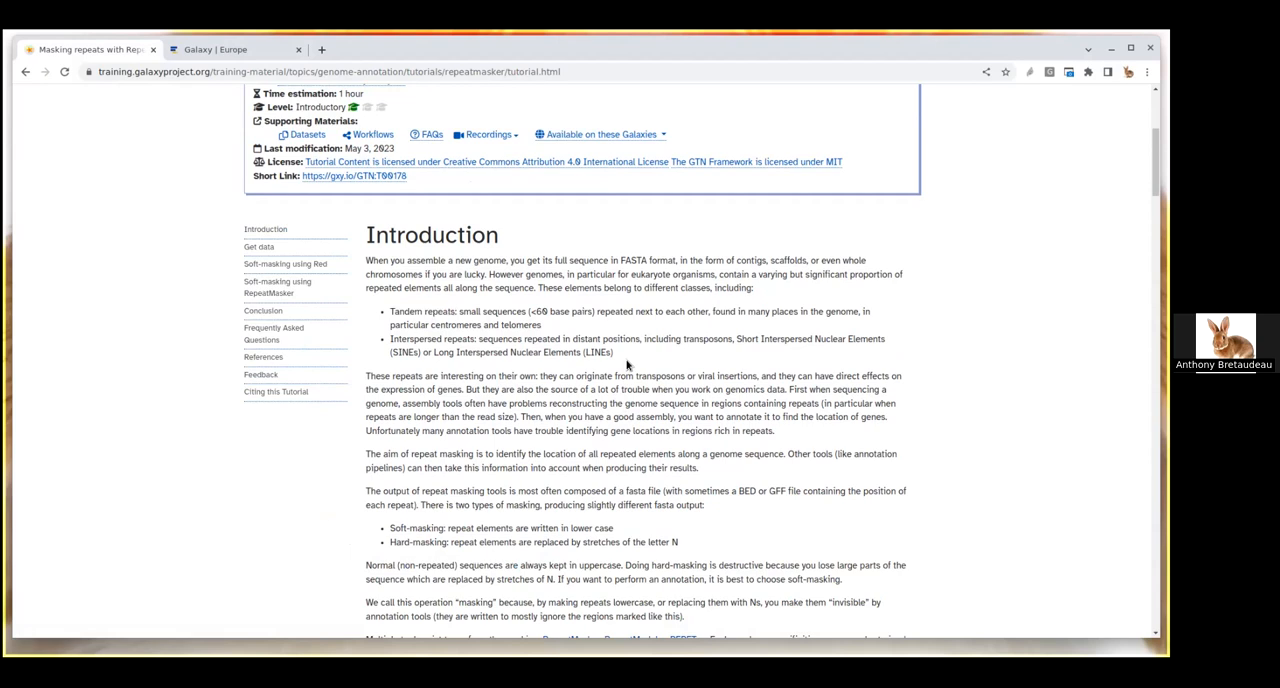
scroll("down", 3)
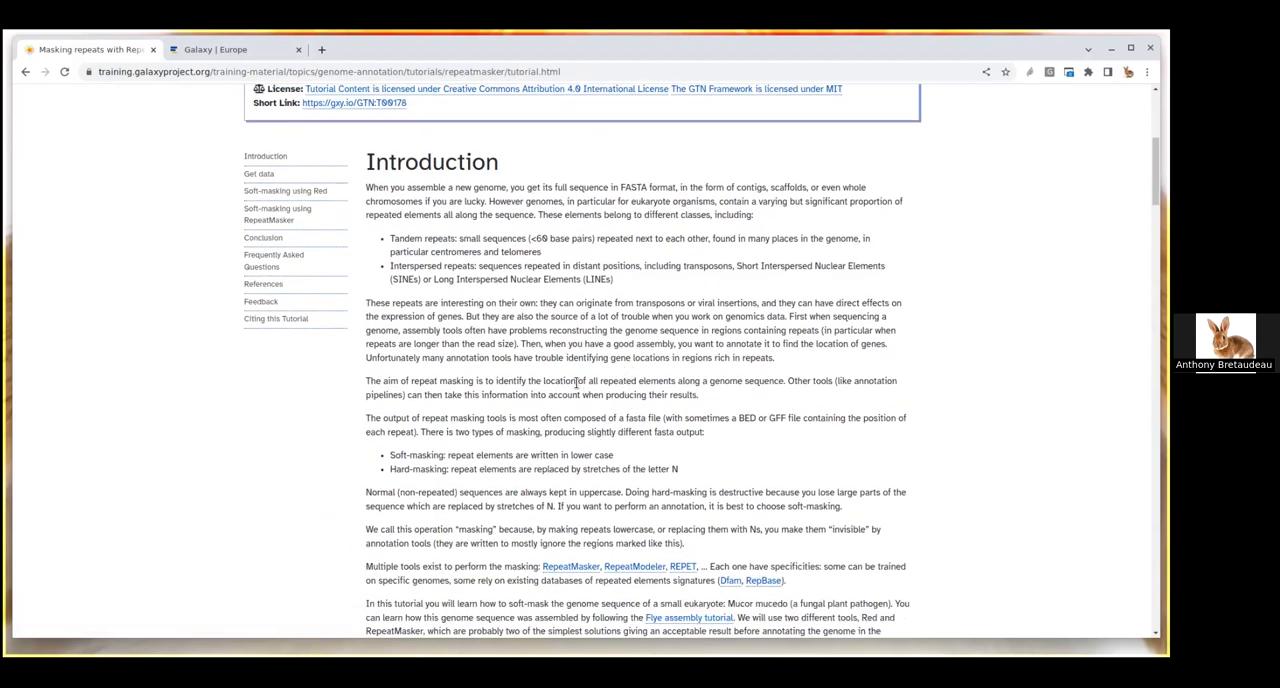
mouse_move(505, 313)
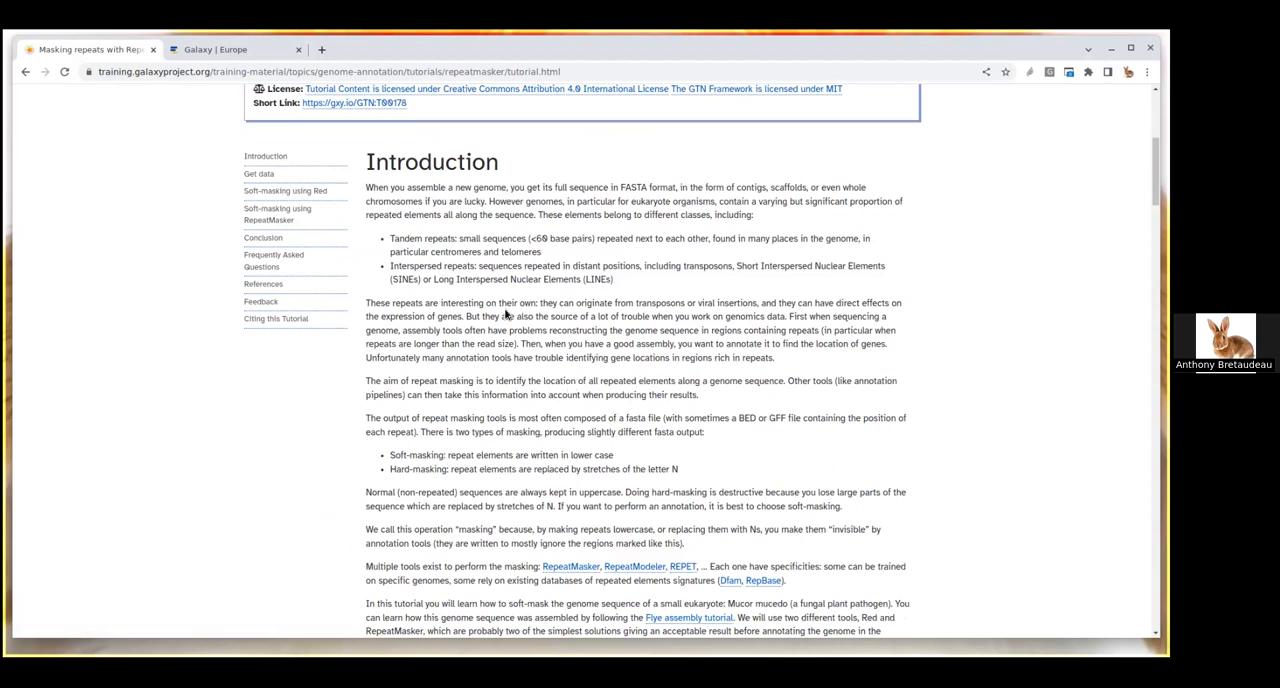
mouse_move(730, 270)
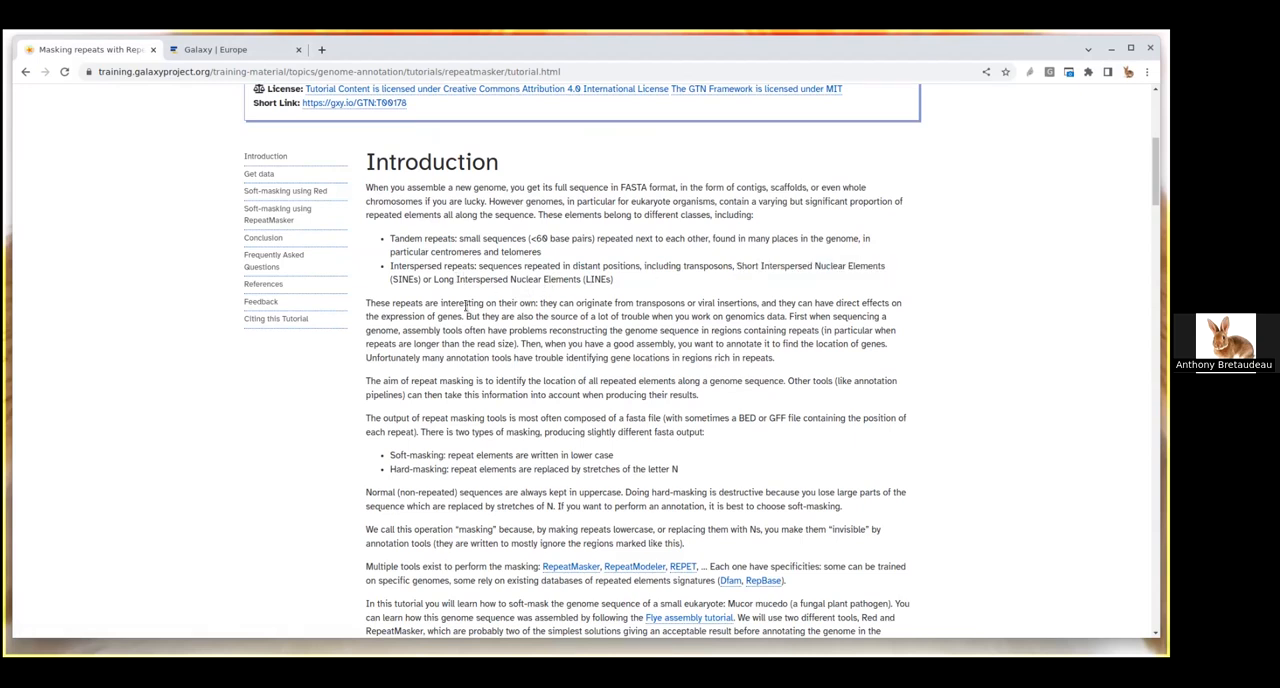
scroll("down", 3)
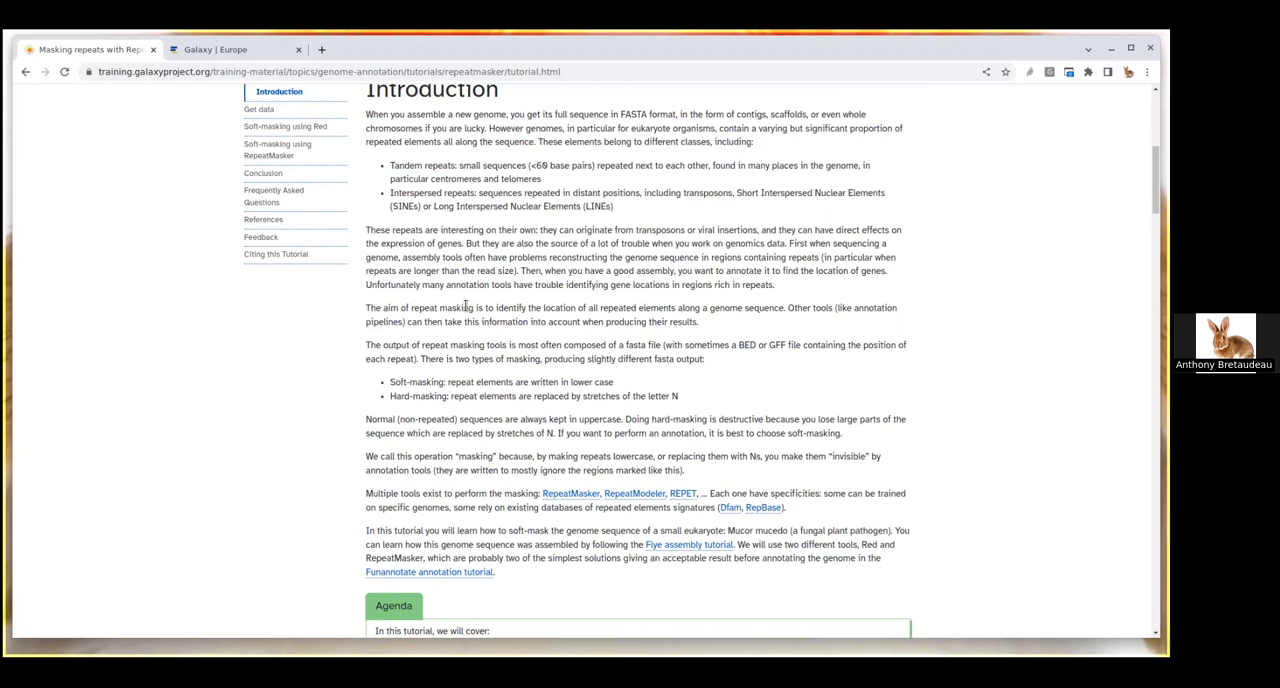
mouse_move(490, 297)
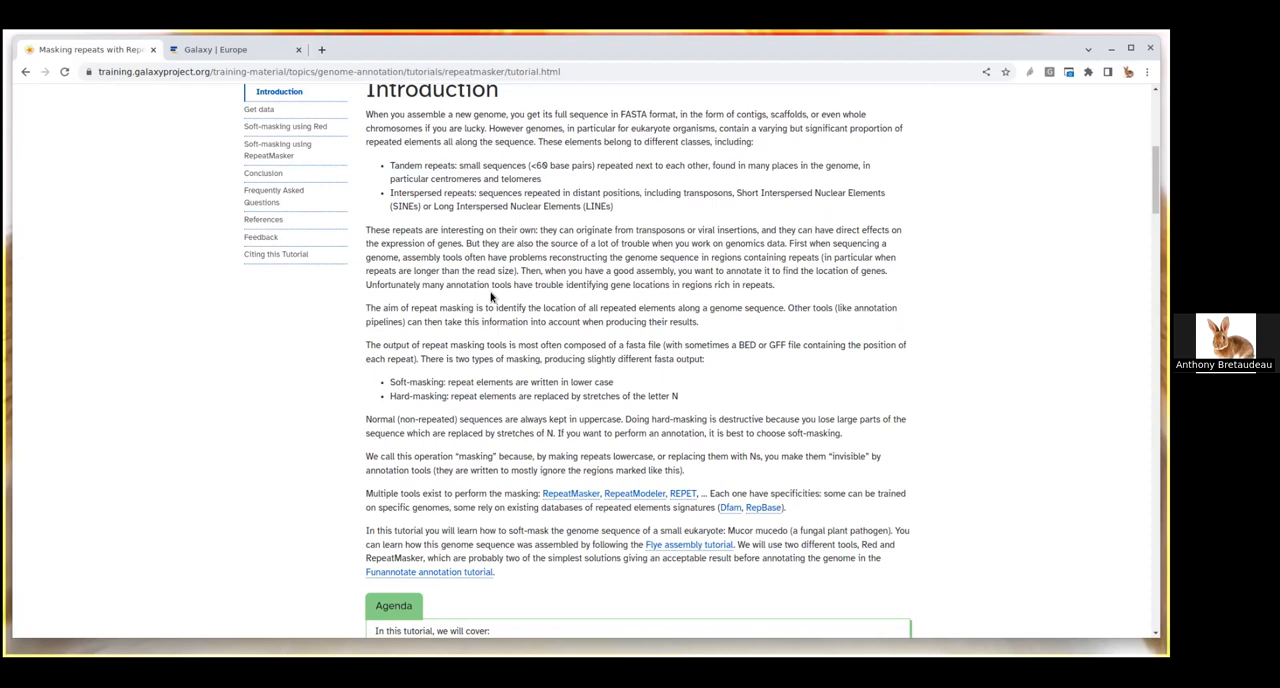
scroll("down", 3)
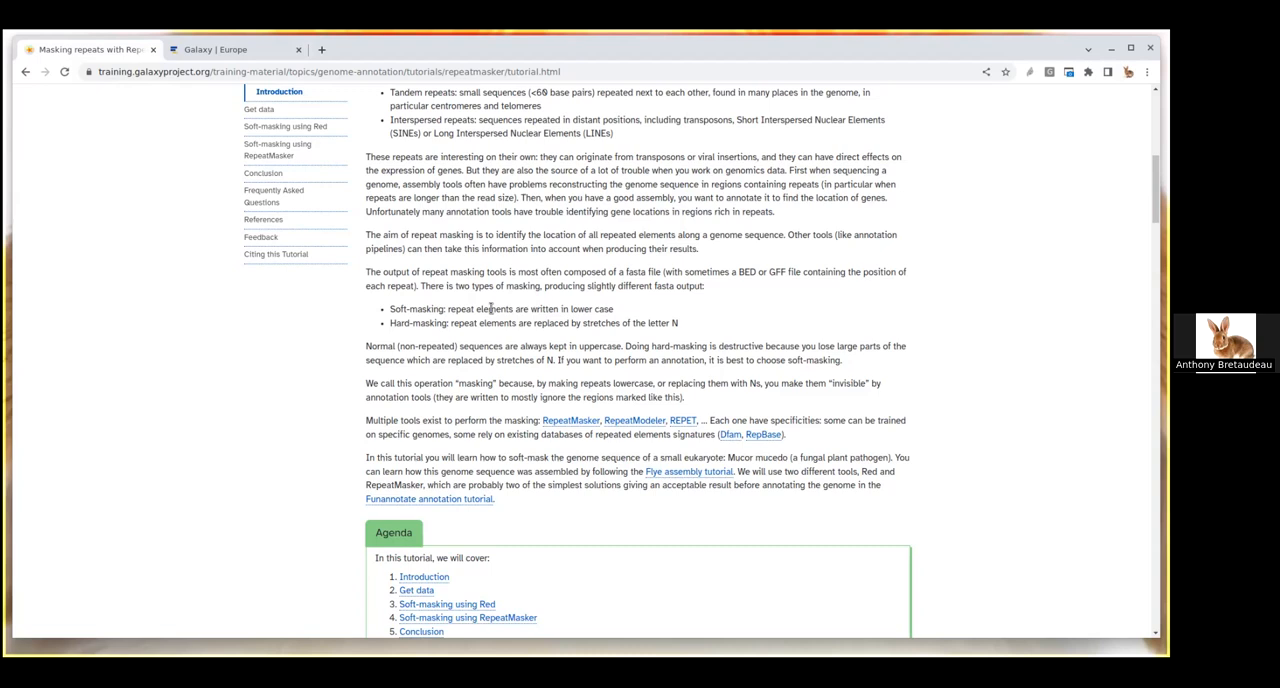
scroll("down", 3)
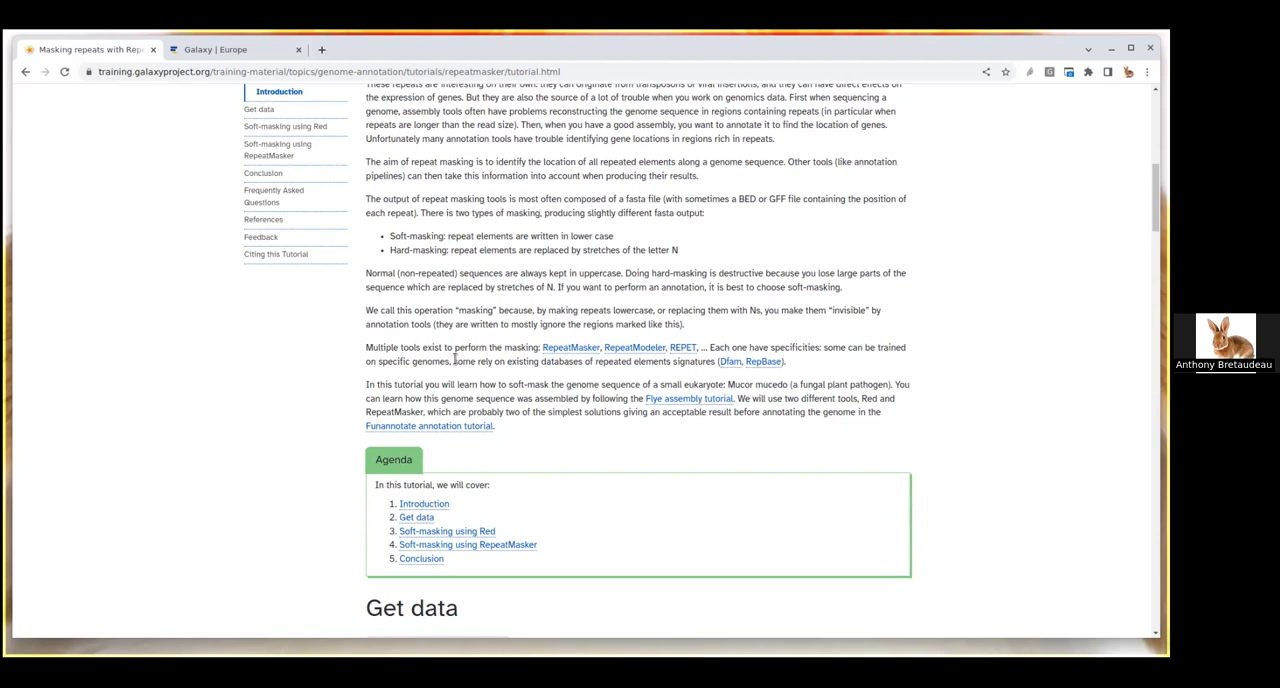
mouse_move(451, 352)
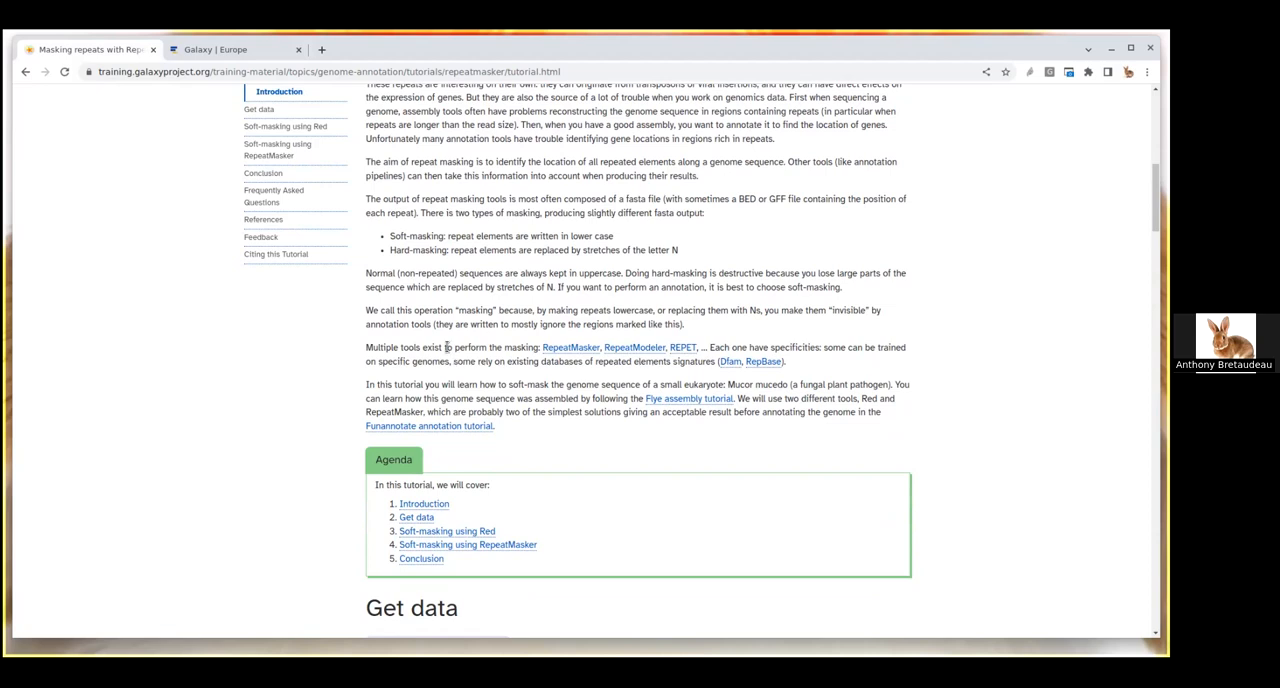
double_click(398, 235)
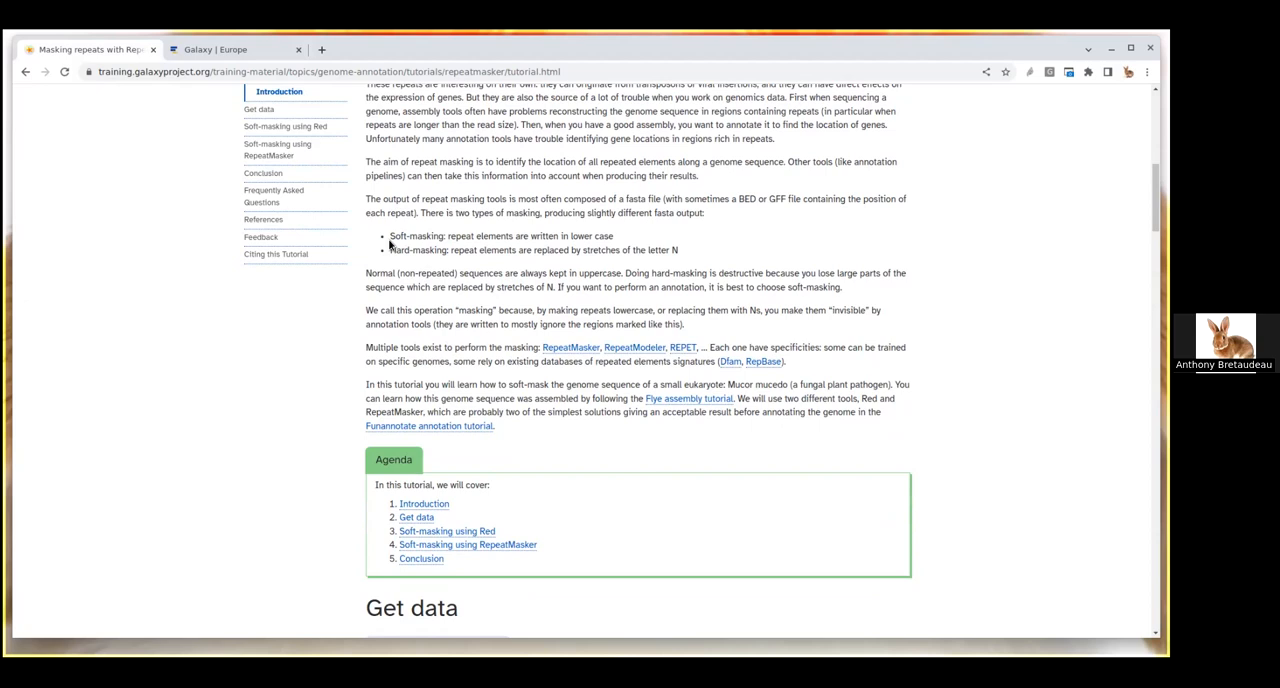
mouse_move(391, 249)
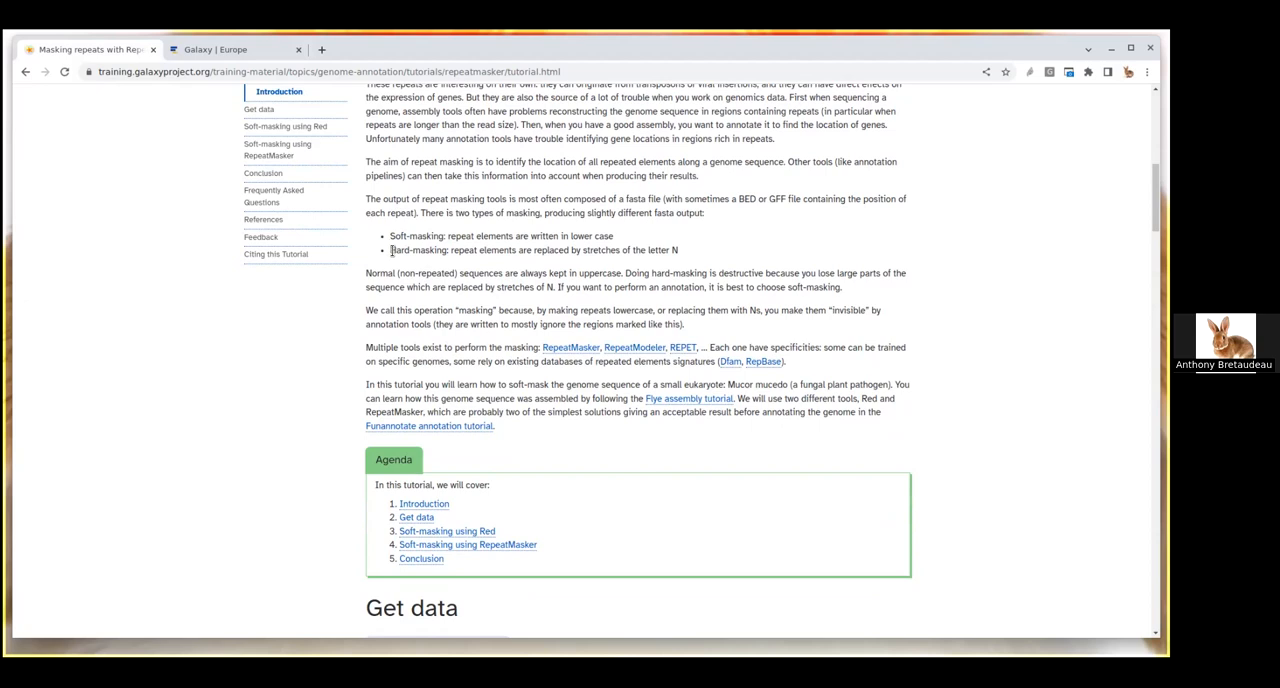
double_click(417, 250)
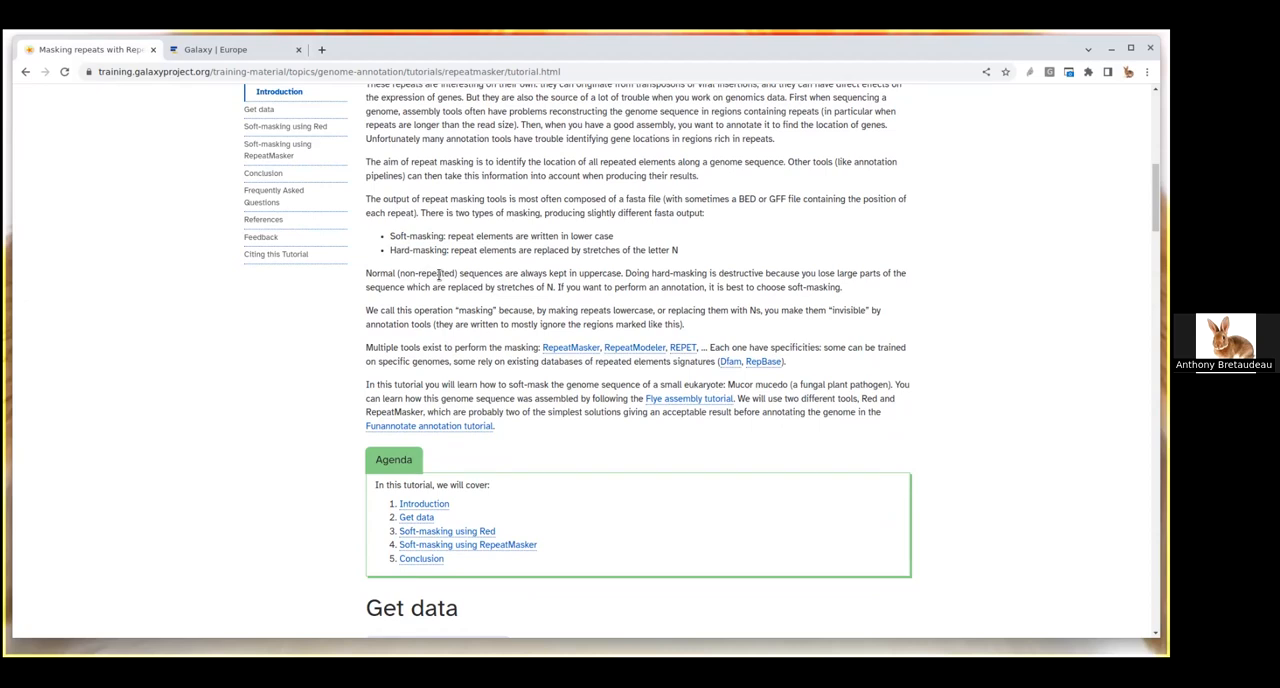
mouse_move(483, 161)
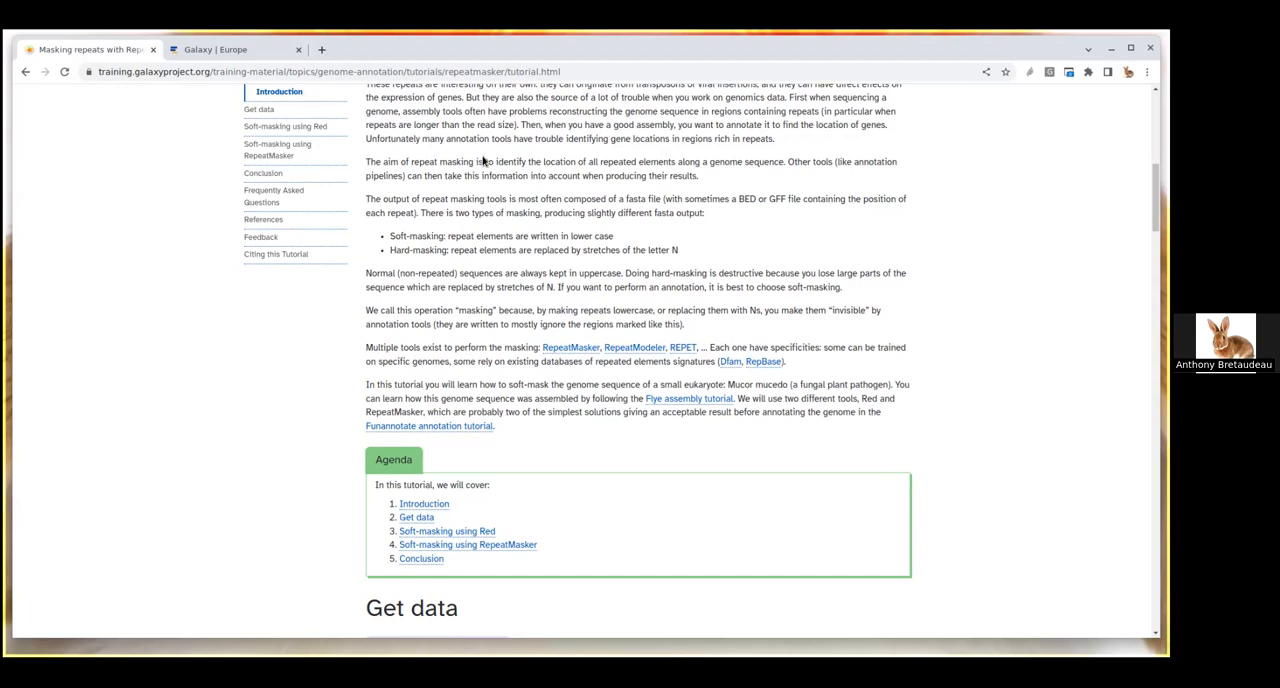
Step: Scroll to the Get data hands-on box listing the three Zenodo file links
scroll("down", 3)
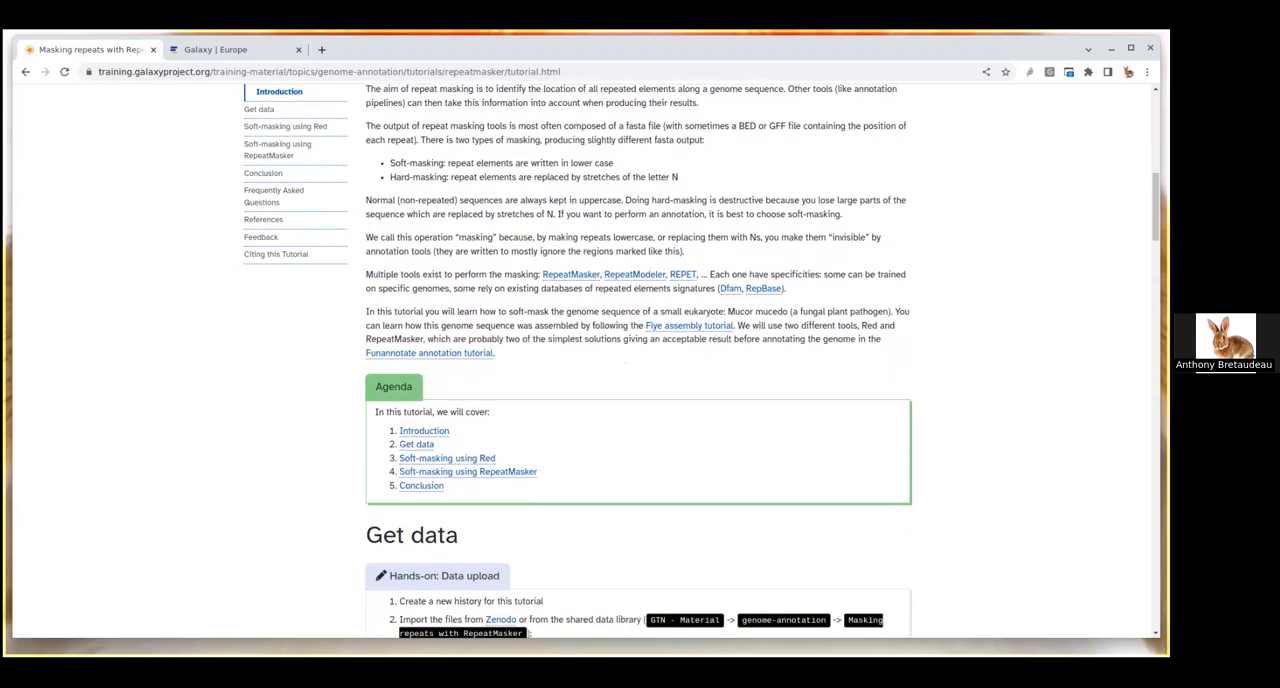
scroll("down", 3)
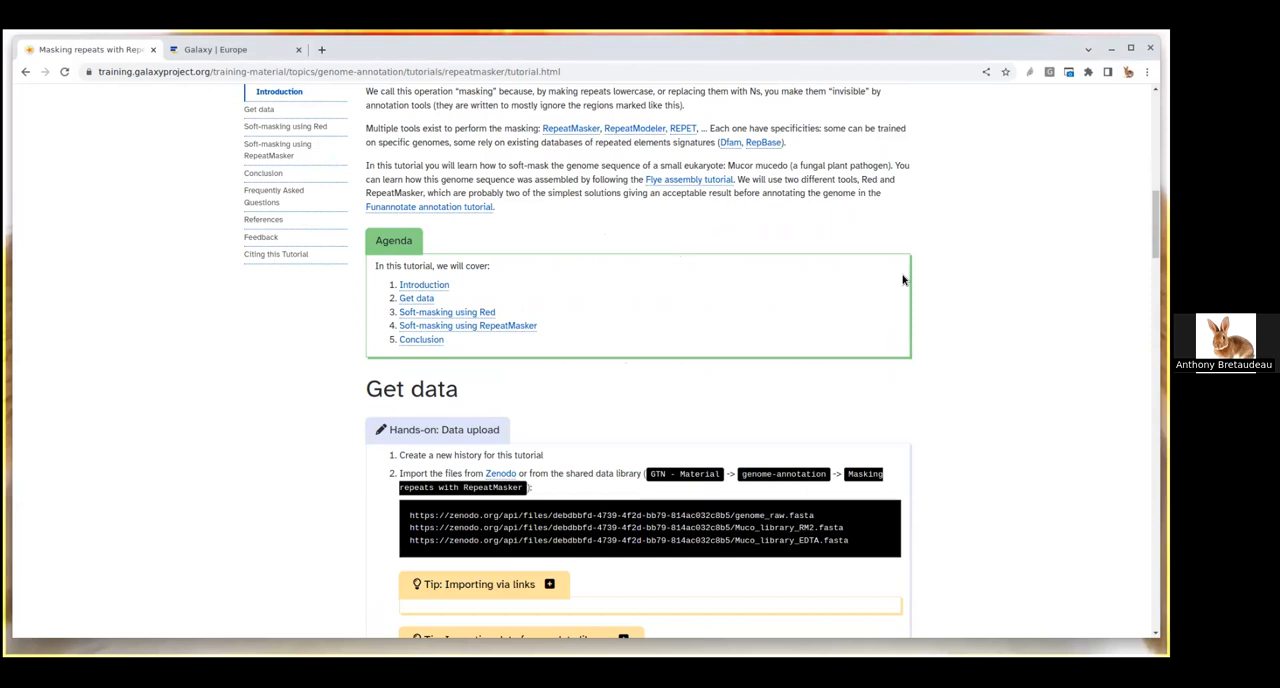
mouse_move(862, 262)
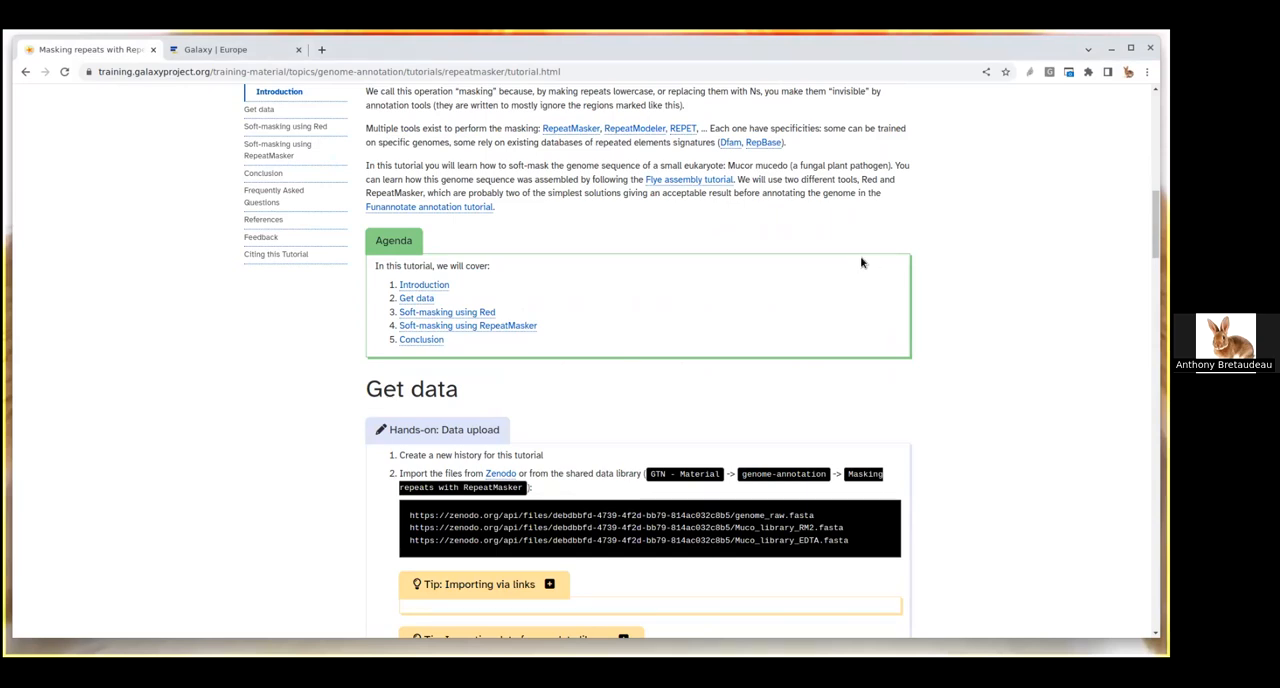
mouse_move(730, 142)
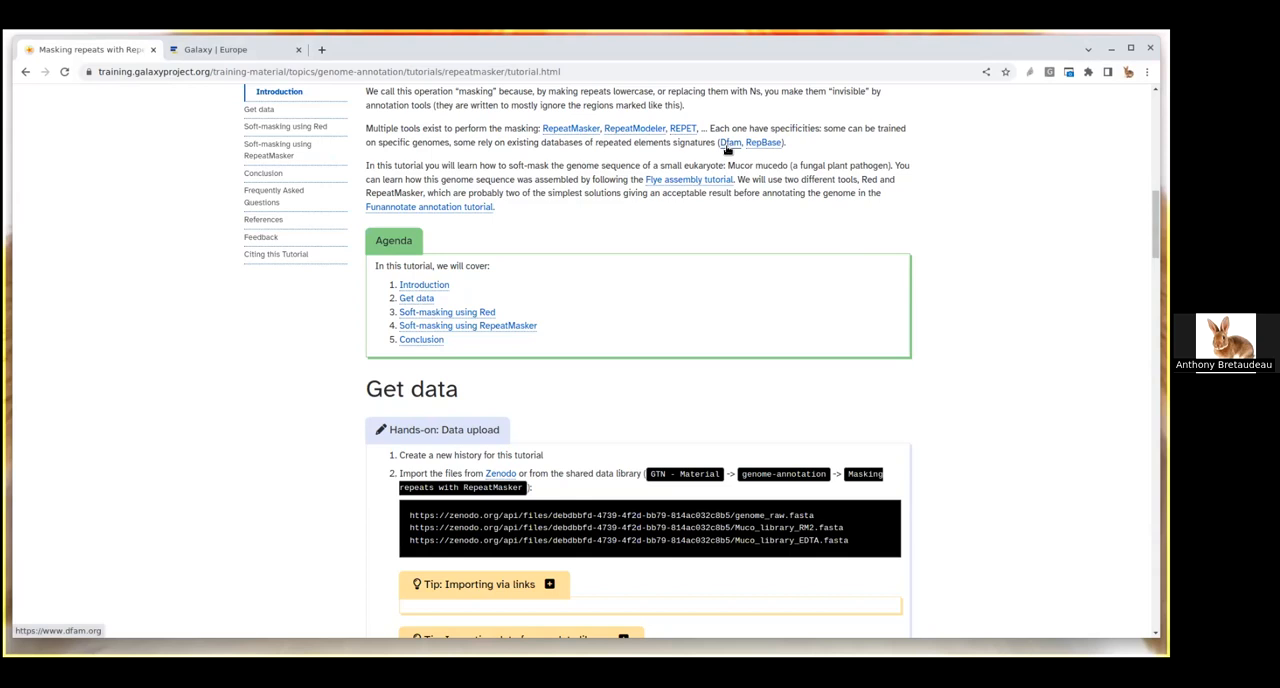
mouse_move(730, 147)
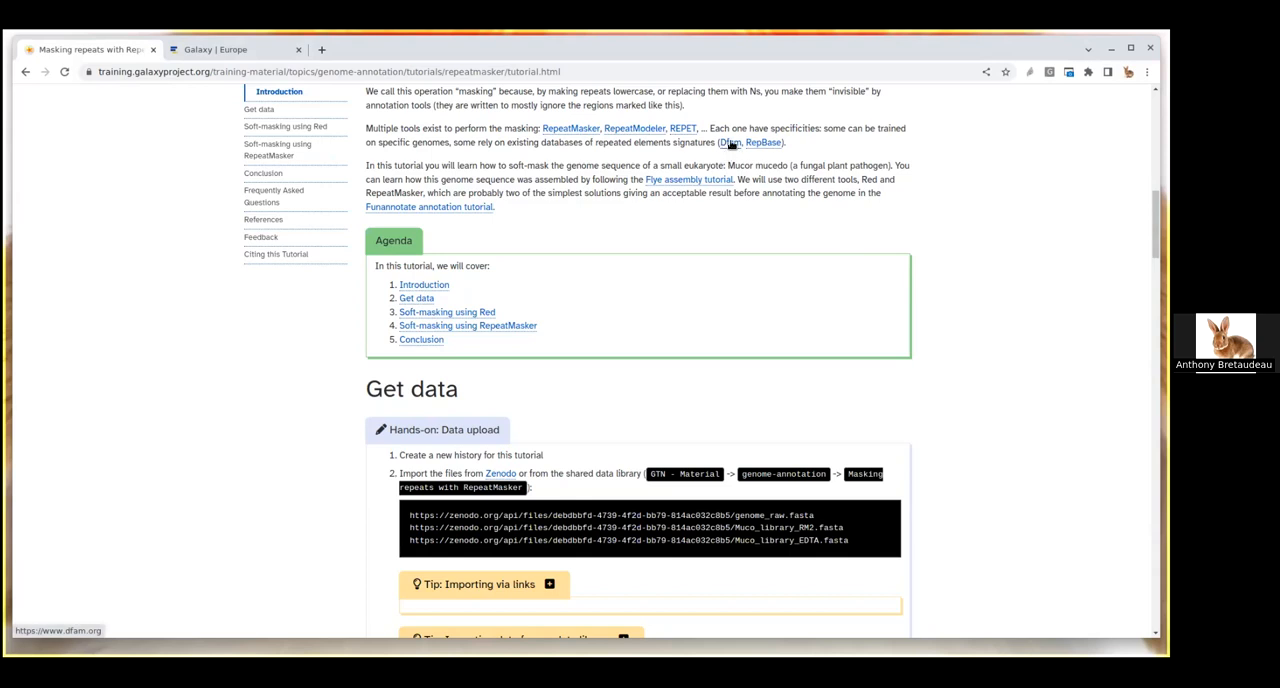
mouse_move(763, 142)
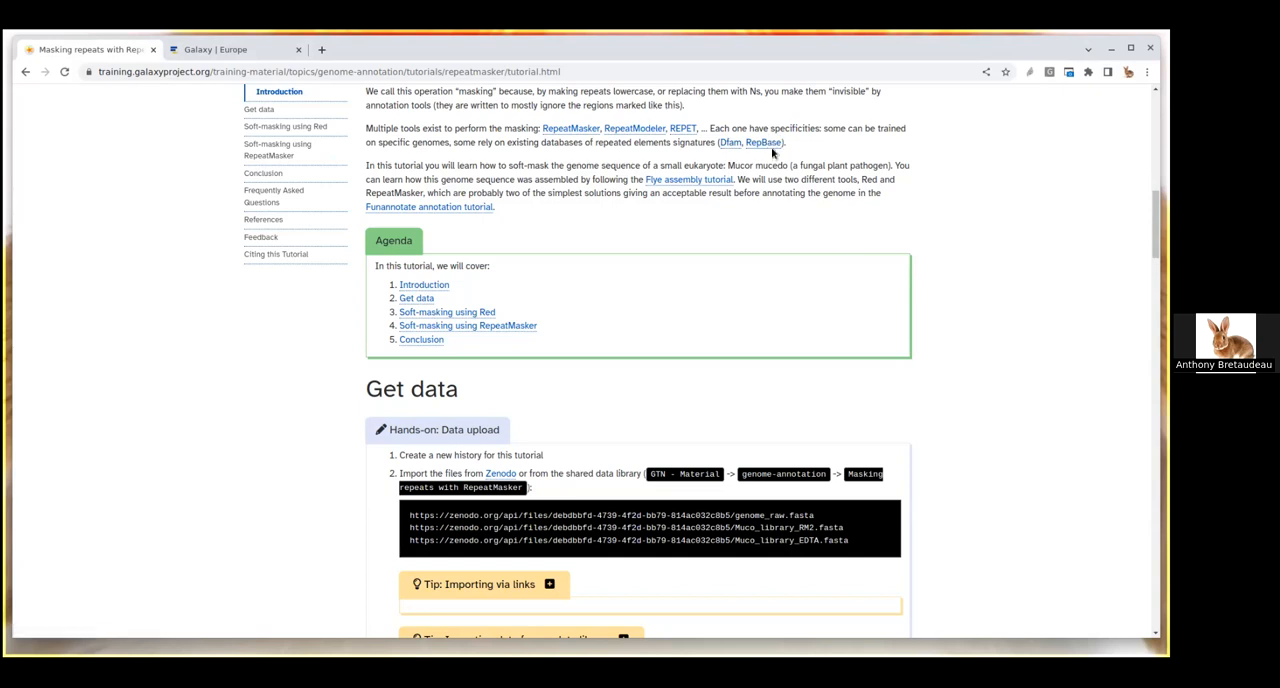
mouse_move(763, 142)
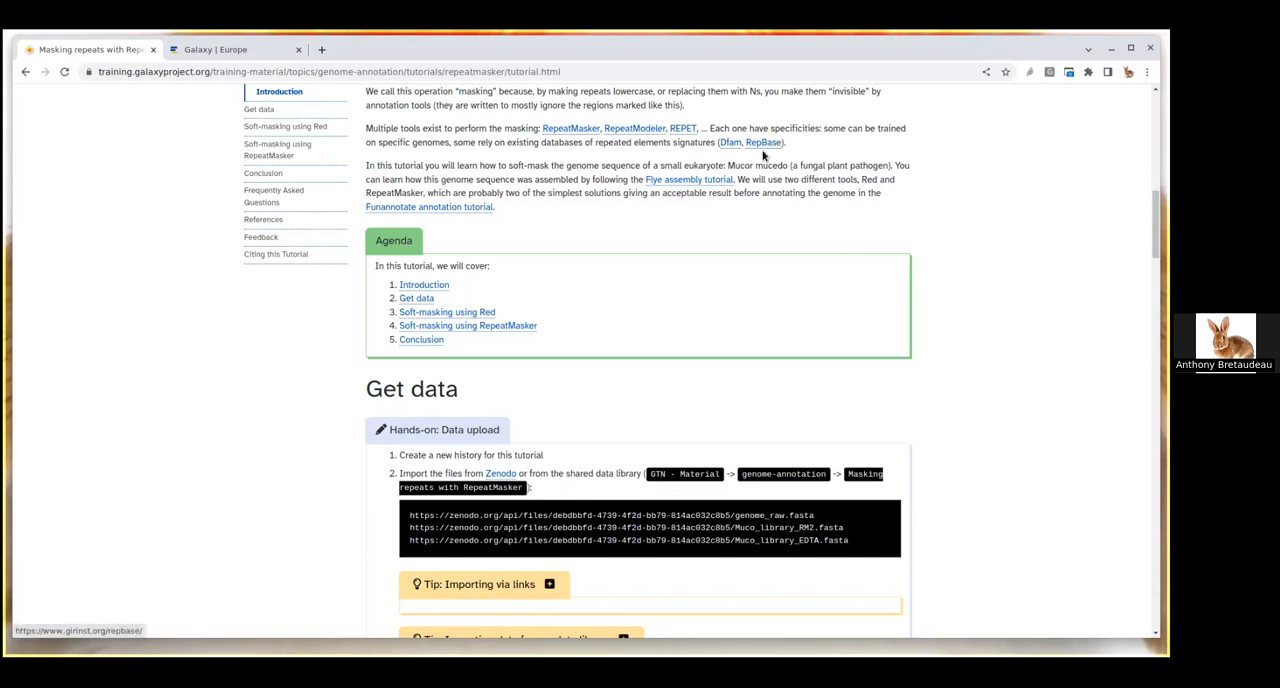
mouse_move(730, 142)
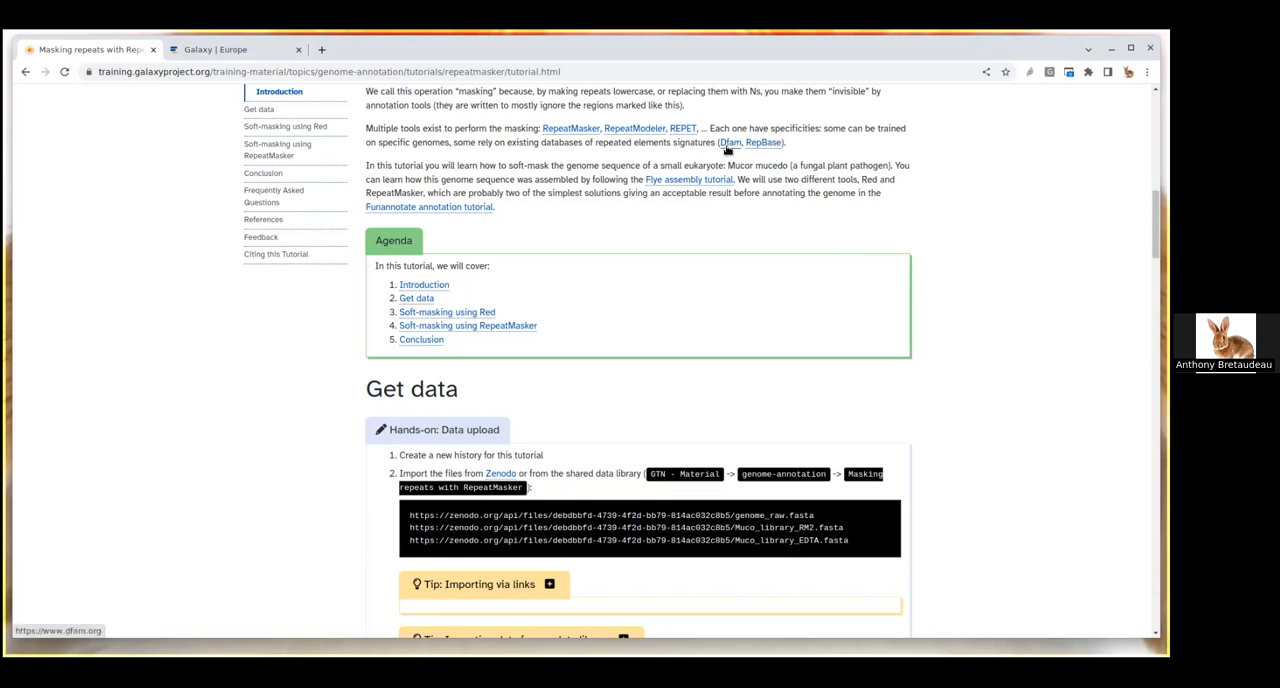
mouse_move(688, 216)
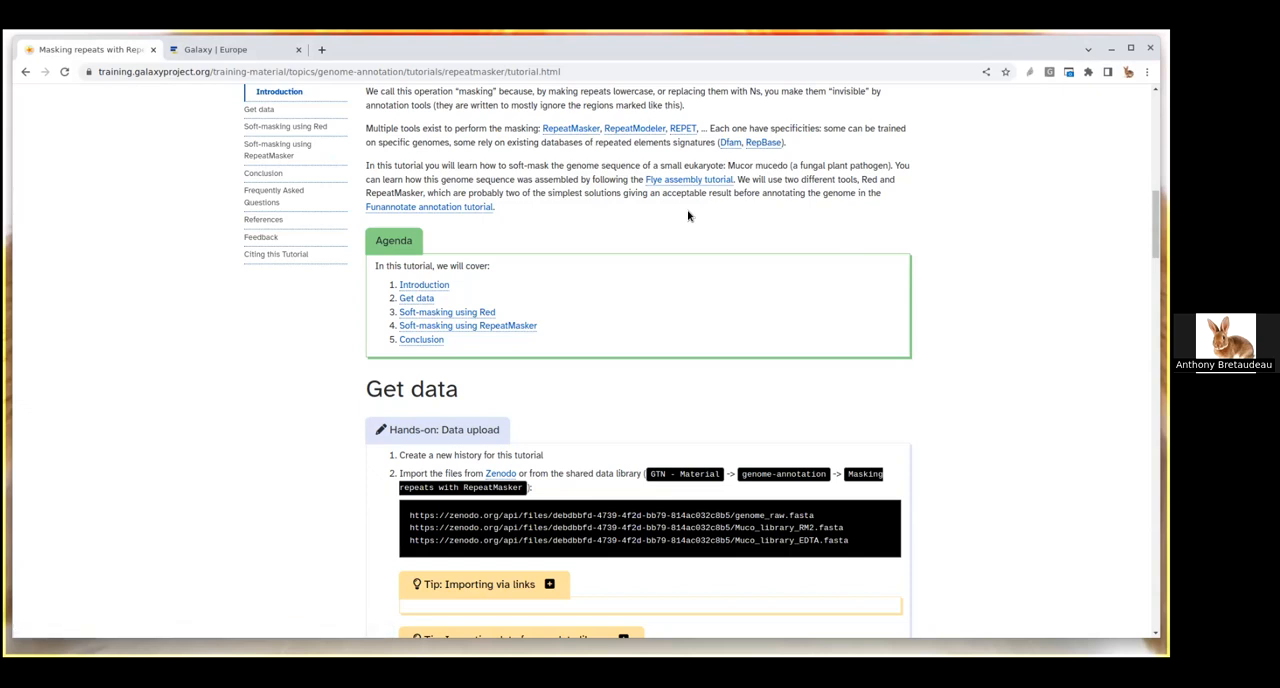
mouse_move(678, 249)
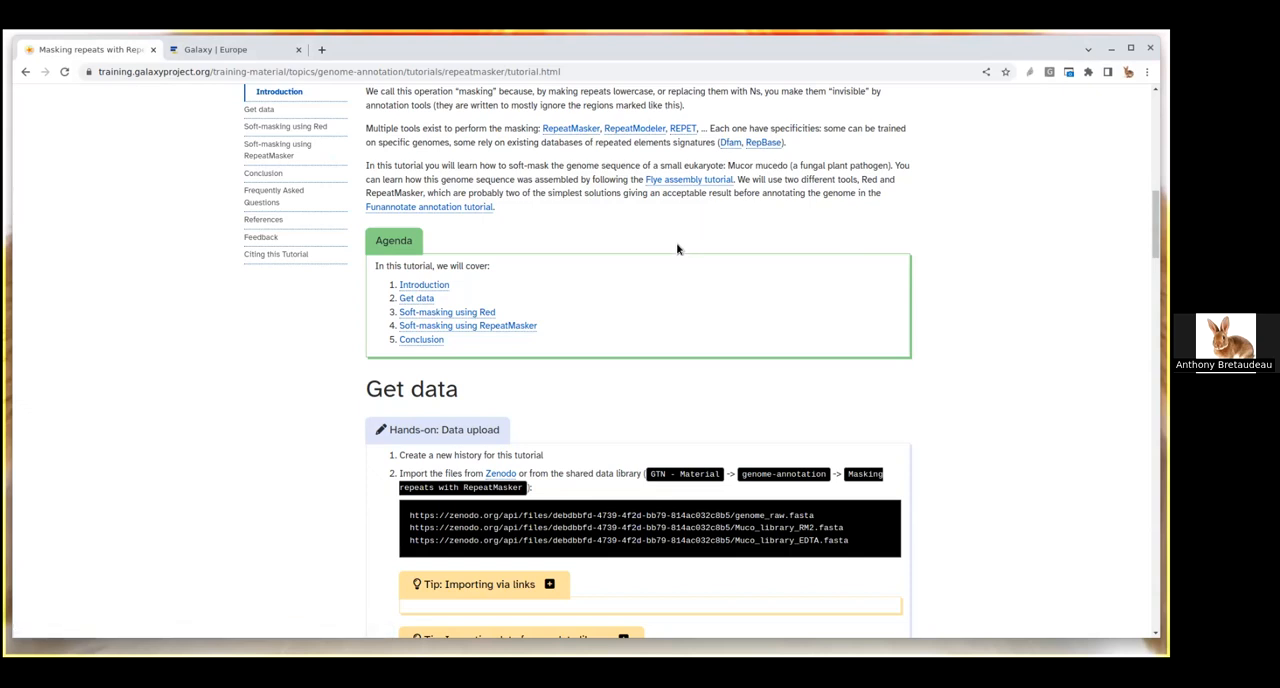
mouse_move(643, 252)
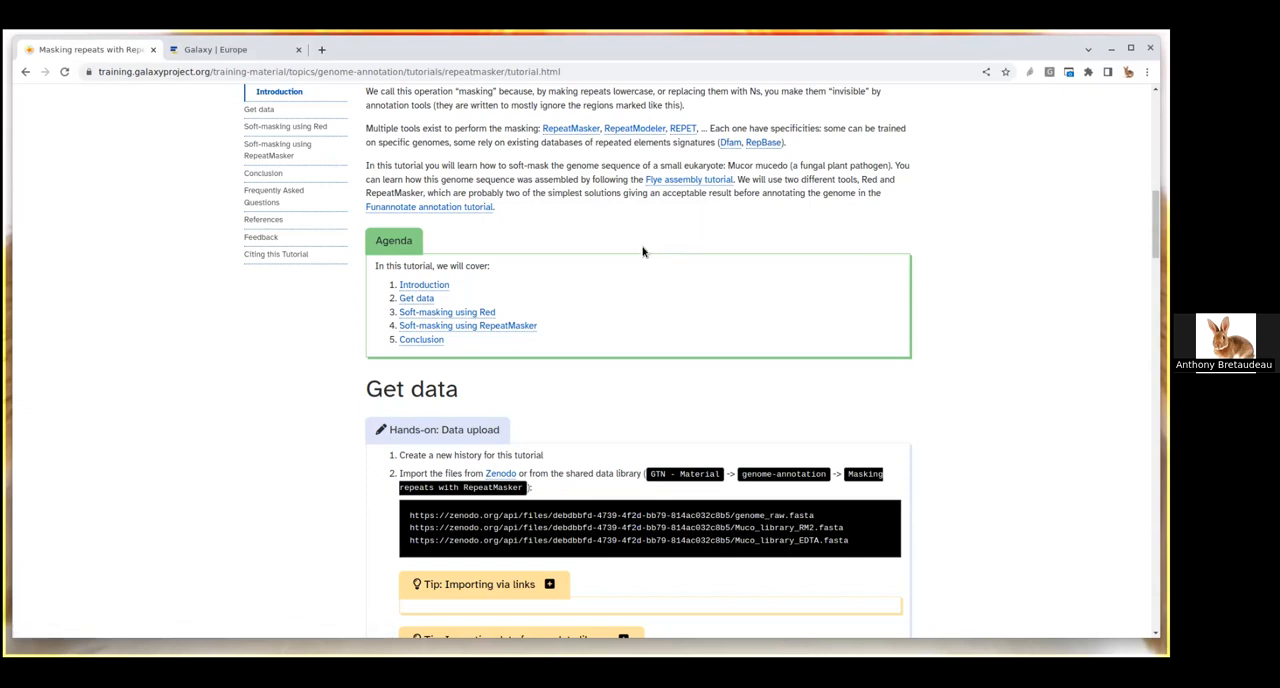
mouse_move(659, 191)
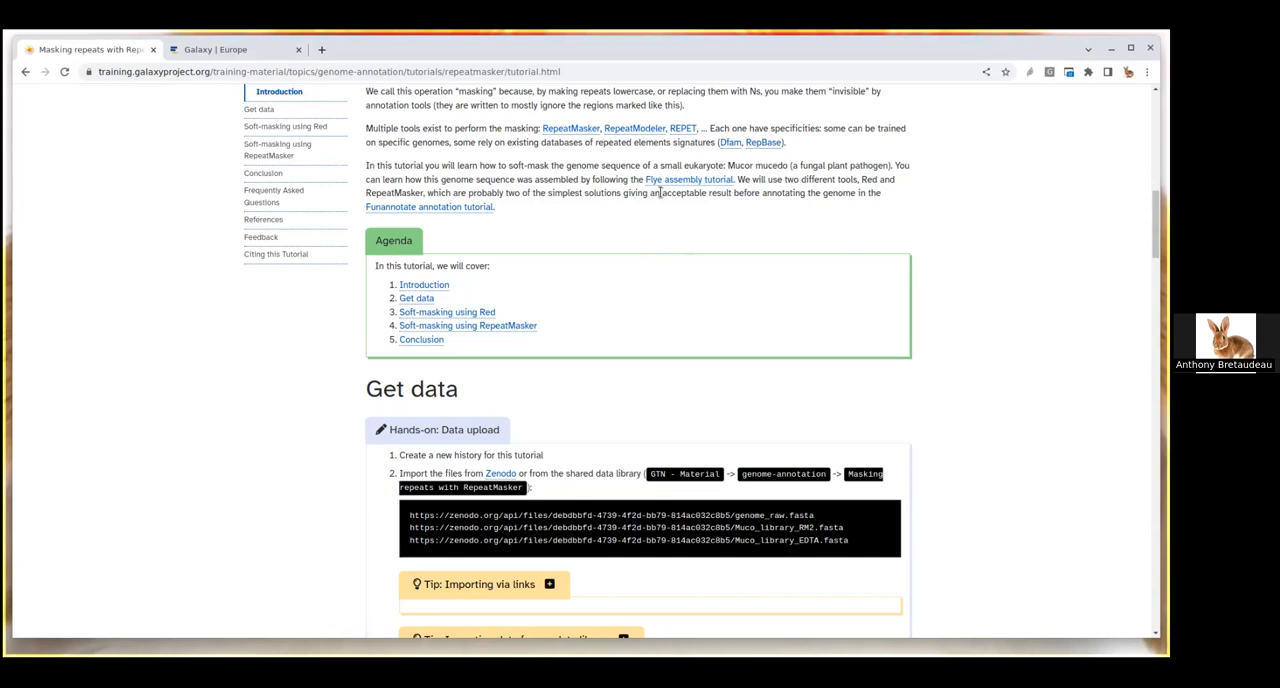
mouse_move(687, 179)
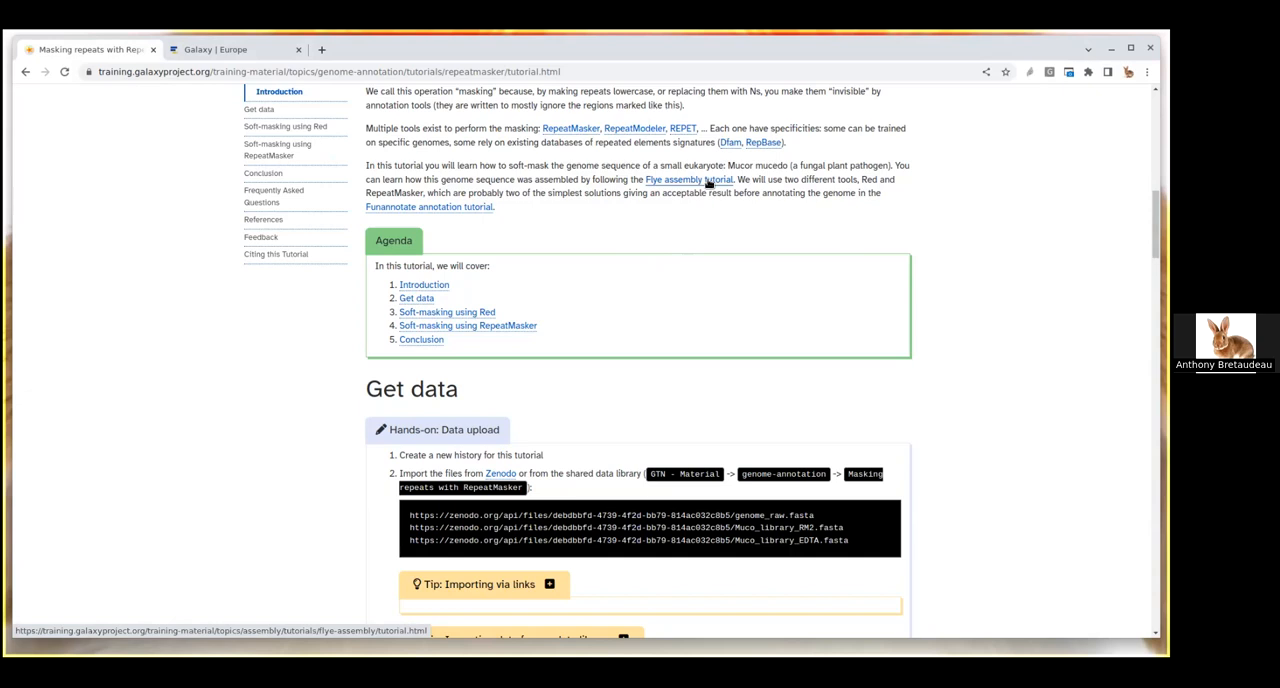
scroll("down", 3)
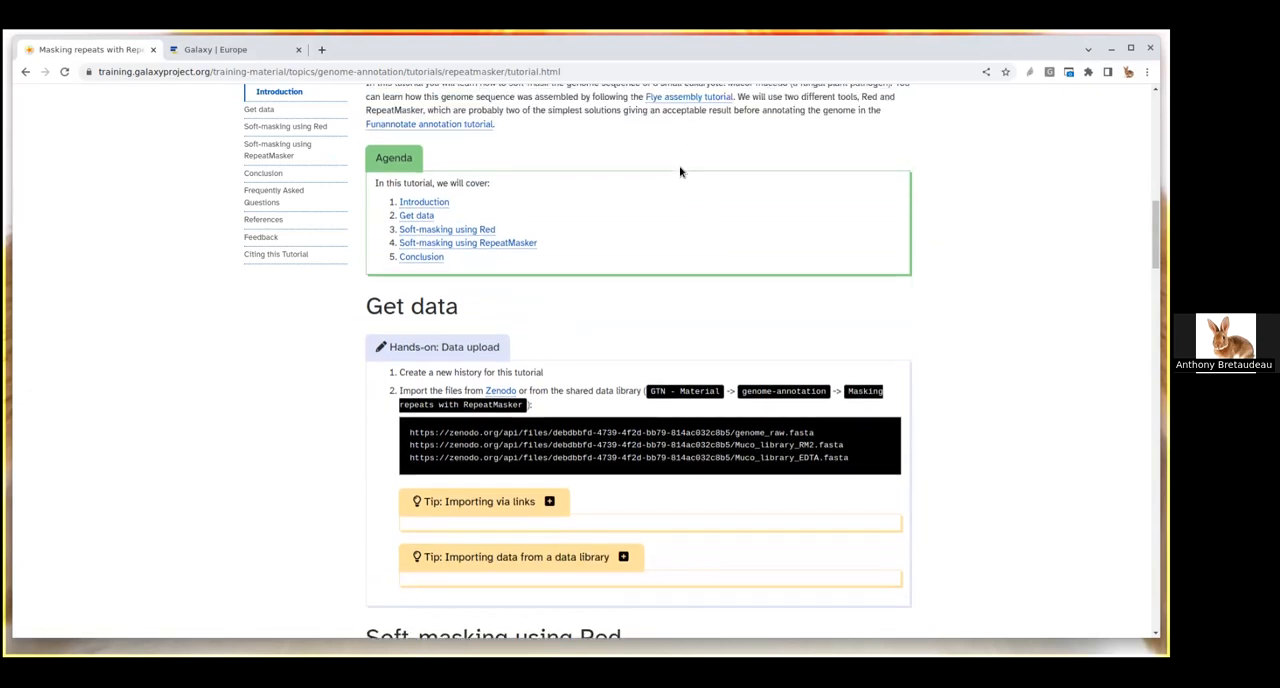
scroll("down", 3)
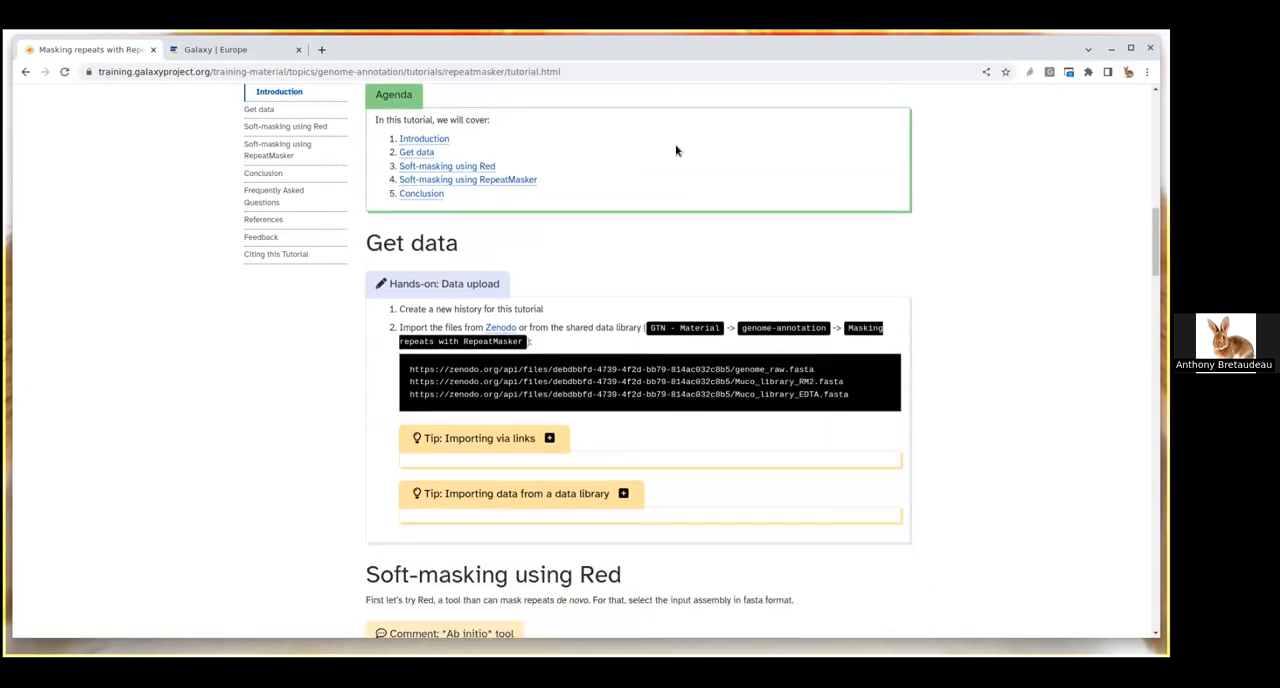
scroll("down", 3)
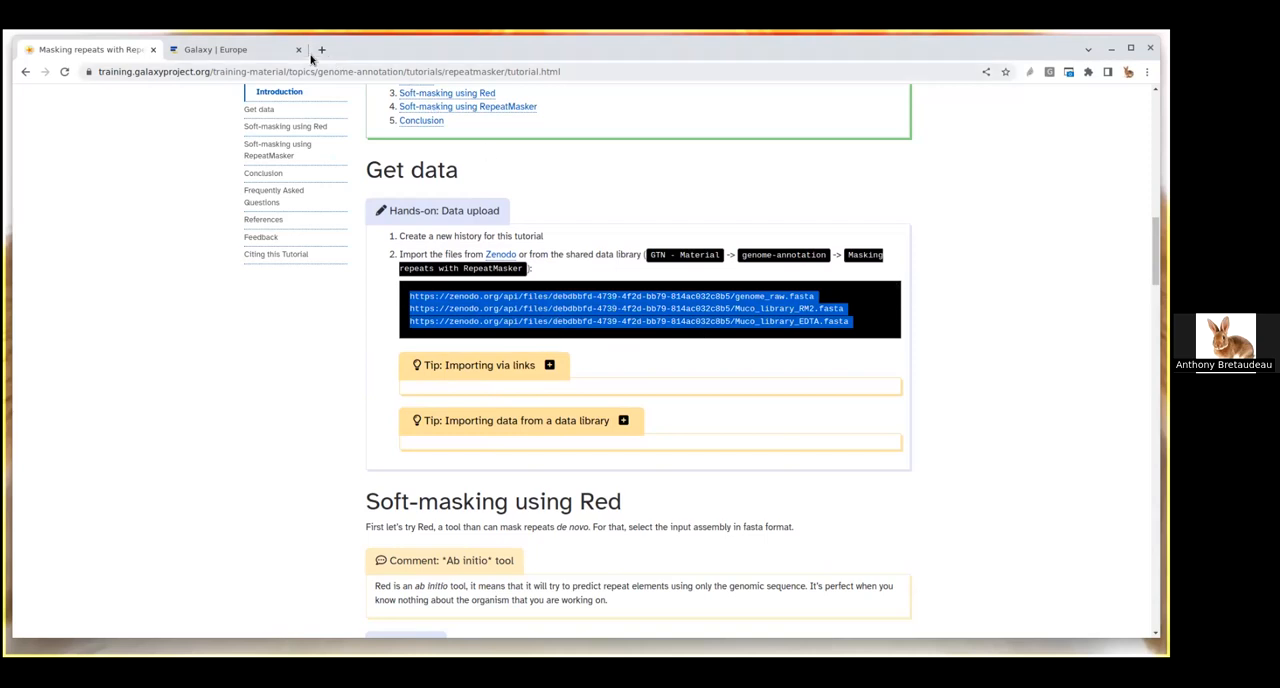
Step: On Galaxy Europe, rename the empty history to 'Repeat masking'
left_click(235, 49)
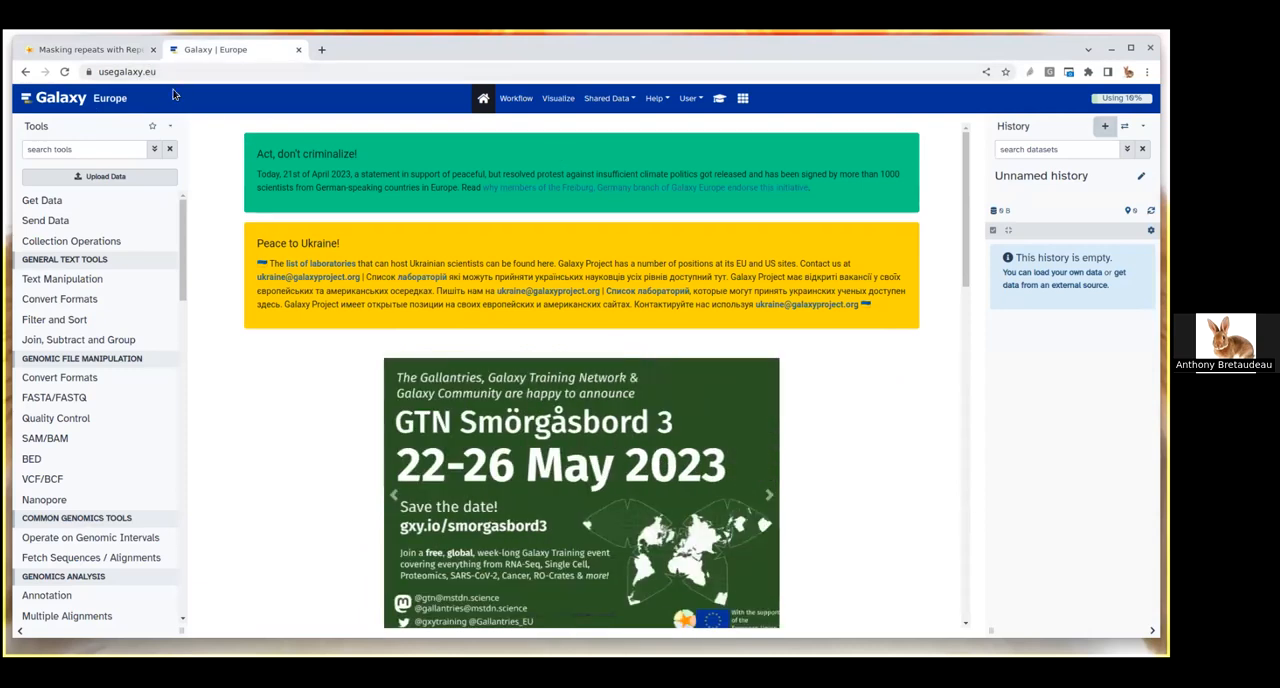
mouse_move(137, 72)
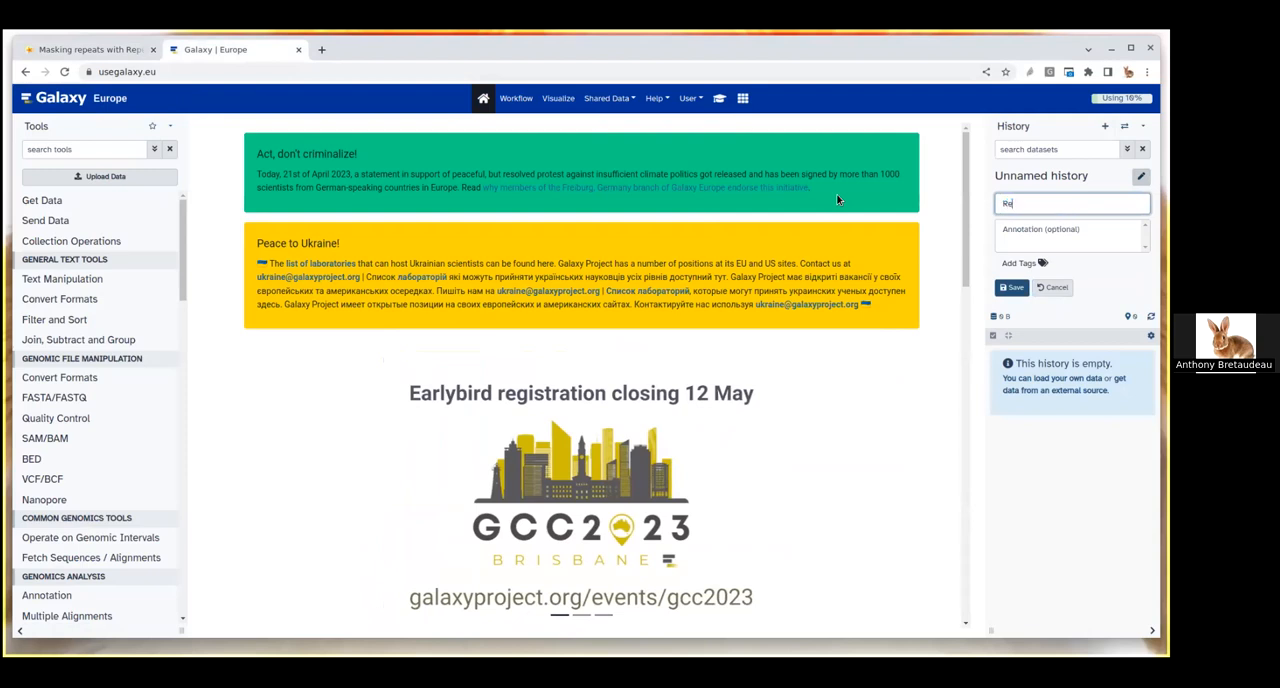
type("Repeat ma")
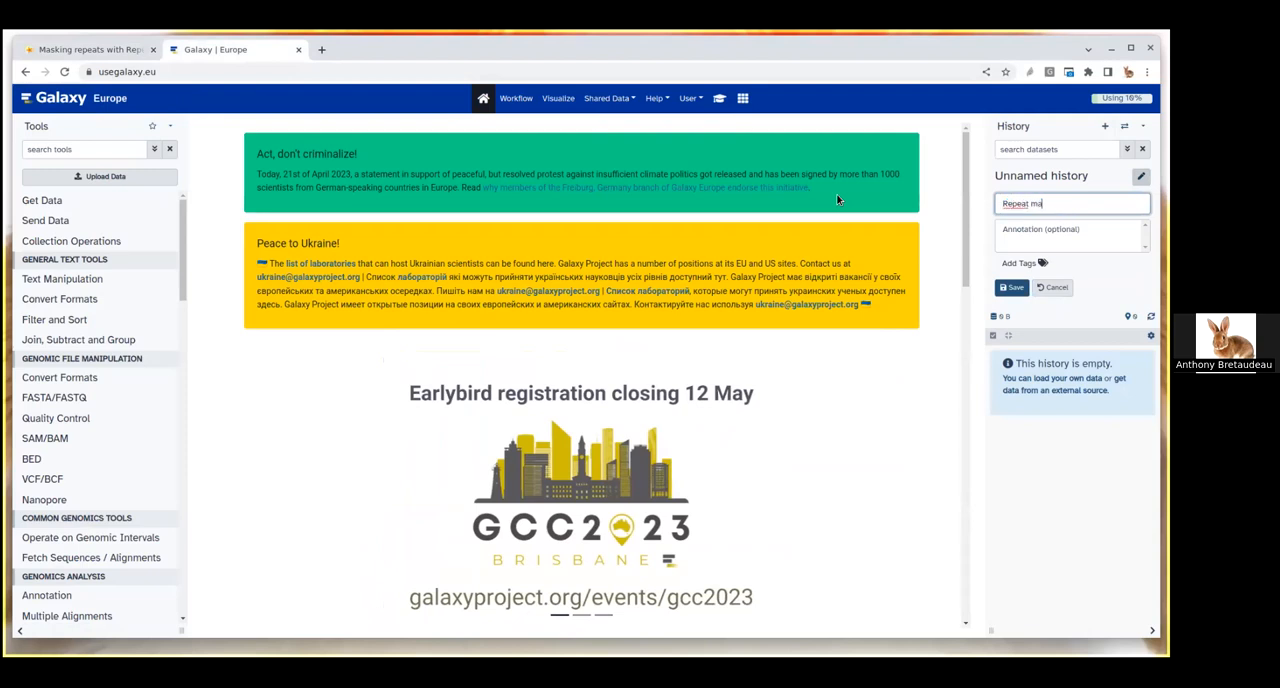
left_click(1012, 287)
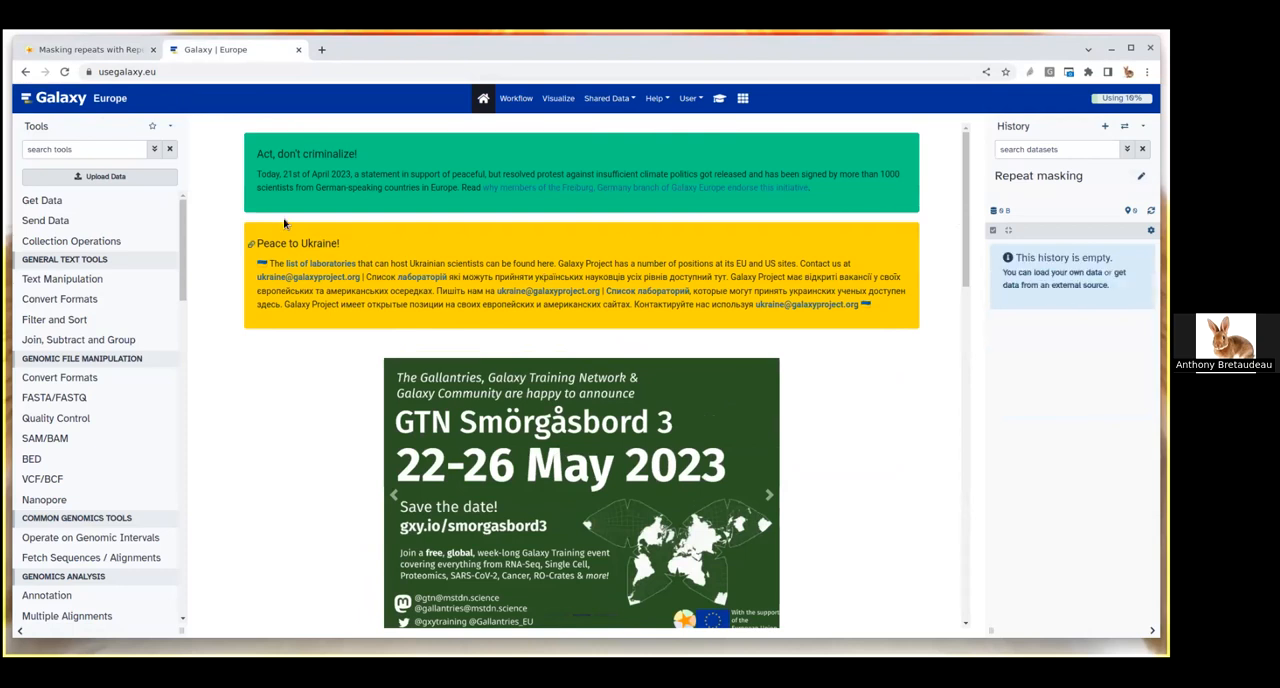
Step: Fetch genome_raw.fasta, Muco_library_RM2 and Muco_library_EDTA from their pasted Zenodo URLs
left_click(100, 176)
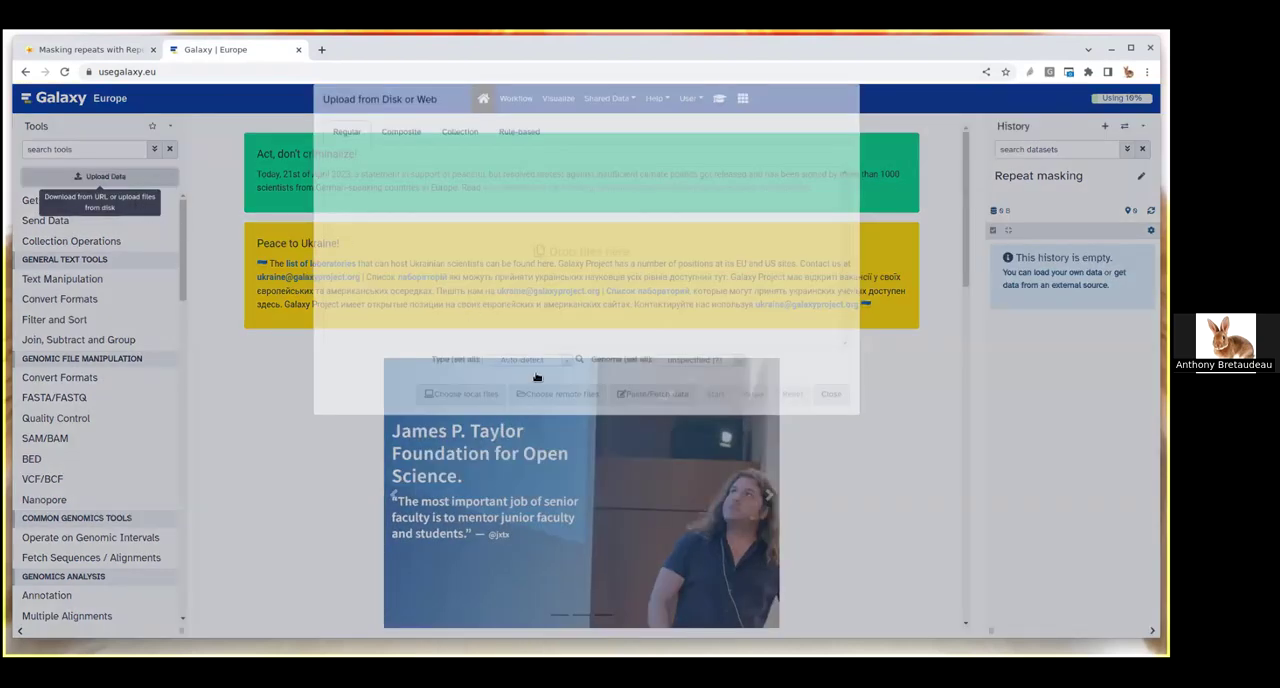
left_click(652, 411)
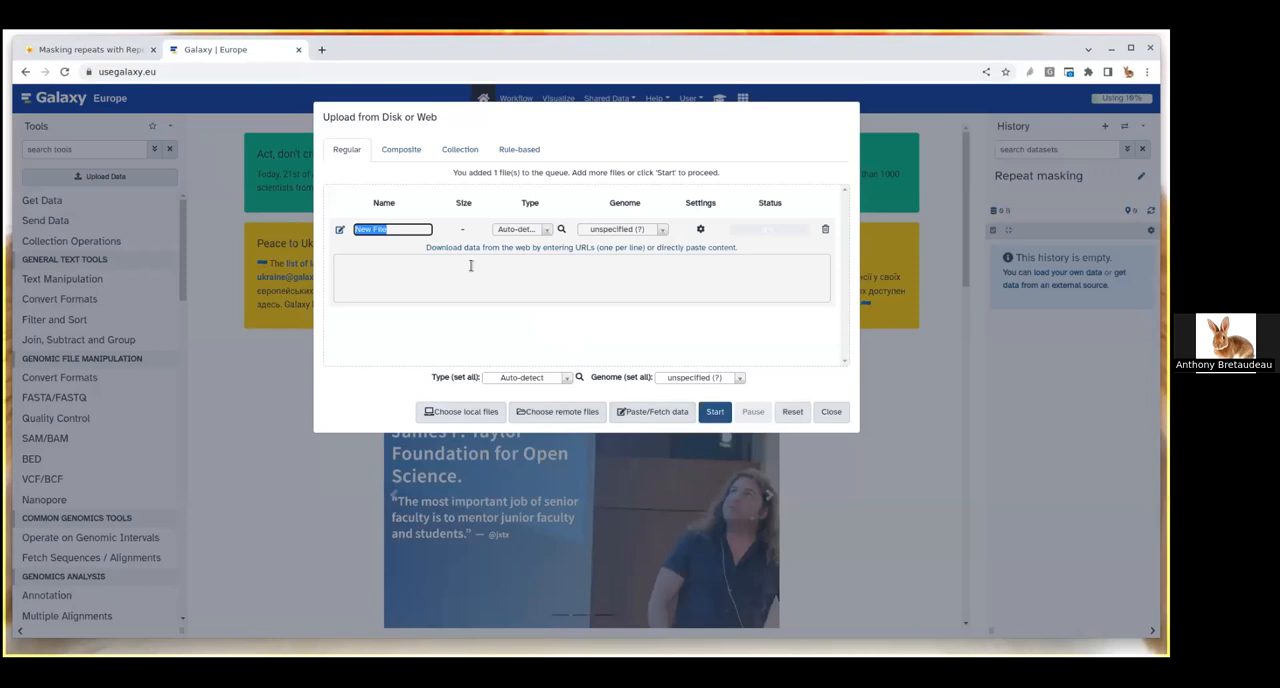
type("https://zenodo.org/api/files/debdbbfd-4739-4f2d-bb79-814ac832c8b5/genome_raw.fasta")
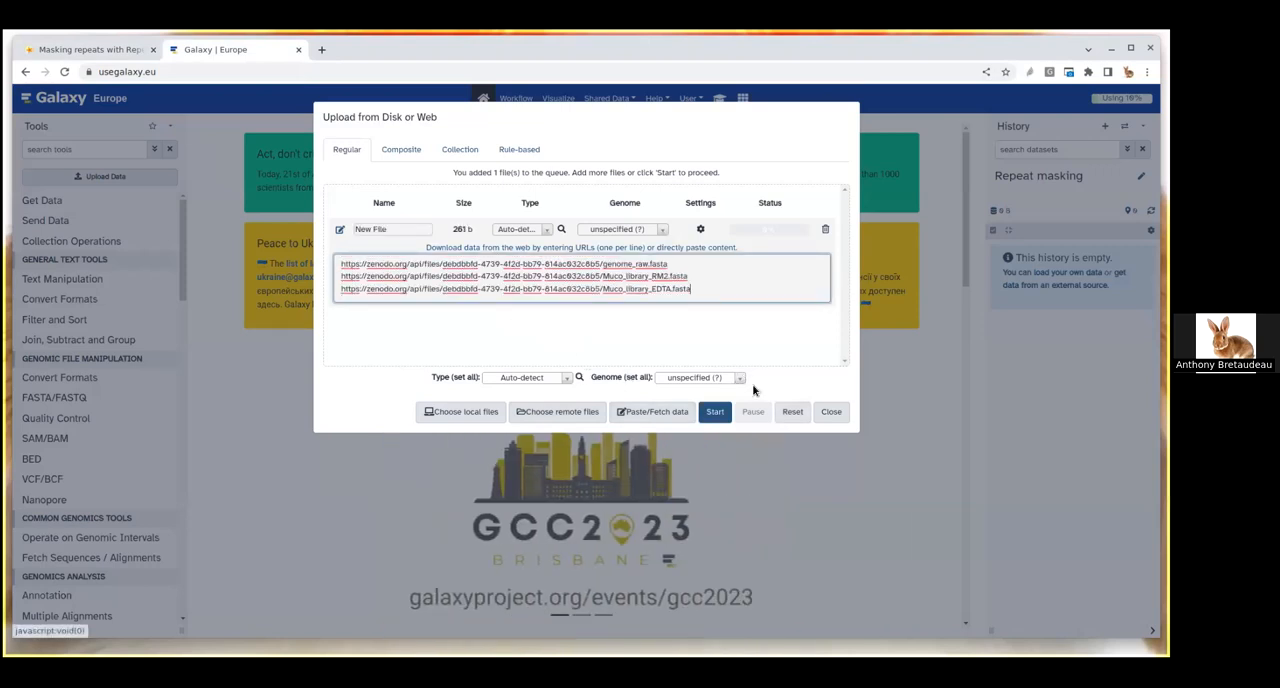
left_click(714, 411)
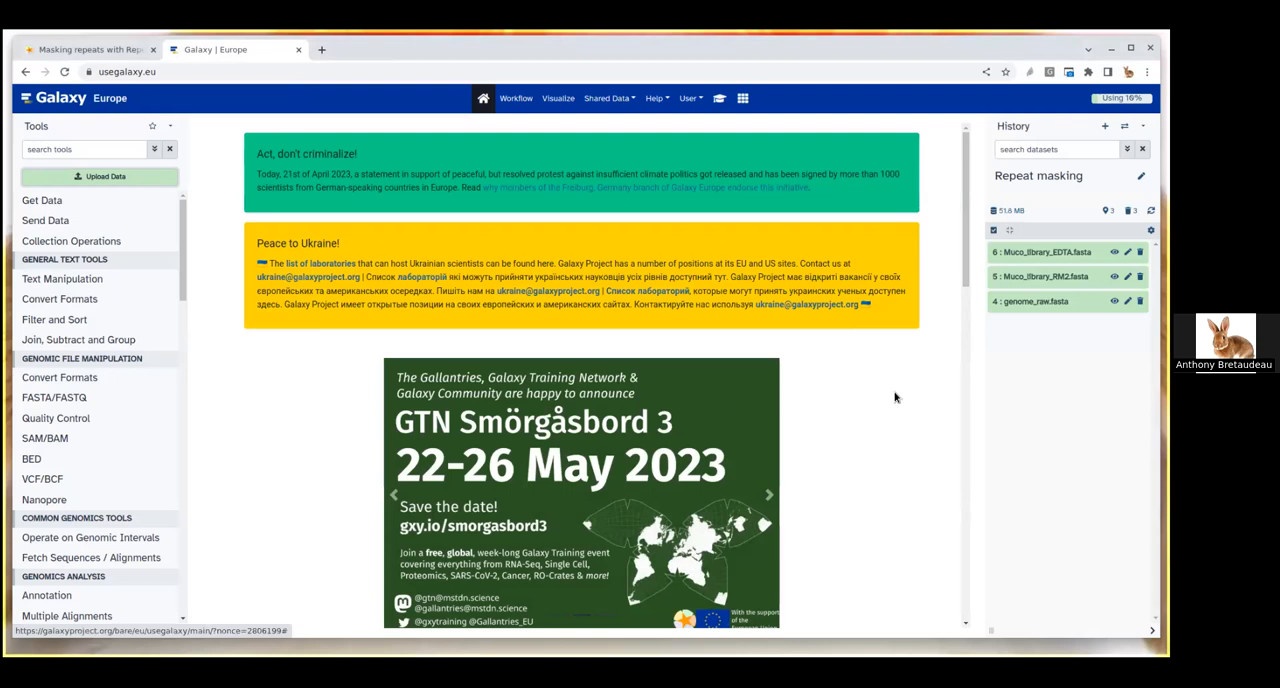
mouse_move(1050, 277)
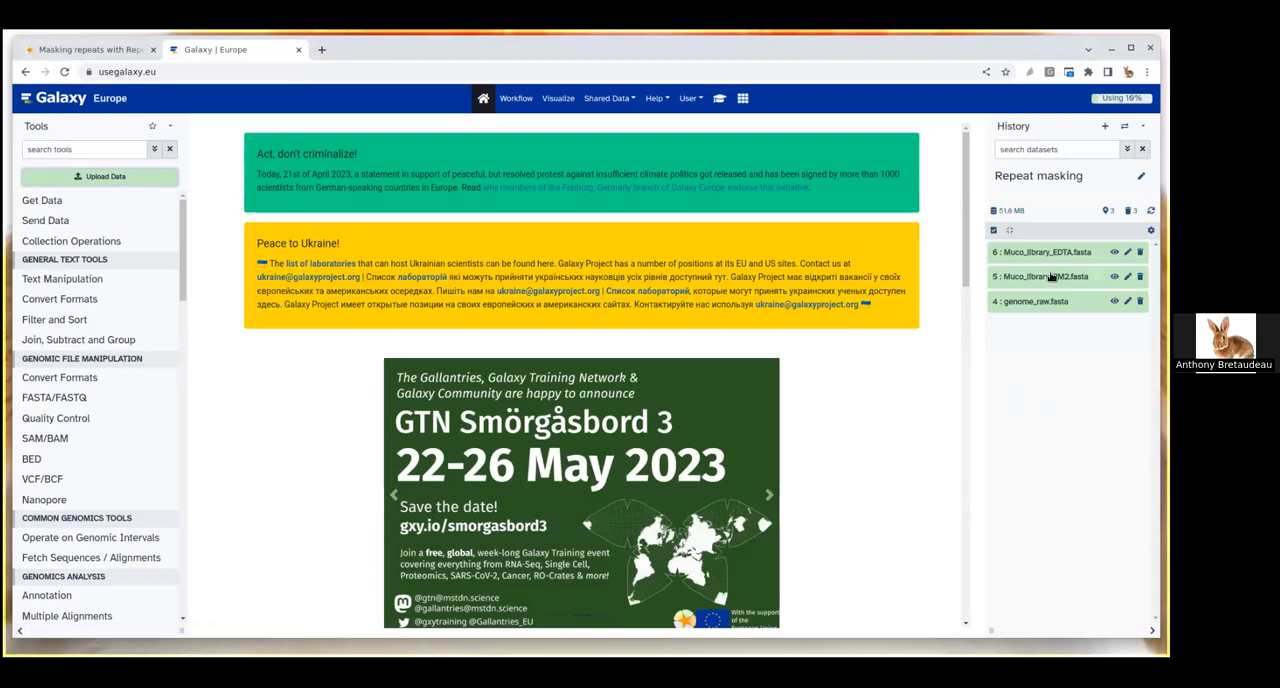
mouse_move(1046, 318)
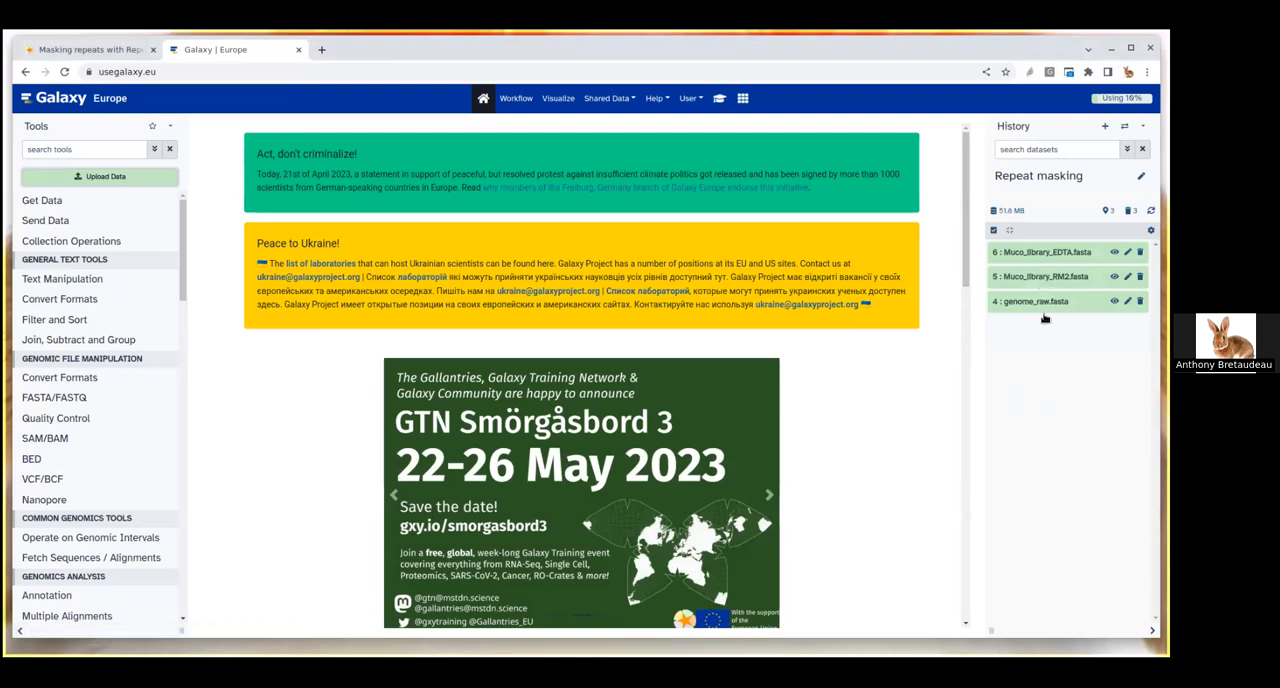
Step: Check genome_raw.fasta's details (1,461 sequences), view its contig sequences, then collapse it
left_click(1032, 300)
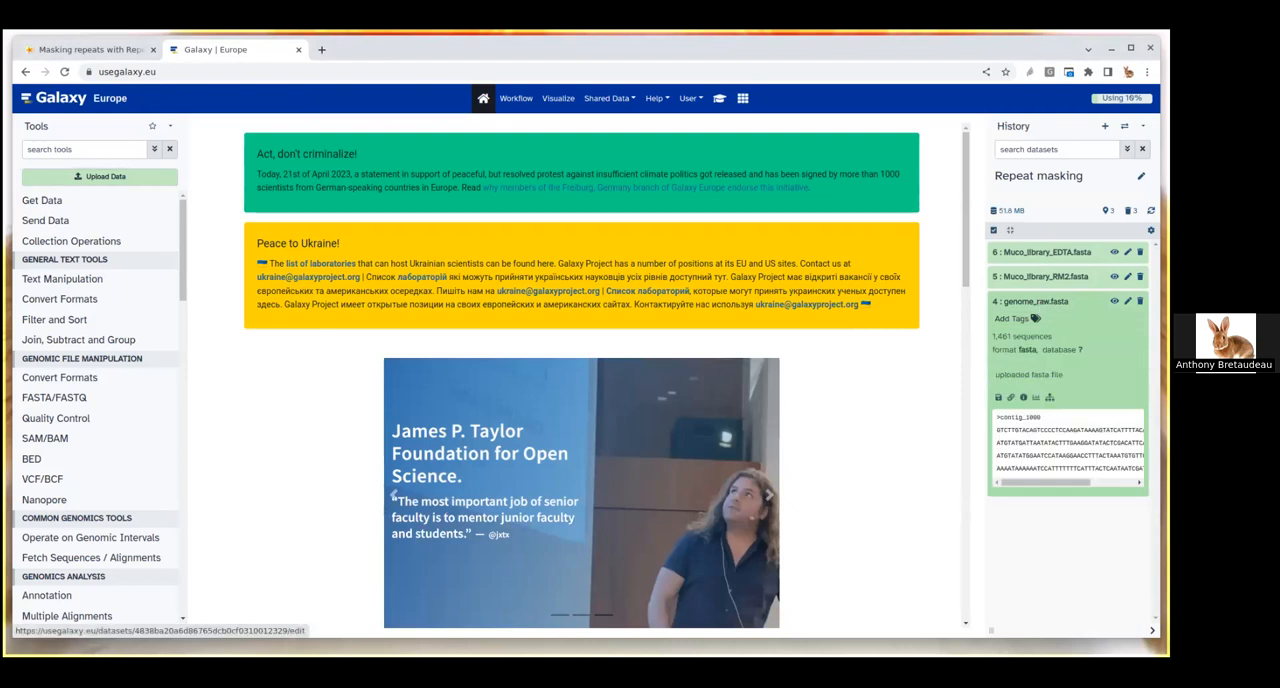
left_click(1113, 300)
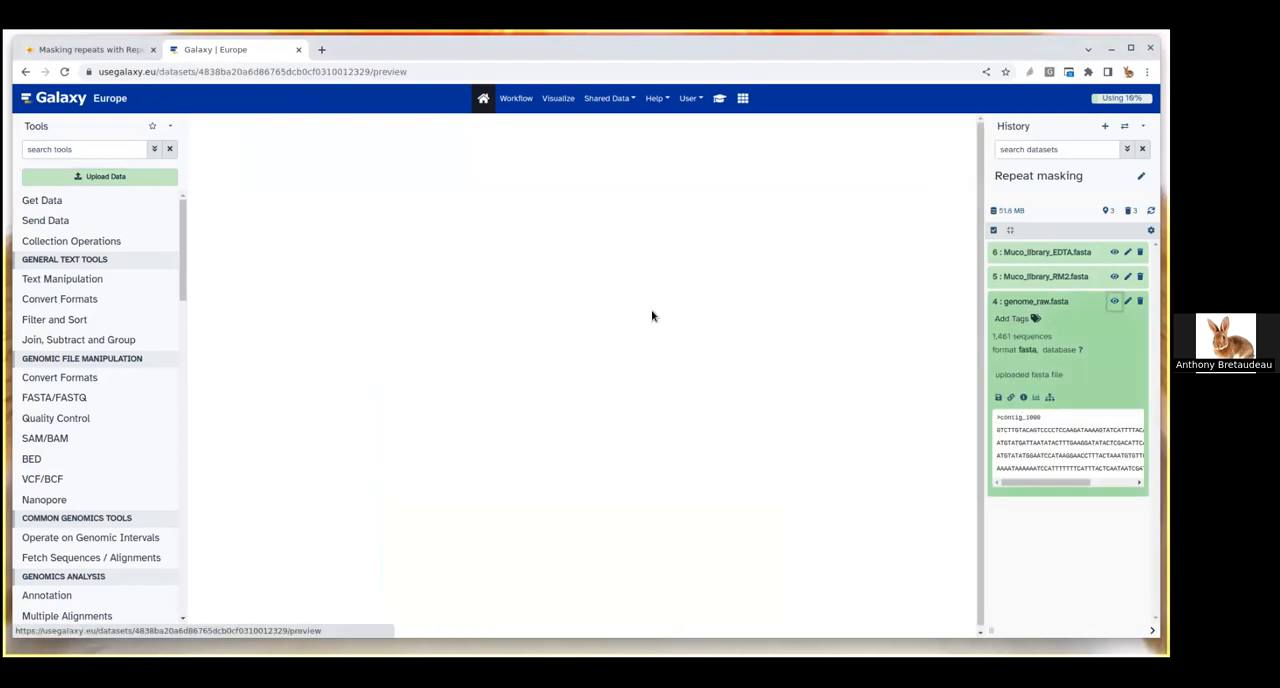
left_click(1113, 301)
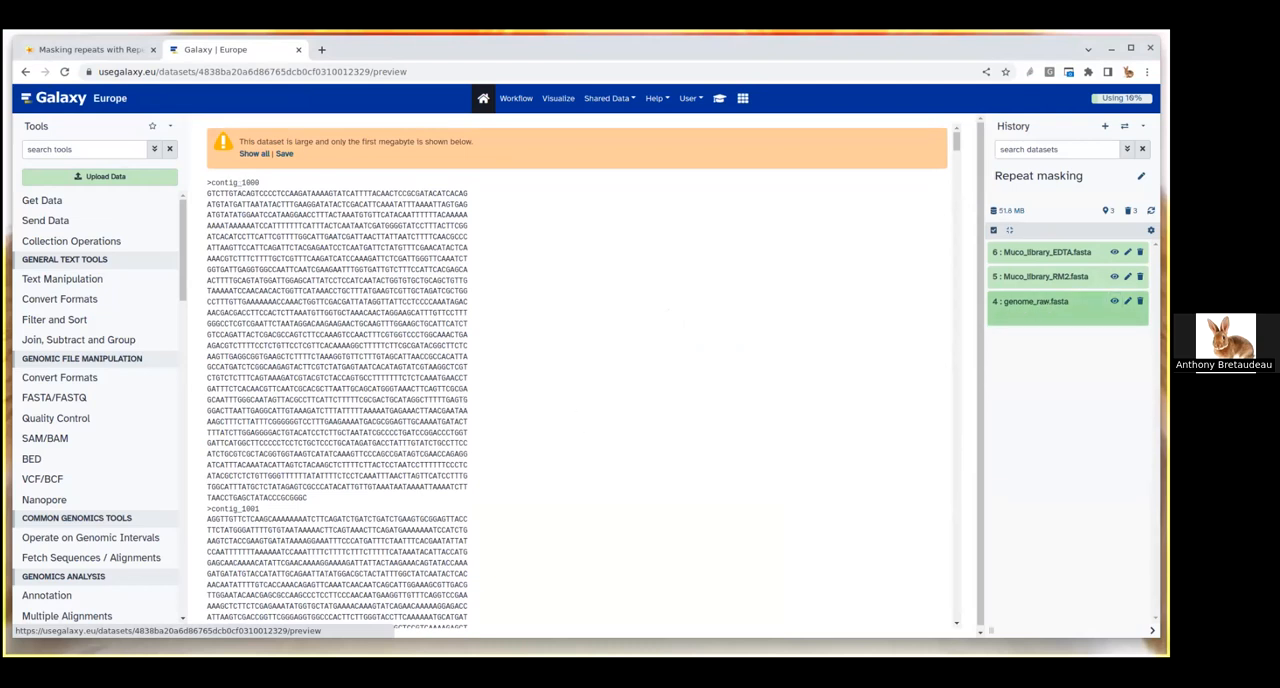
mouse_move(1048, 289)
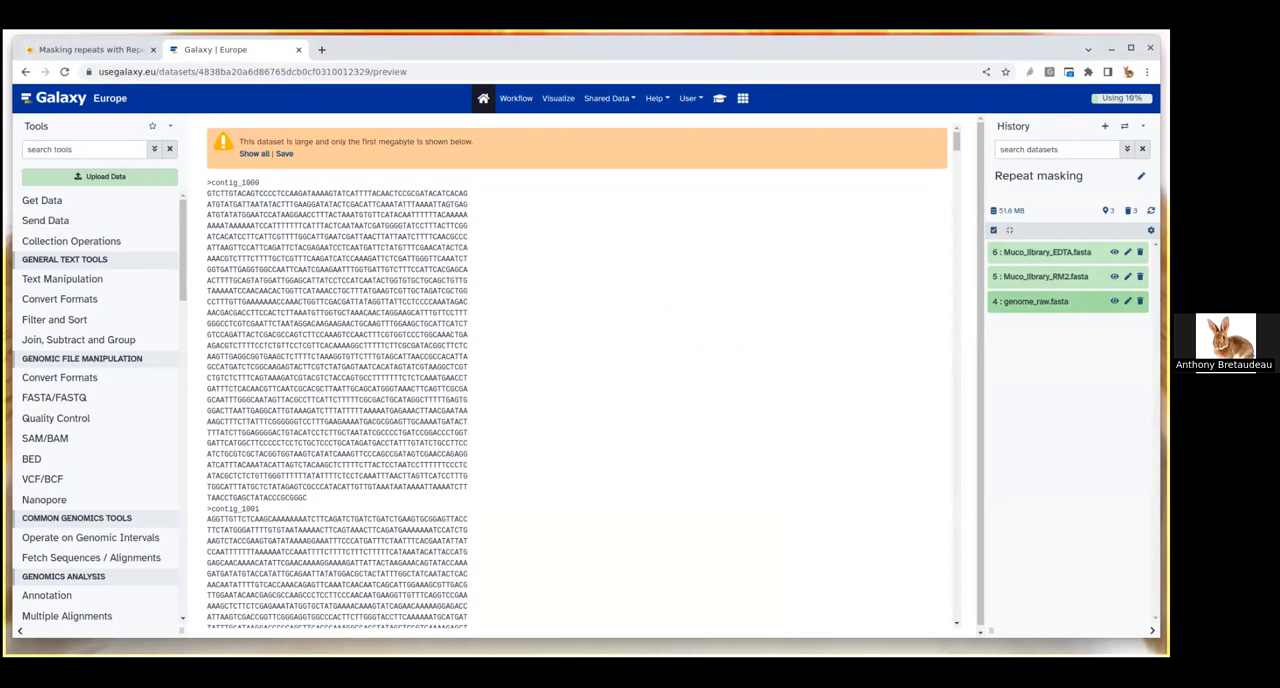
Step: Run Red repeat masking with genome_raw.fasta as the genome sequence to mask
left_click(85, 149)
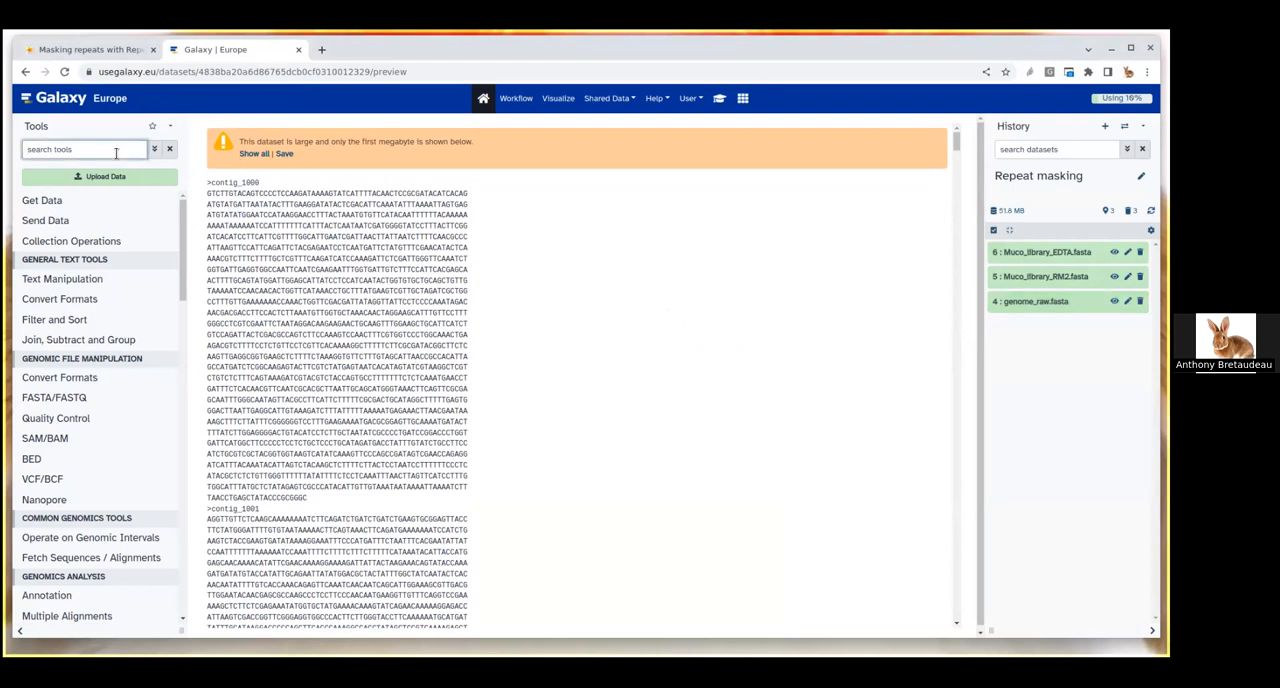
type("red")
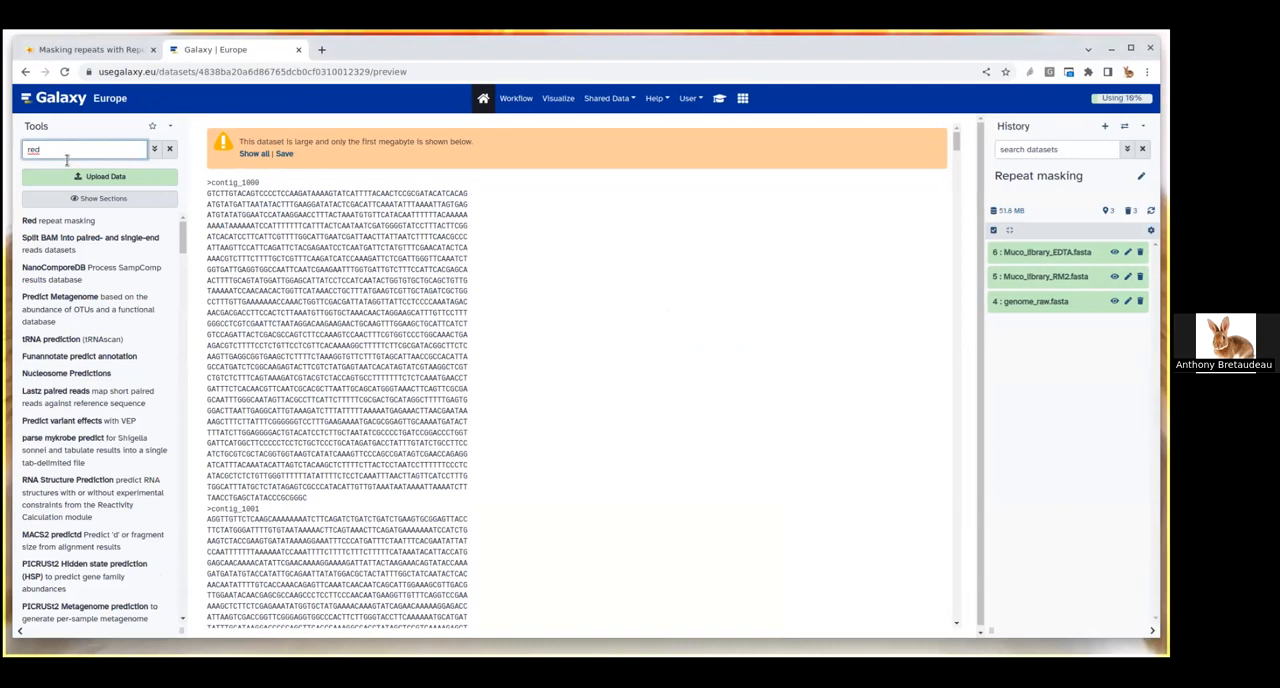
left_click(45, 220)
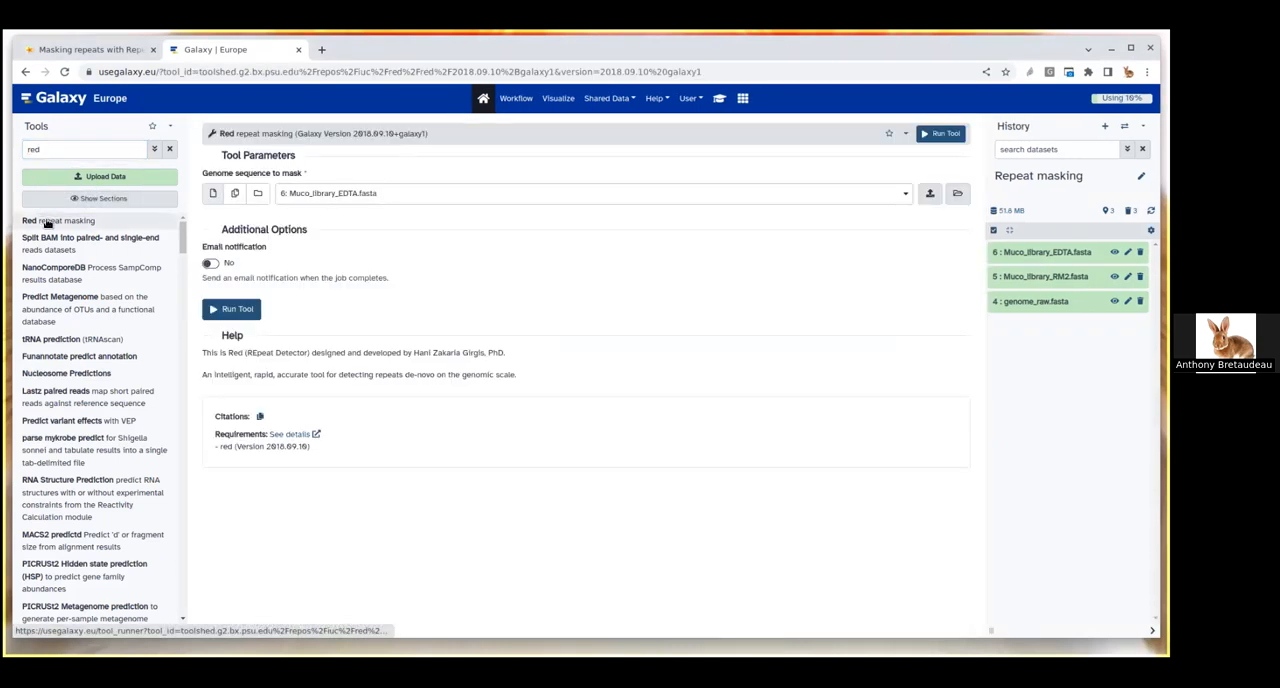
left_click(260, 416)
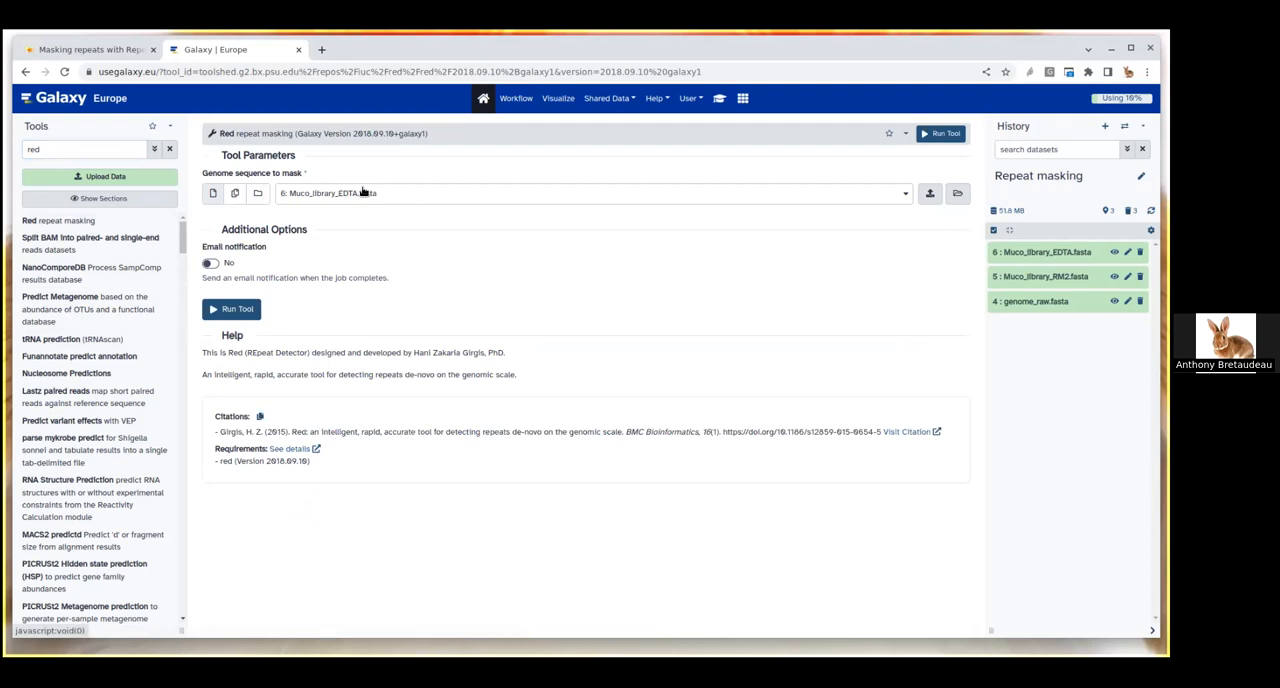
mouse_move(337, 201)
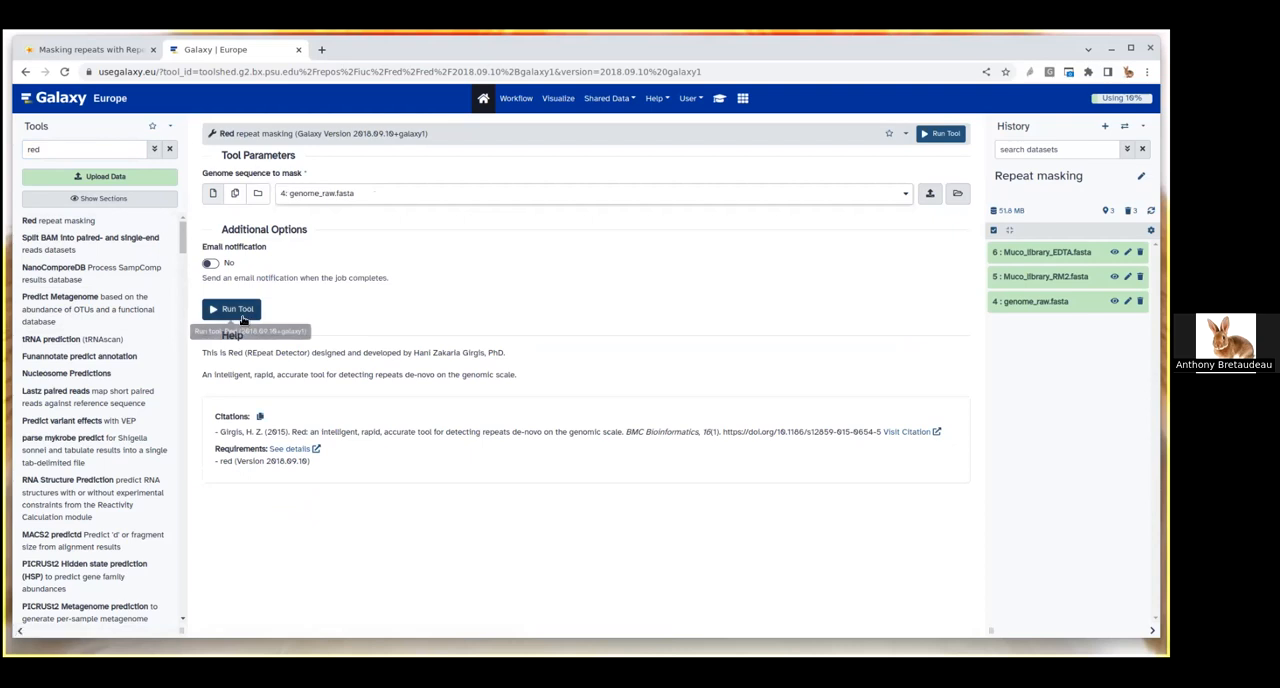
left_click(231, 308)
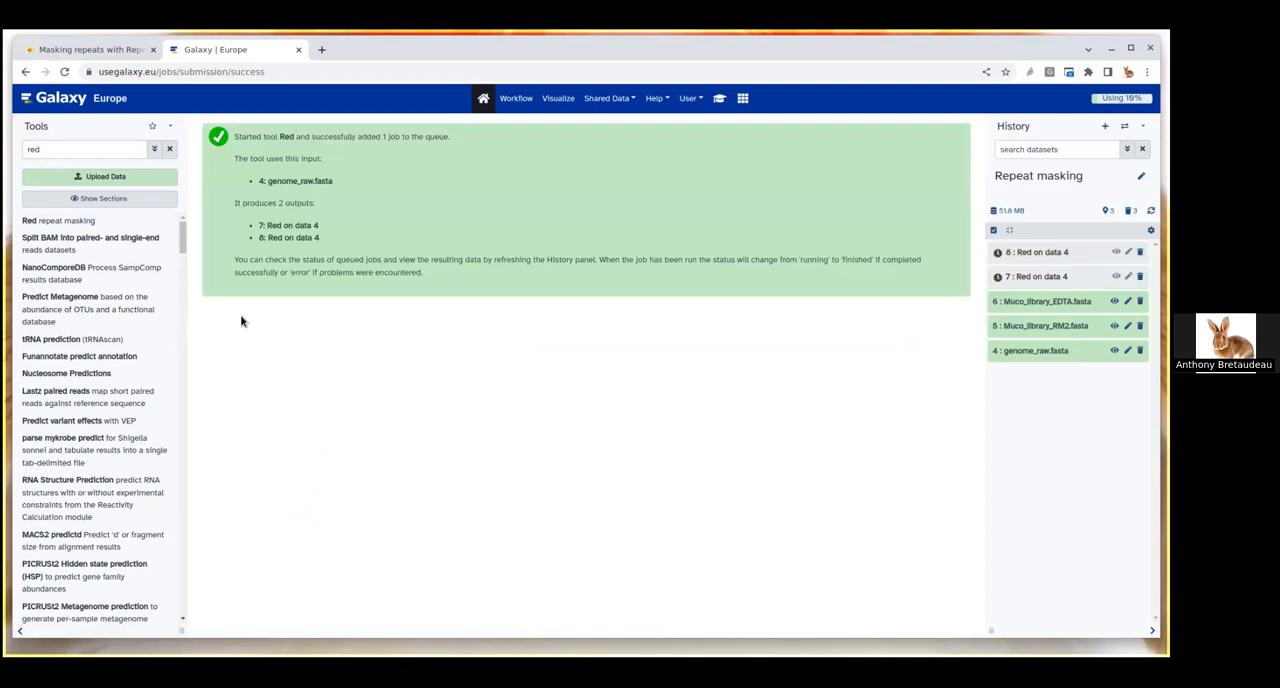
mouse_move(247, 320)
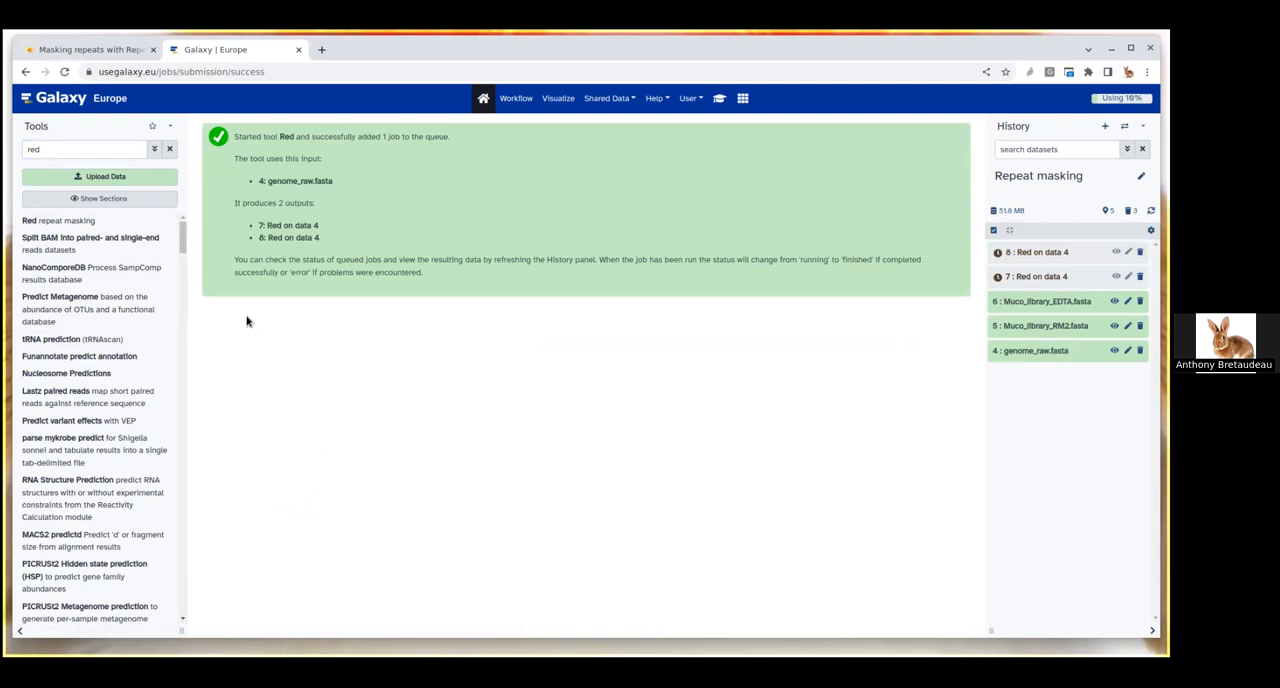
mouse_move(241, 320)
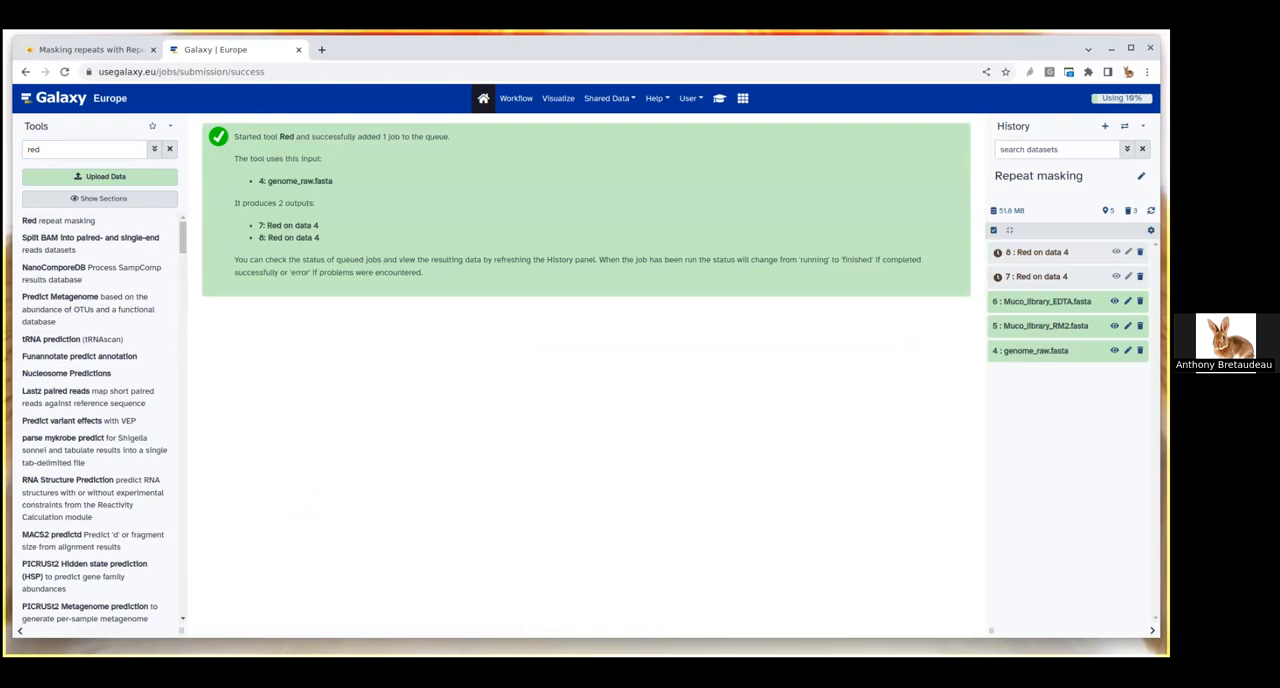
mouse_move(1116, 276)
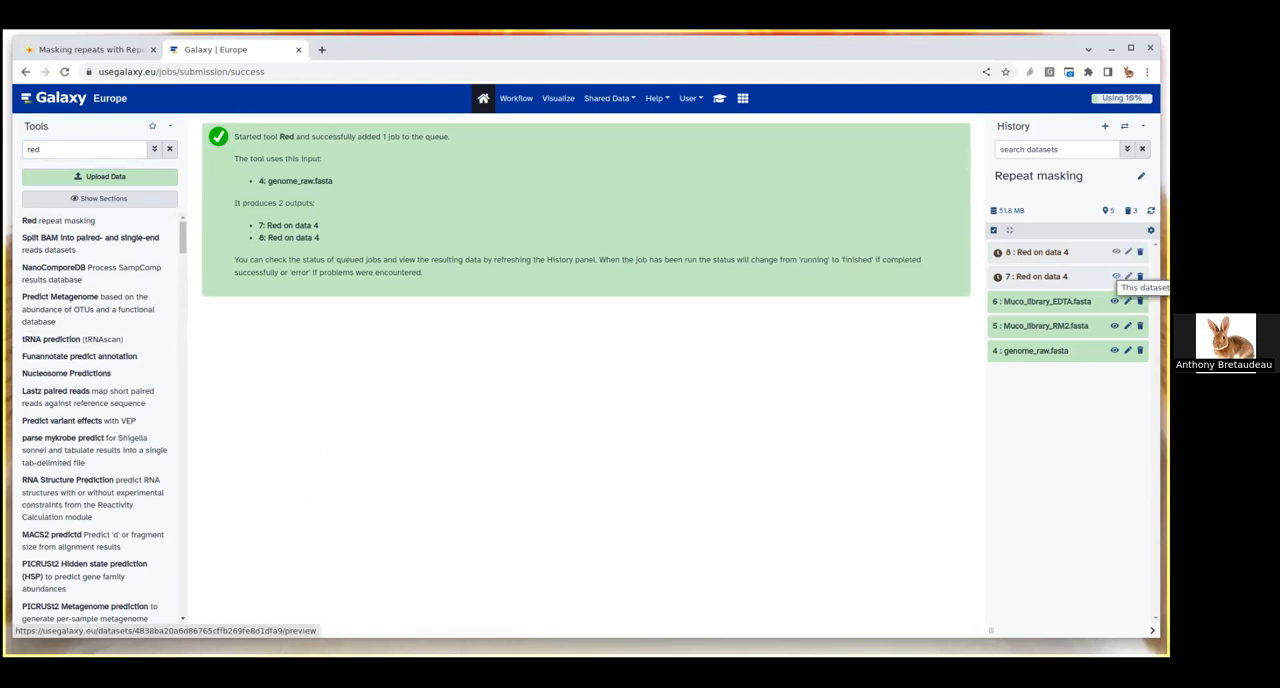
mouse_move(1040, 245)
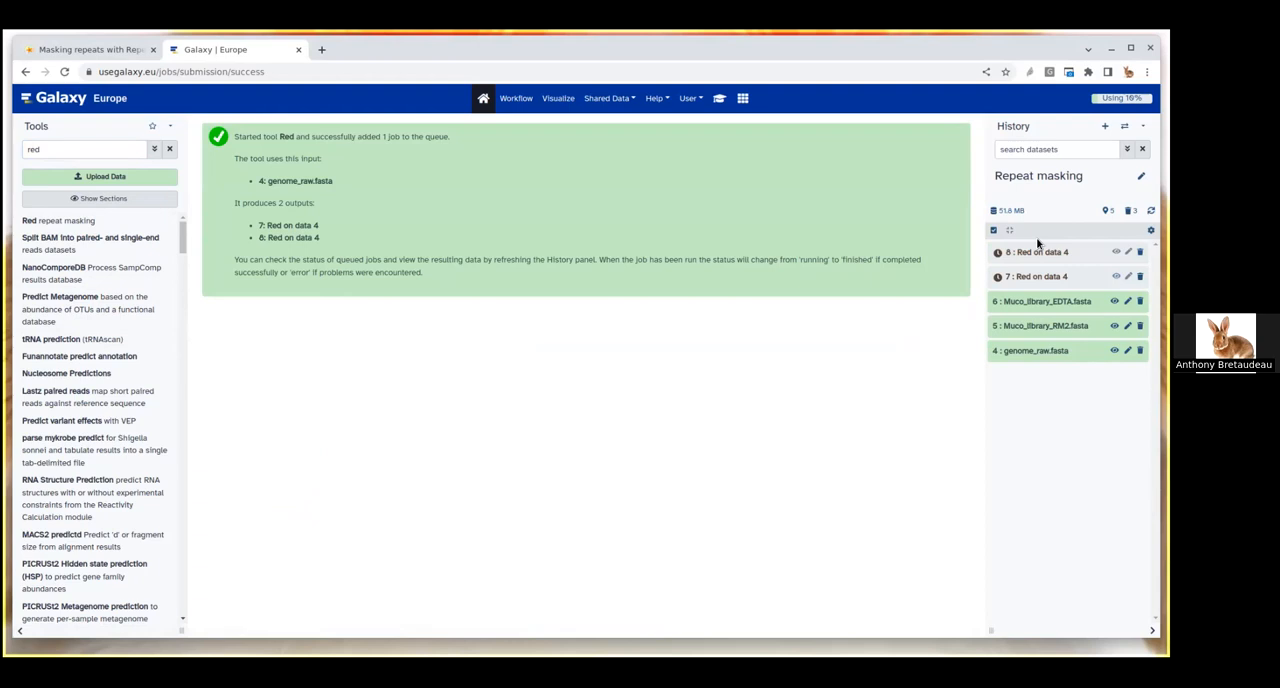
mouse_move(1044, 235)
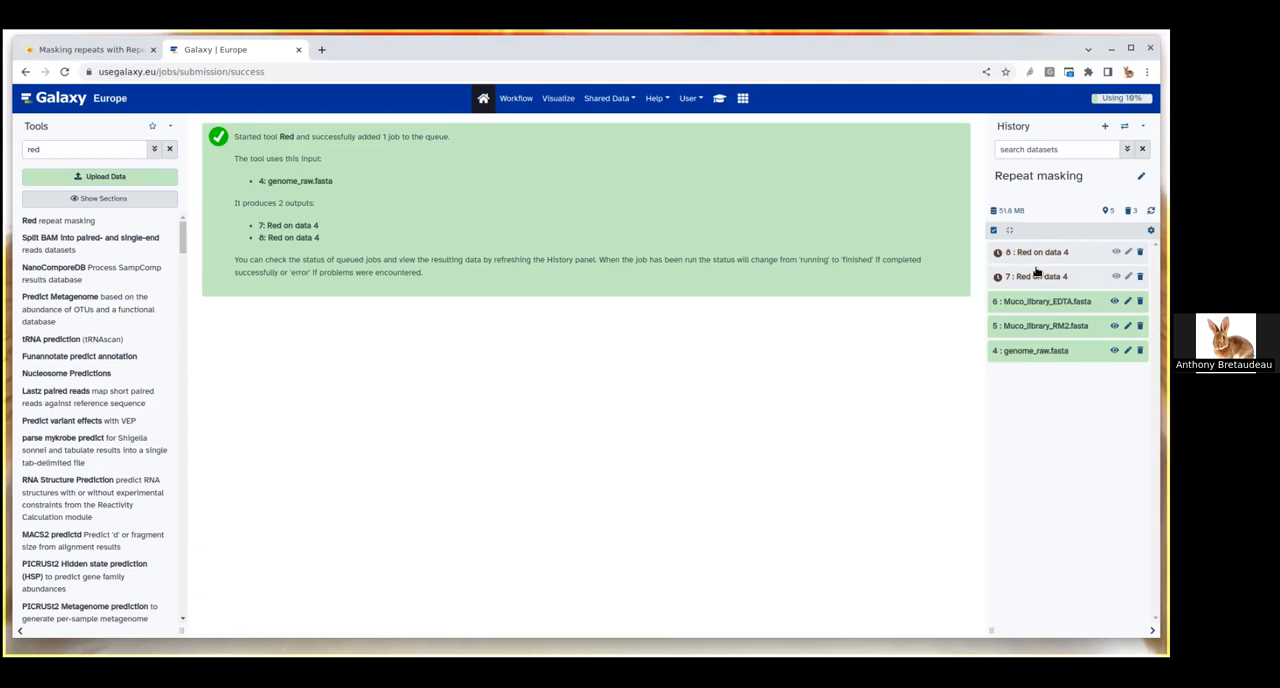
mouse_move(1035, 262)
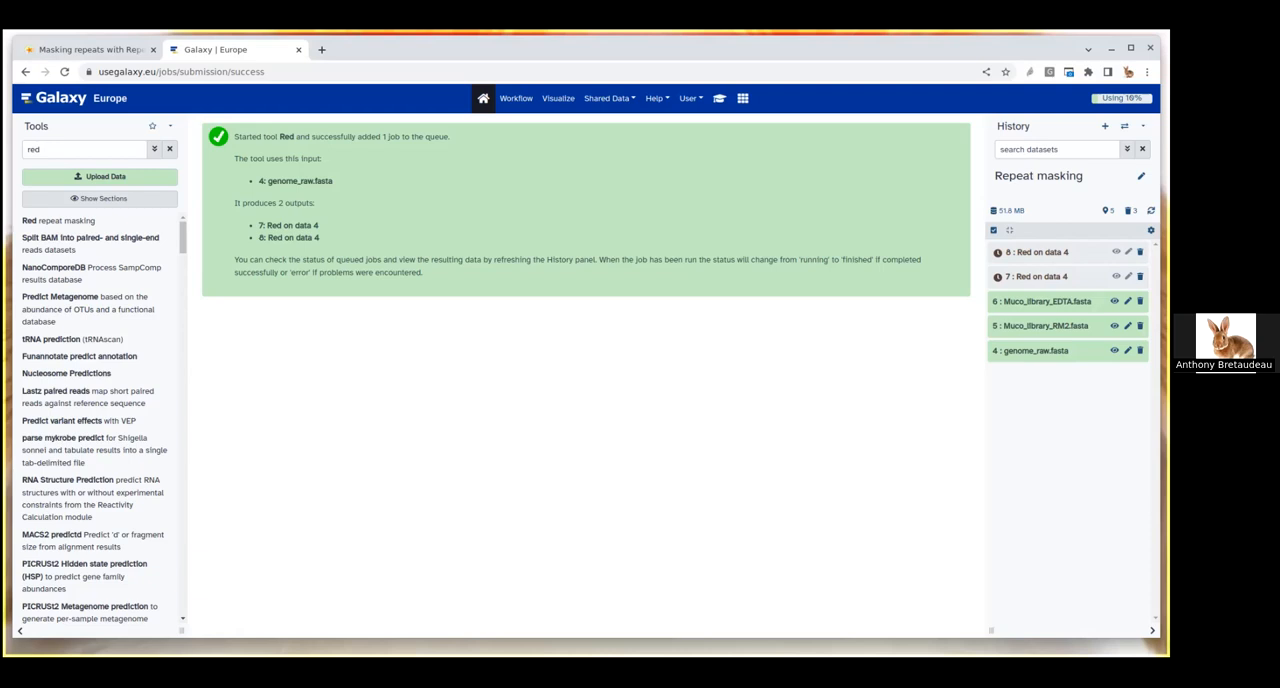
mouse_move(1048, 267)
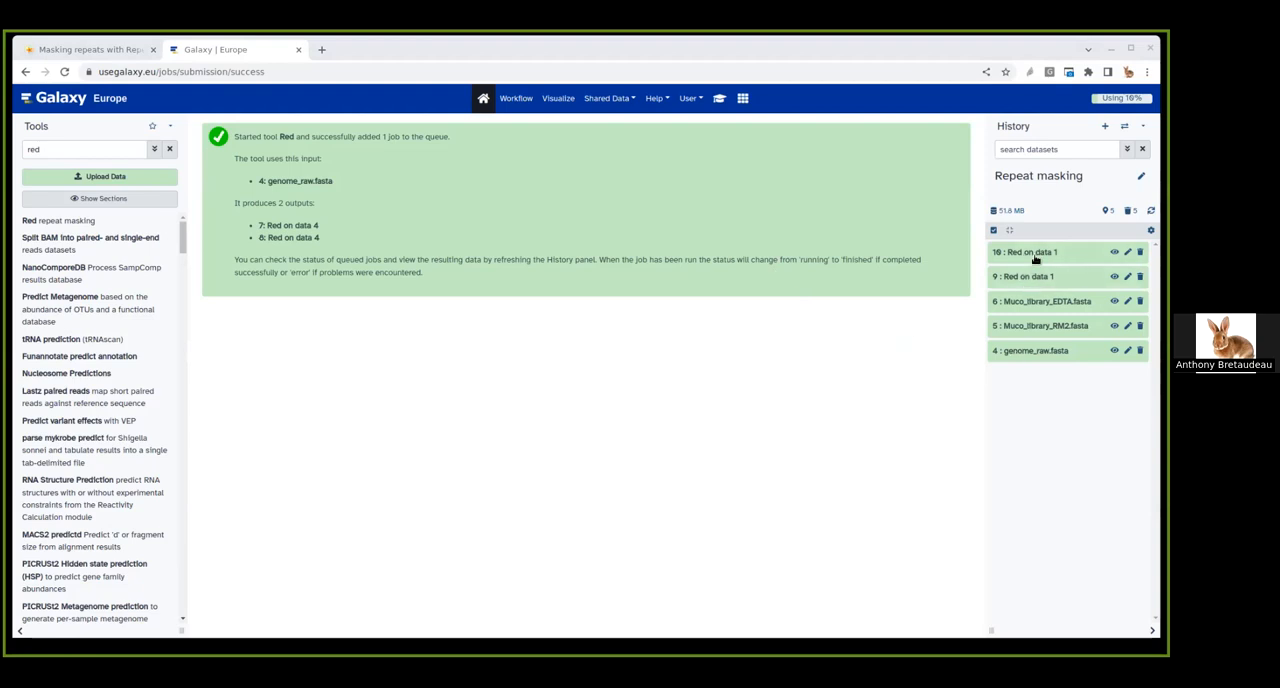
mouse_move(1033, 276)
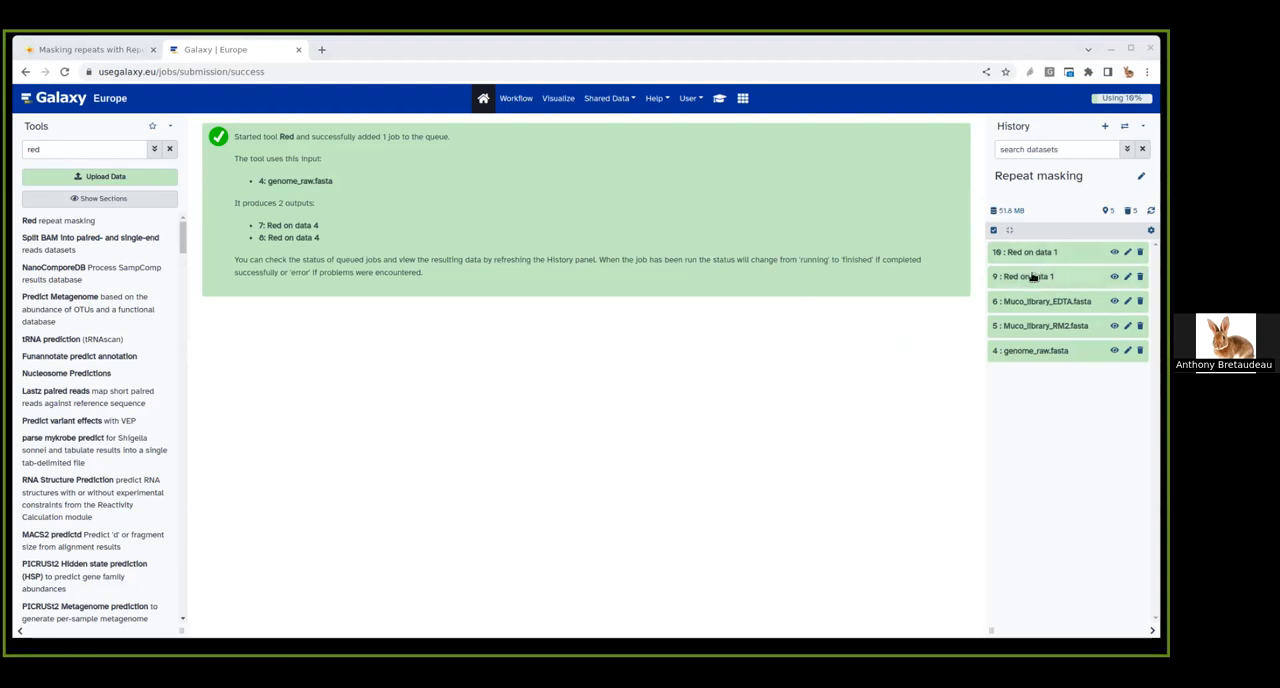
Step: Expand Red output dataset 9 and scroll through its preview
left_click(1025, 276)
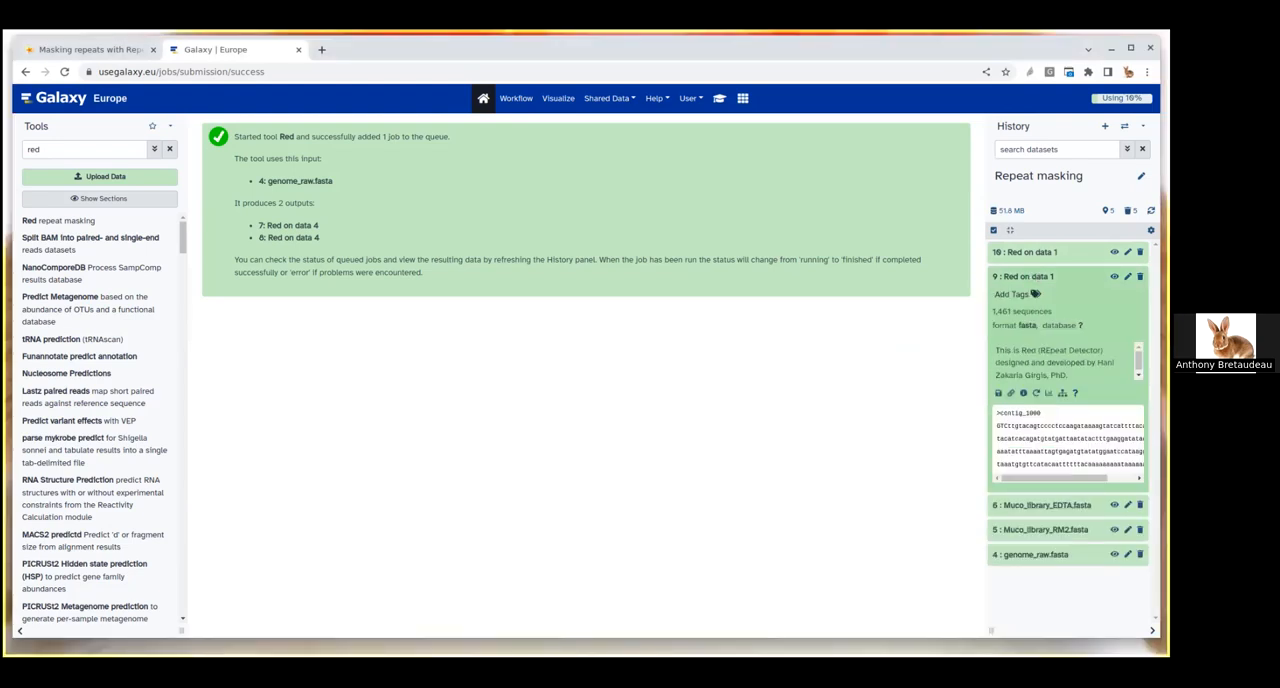
left_click(1113, 276)
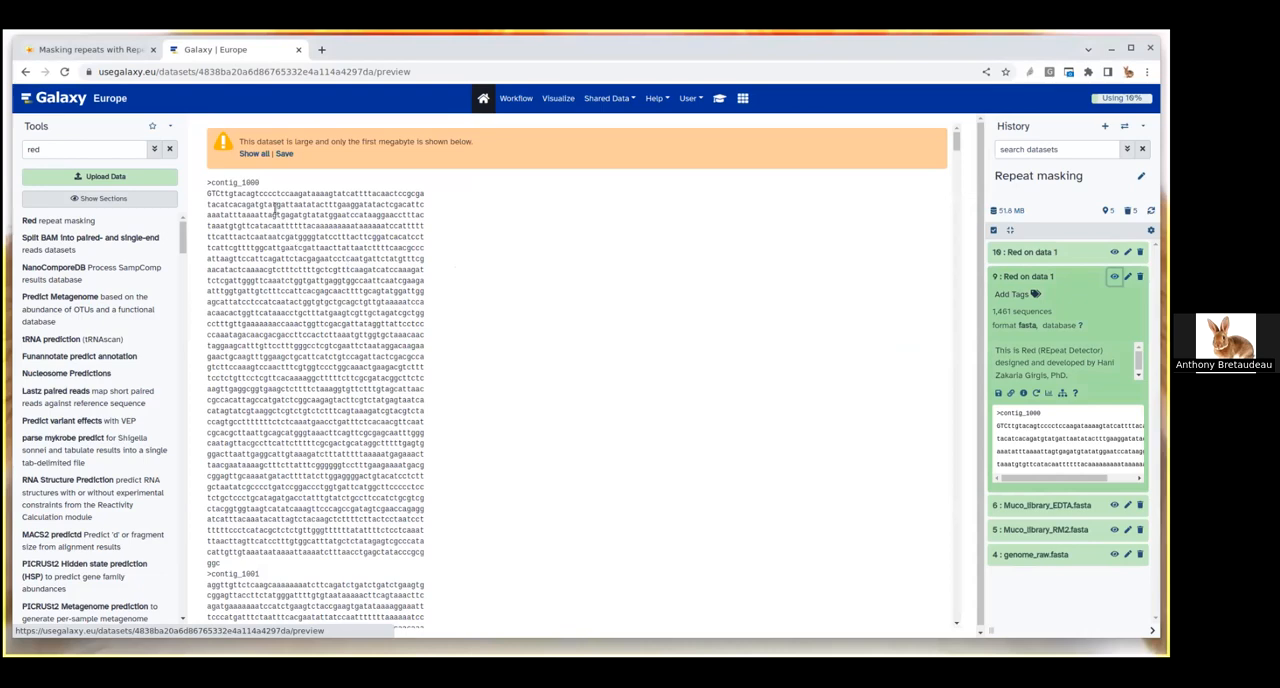
scroll("down", 3)
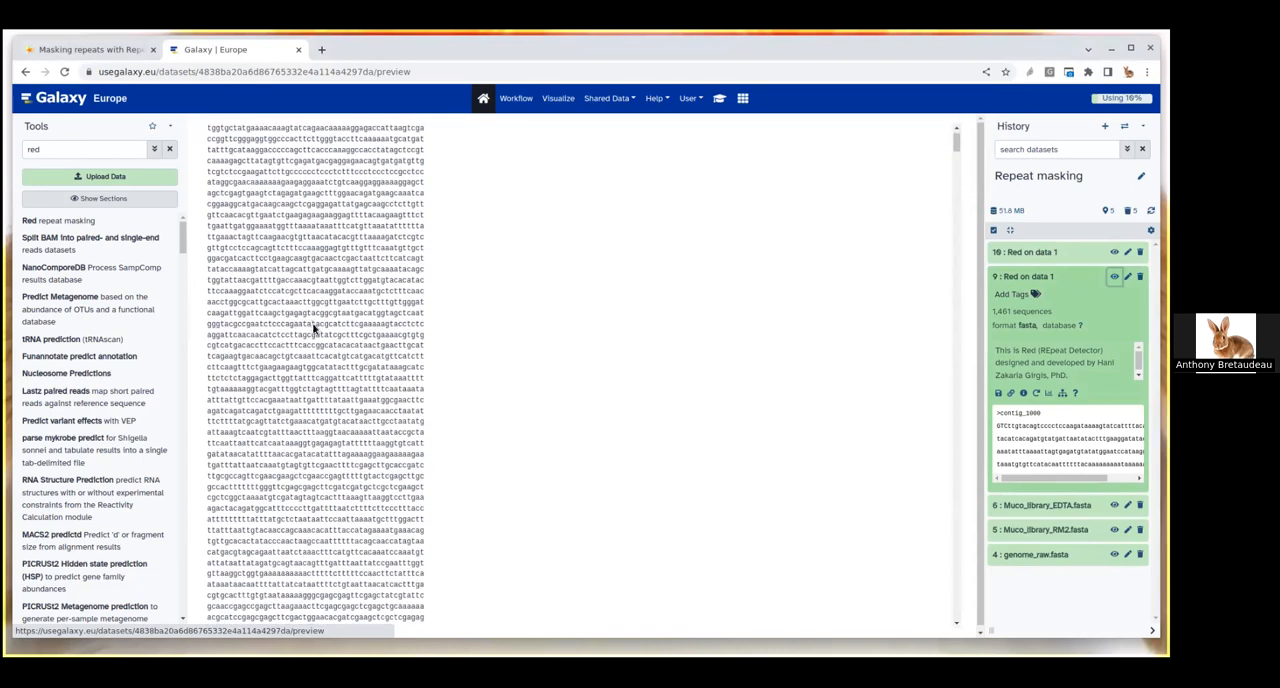
scroll("down", 3)
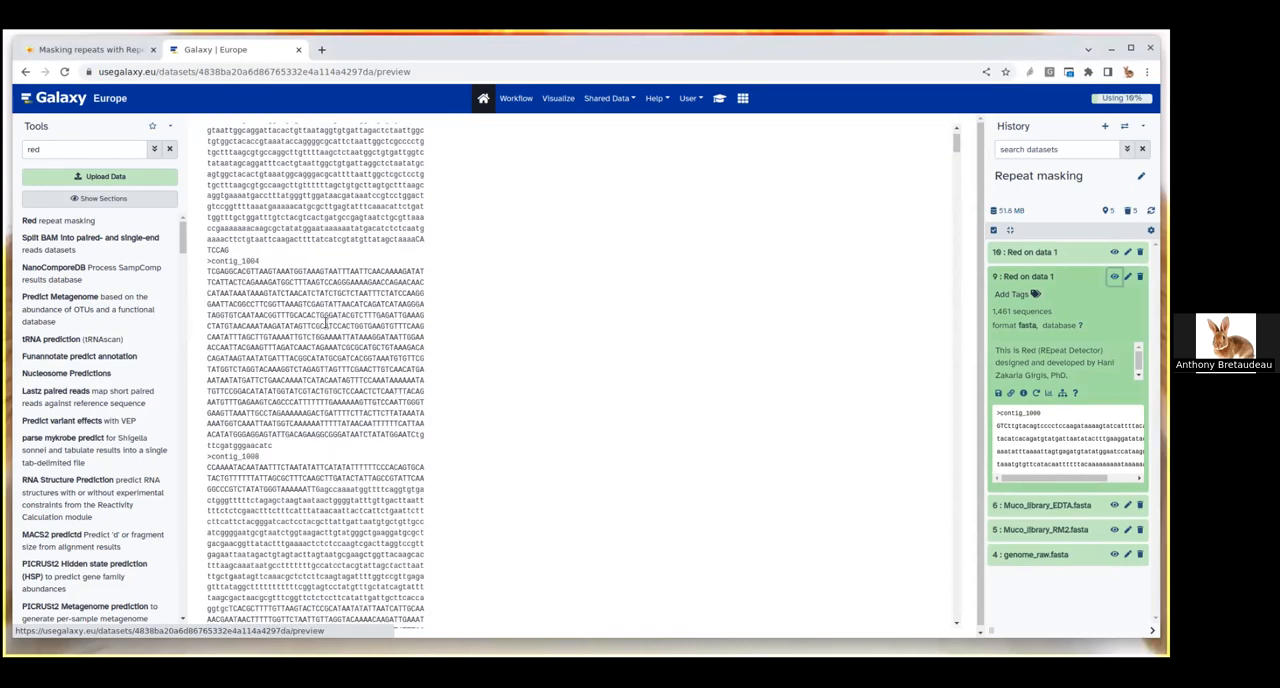
scroll("down", 3)
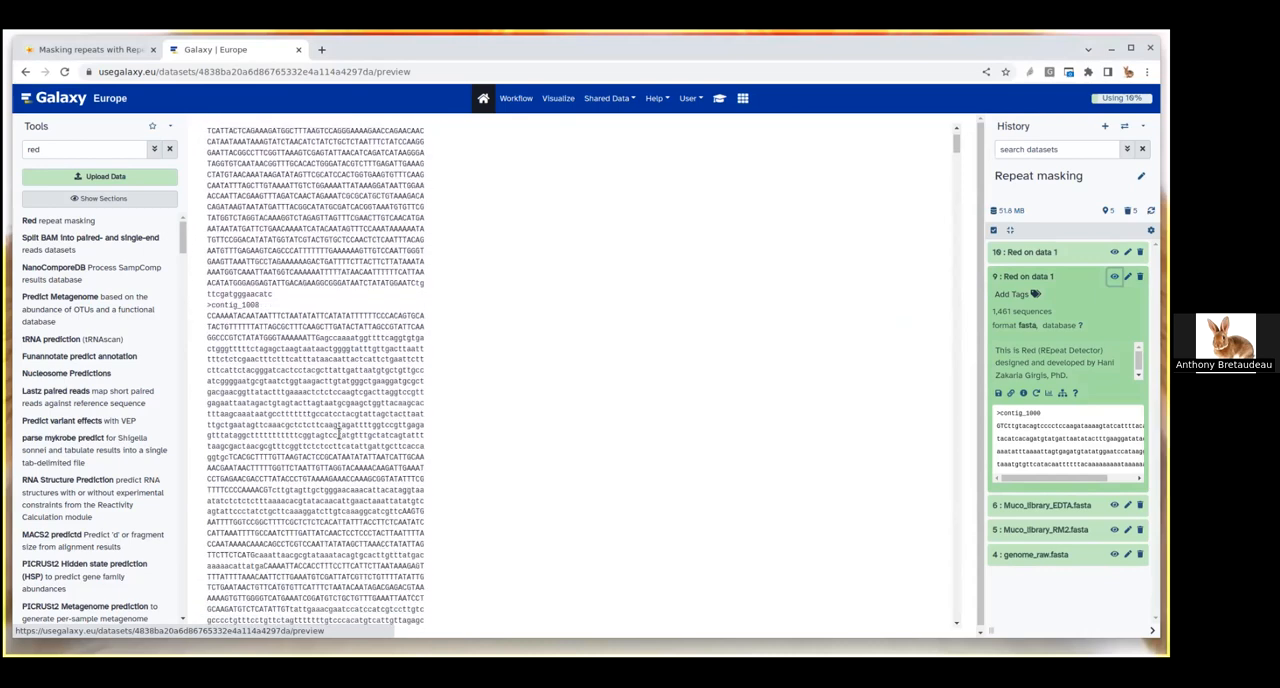
scroll("down", 3)
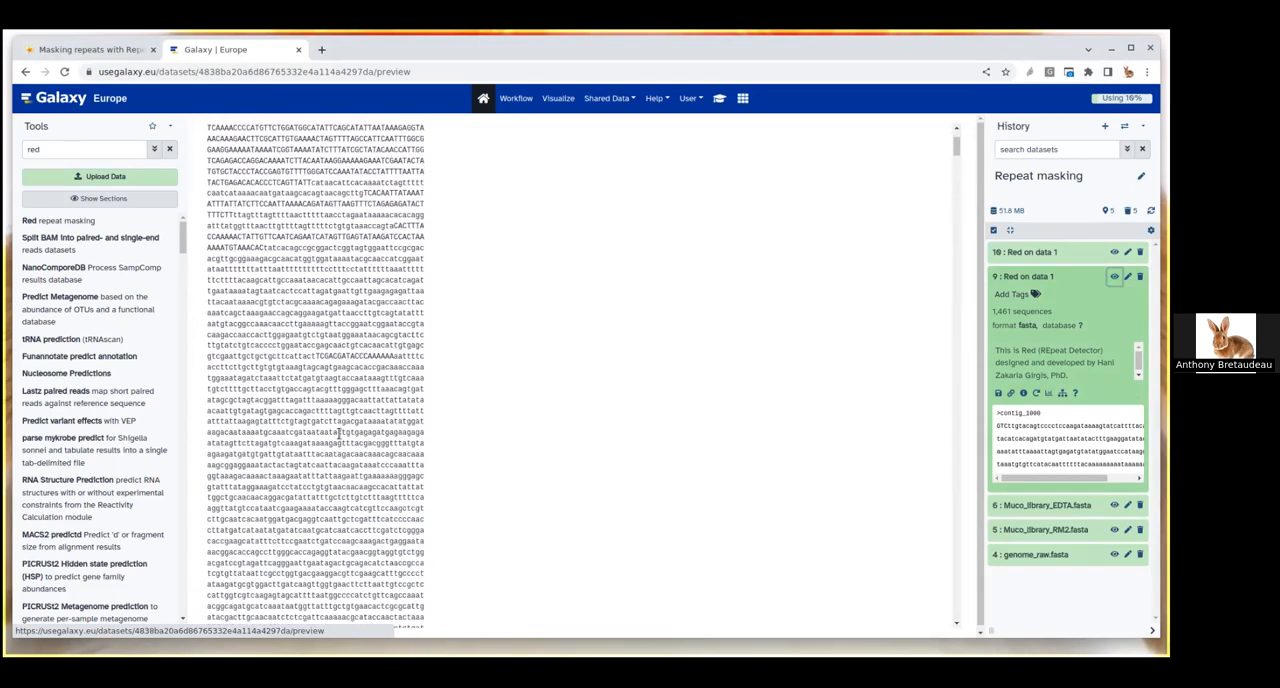
scroll("down", 3)
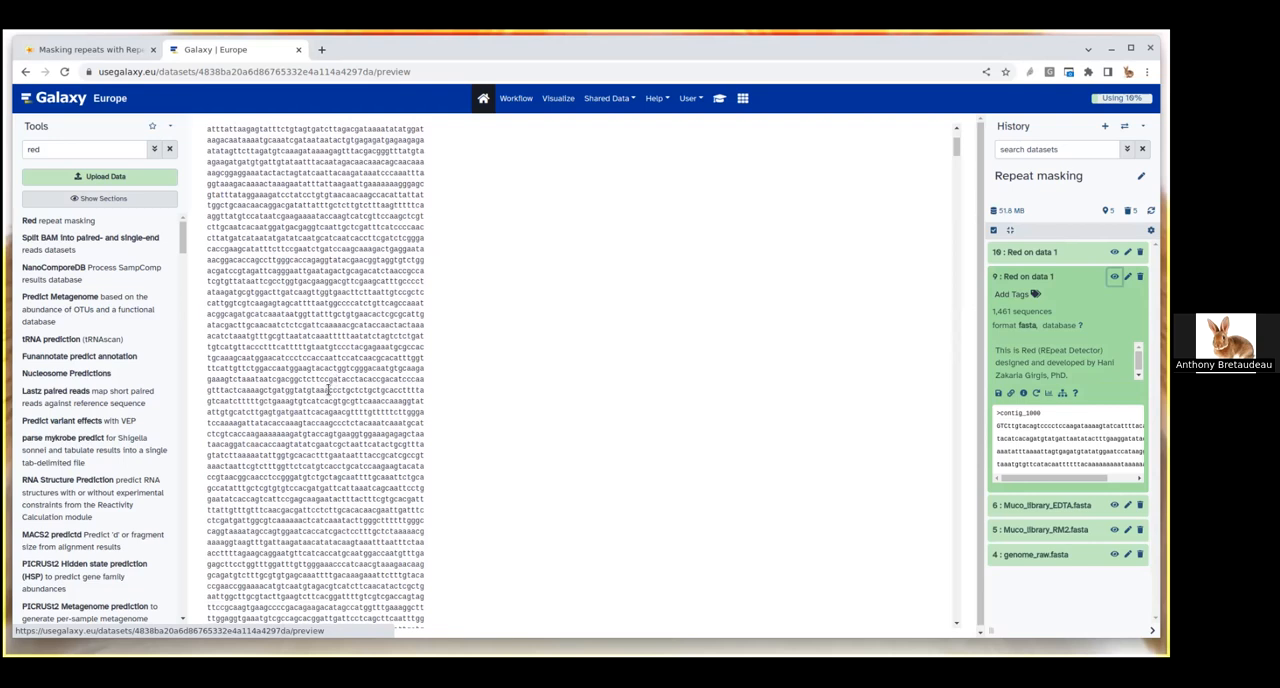
scroll("down", 3)
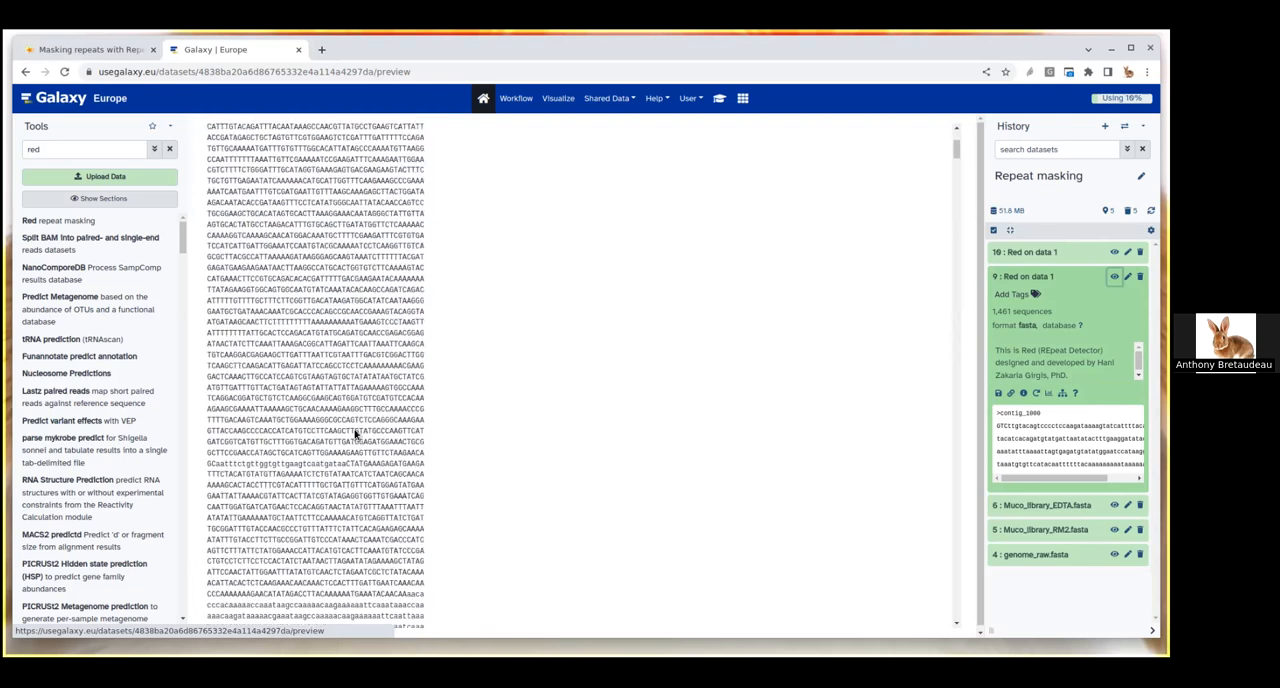
scroll("down", 3)
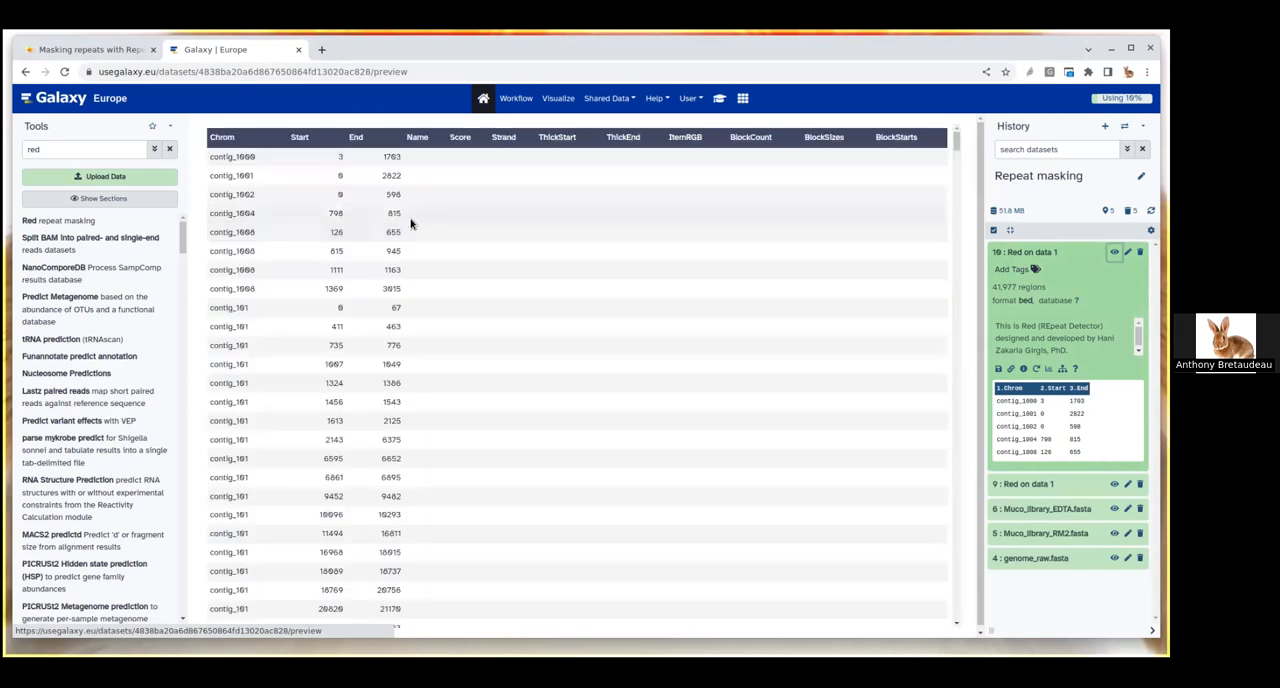
Step: Select the End value 1763 in the BED table, then collapse dataset 10 and expand dataset 9
double_click(232, 156)
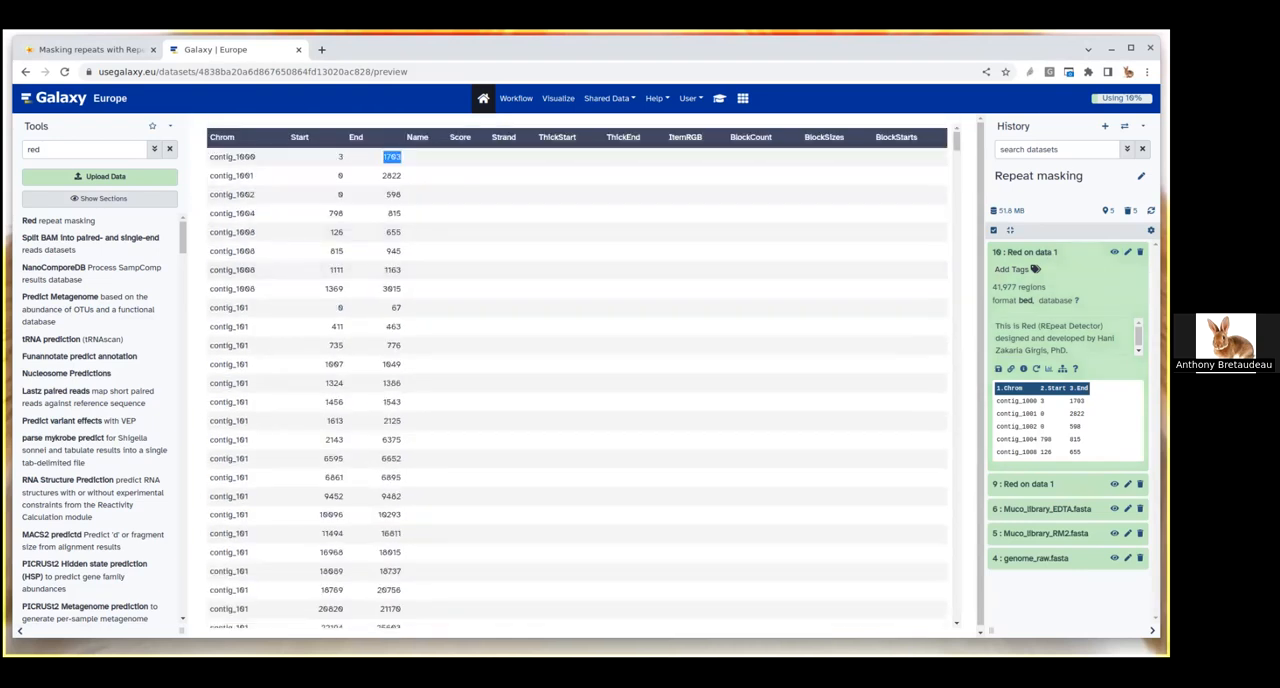
left_click(1024, 252)
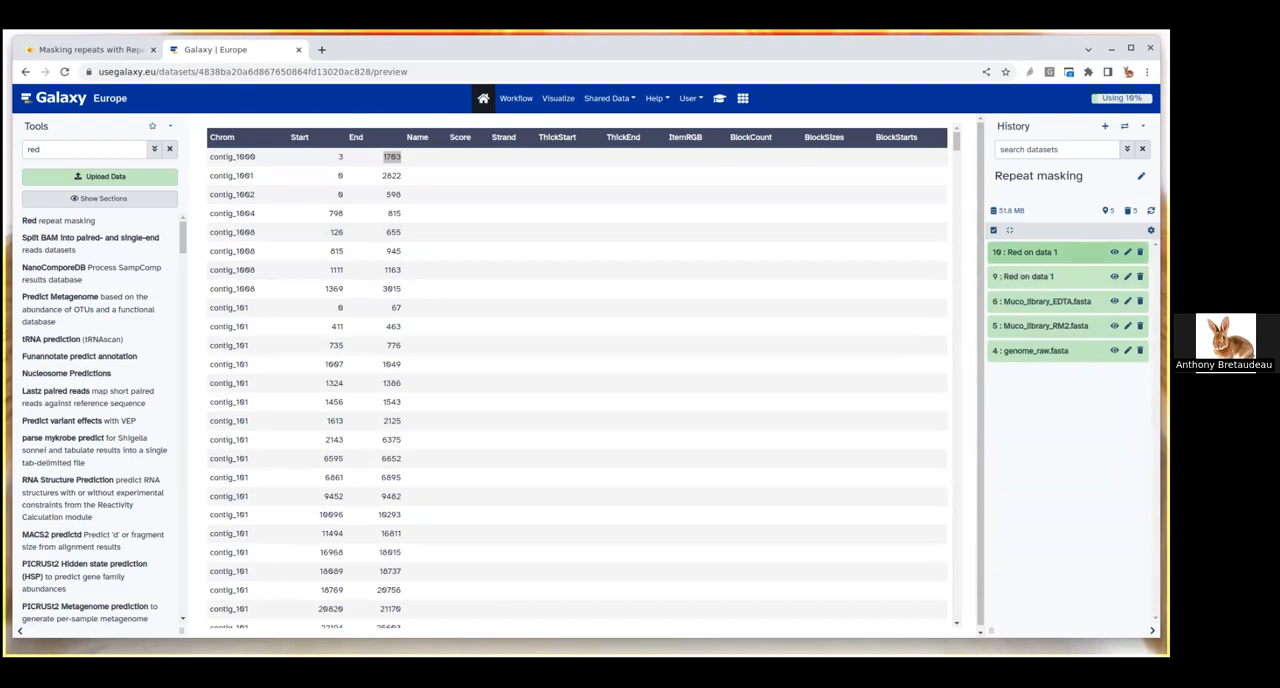
left_click(1024, 276)
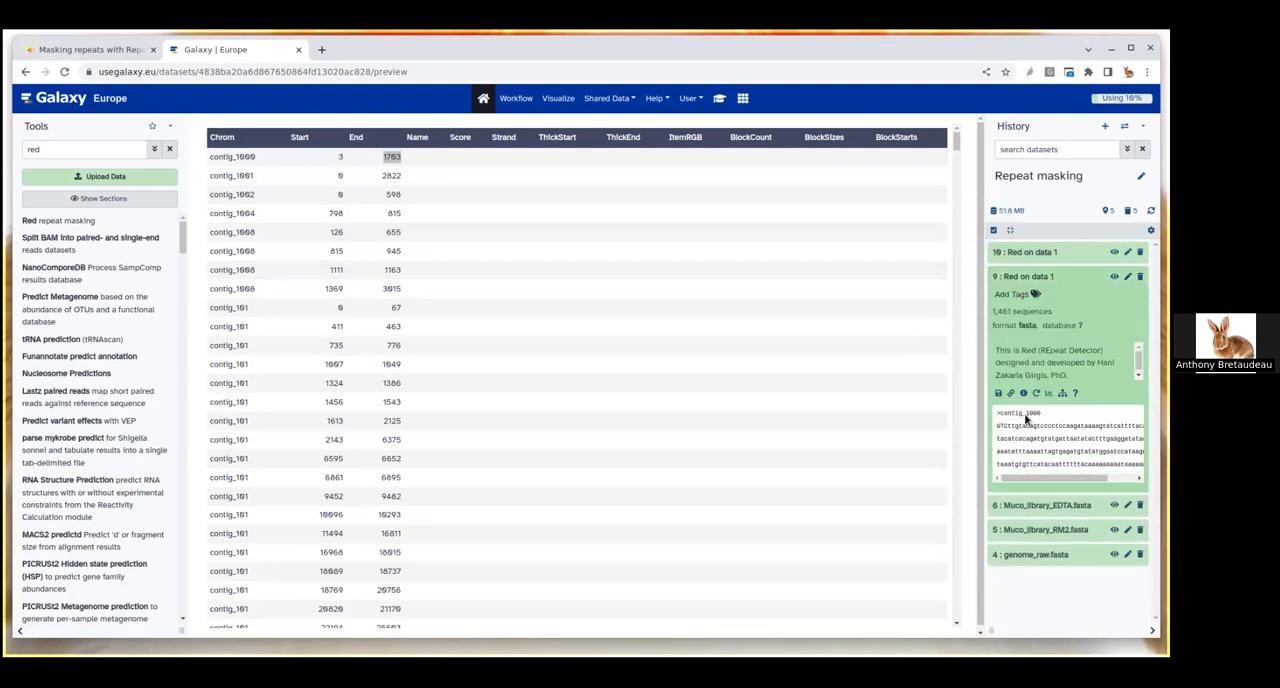
Step: Check dataset 9's job output log and genome length, then preview its soft-masked contigs
left_click(1022, 392)
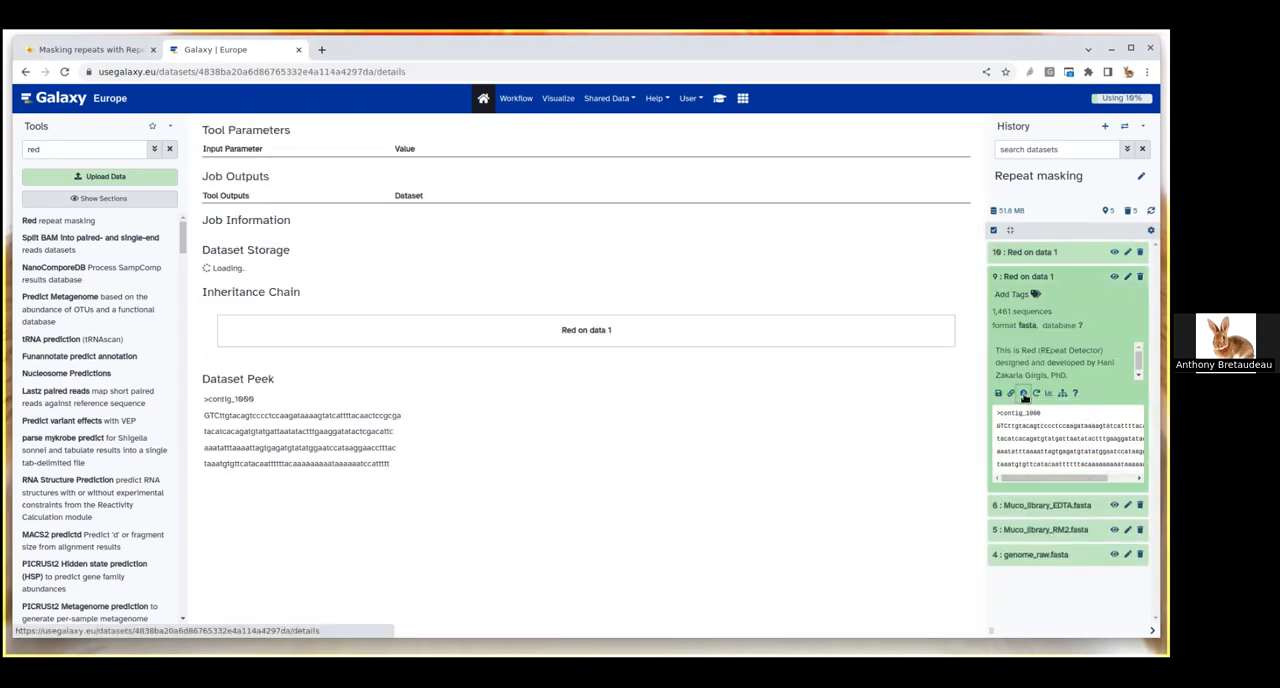
scroll("down", 3)
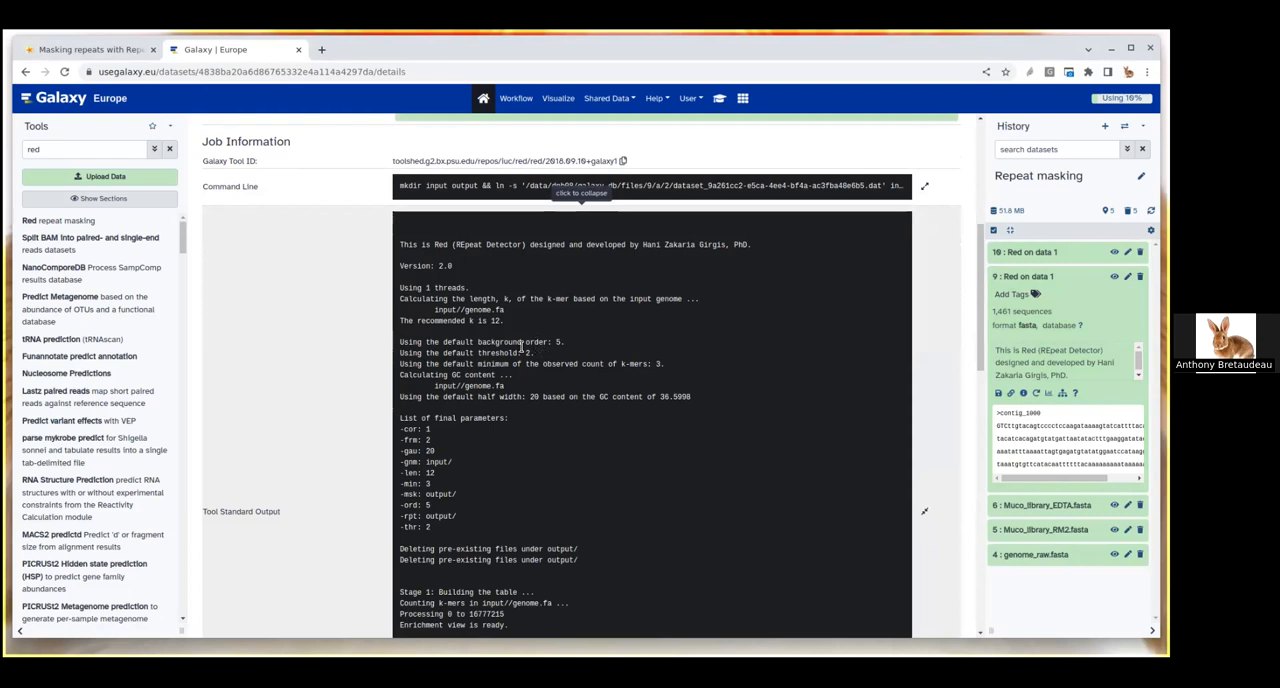
scroll("down", 3)
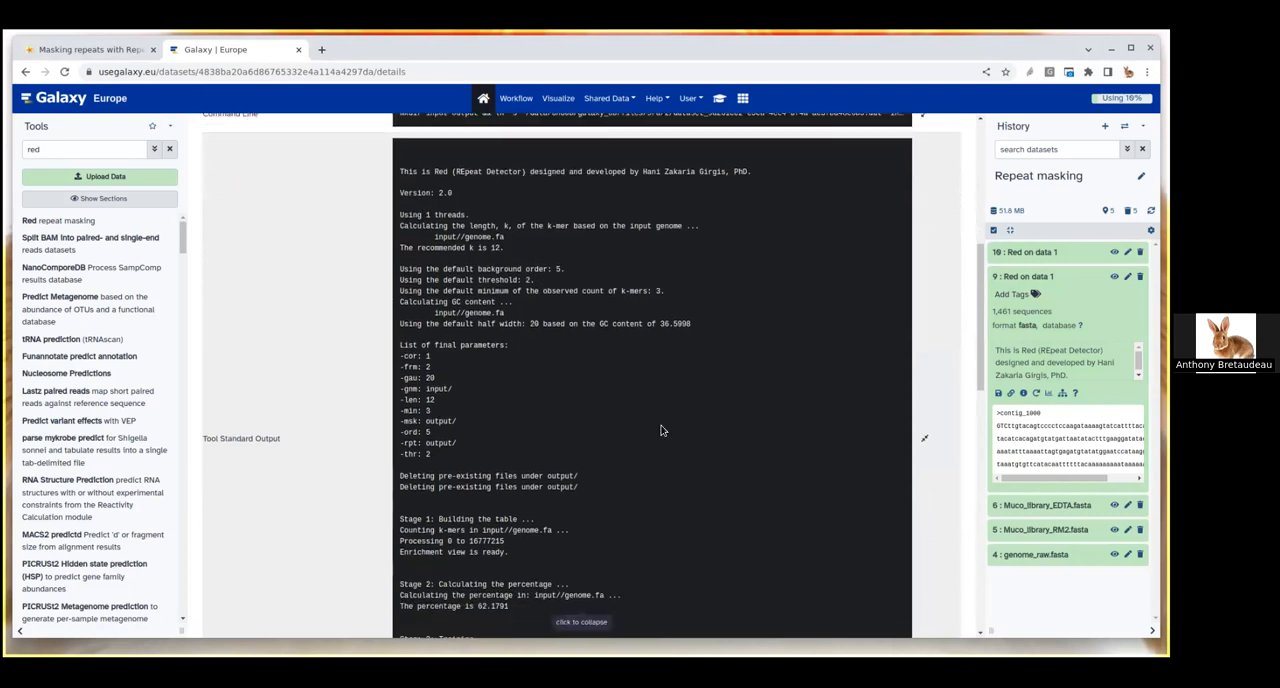
scroll("down", 3)
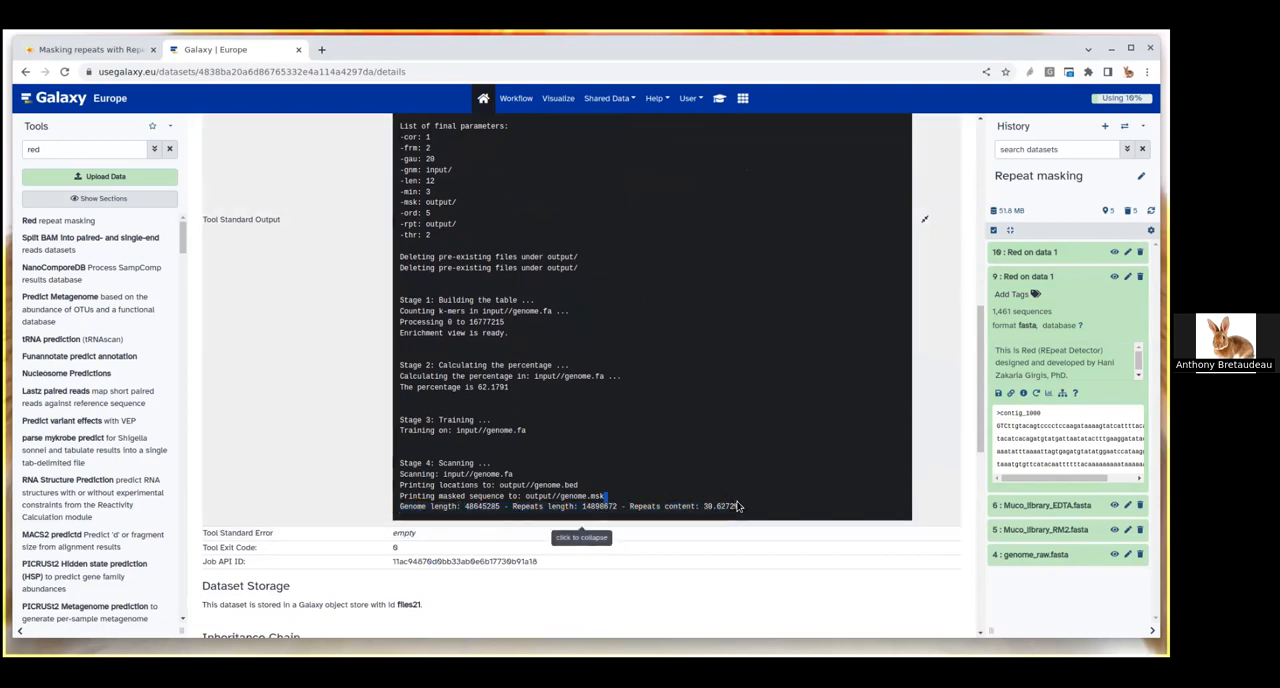
left_click(581, 537)
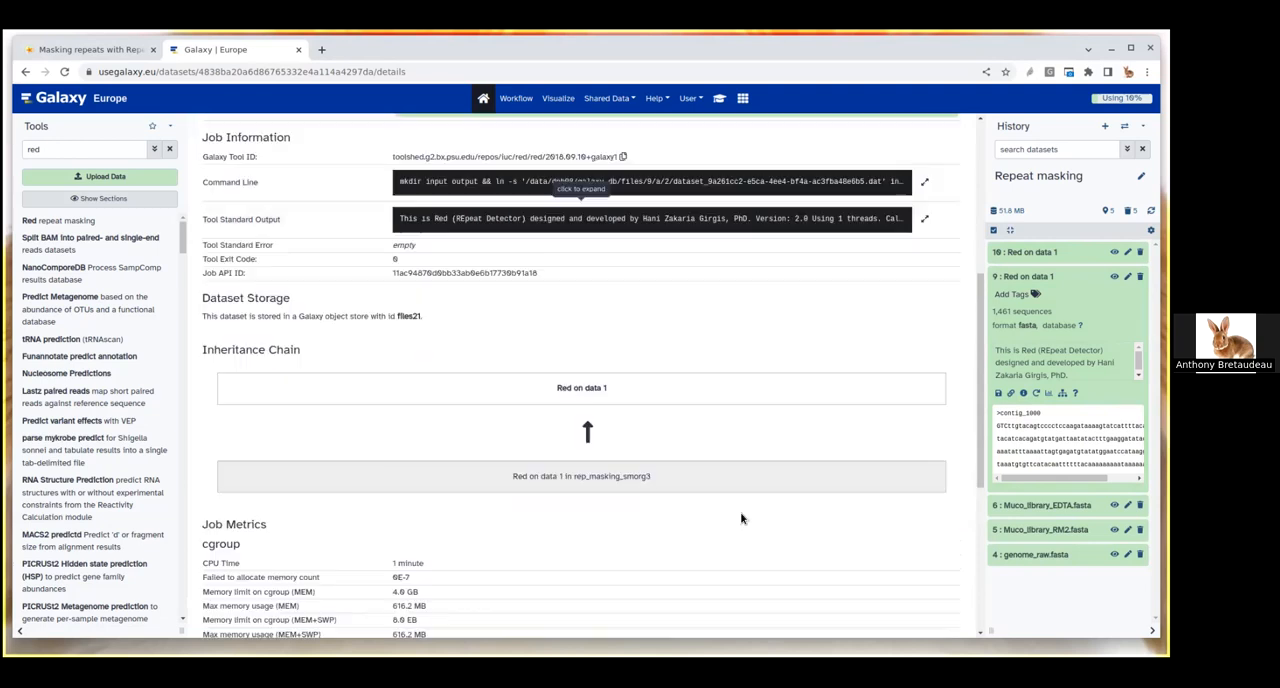
mouse_move(583, 397)
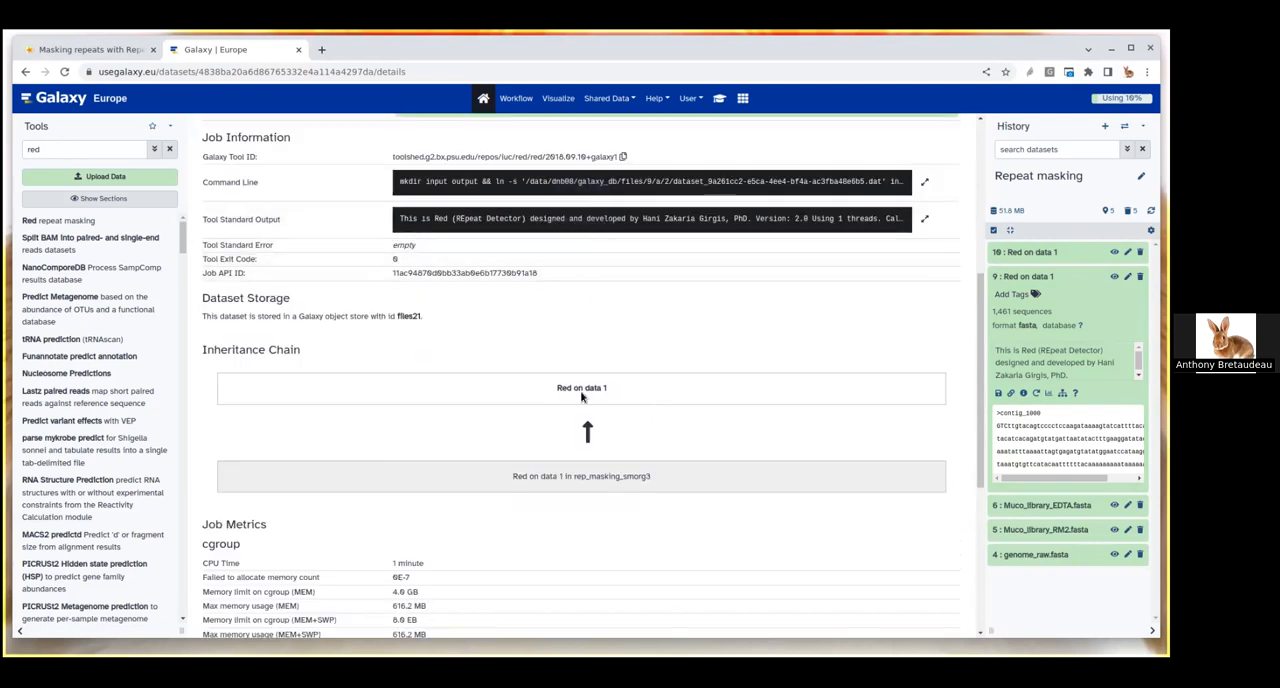
left_click(924, 219)
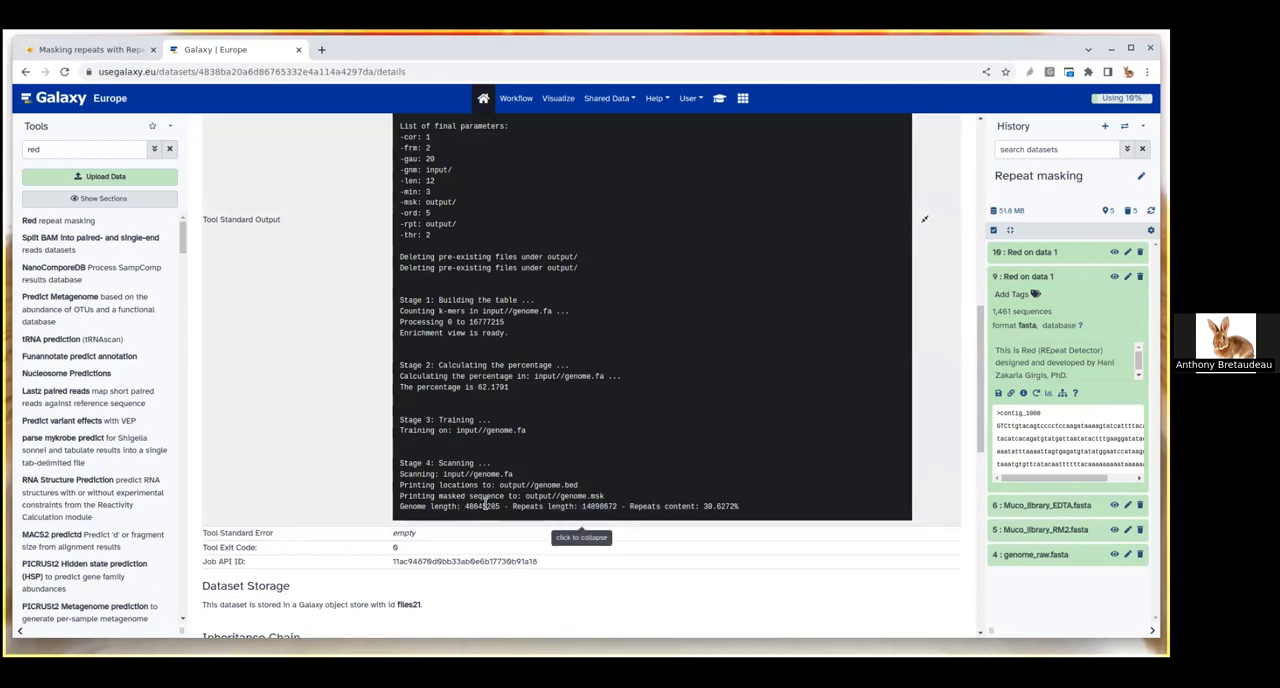
double_click(480, 506)
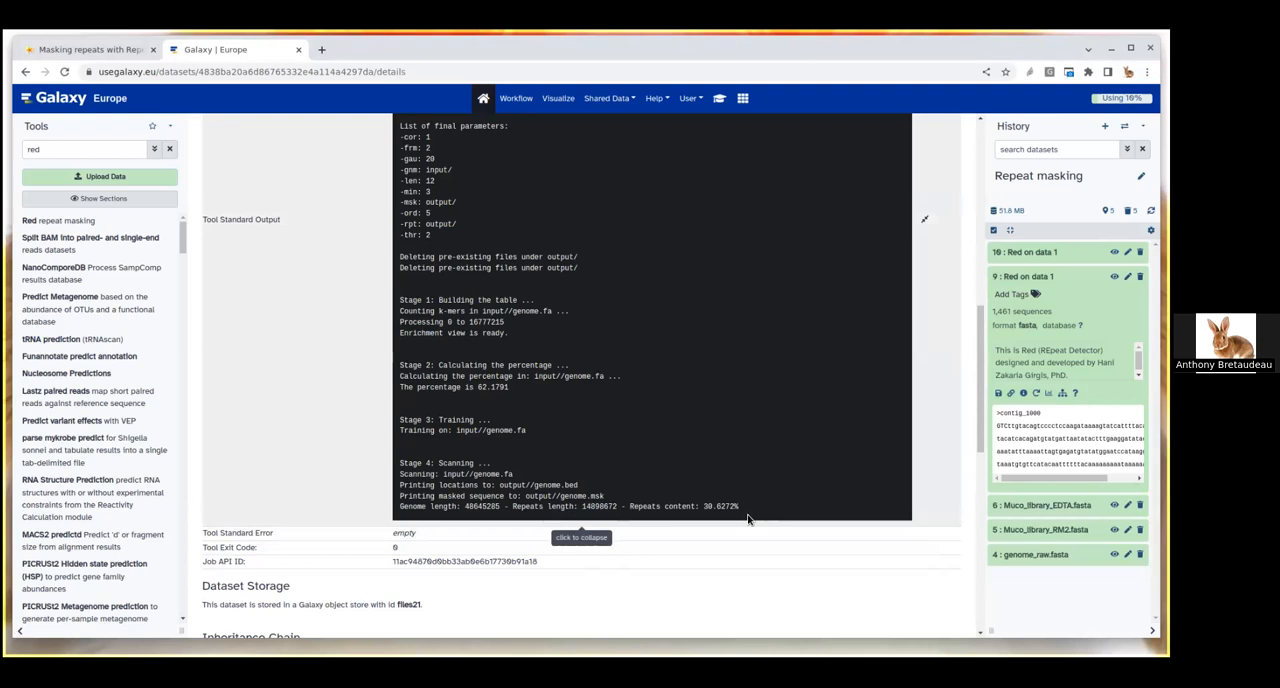
mouse_move(754, 519)
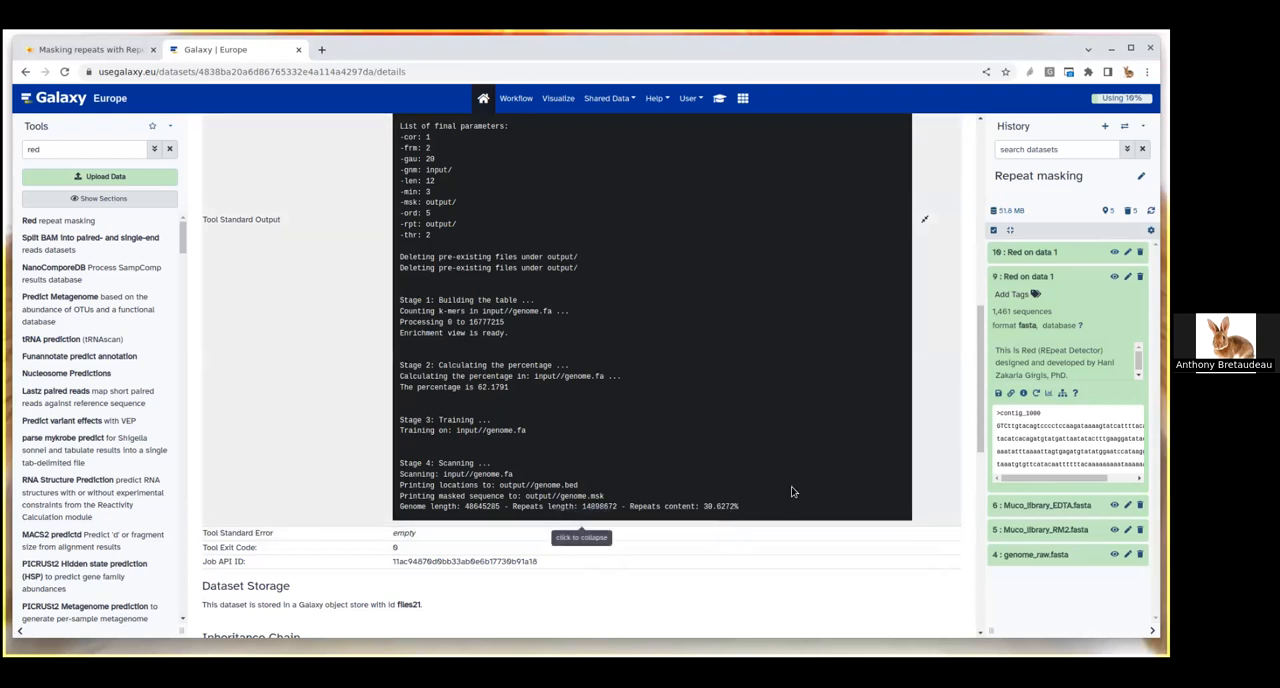
mouse_move(753, 456)
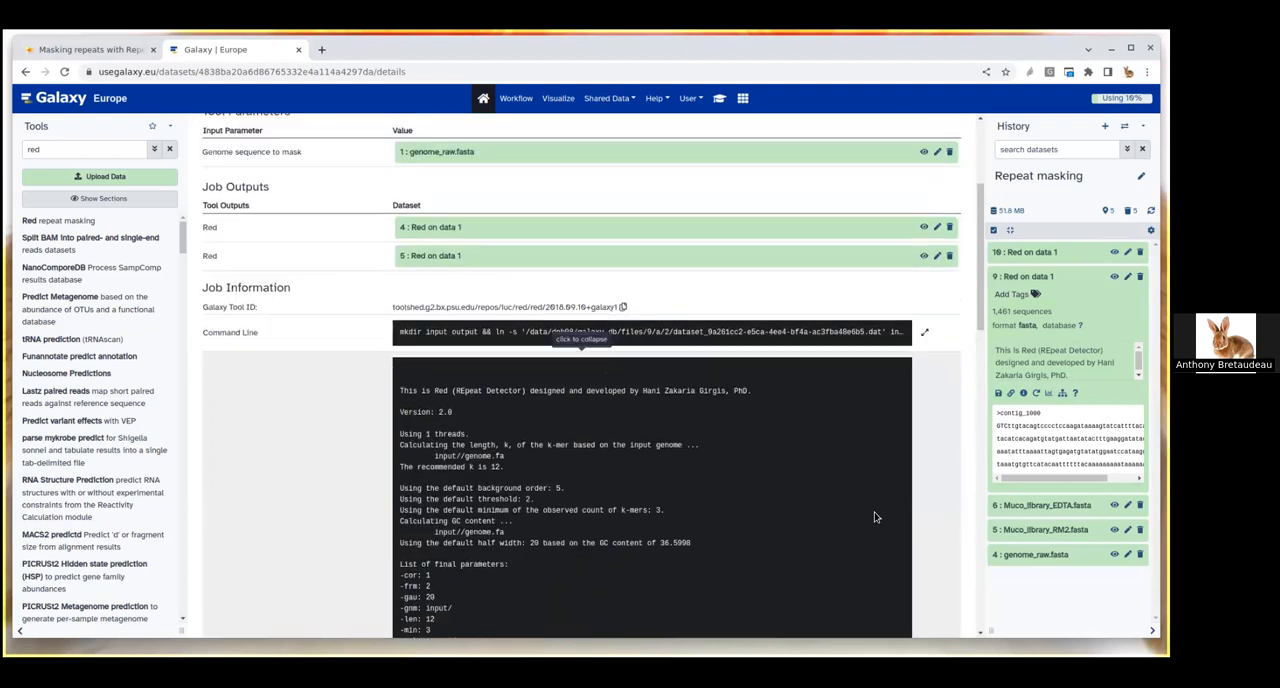
mouse_move(354, 328)
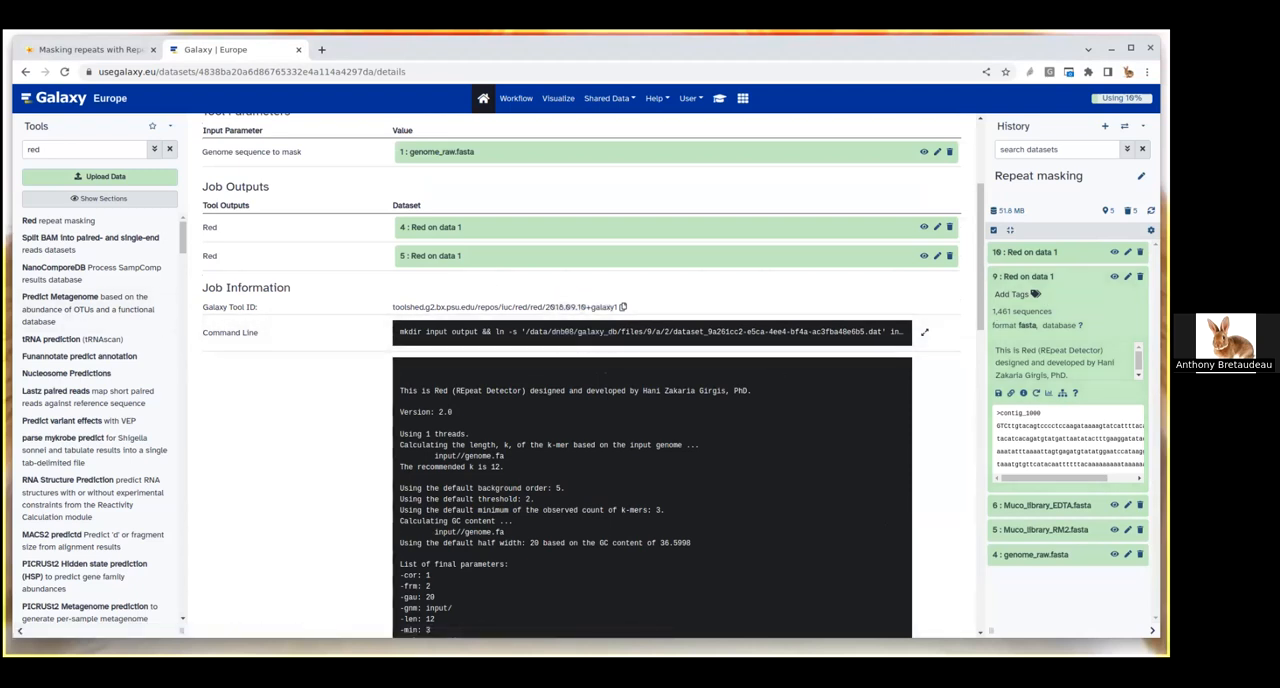
left_click(1113, 276)
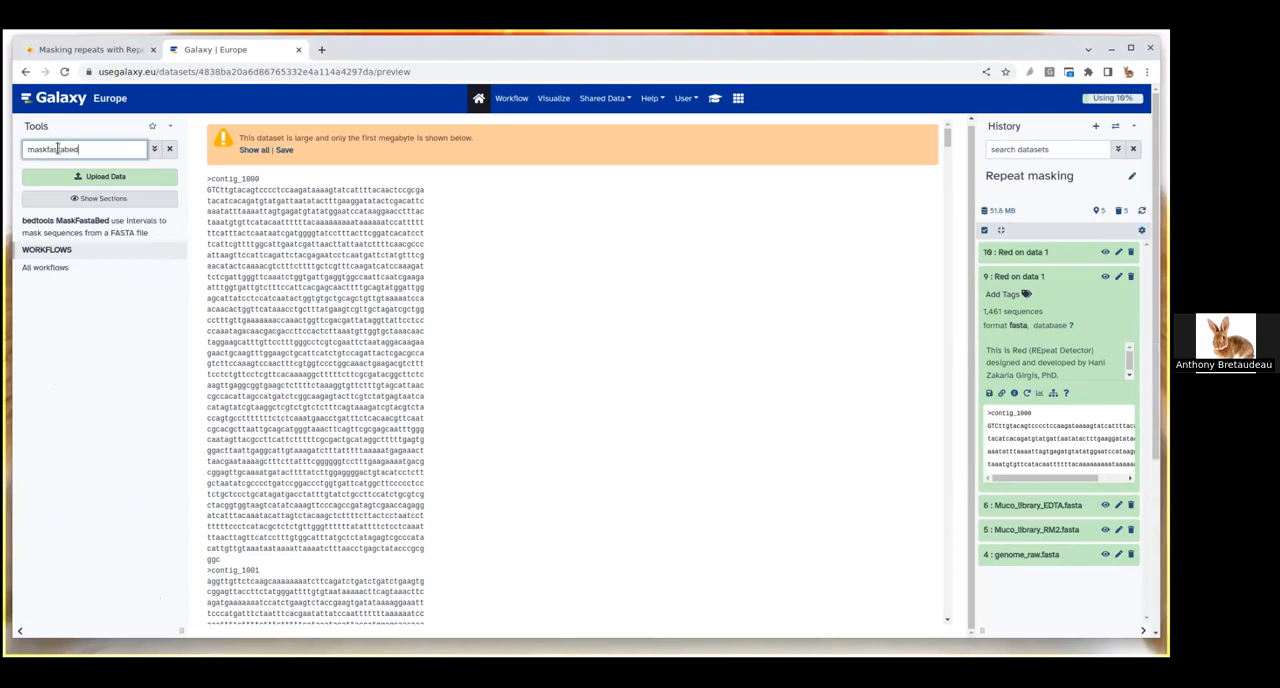
Step: Run bedtools MaskFastaBed with dataset 10 as BED and genome_raw.fasta as FASTA
left_click(67, 221)
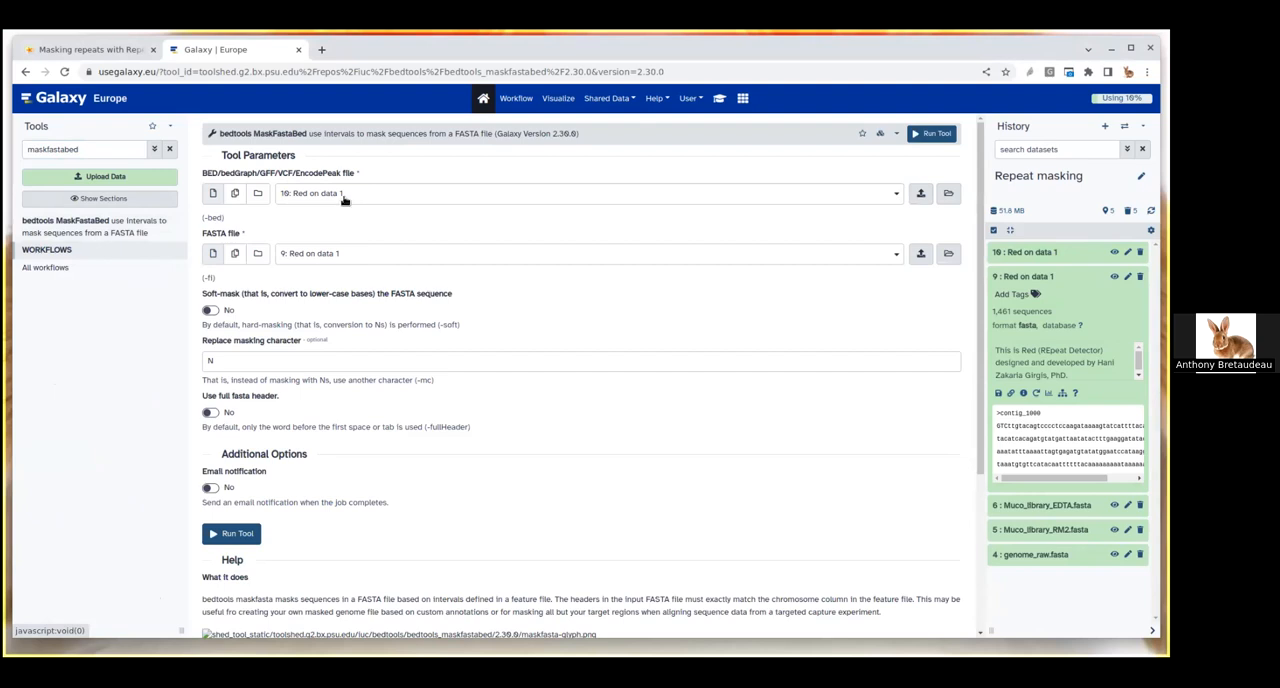
mouse_move(1025, 260)
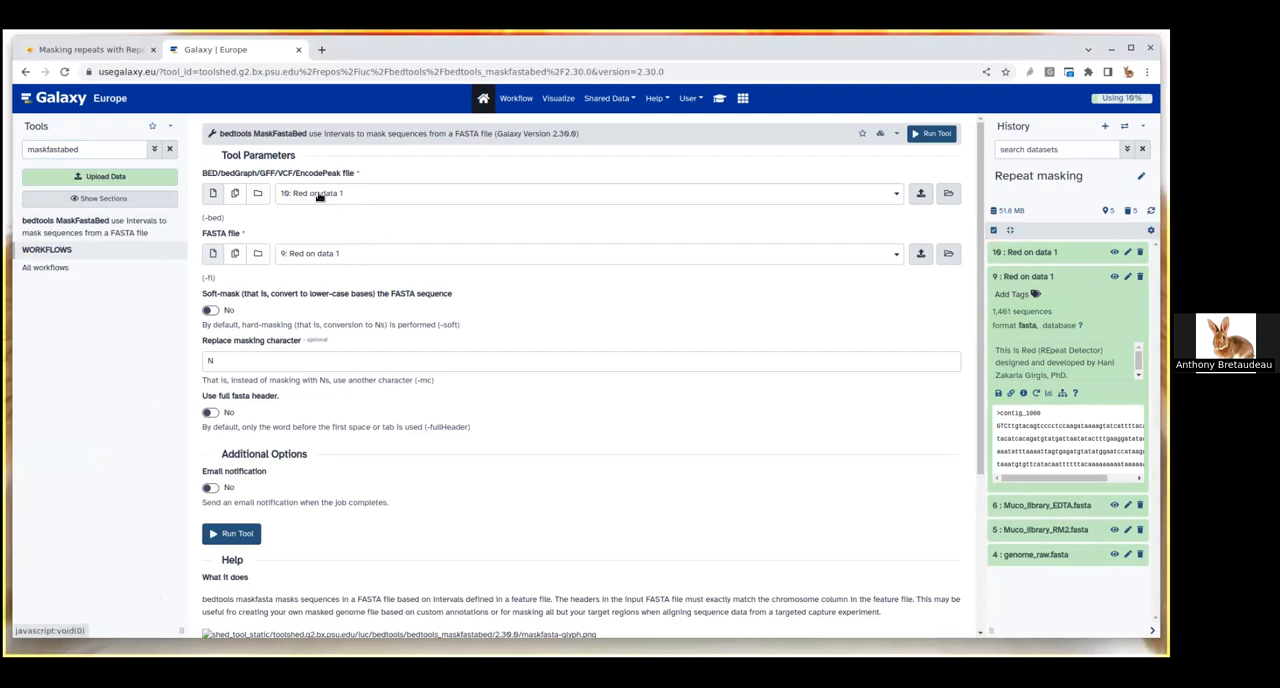
mouse_move(302, 255)
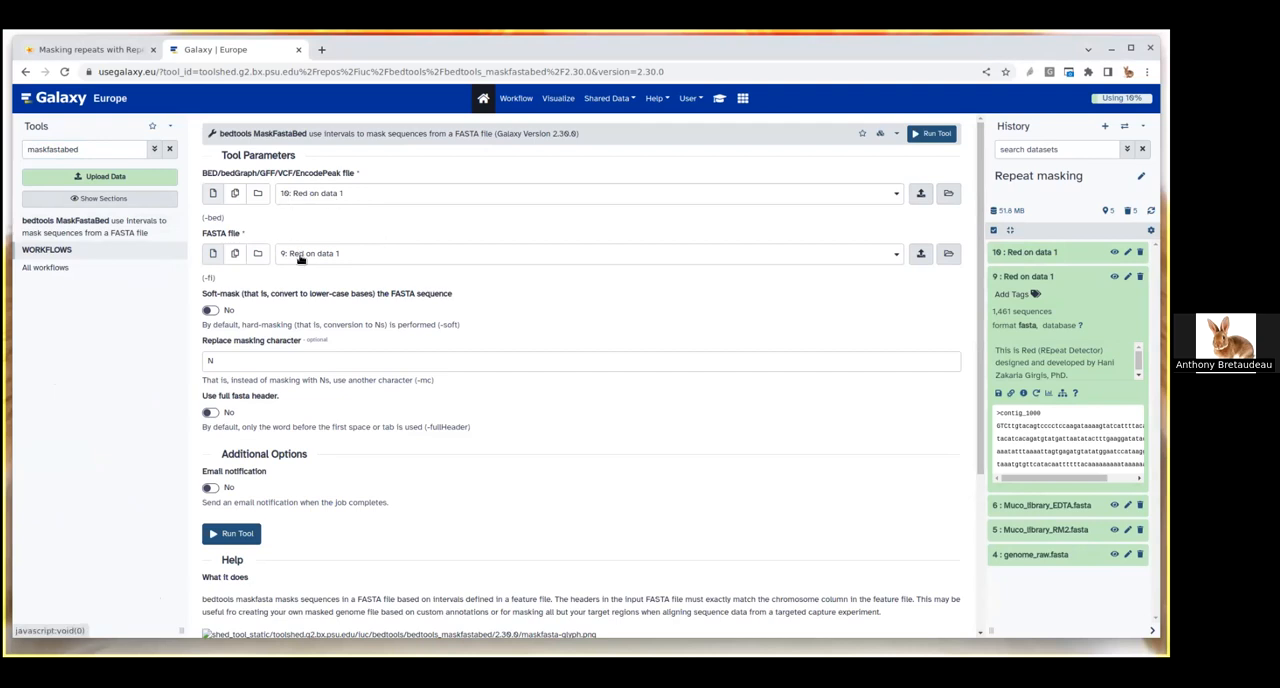
left_click(585, 253)
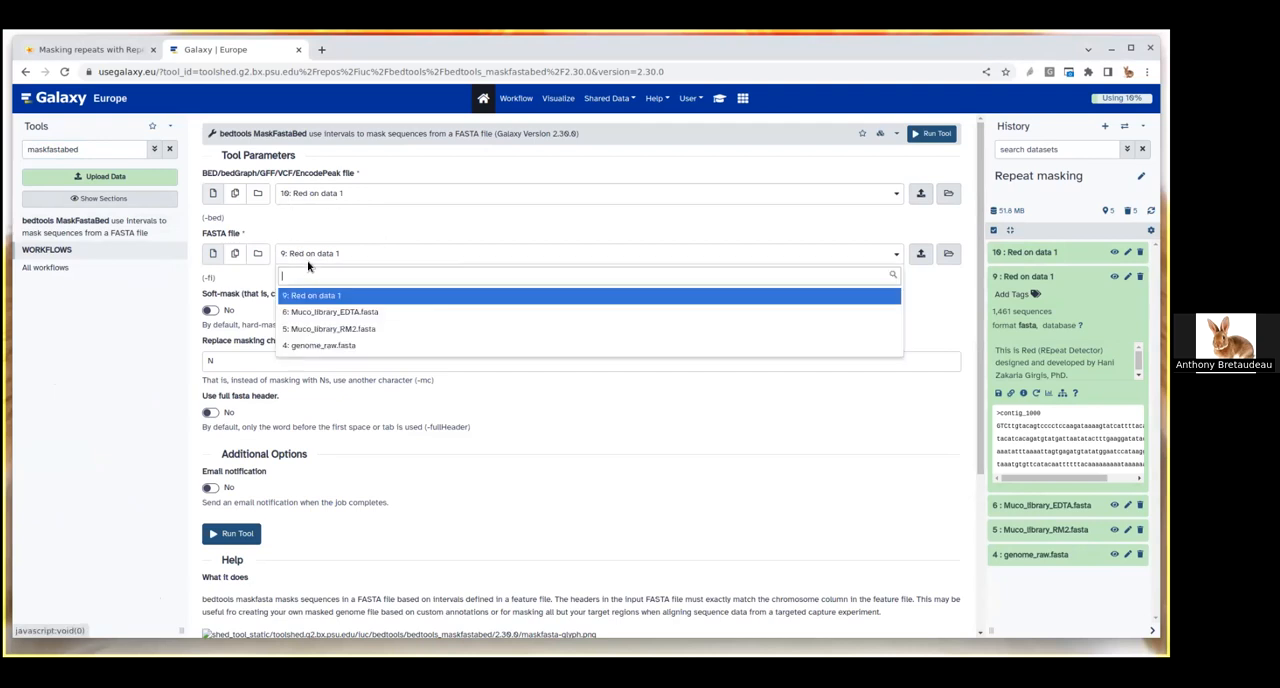
mouse_move(365, 345)
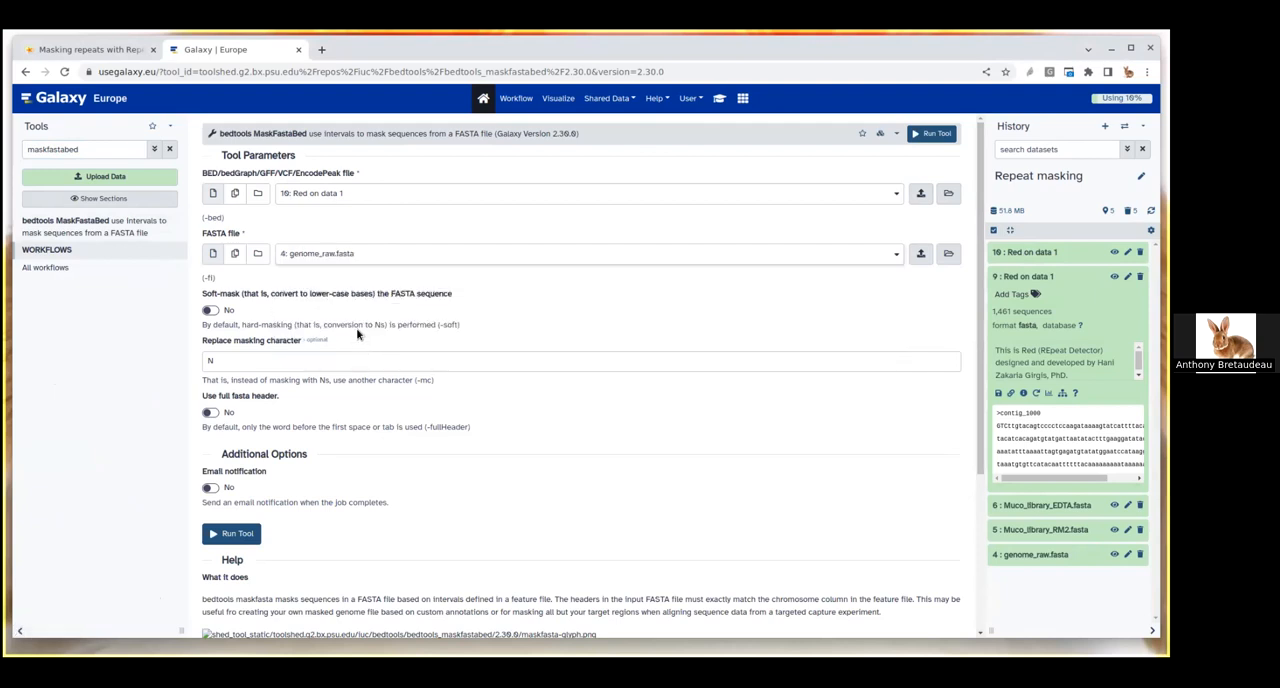
mouse_move(360, 296)
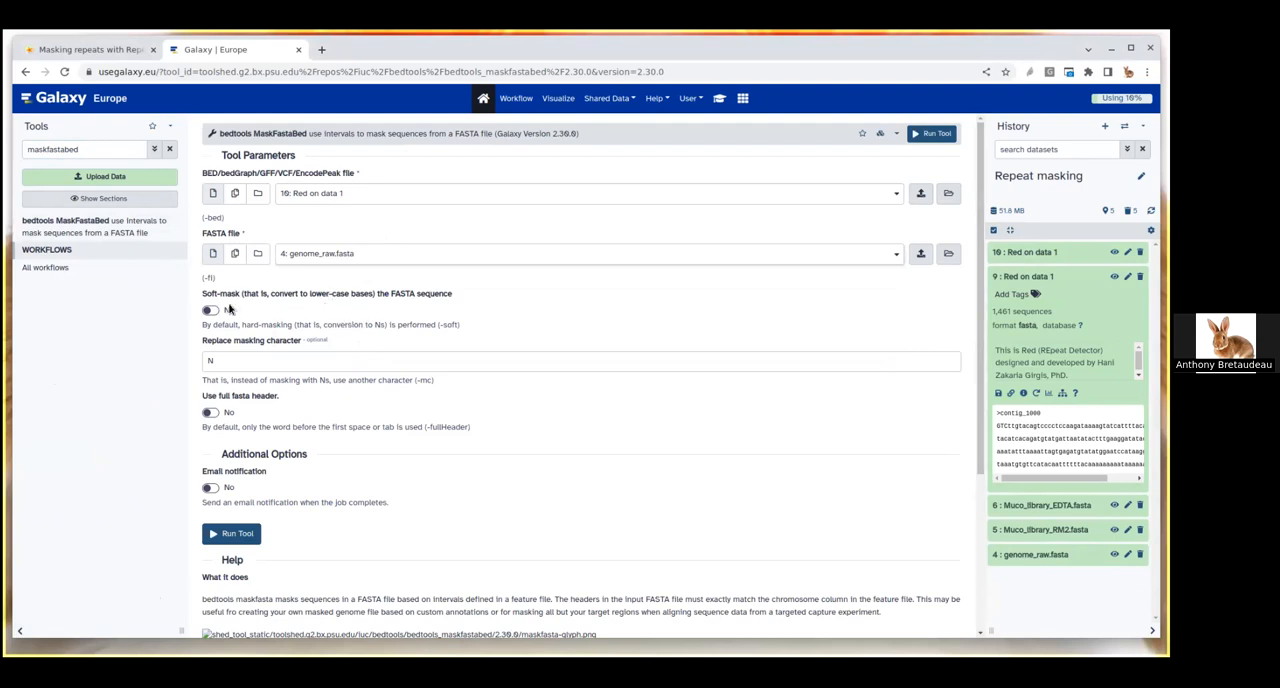
mouse_move(237, 316)
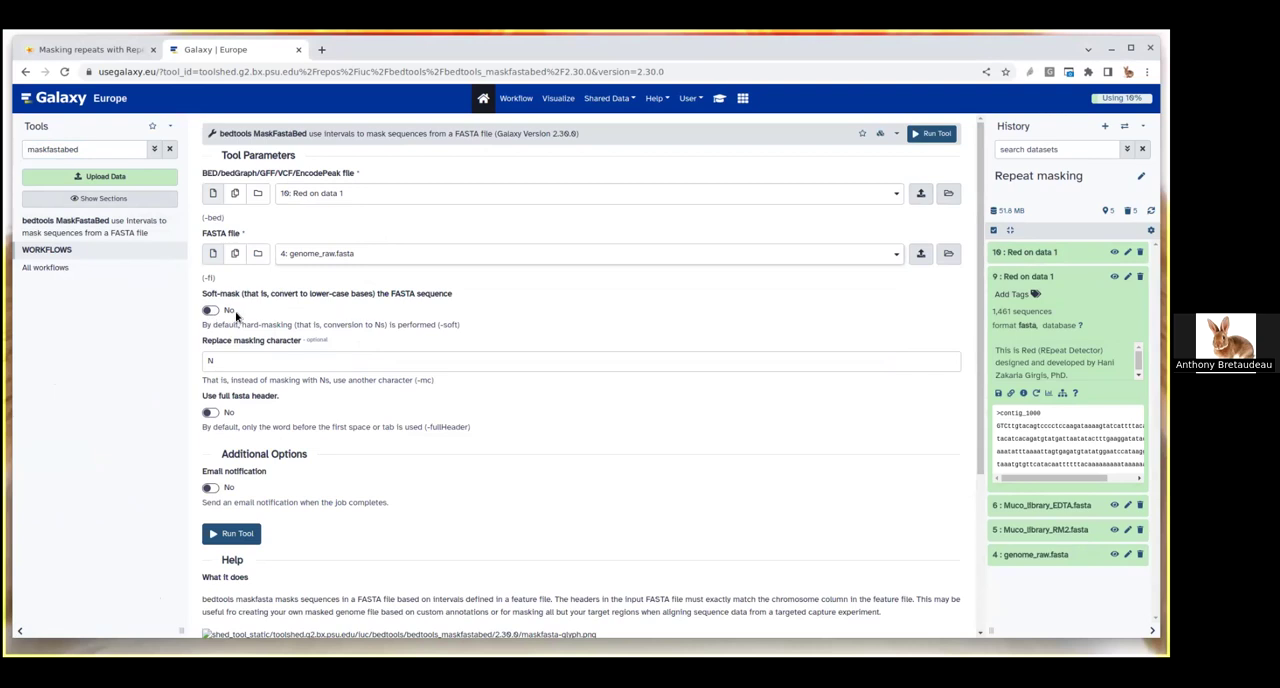
mouse_move(268, 318)
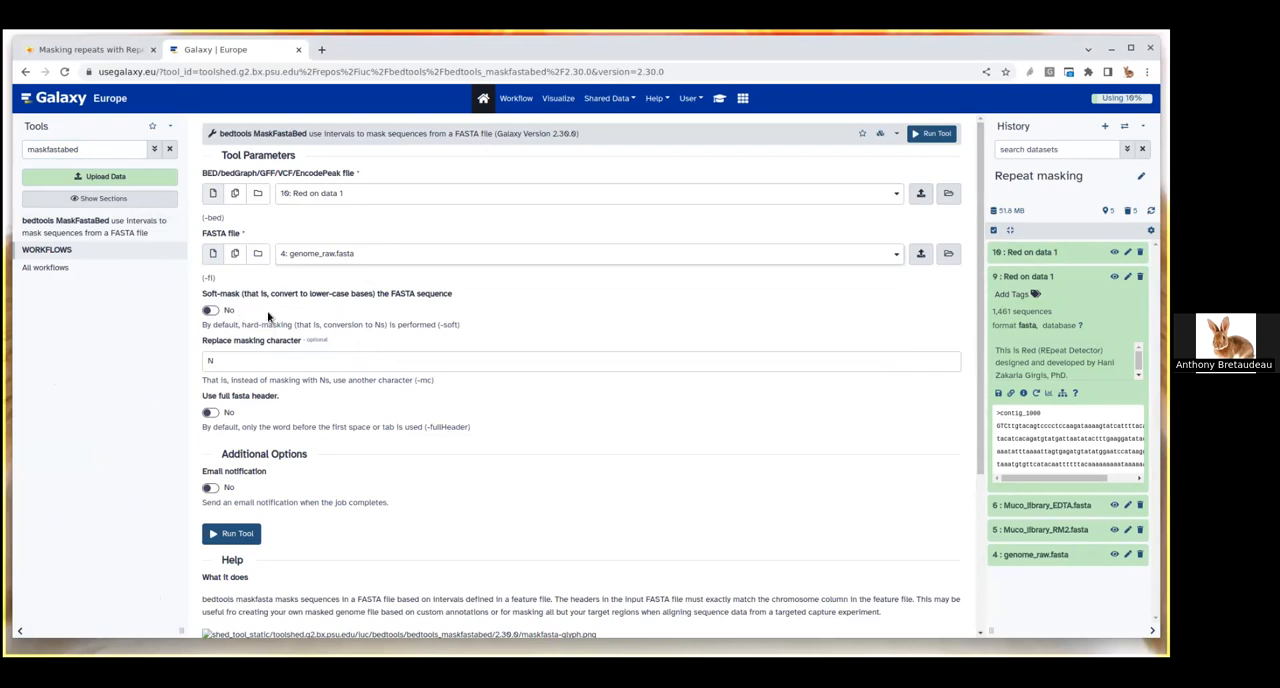
left_click(237, 533)
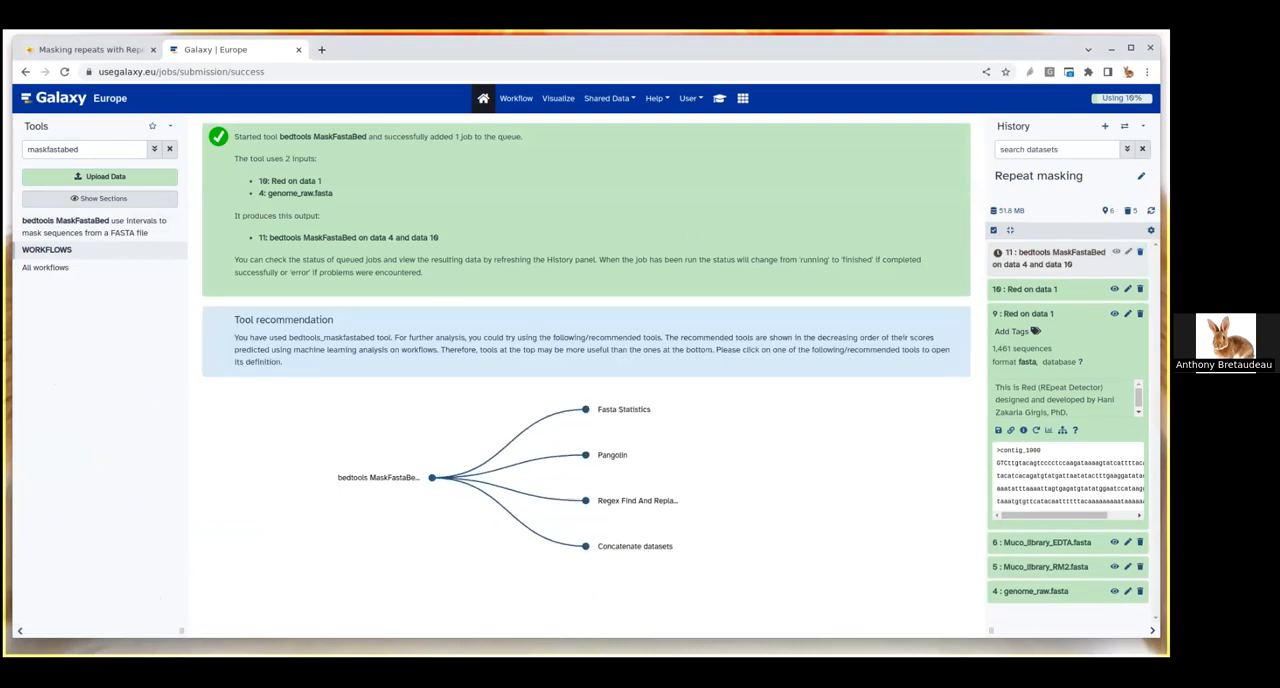
Step: Collapse the Red dataset 9 and search the tools for 'repeatmasker'
left_click(1023, 313)
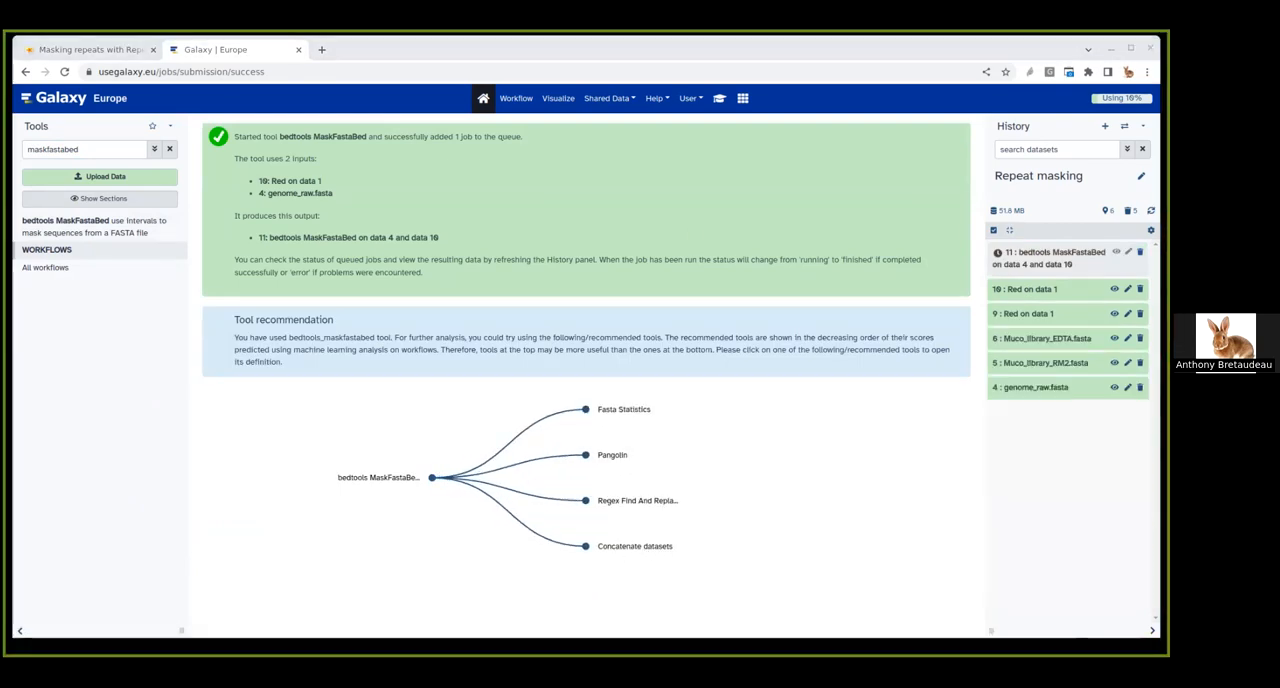
mouse_move(99, 176)
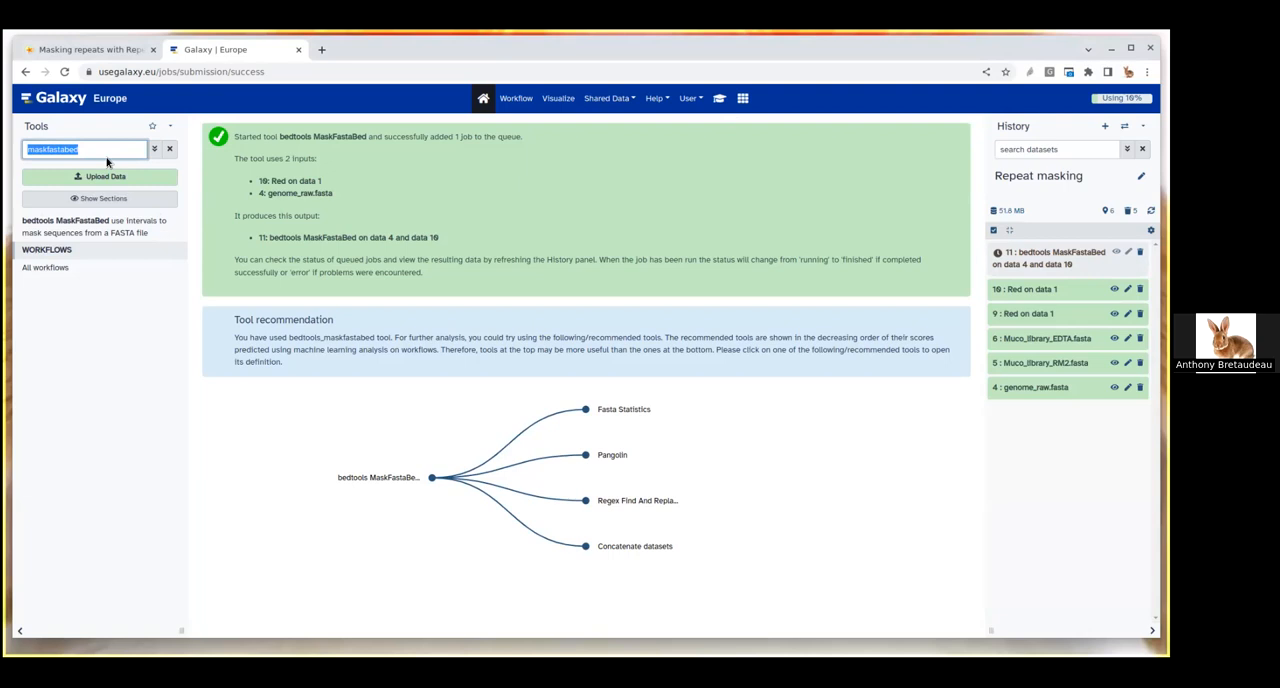
type("re")
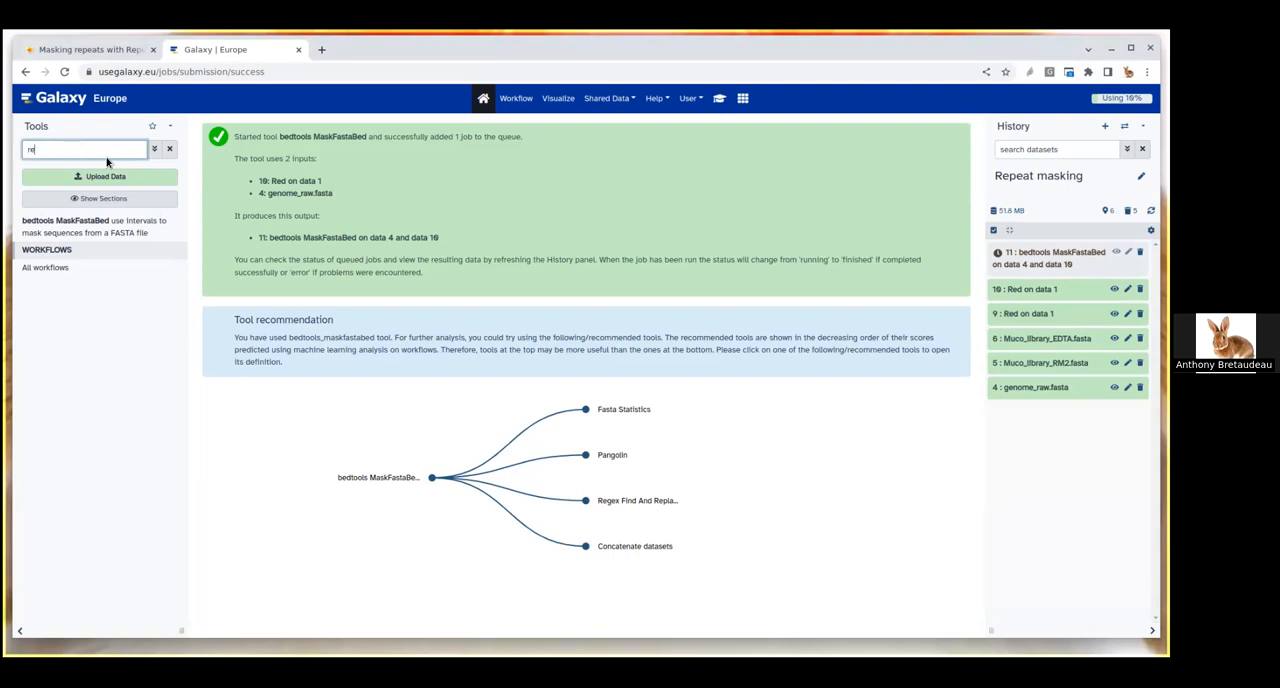
type("repeatmasker")
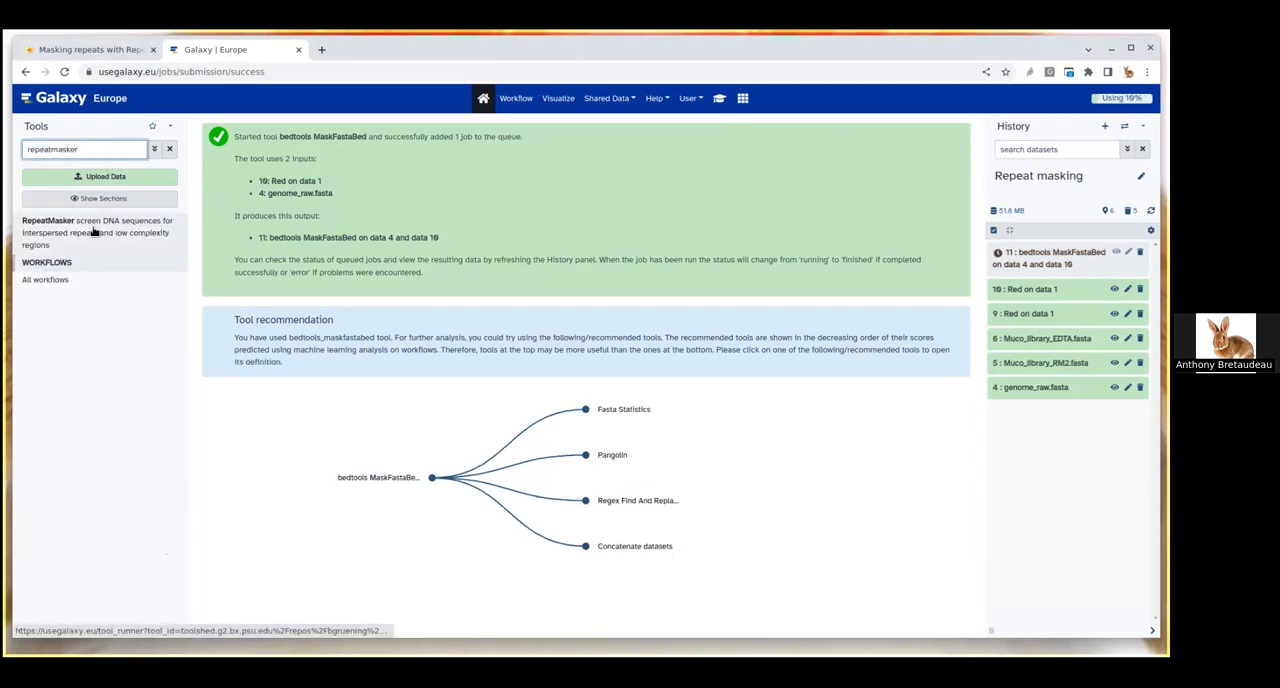
Step: Open RepeatMasker and review its form with genome_raw.fasta as genomic DNA
left_click(48, 220)
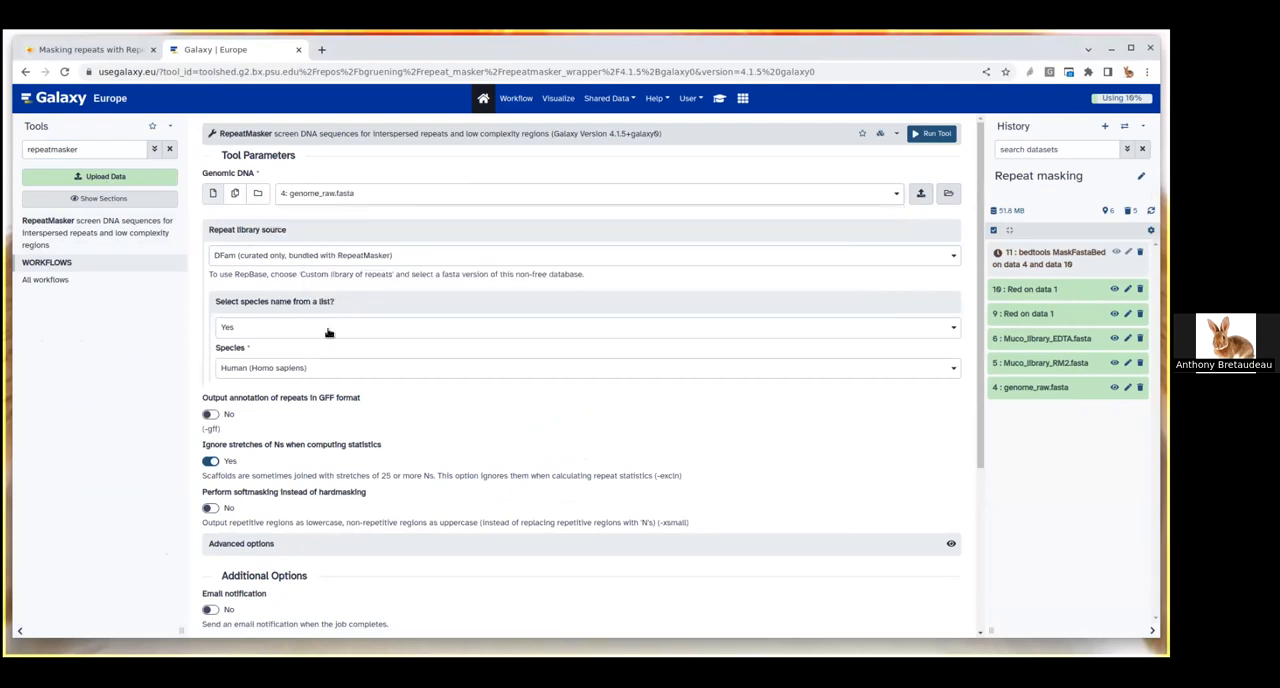
scroll("down", 3)
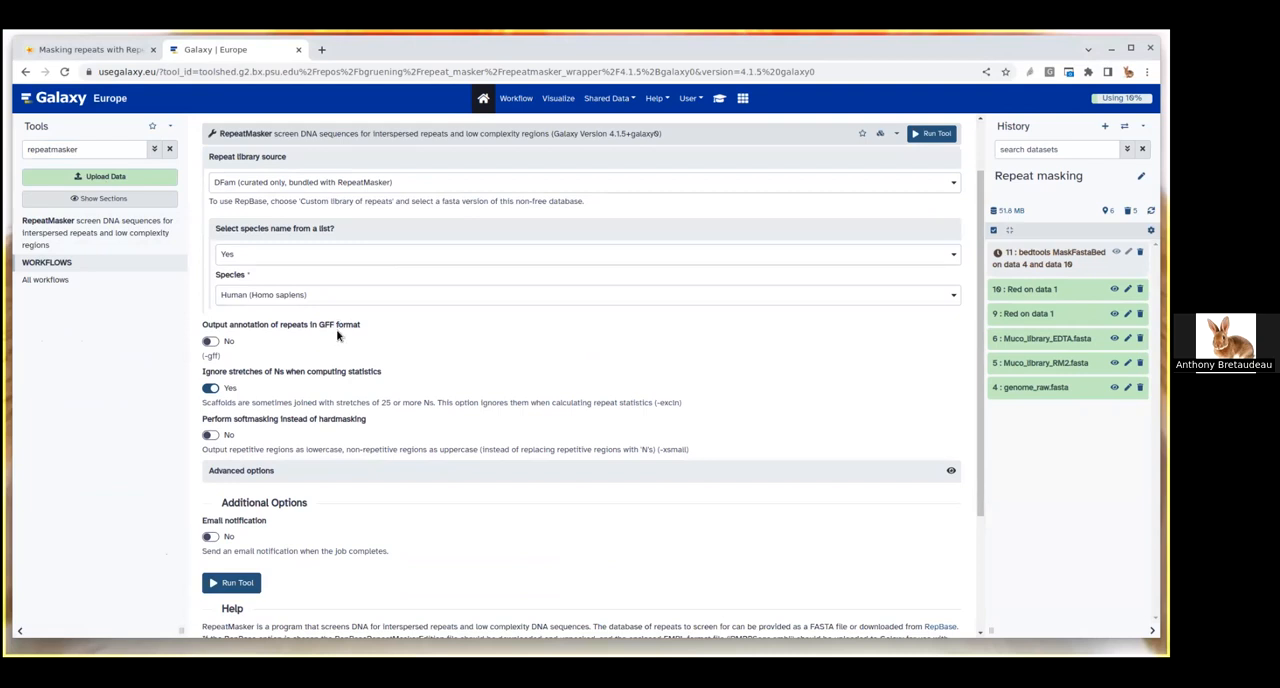
mouse_move(288, 226)
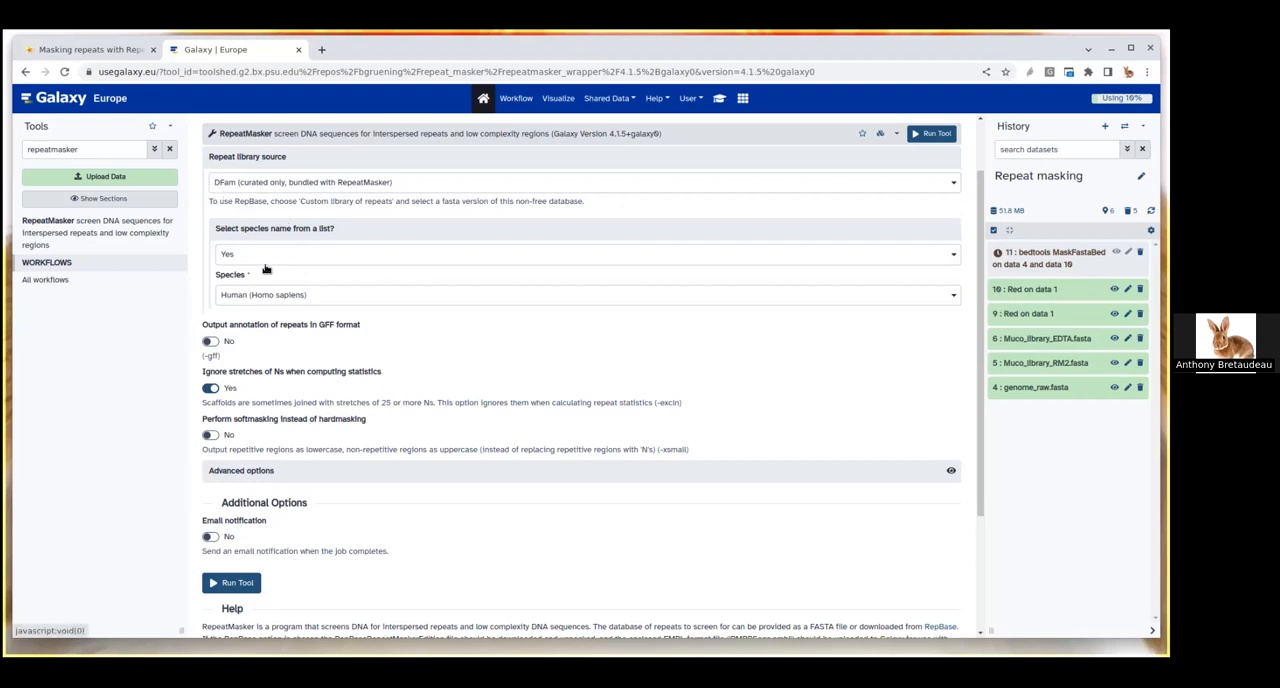
mouse_move(270, 268)
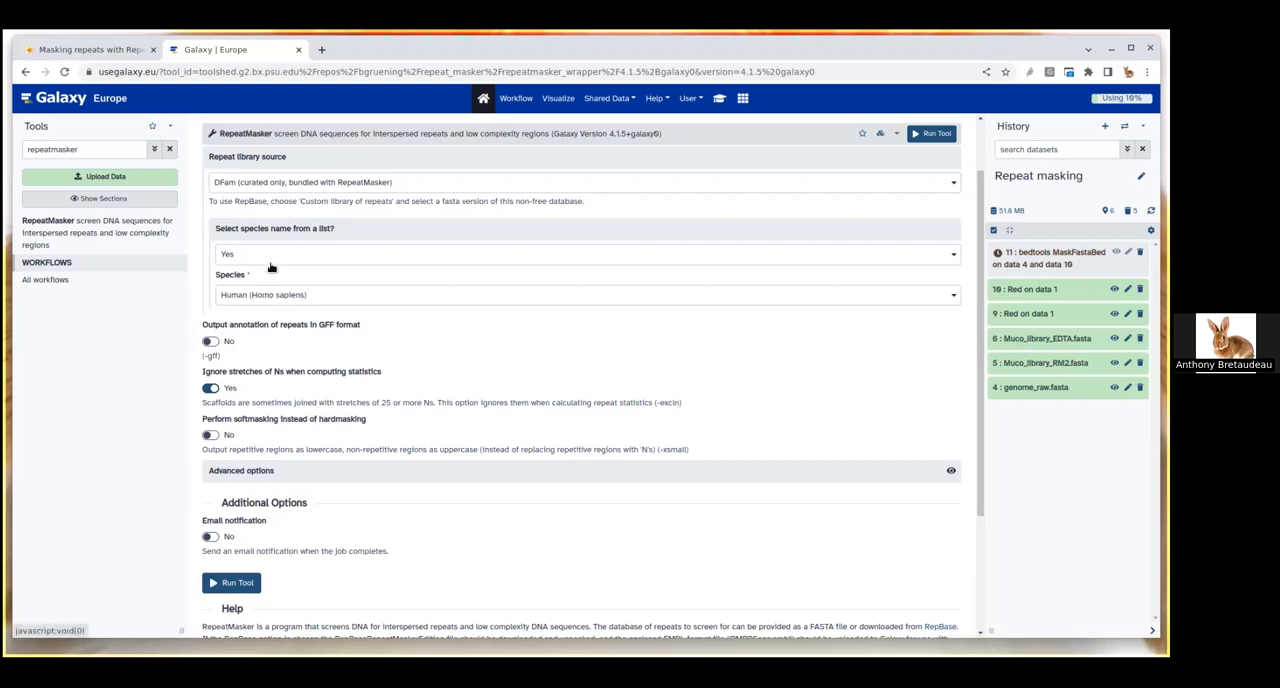
mouse_move(280, 315)
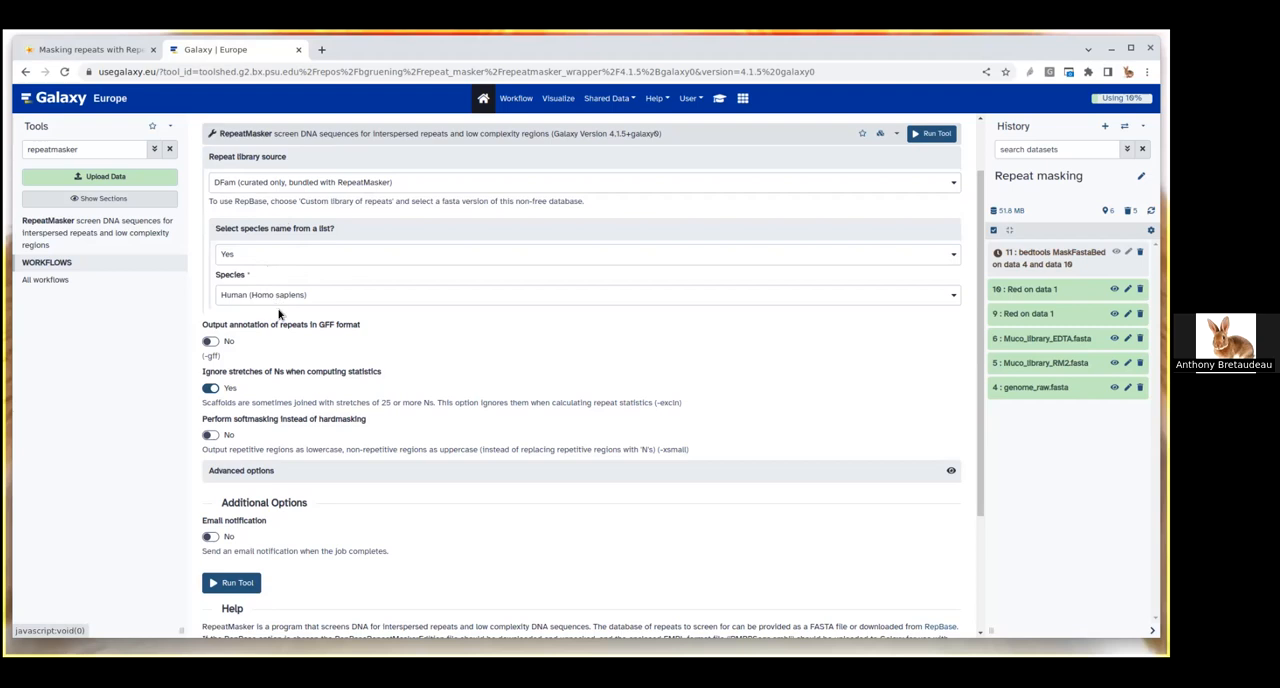
mouse_move(387, 343)
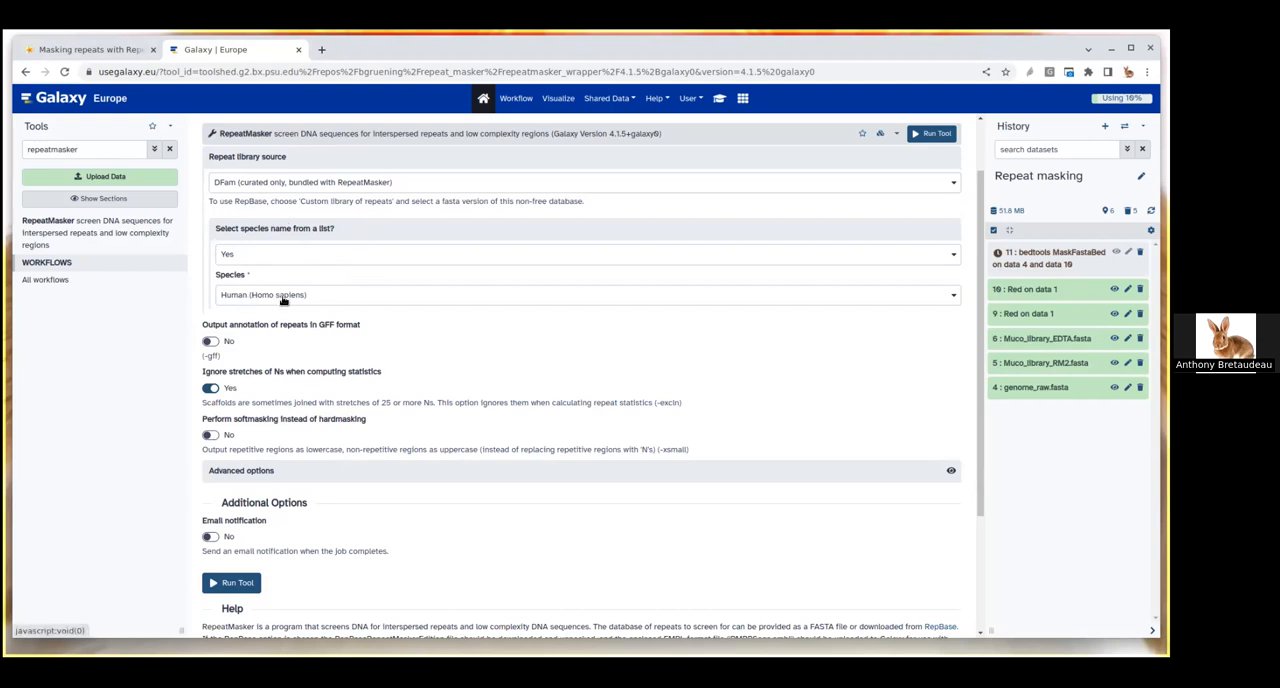
mouse_move(279, 308)
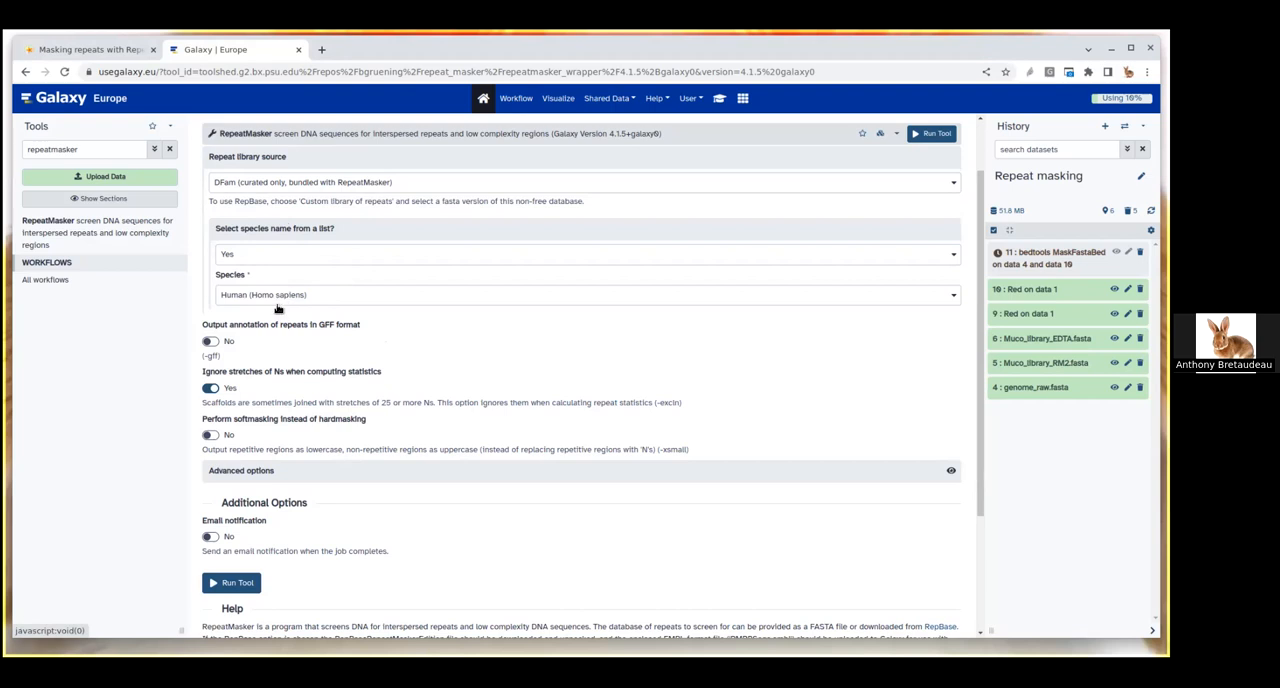
mouse_move(285, 352)
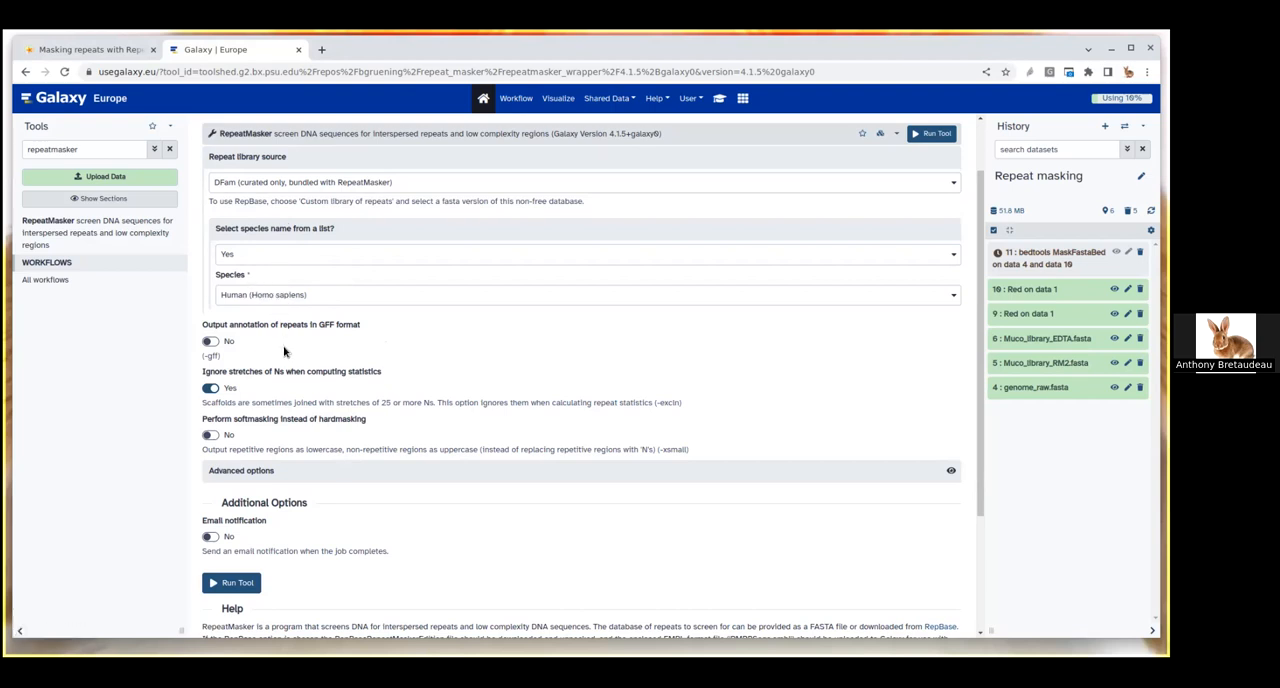
mouse_move(309, 338)
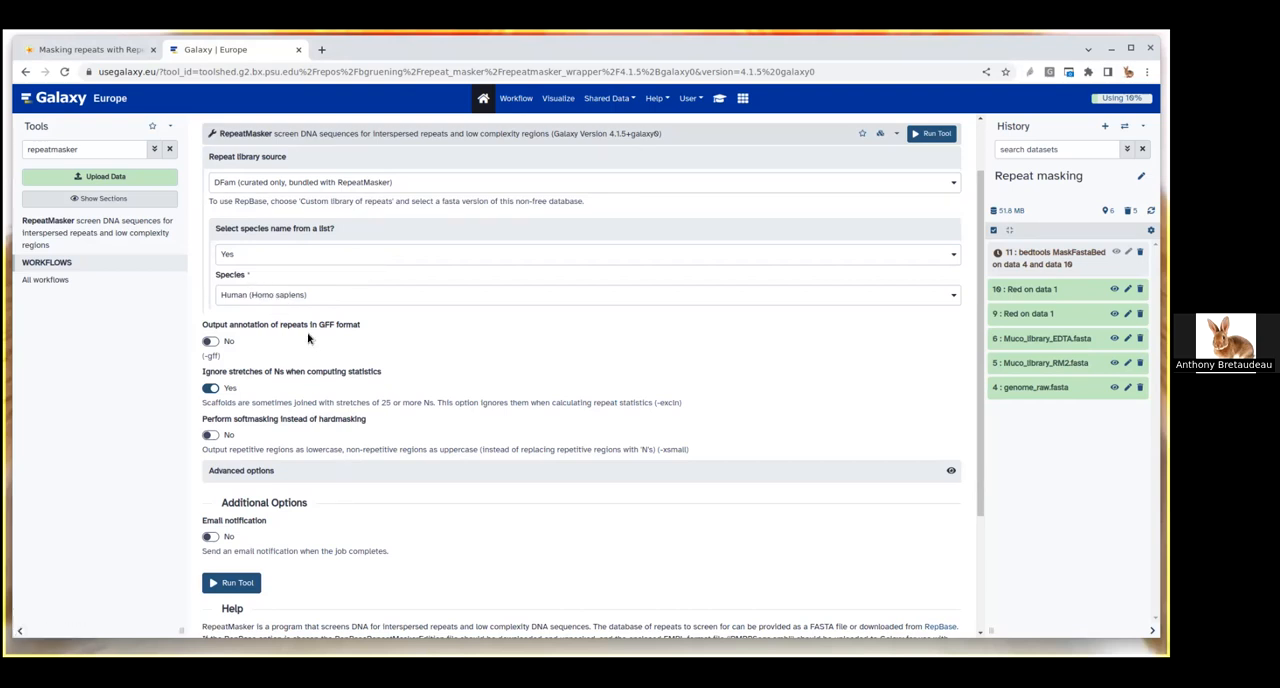
Step: Run RepeatMasker with GFF repeat annotation output and soft-masking enabled
scroll("down", 3)
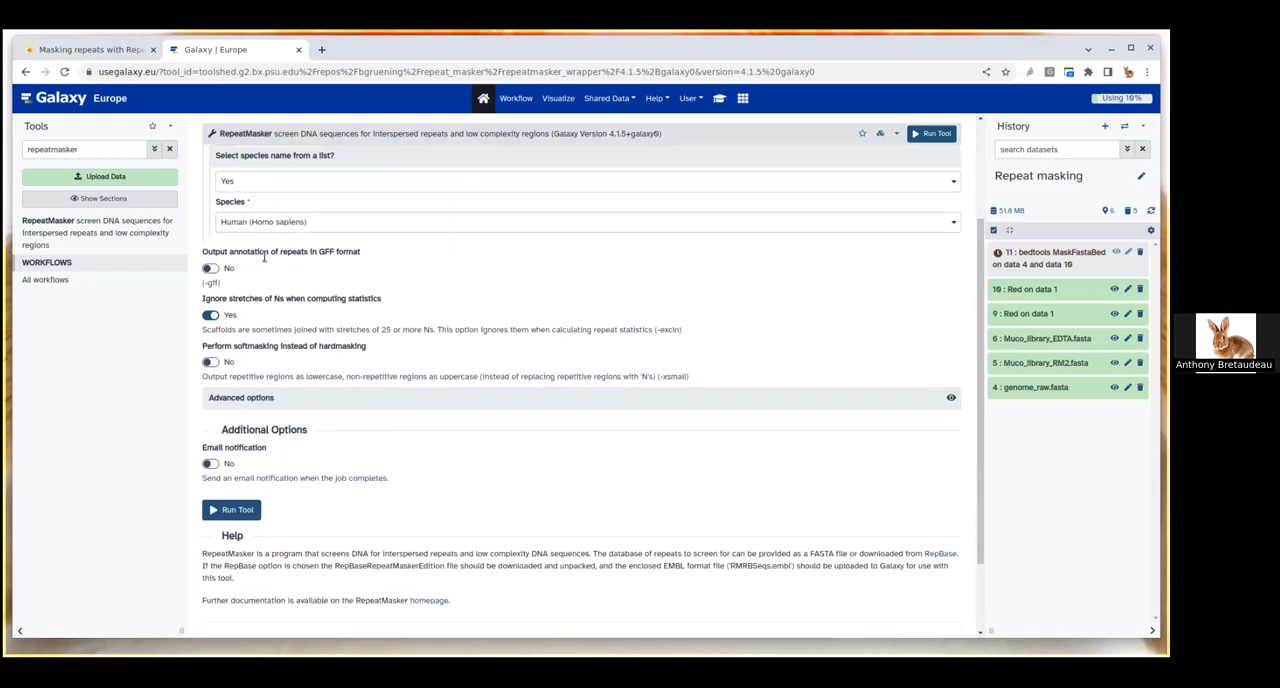
mouse_move(267, 232)
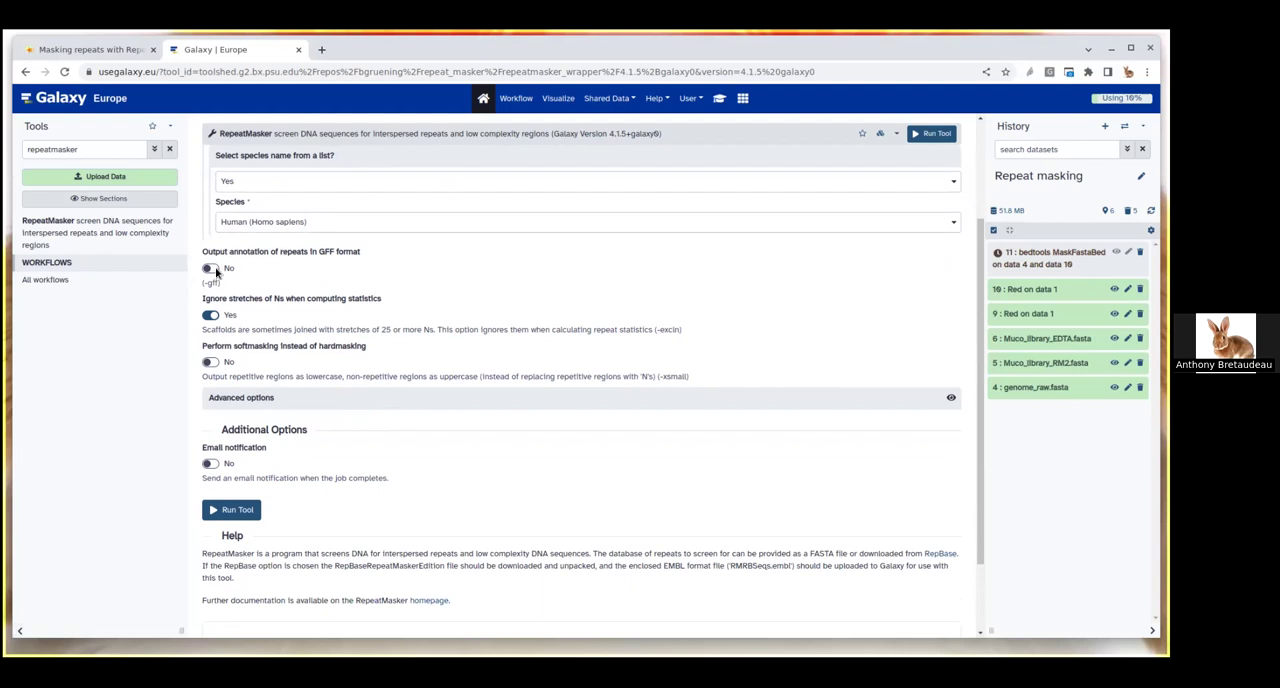
left_click(210, 270)
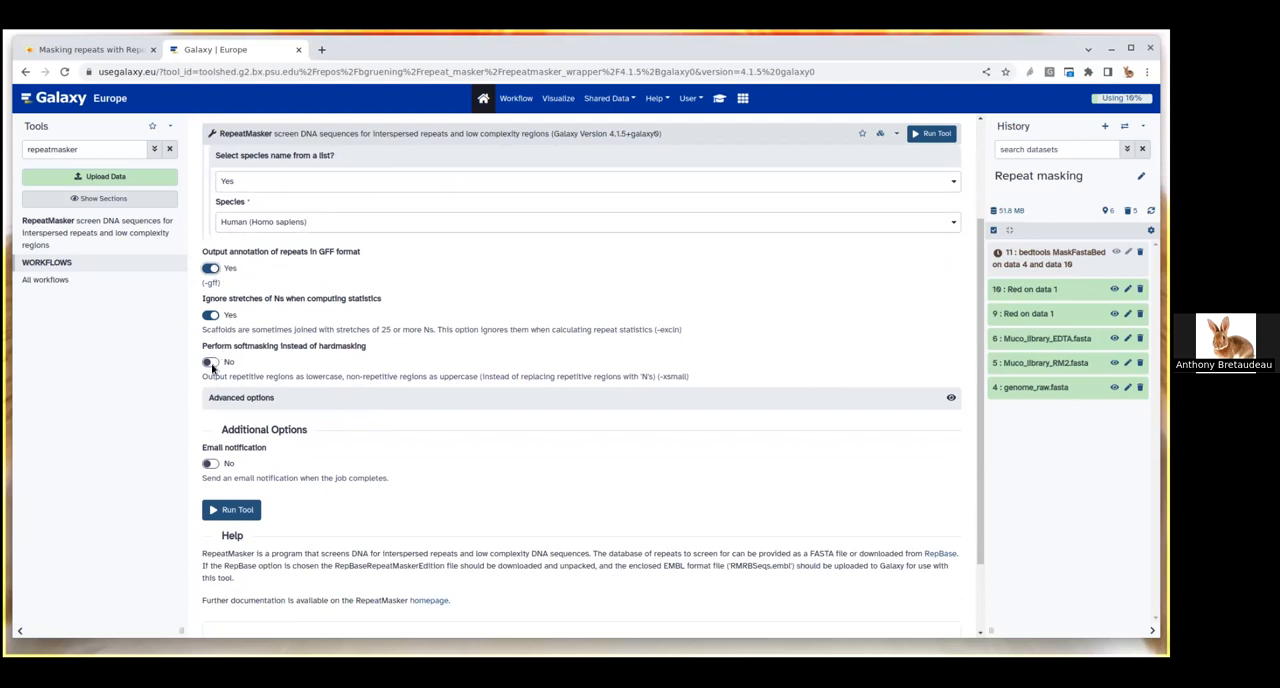
left_click(210, 362)
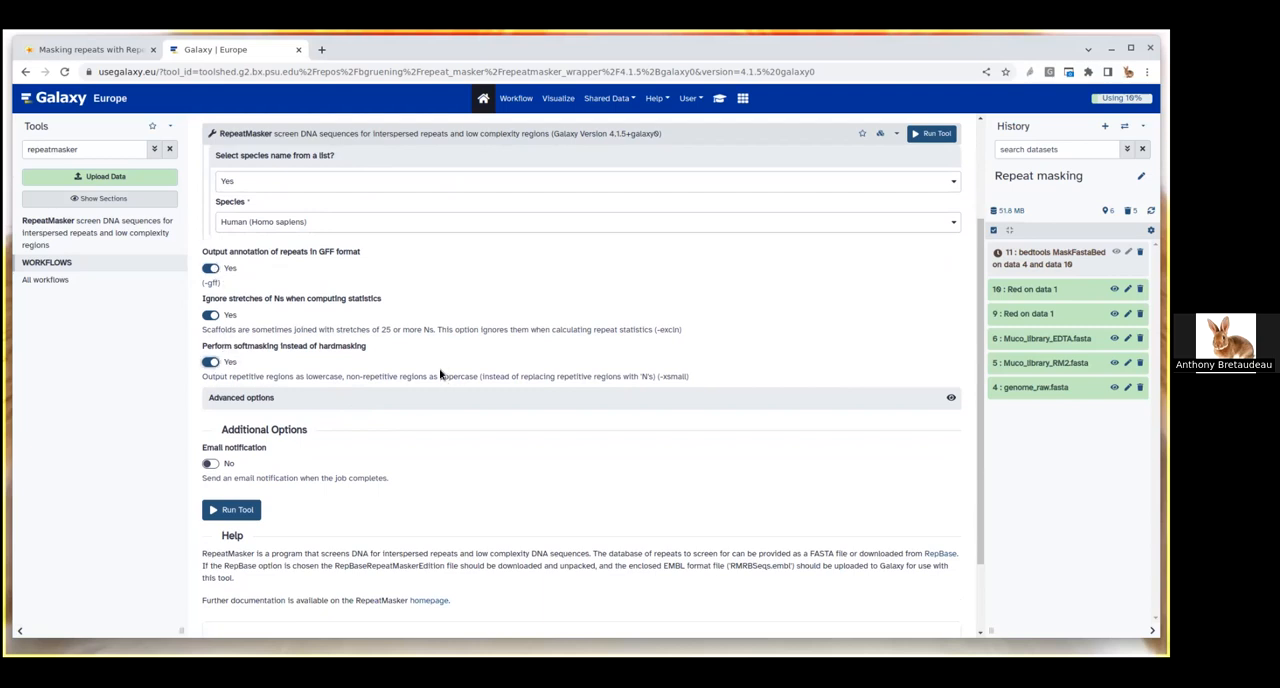
mouse_move(358, 345)
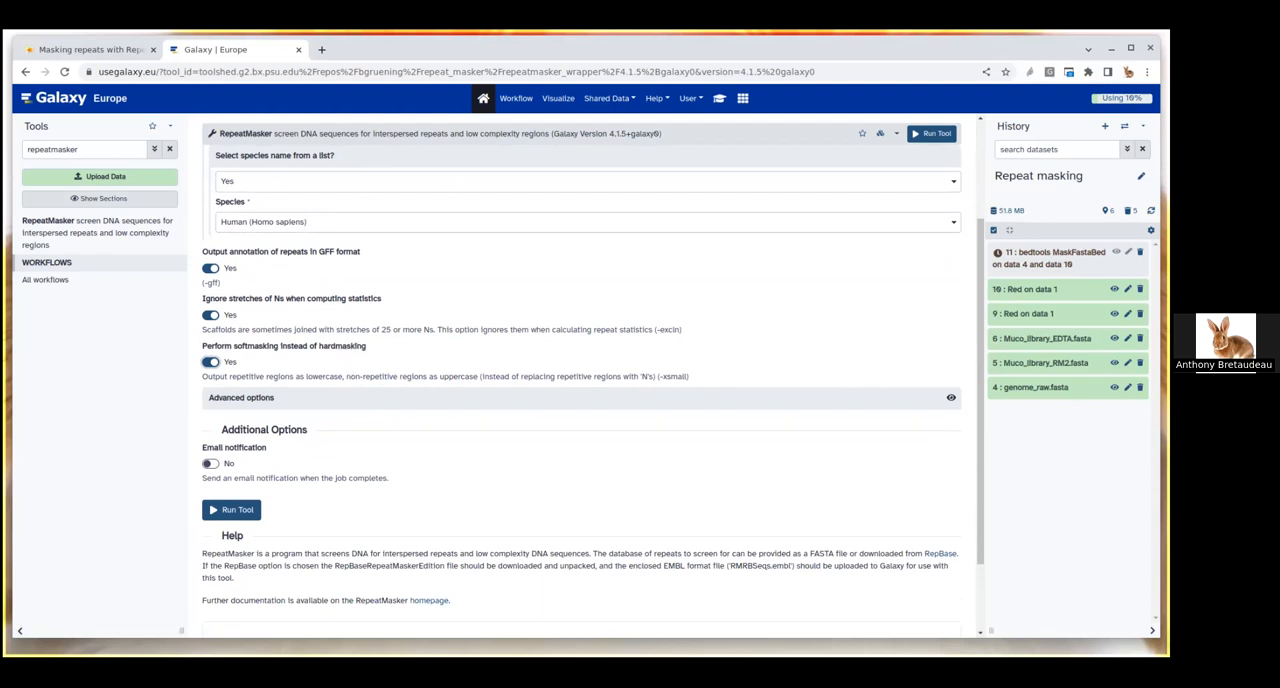
mouse_move(587, 289)
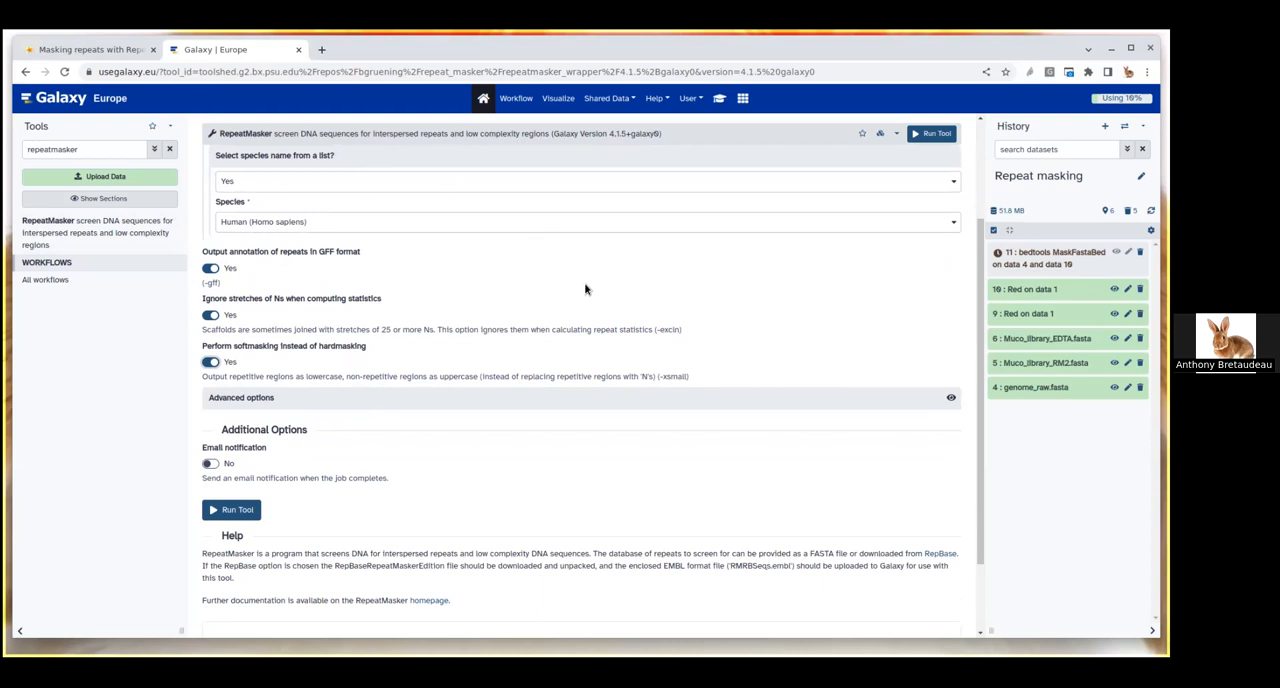
mouse_move(578, 315)
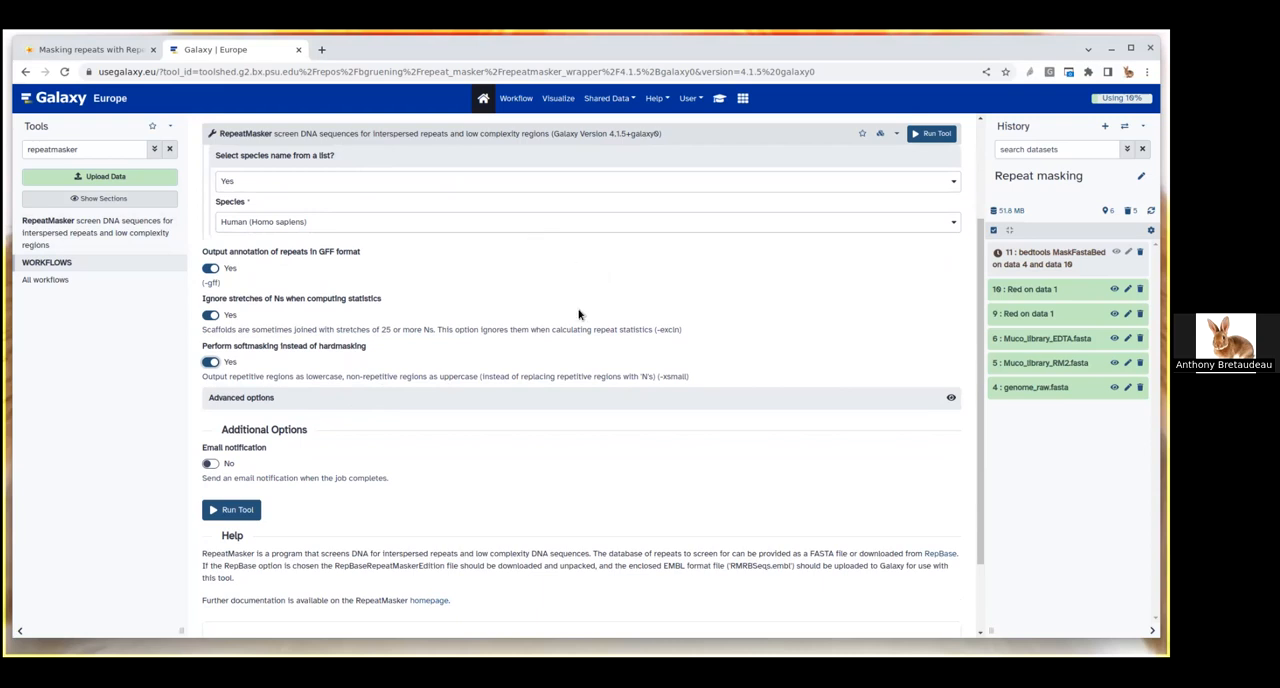
mouse_move(550, 361)
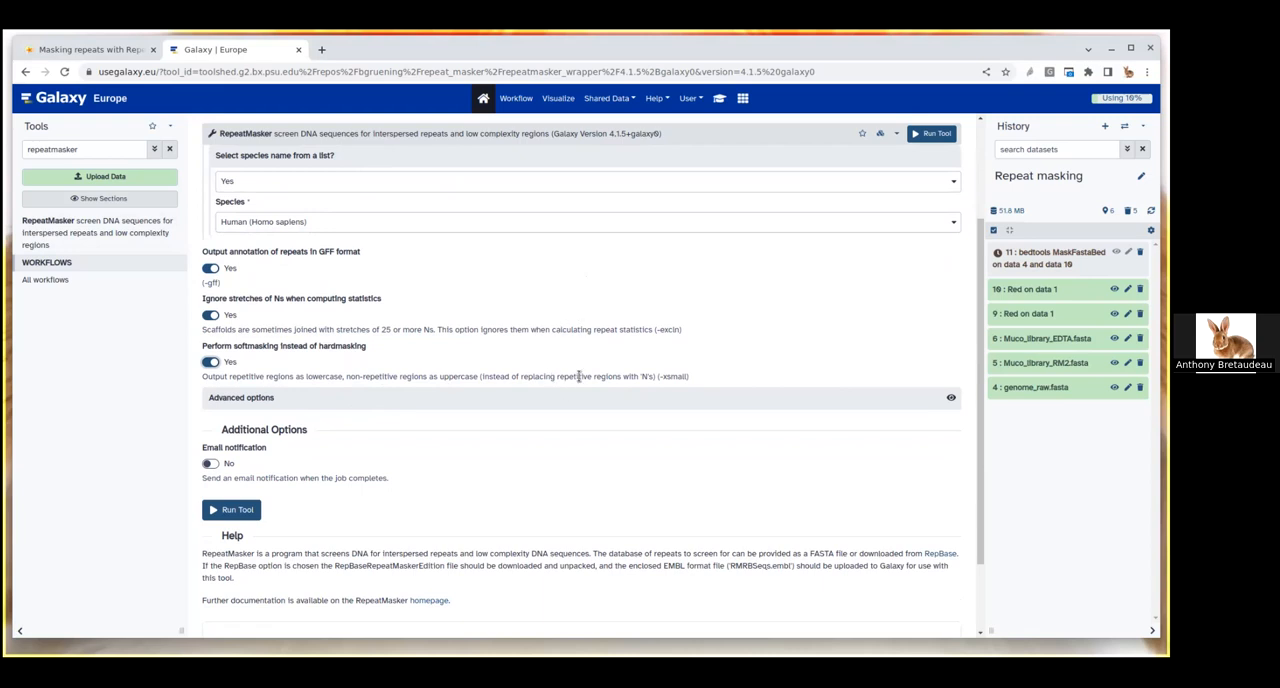
mouse_move(237, 510)
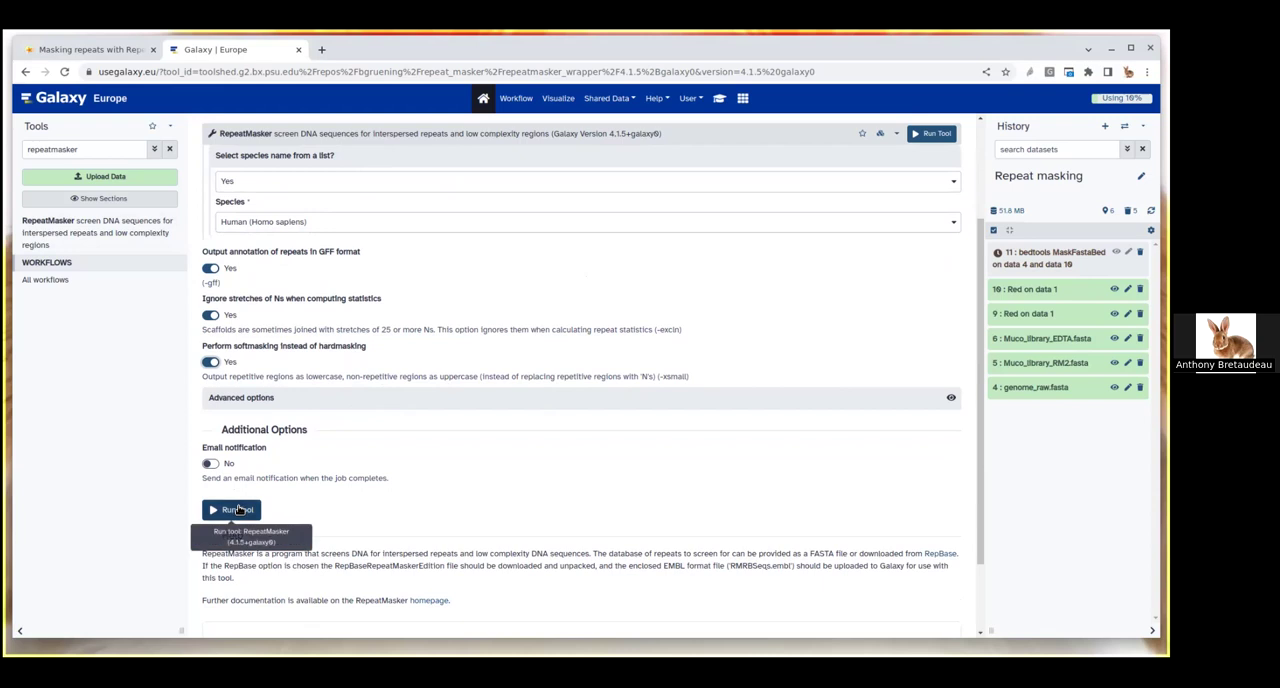
left_click(232, 509)
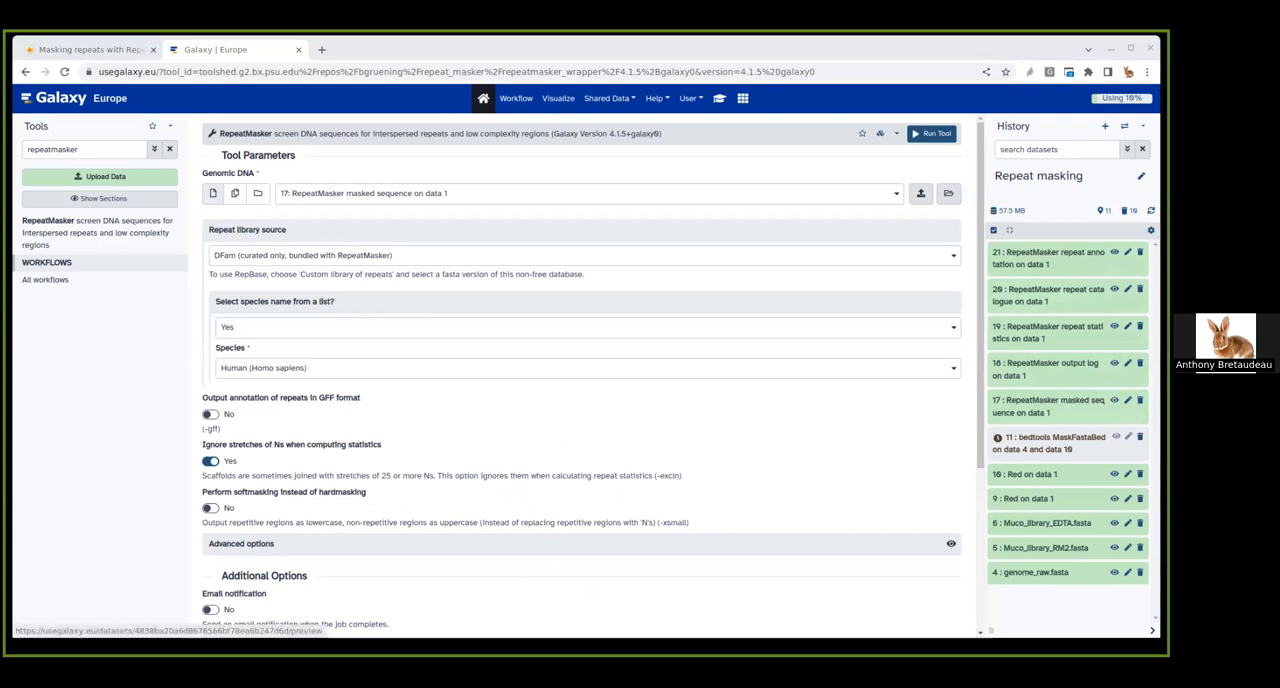
Step: Browse the masked sequence contigs in dataset 17, then view output log dataset 18
left_click(1114, 400)
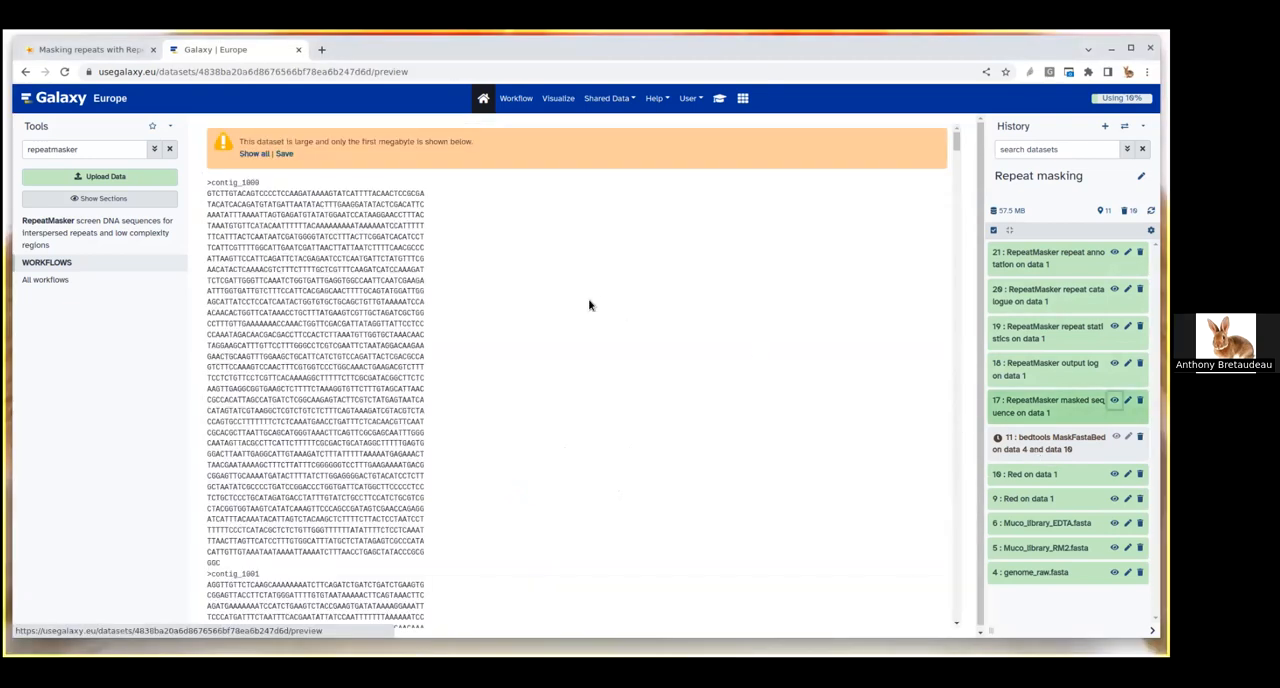
scroll("down", 3)
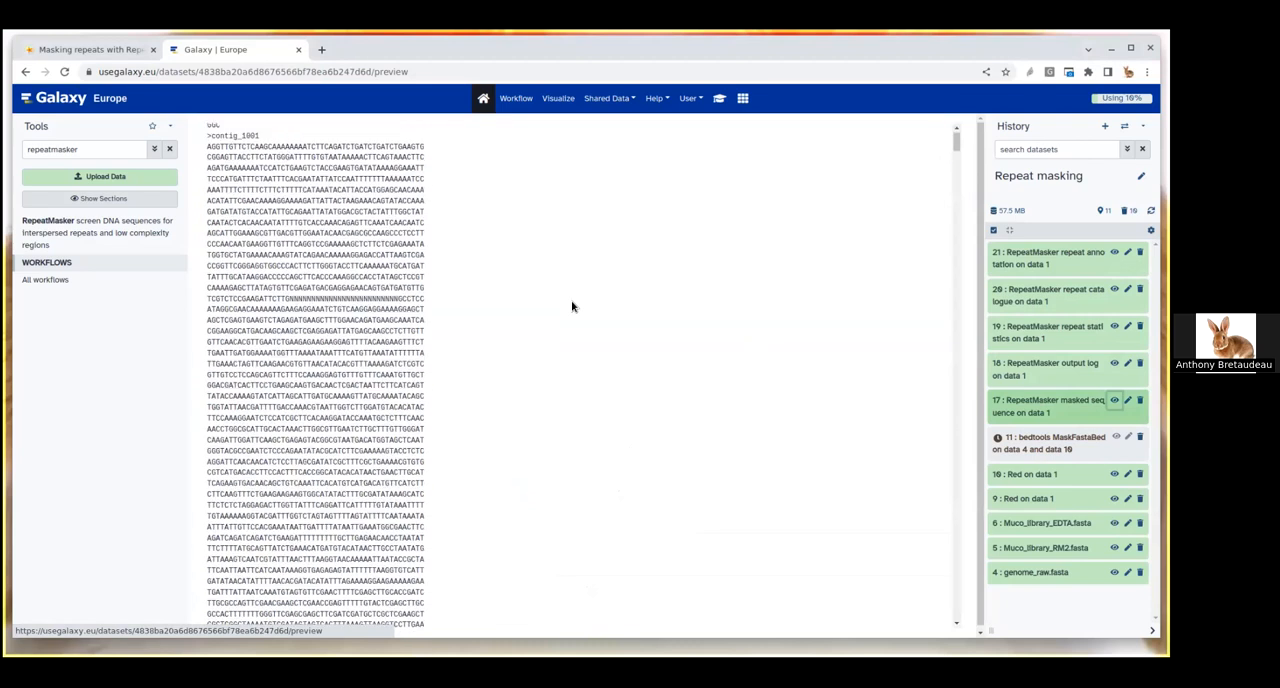
scroll("down", 3)
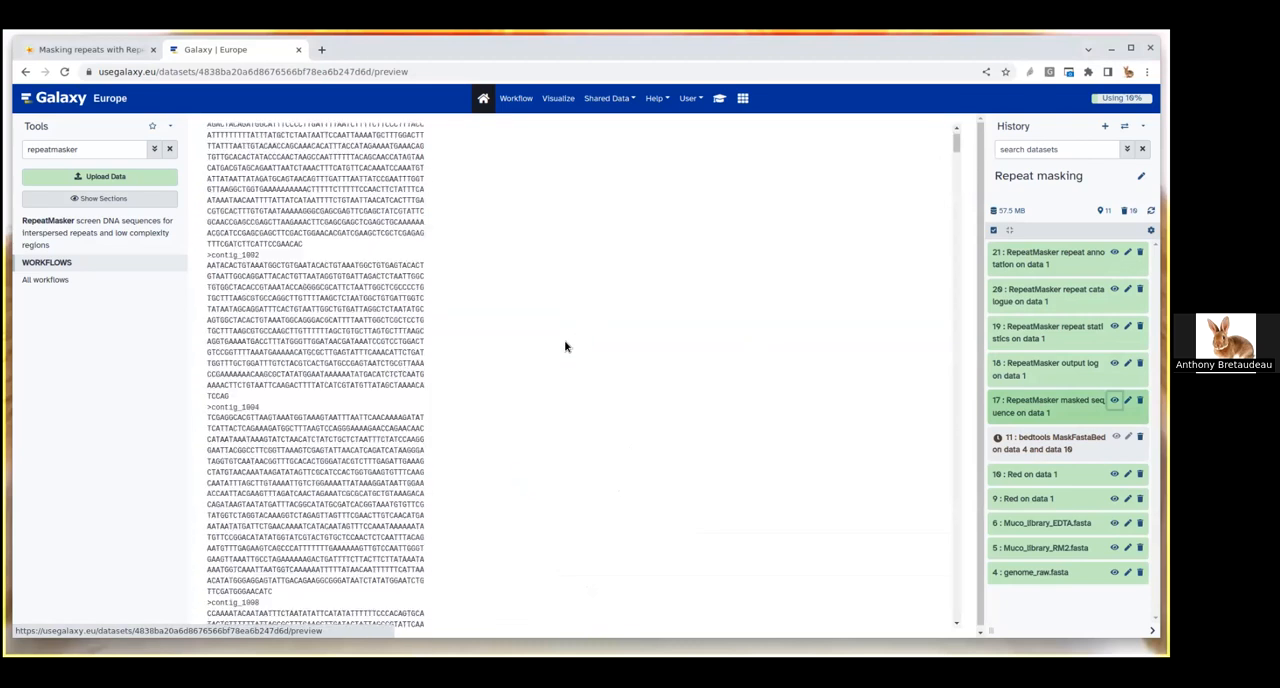
scroll("down", 3)
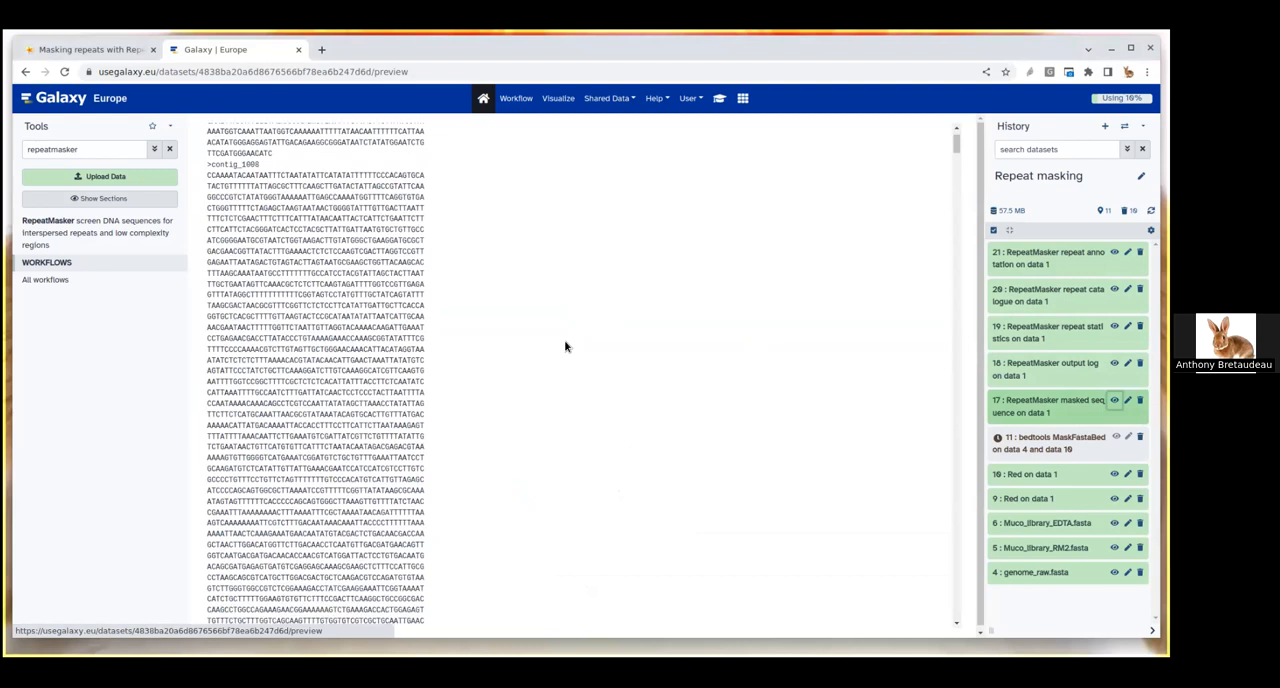
scroll("up", 3)
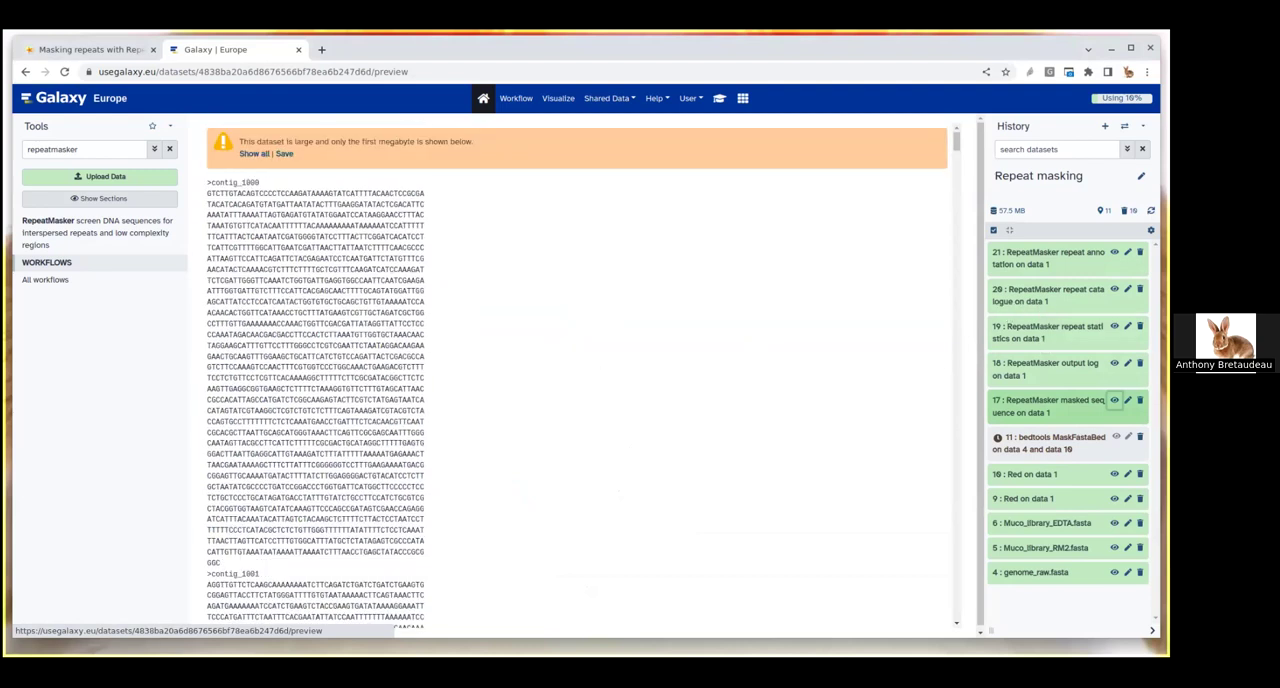
left_click(1114, 363)
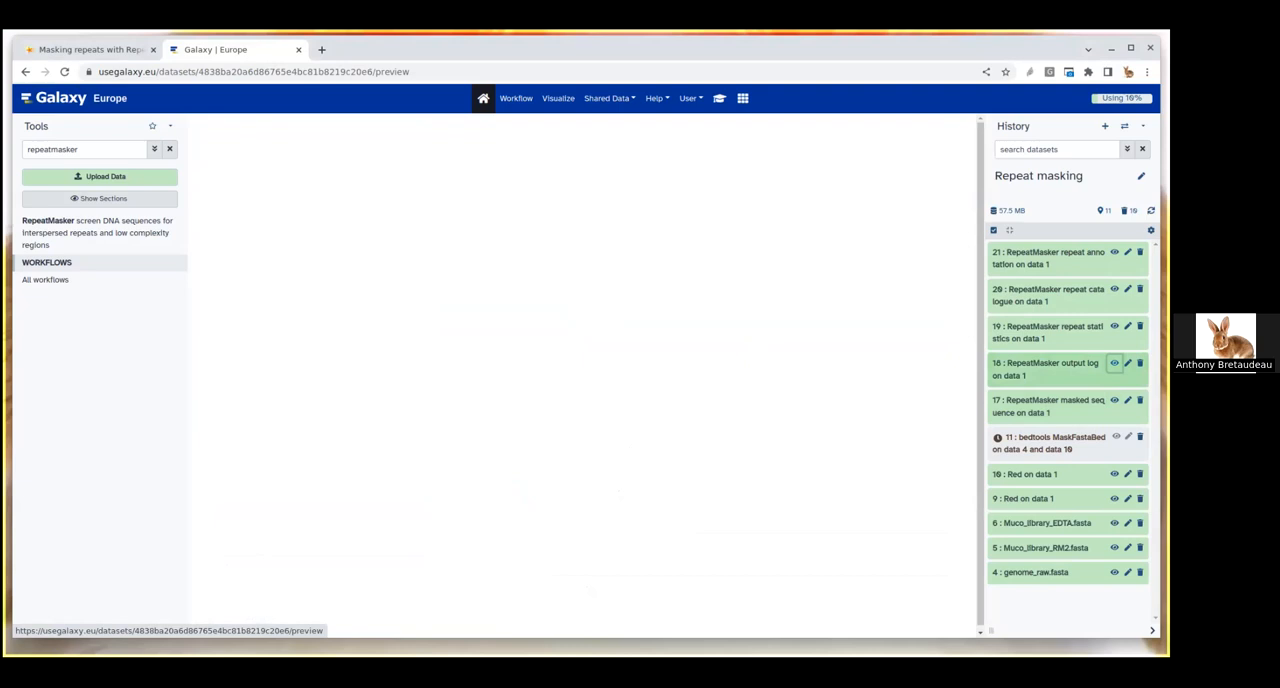
Step: View the output log table of repeat hits per contig in dataset 18
left_click(1114, 363)
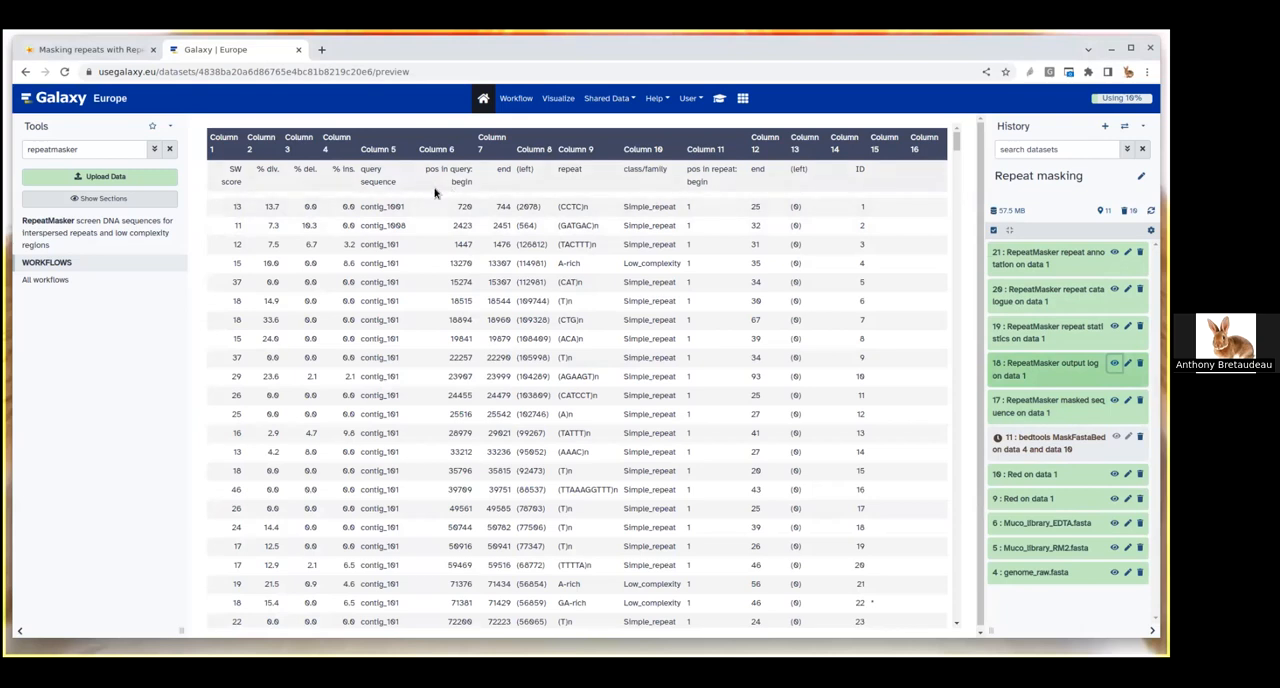
mouse_move(652, 418)
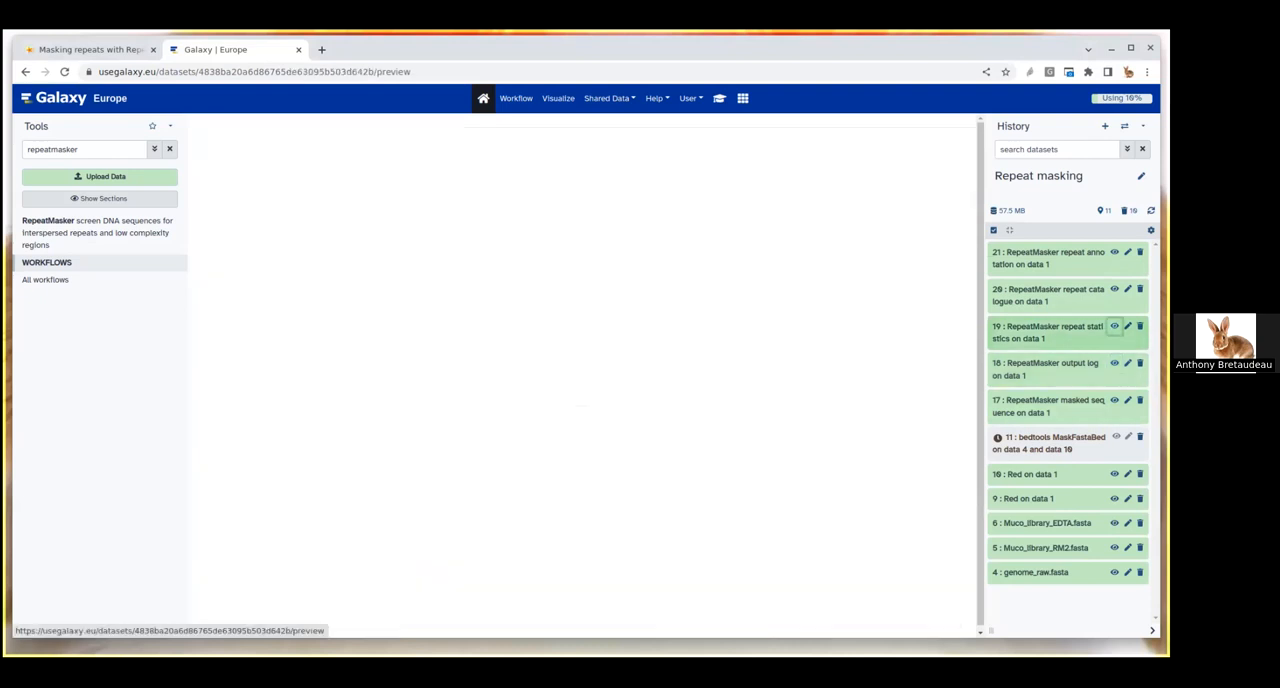
Step: View dataset 19's repeat statistics: 1,461 sequences, 36.60% GC, 2.41% masked
left_click(1114, 326)
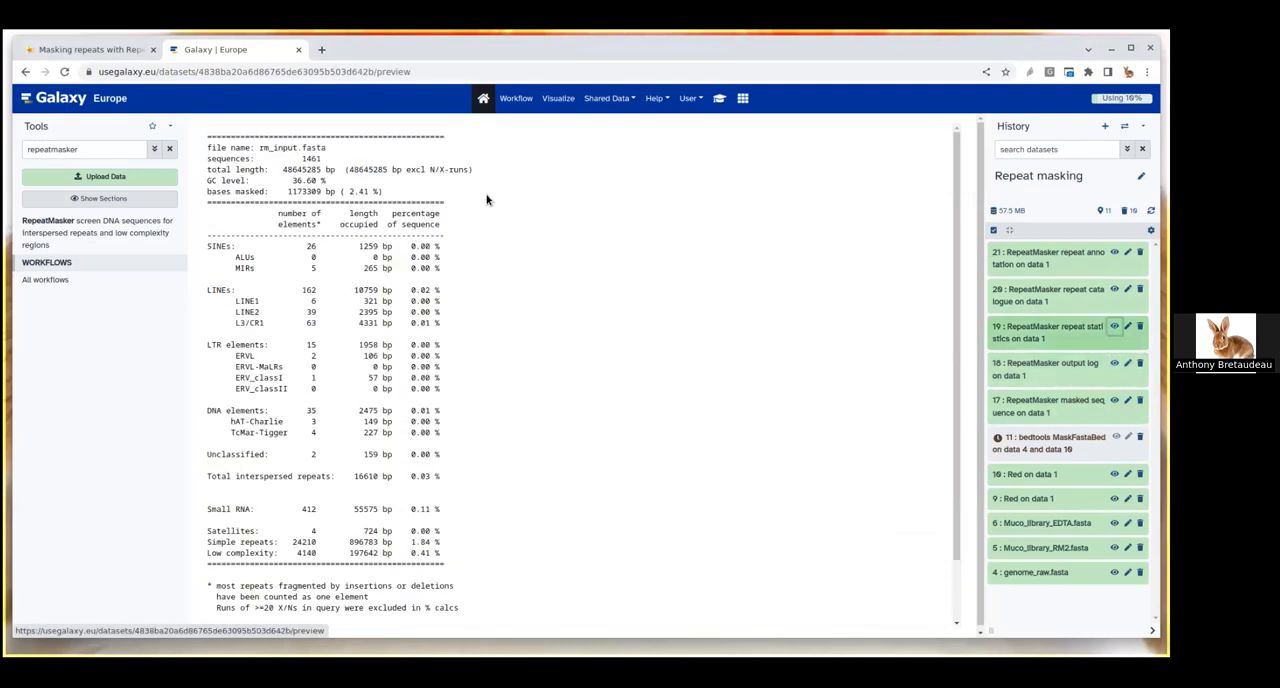
mouse_move(357, 161)
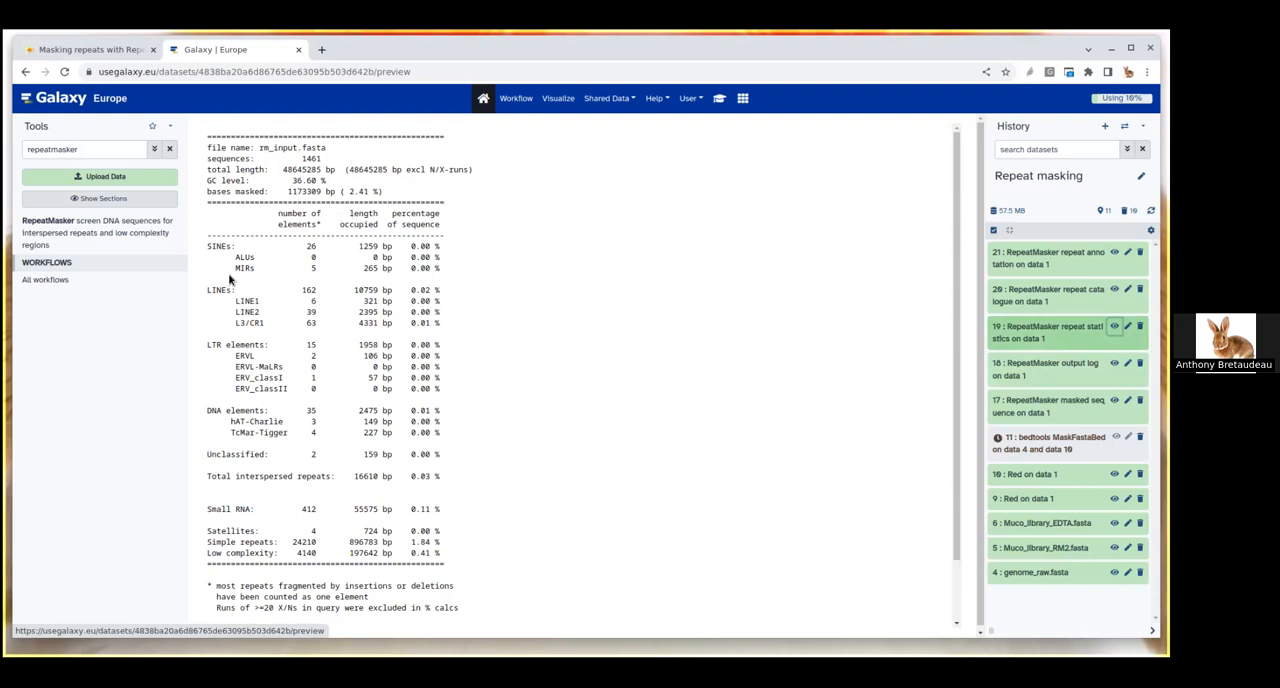
mouse_move(300, 273)
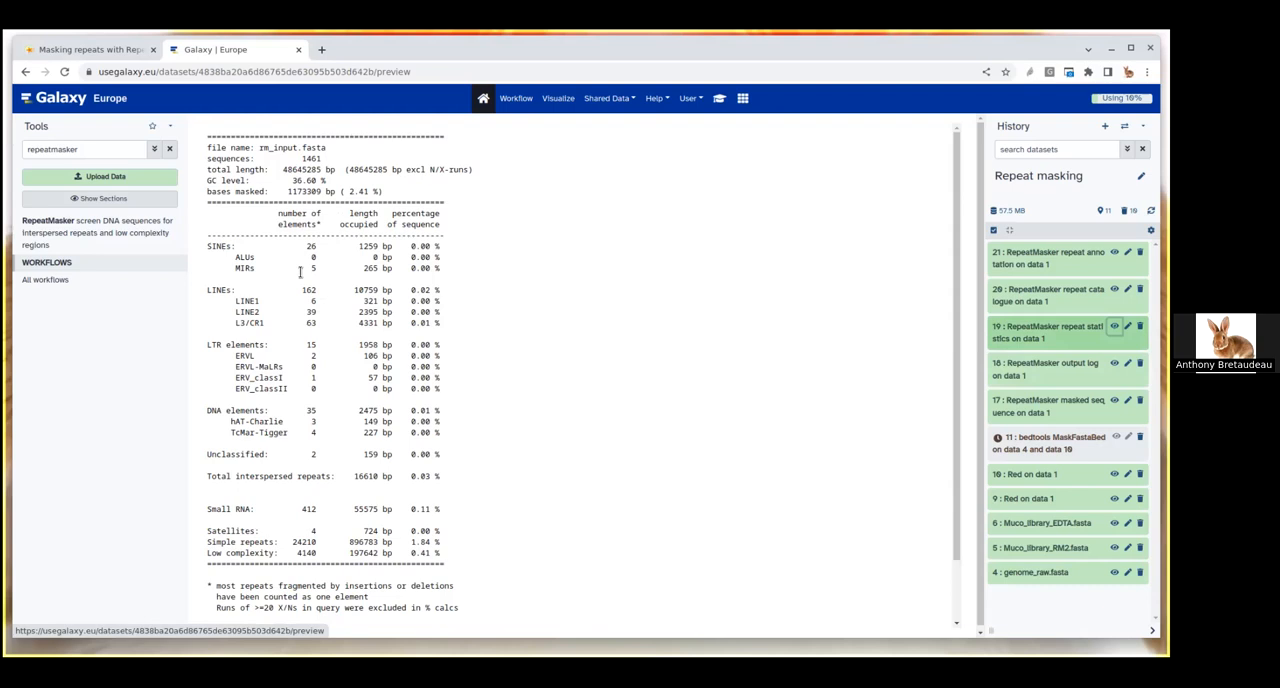
mouse_move(288, 340)
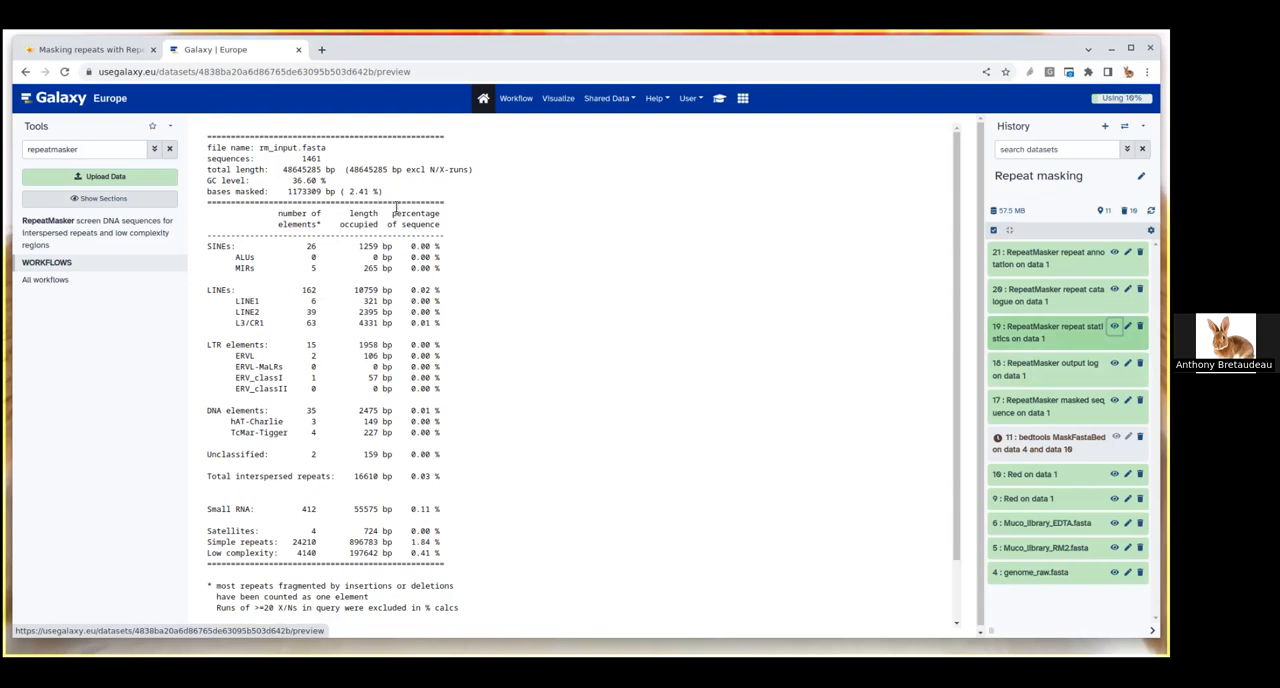
mouse_move(383, 265)
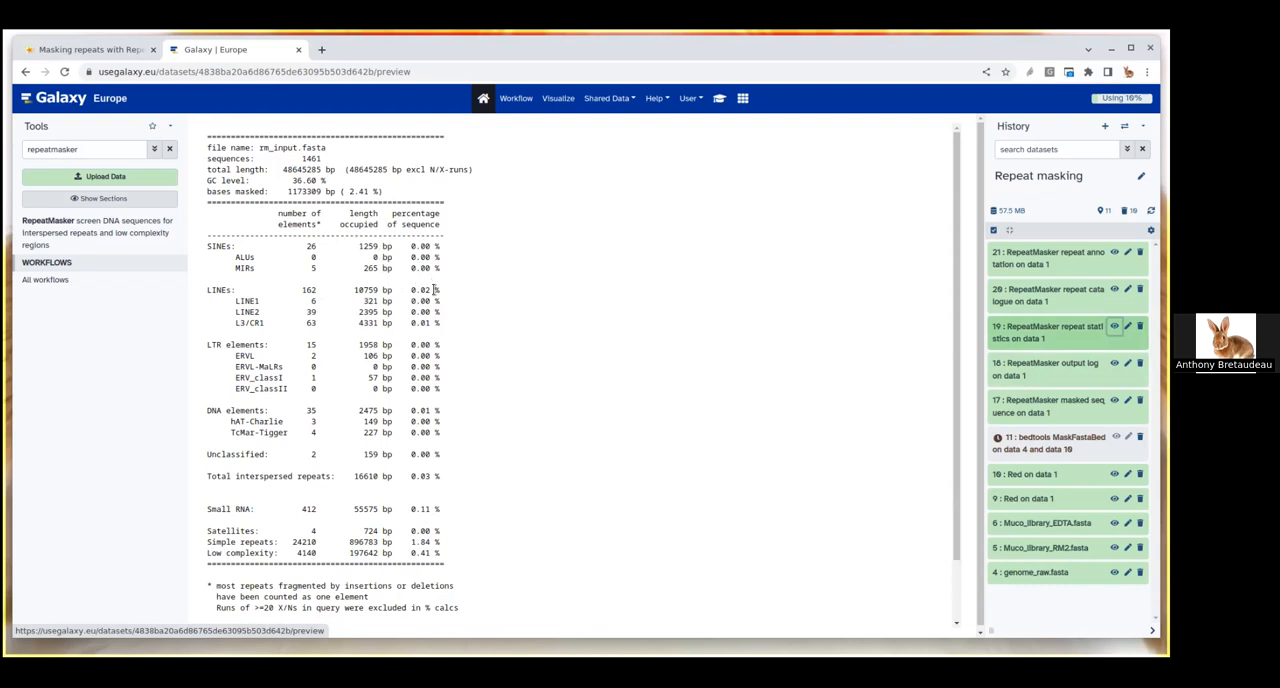
mouse_move(888, 440)
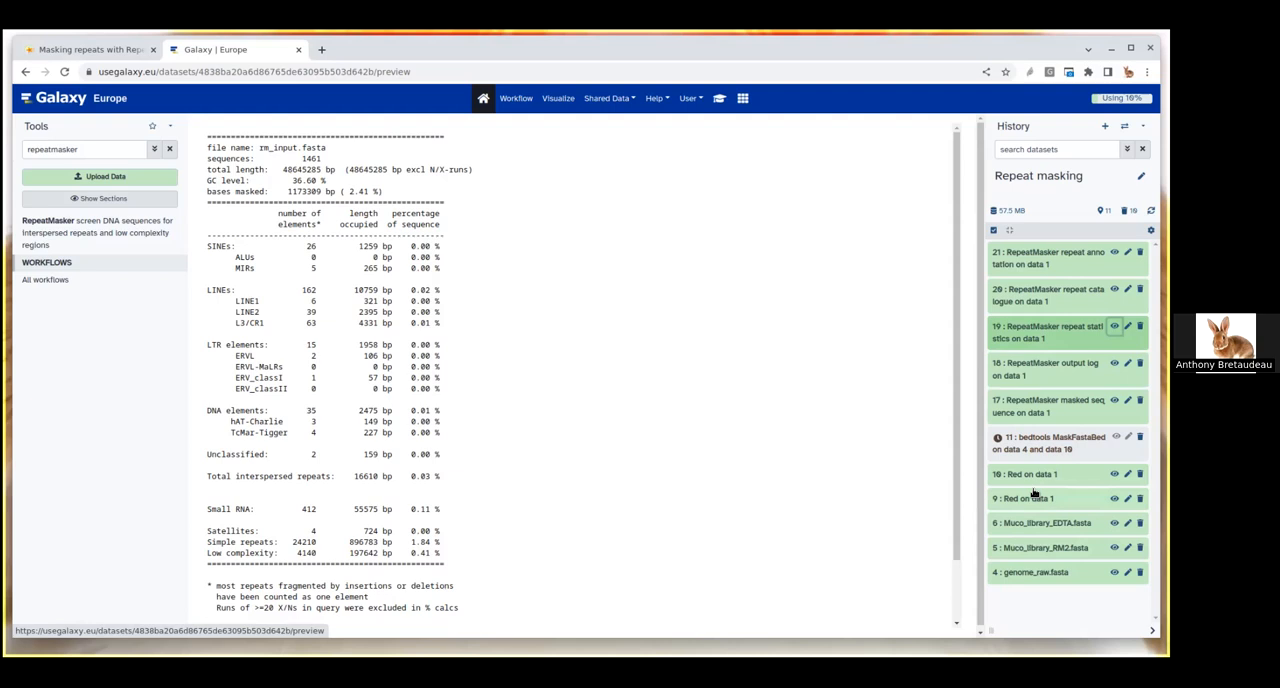
mouse_move(730, 420)
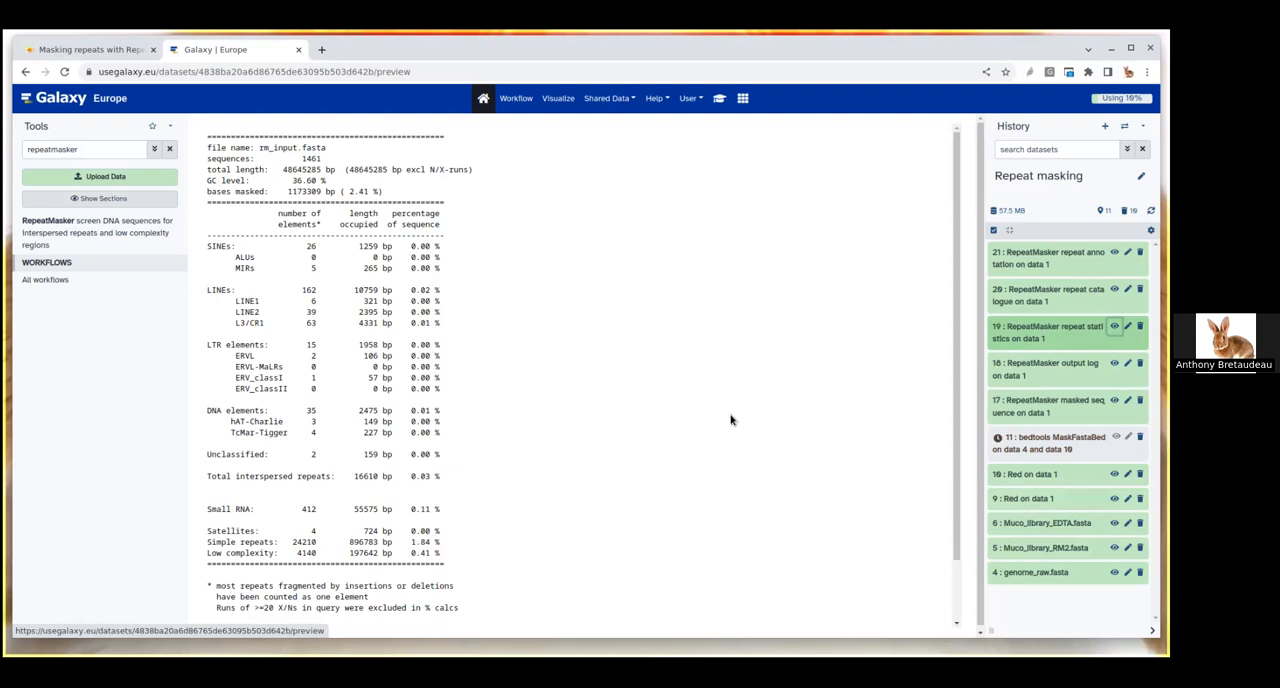
mouse_move(649, 404)
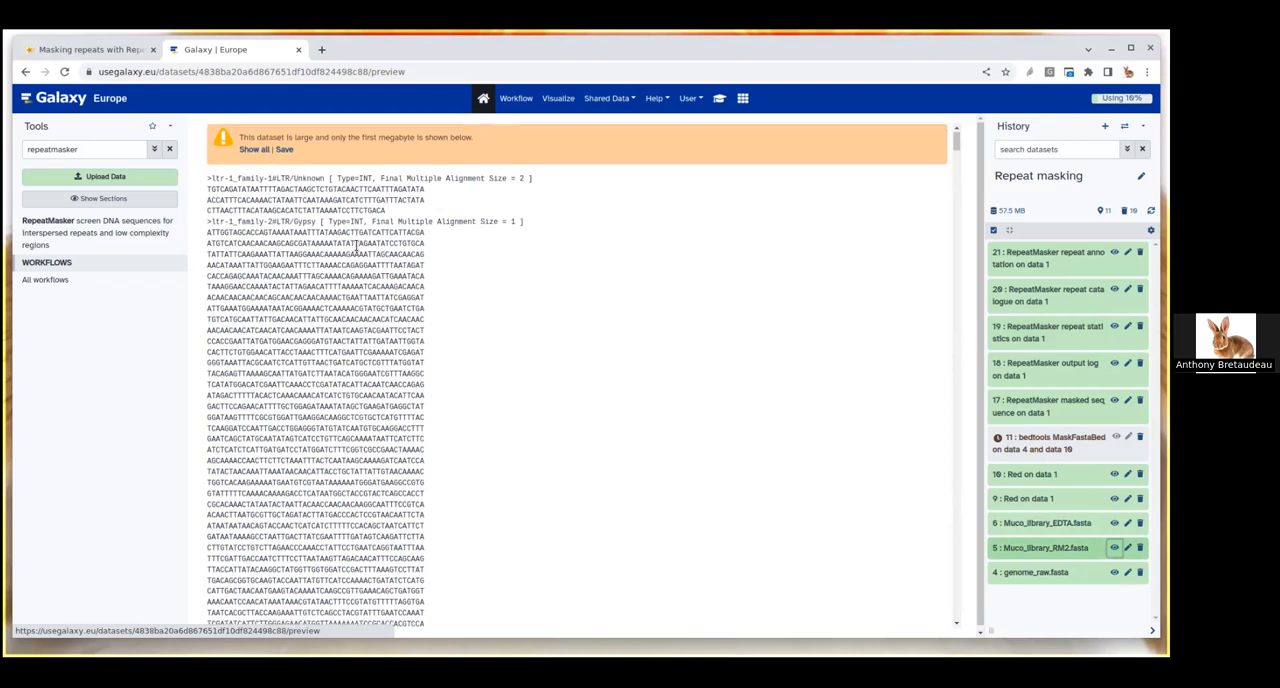
Step: Browse the Muco_library_RM2 LTR consensus sequences, then rerun dataset 17's RepeatMasker job
scroll("down", 3)
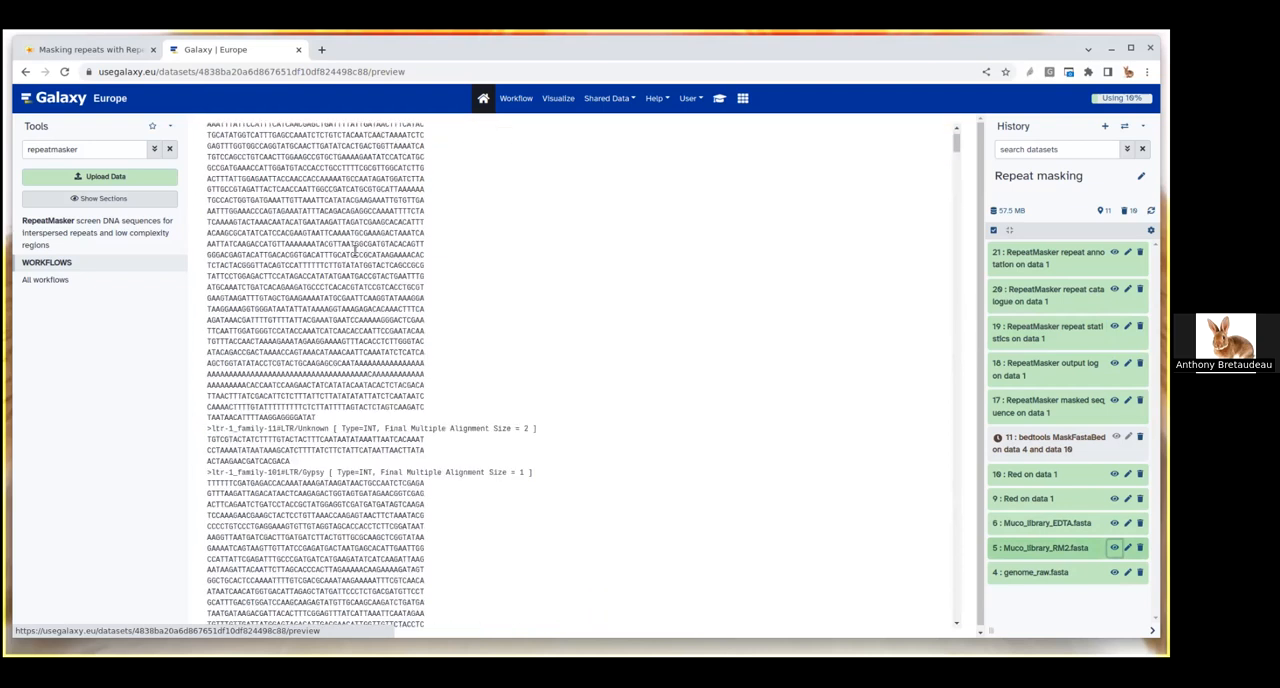
scroll("down", 3)
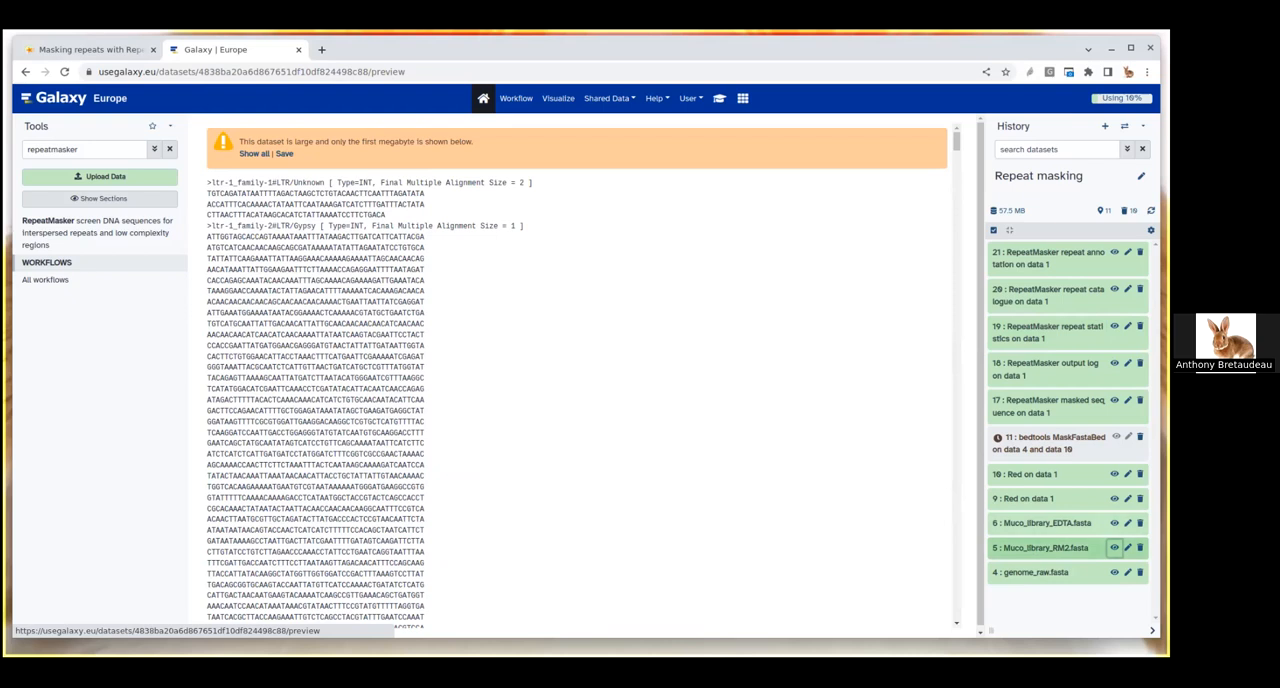
mouse_move(901, 433)
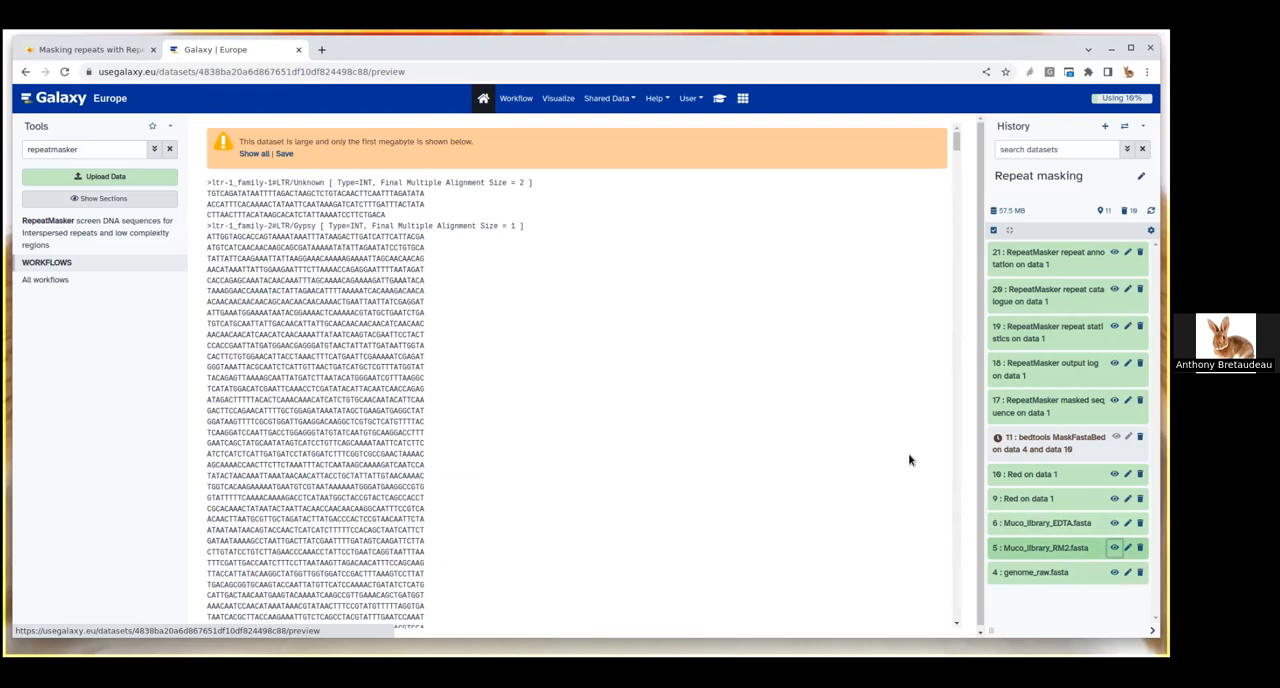
mouse_move(913, 509)
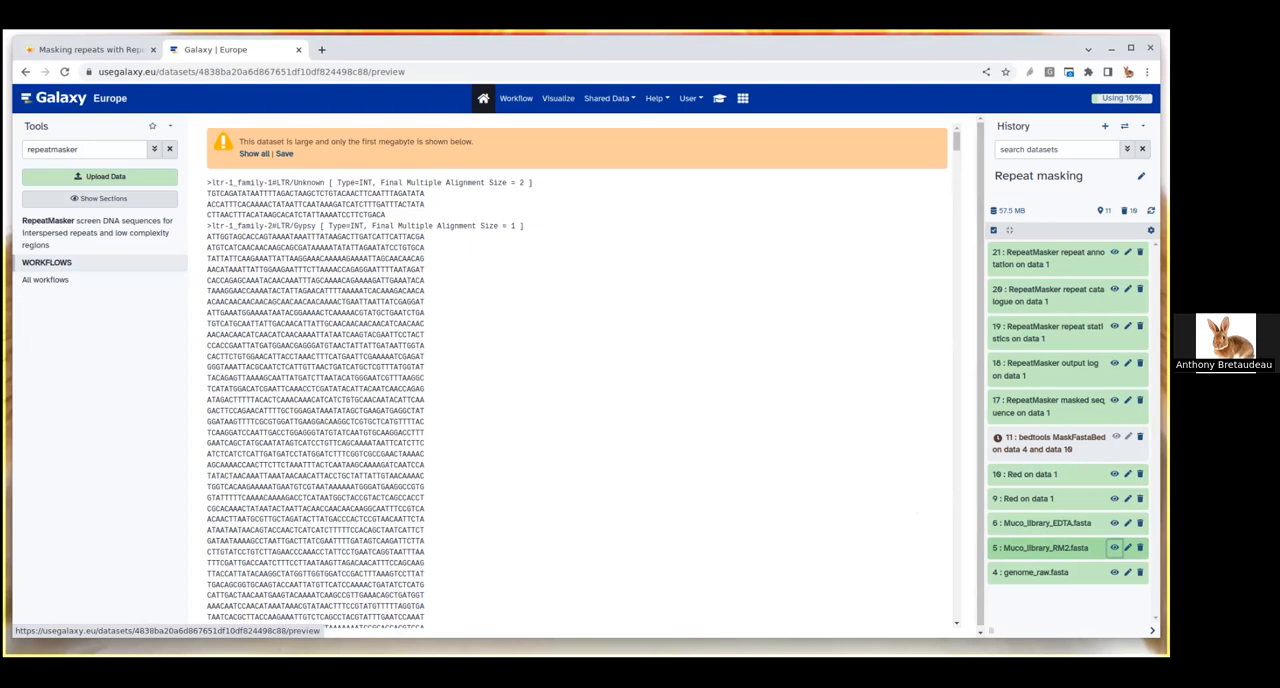
mouse_move(868, 428)
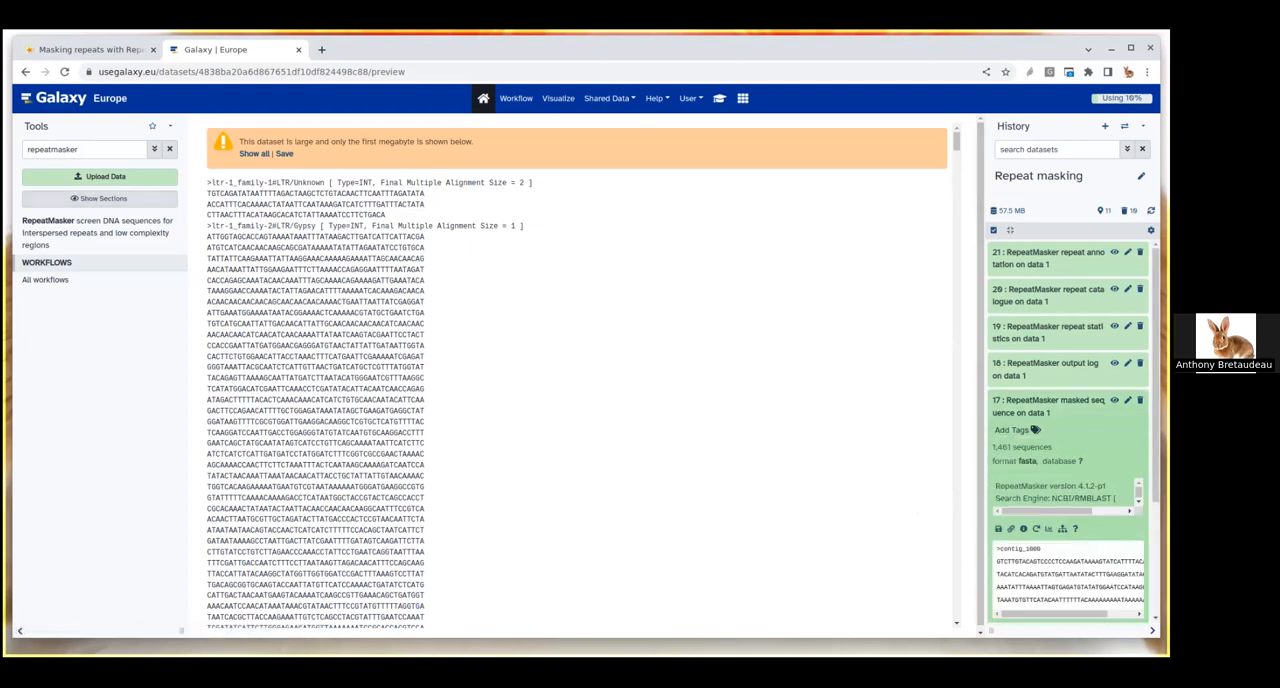
left_click(47, 226)
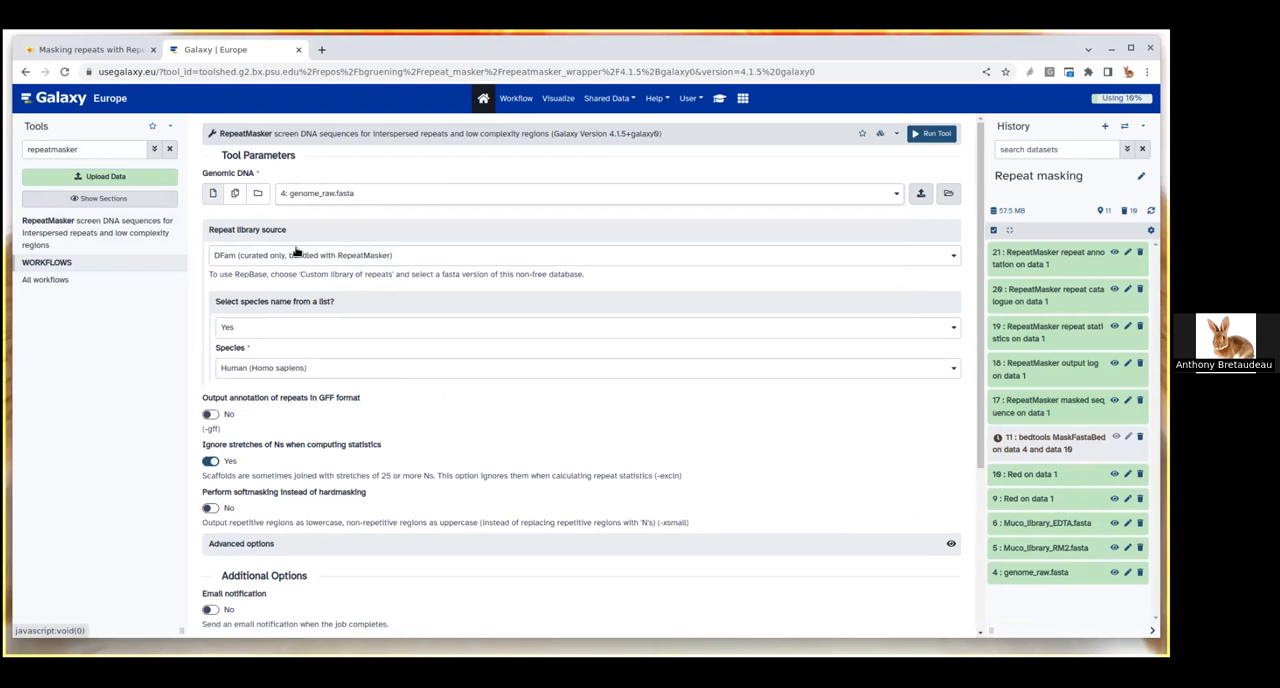
Step: Run RepeatMasker with custom library Muco_library_RM2.fasta and GFF output set to Yes
left_click(584, 255)
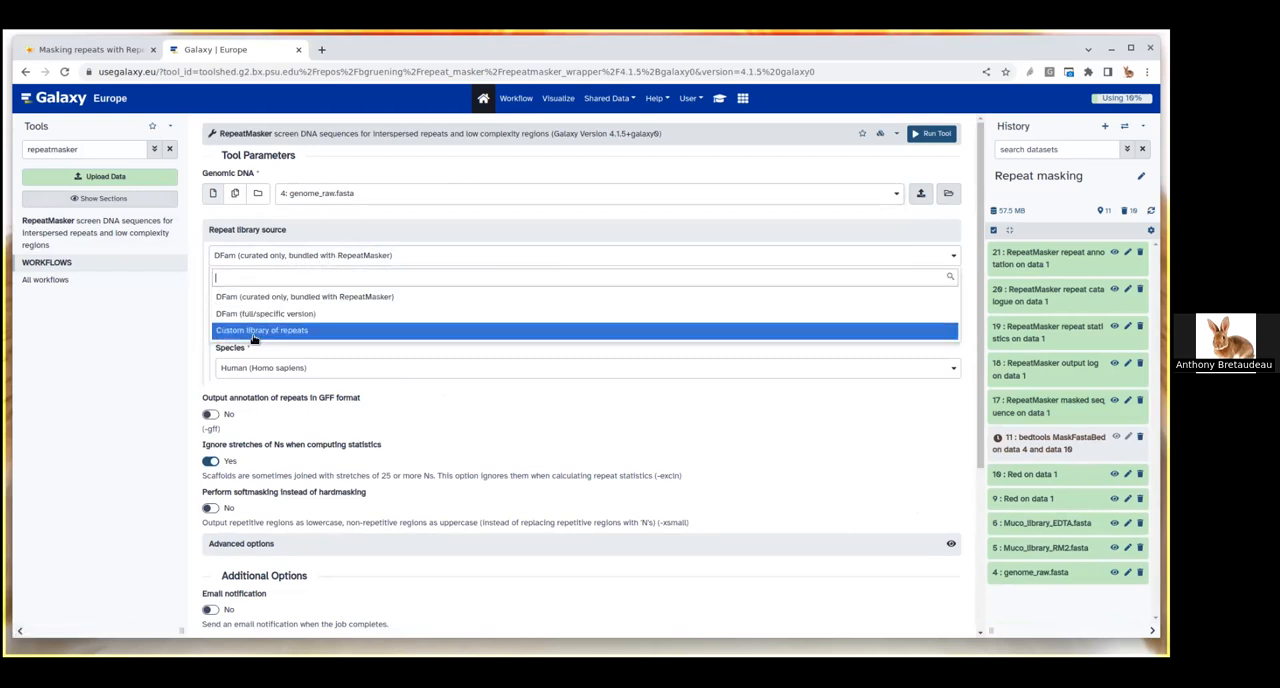
left_click(261, 330)
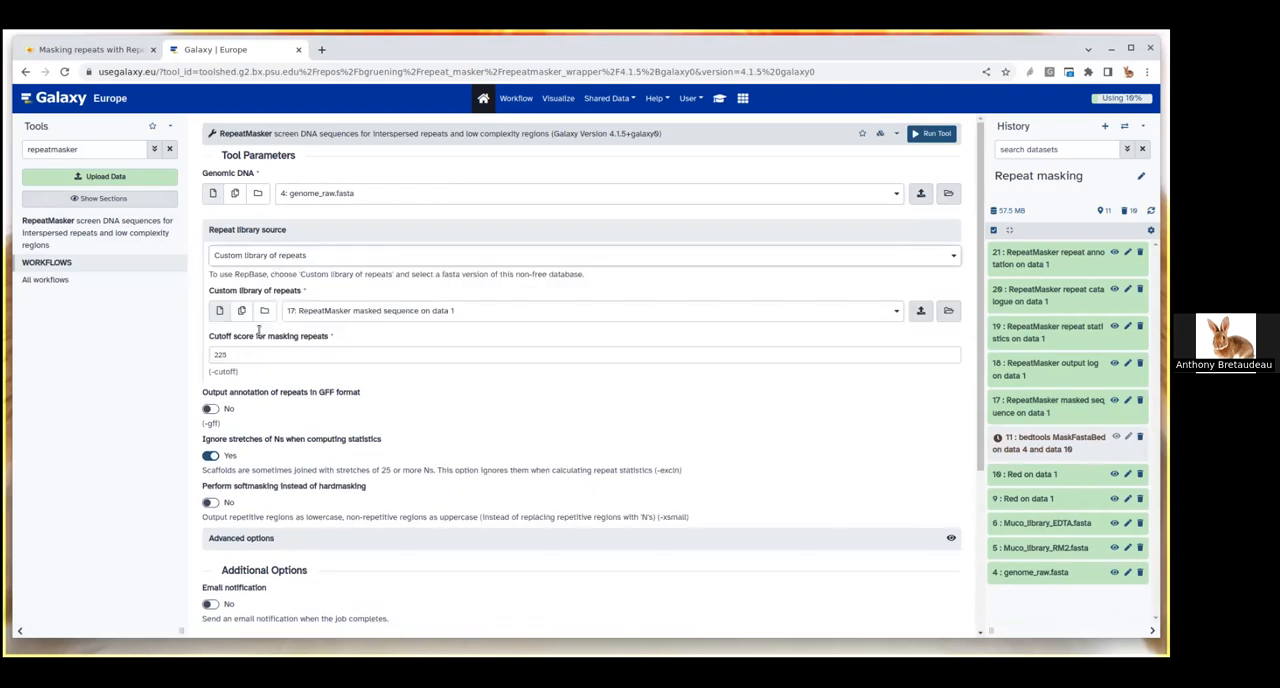
left_click(590, 310)
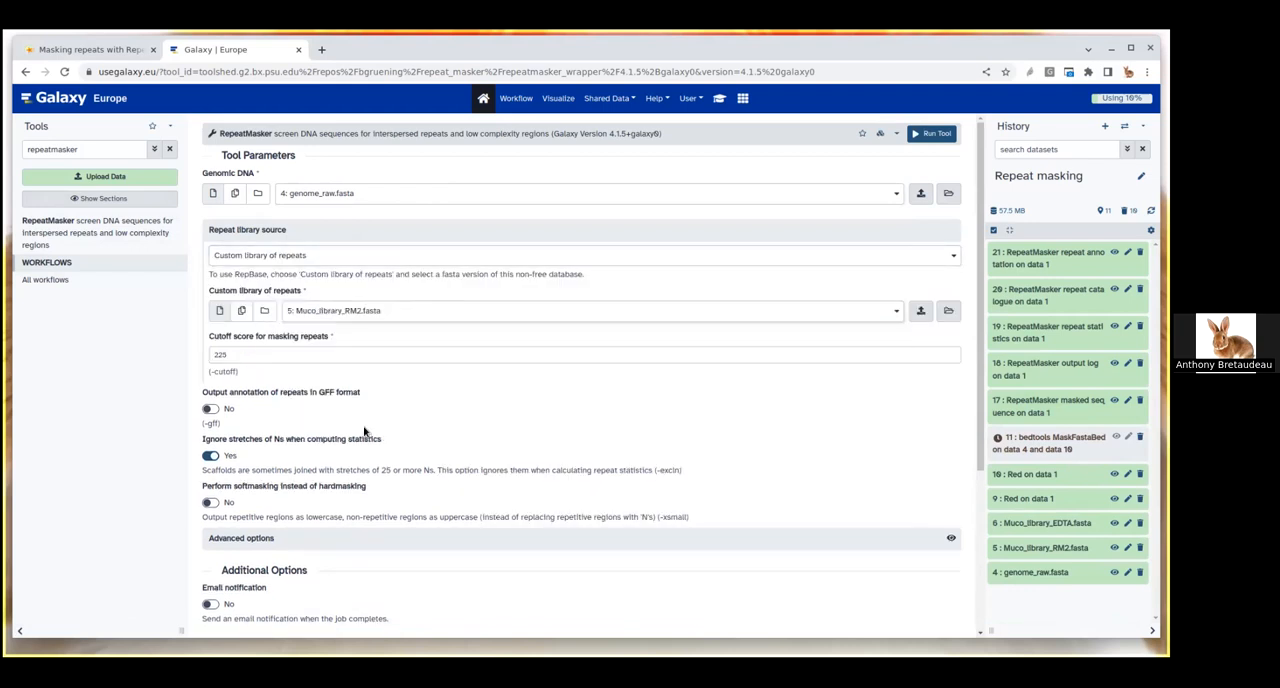
mouse_move(354, 452)
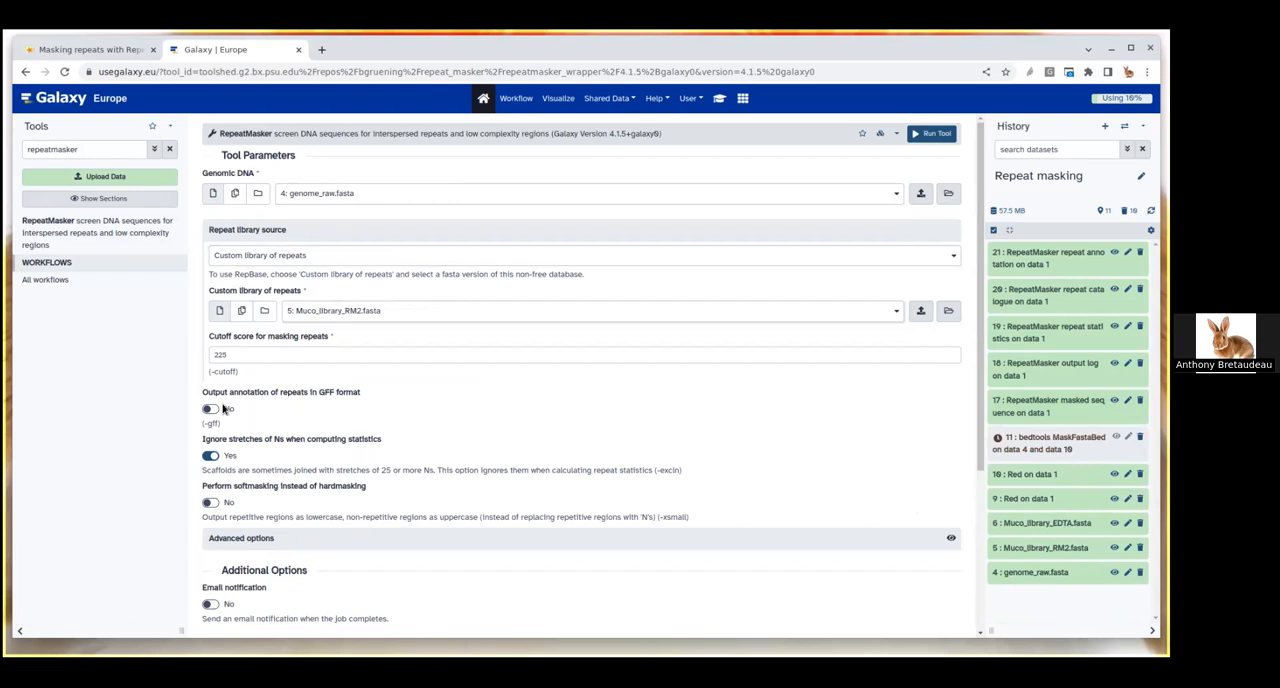
left_click(210, 408)
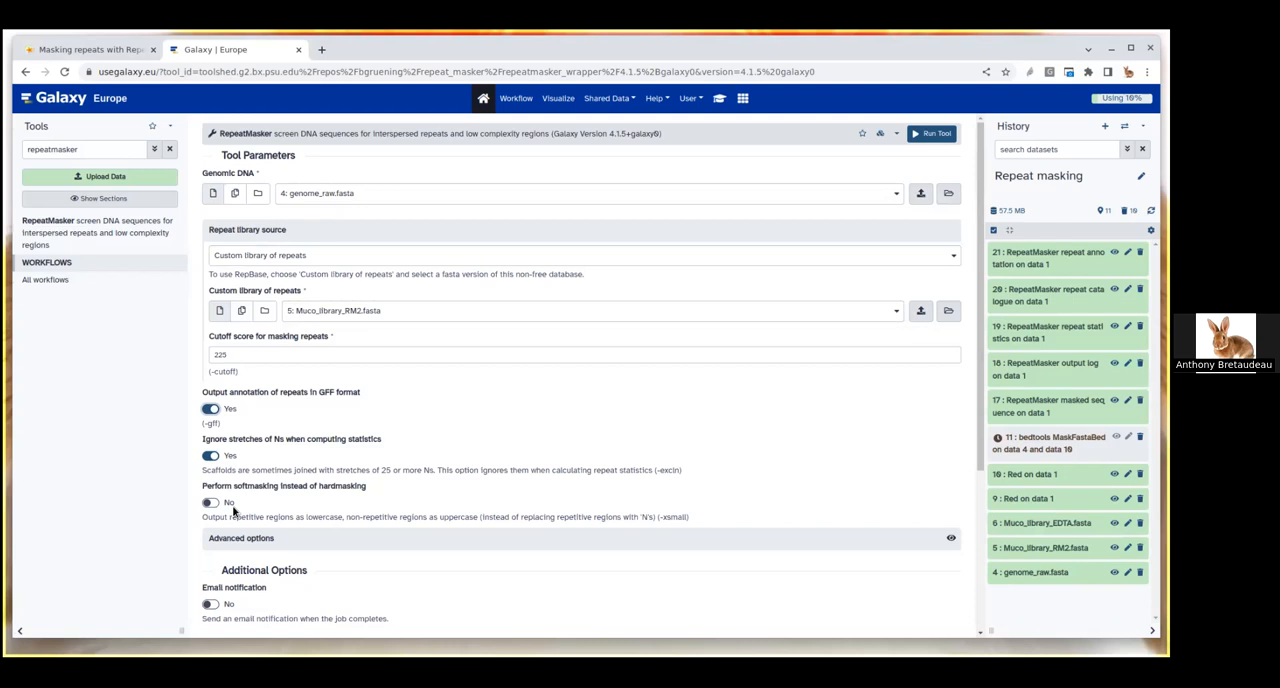
mouse_move(268, 402)
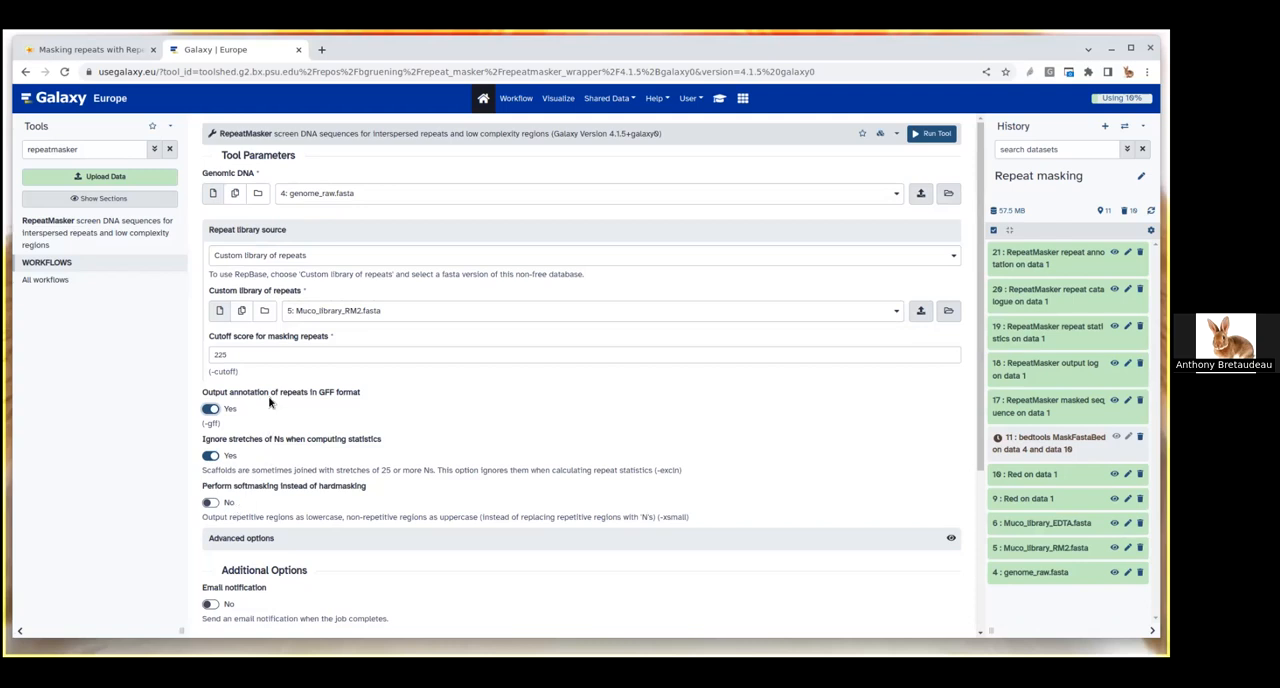
mouse_move(245, 541)
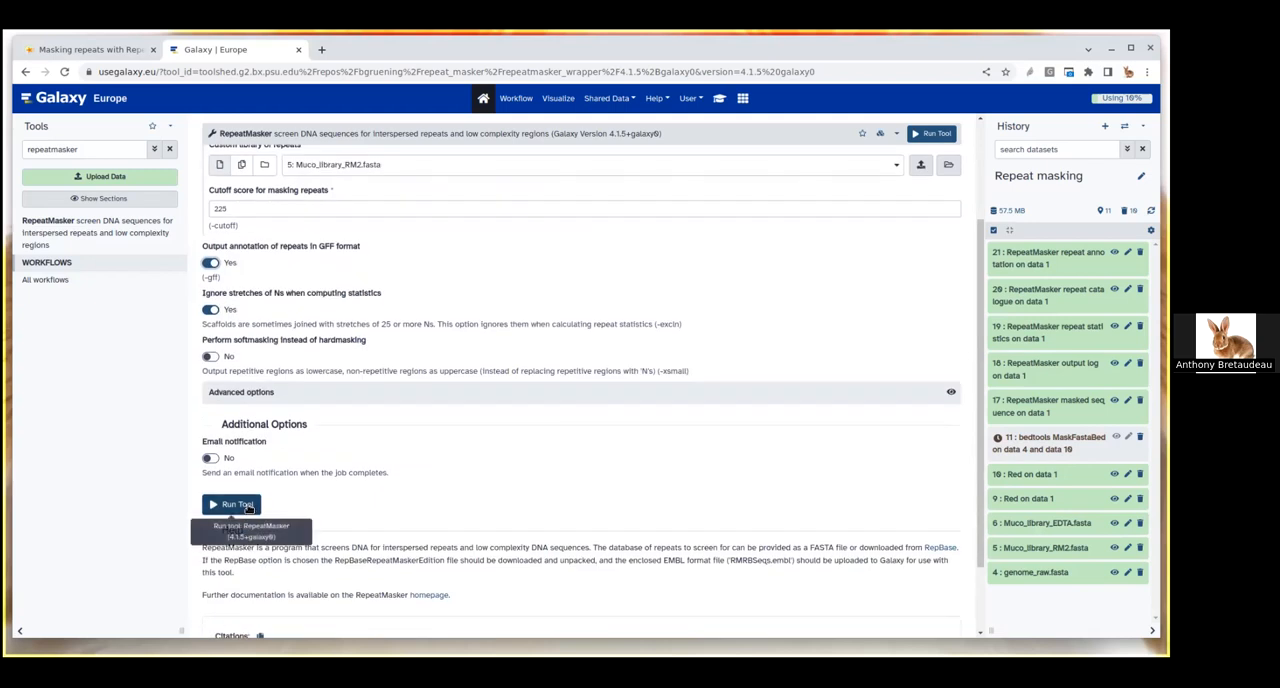
left_click(232, 504)
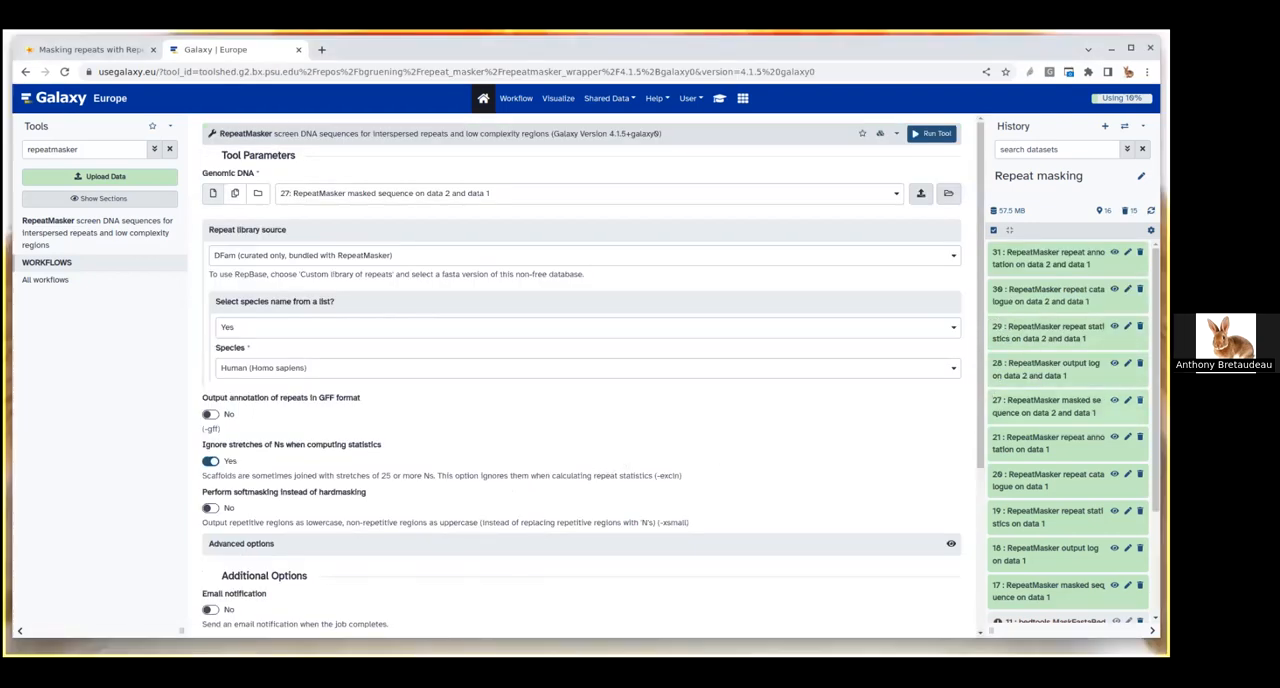
Step: View and scroll dataset 27, the RM2-library run's masked sequence
left_click(1114, 399)
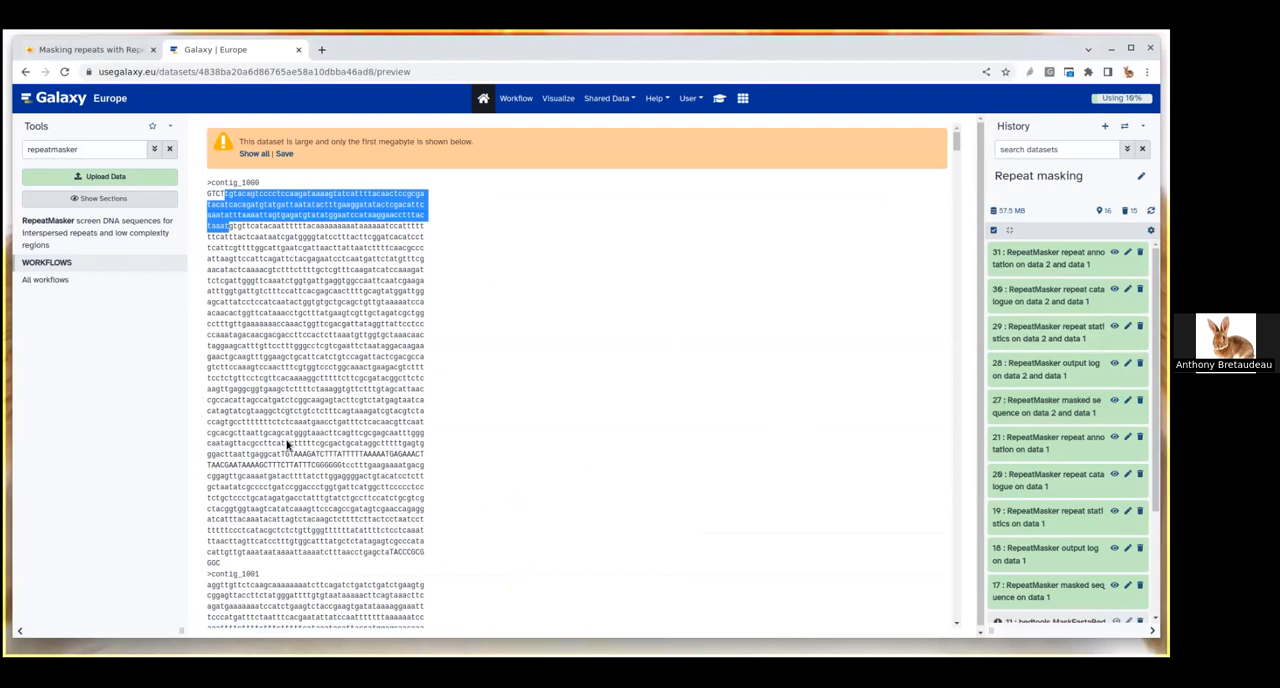
scroll("down", 3)
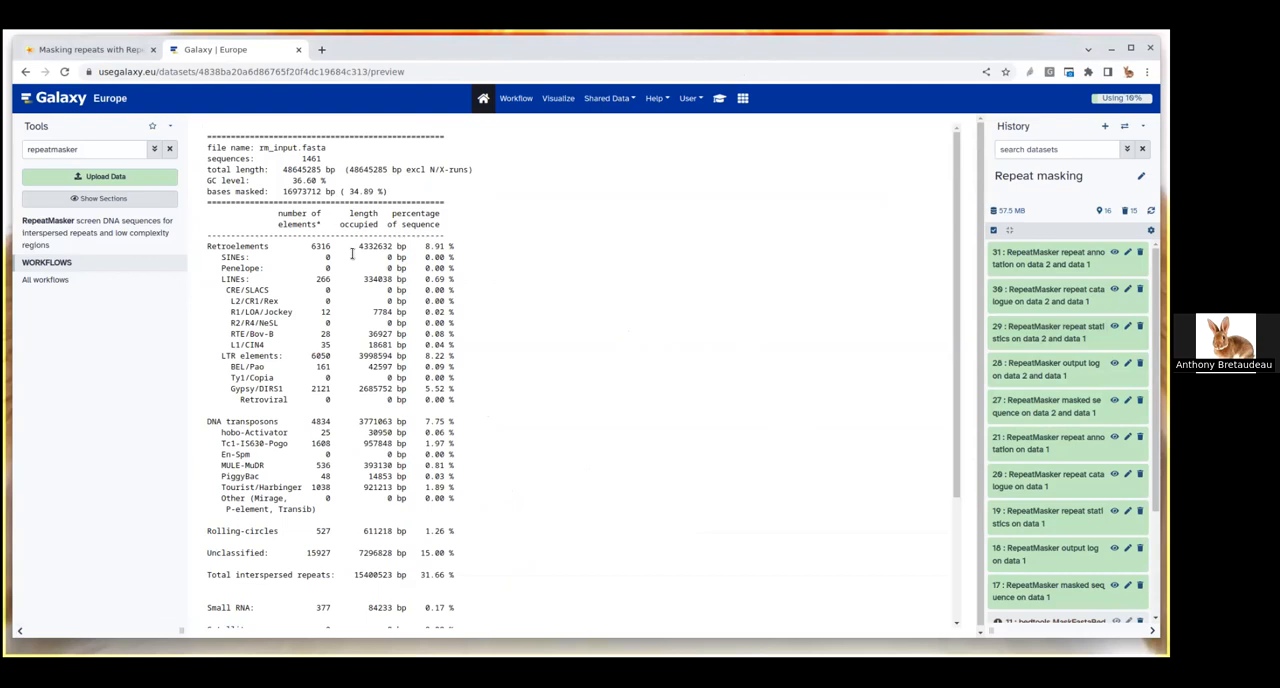
mouse_move(307, 355)
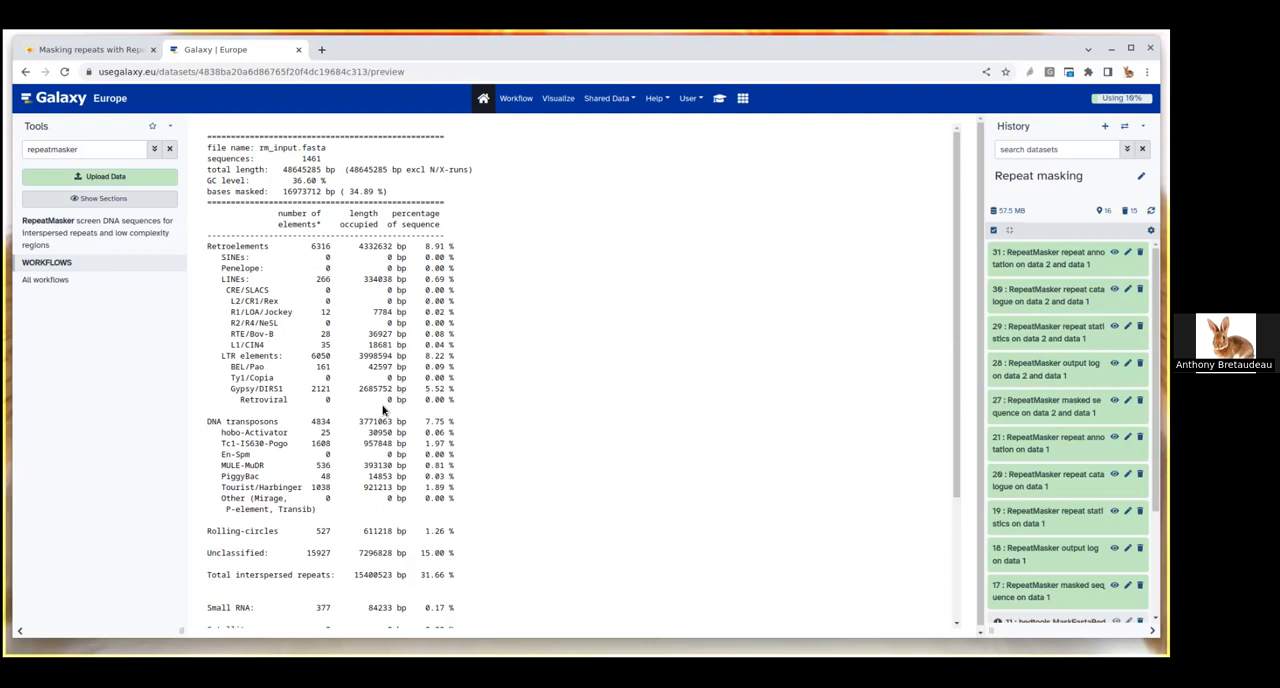
mouse_move(378, 413)
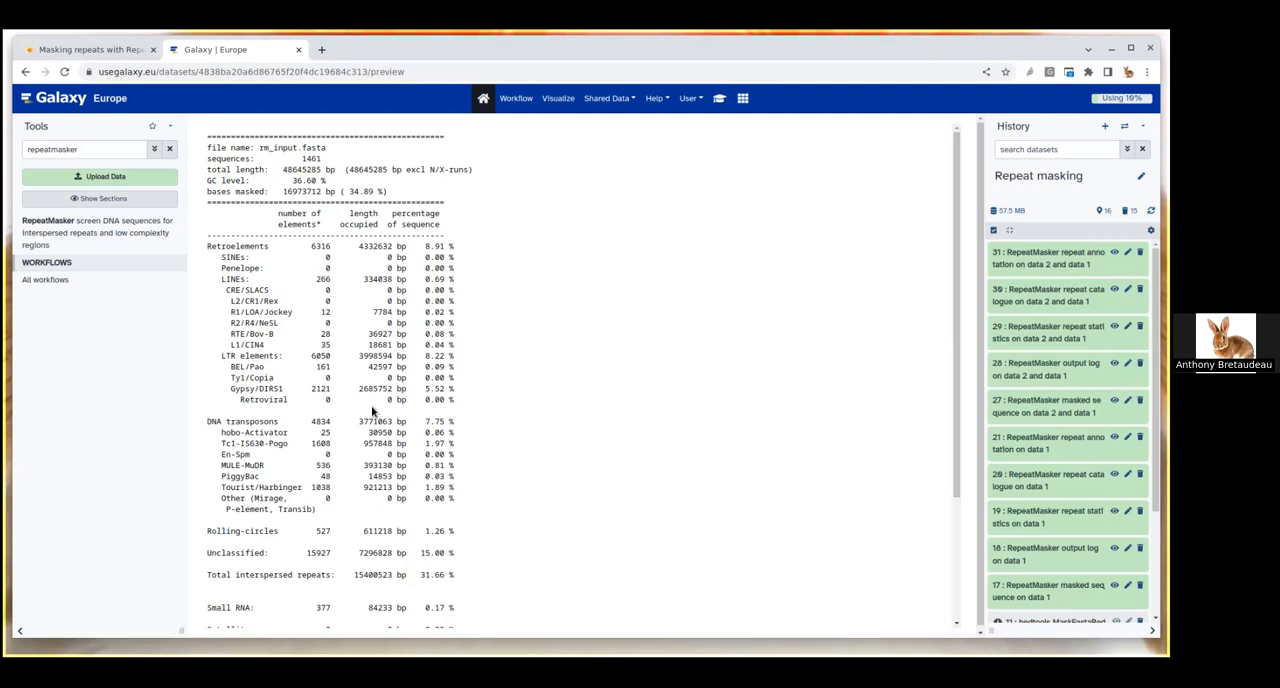
mouse_move(448, 388)
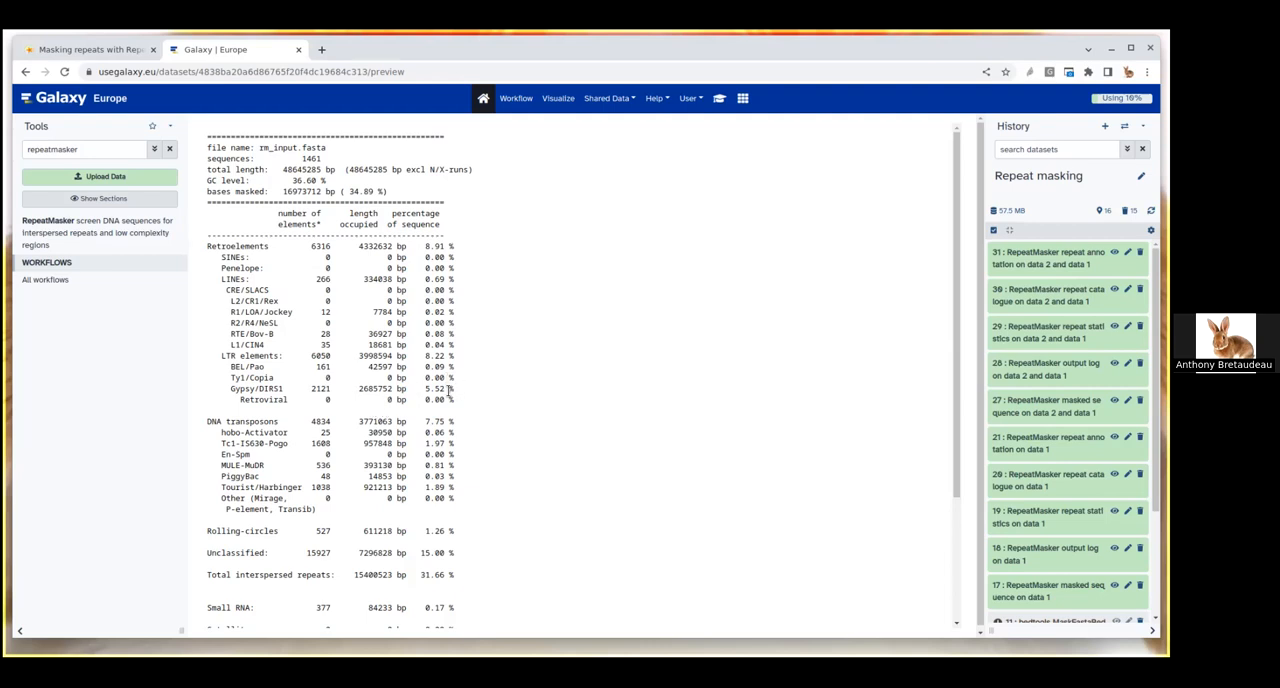
scroll("down", 3)
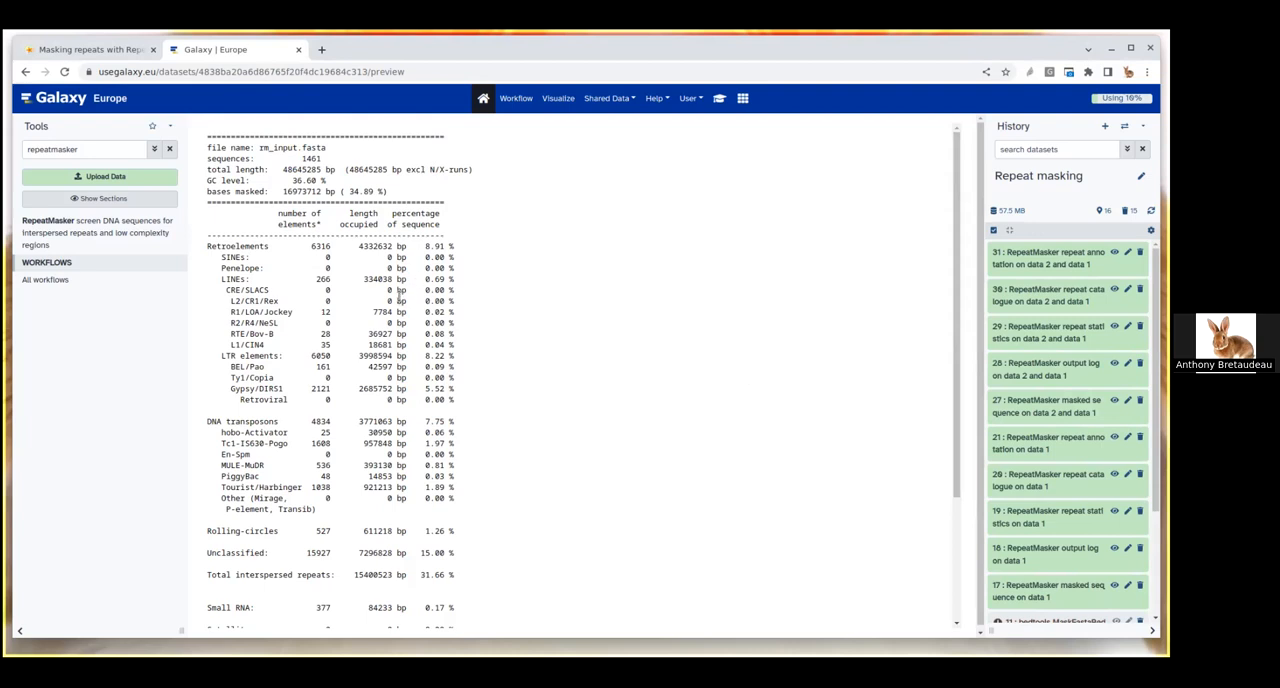
mouse_move(340, 190)
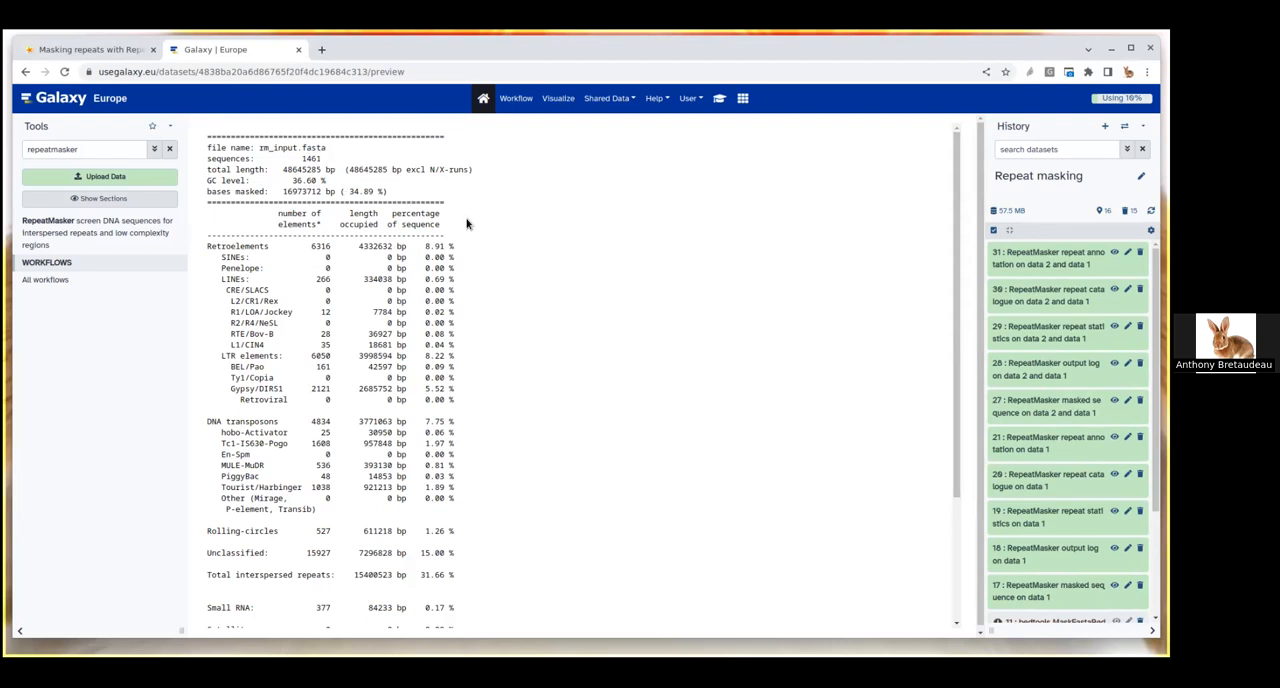
mouse_move(466, 224)
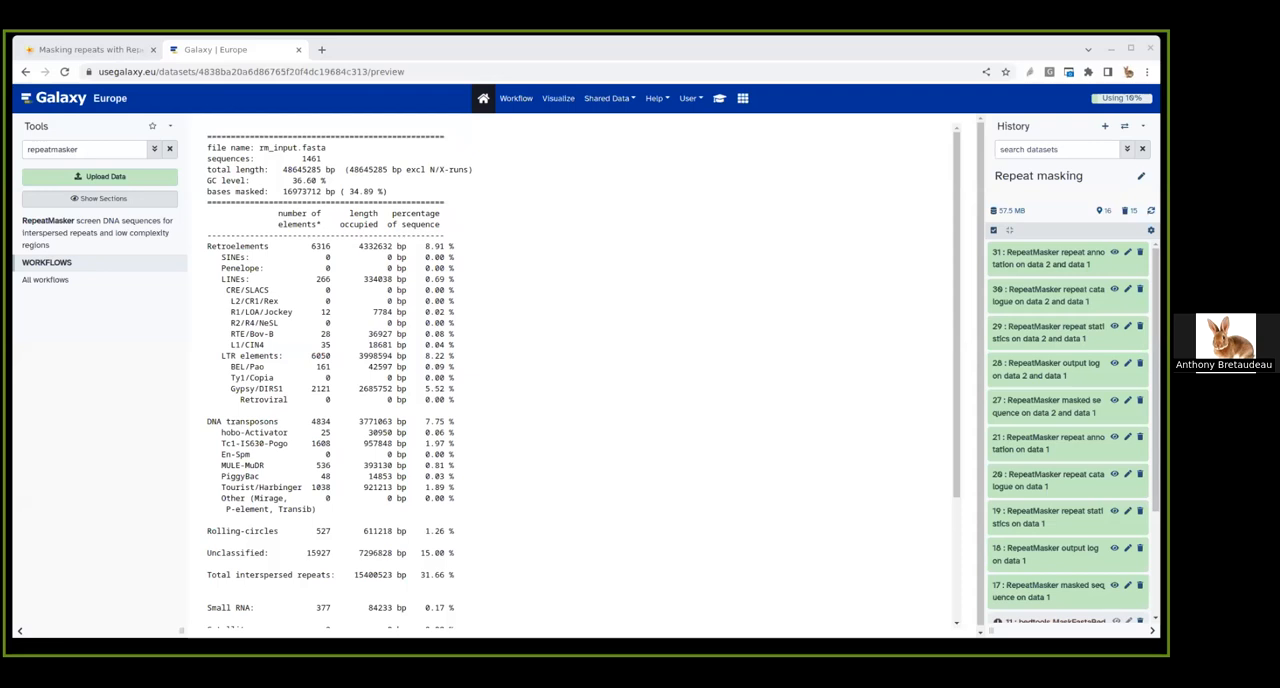
mouse_move(714, 372)
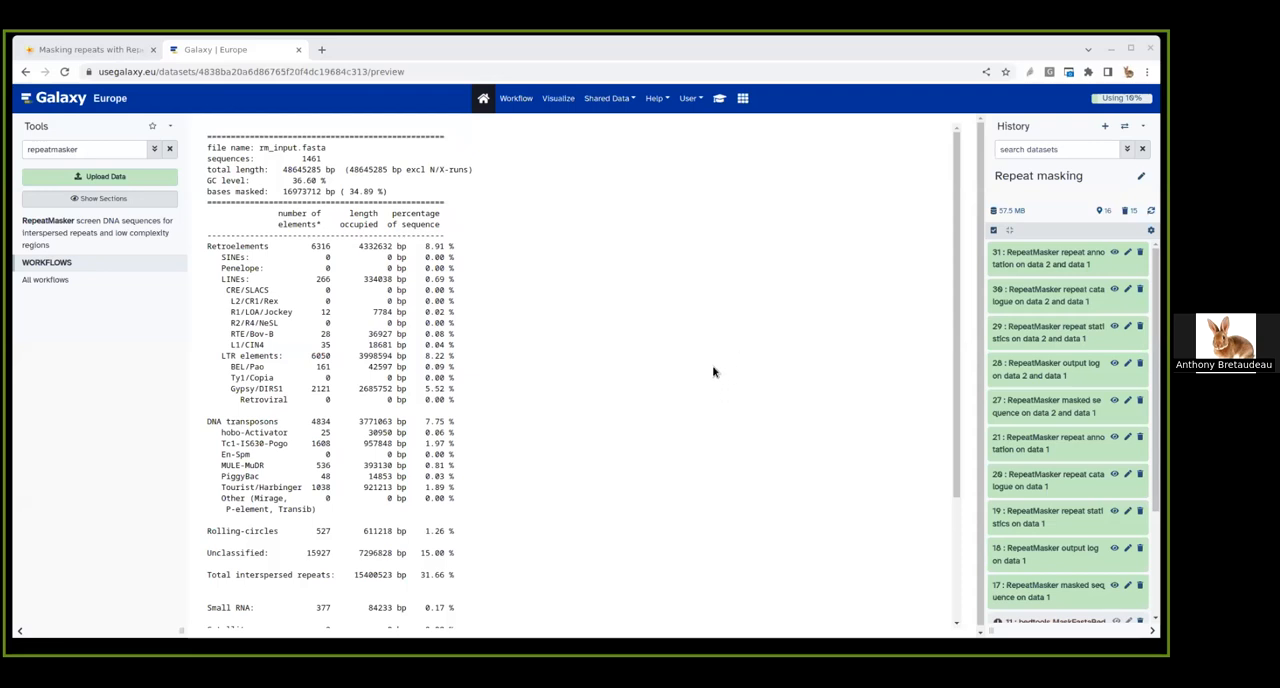
mouse_move(475, 191)
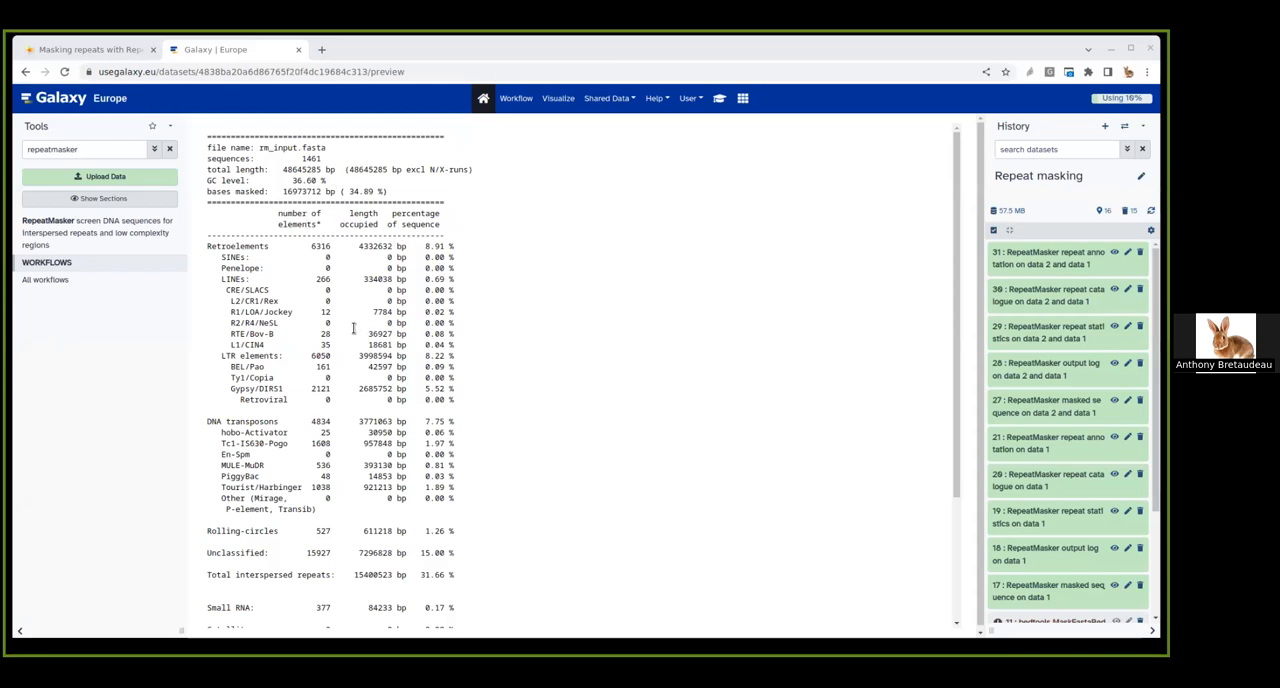
mouse_move(355, 243)
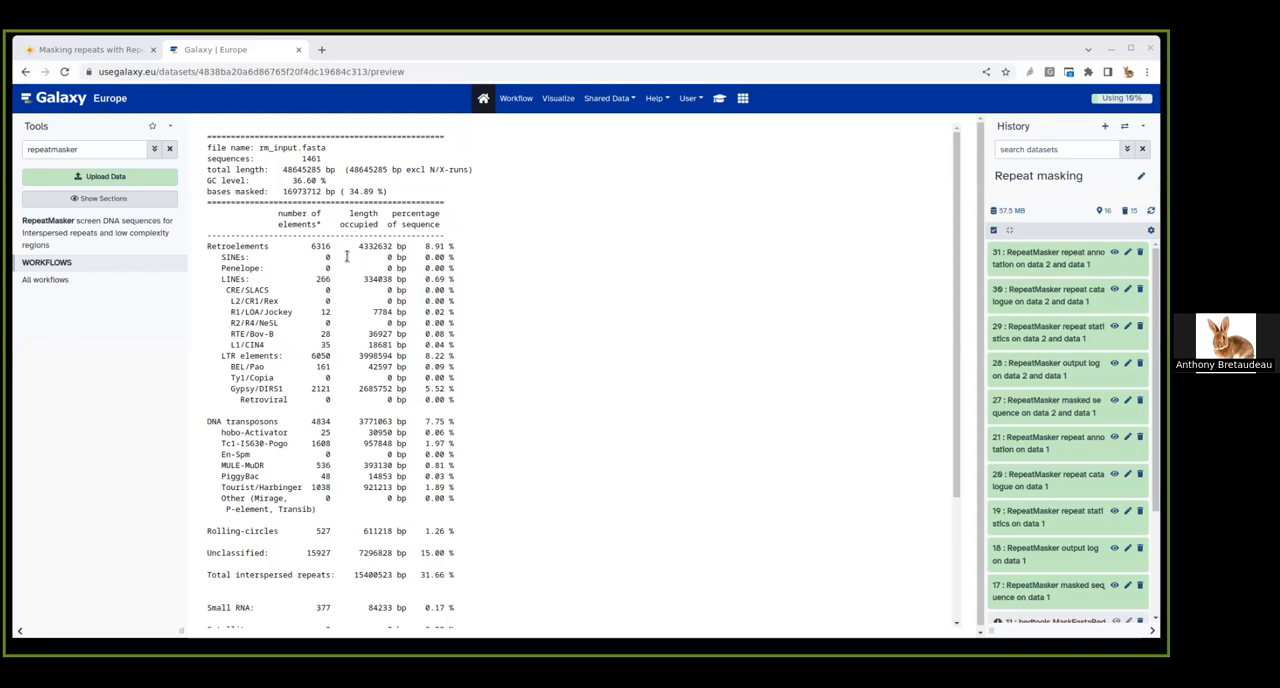
mouse_move(346, 256)
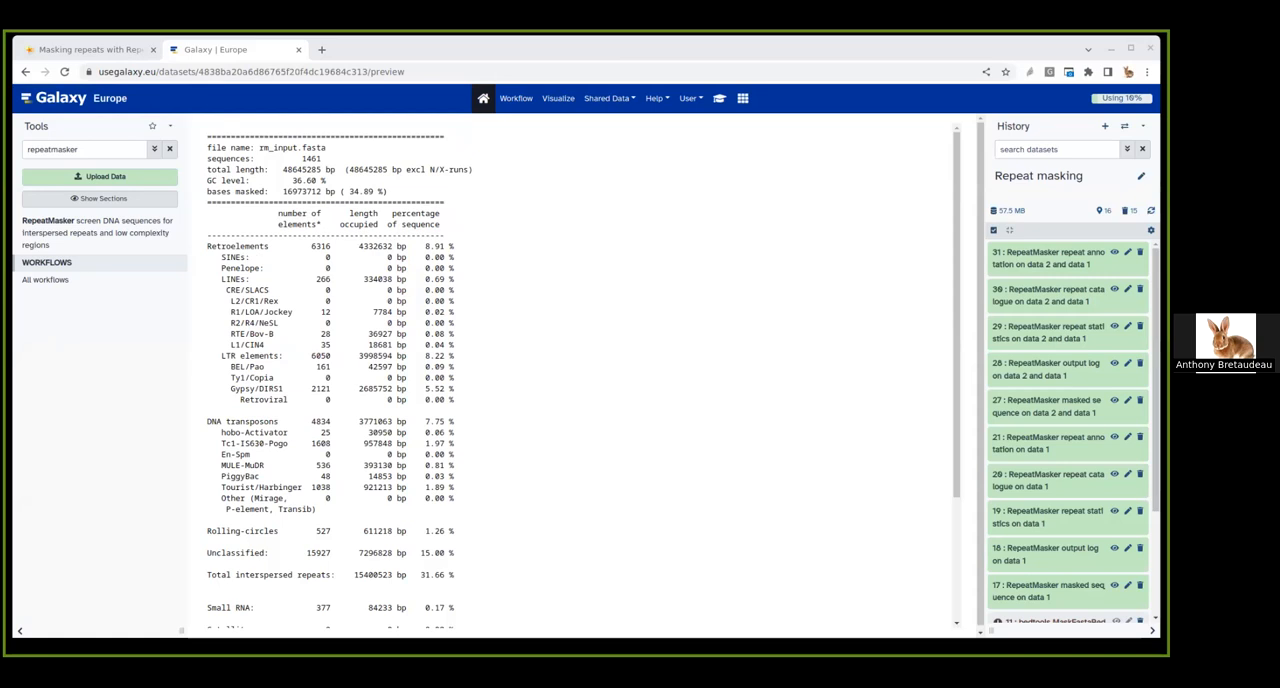
mouse_move(838, 383)
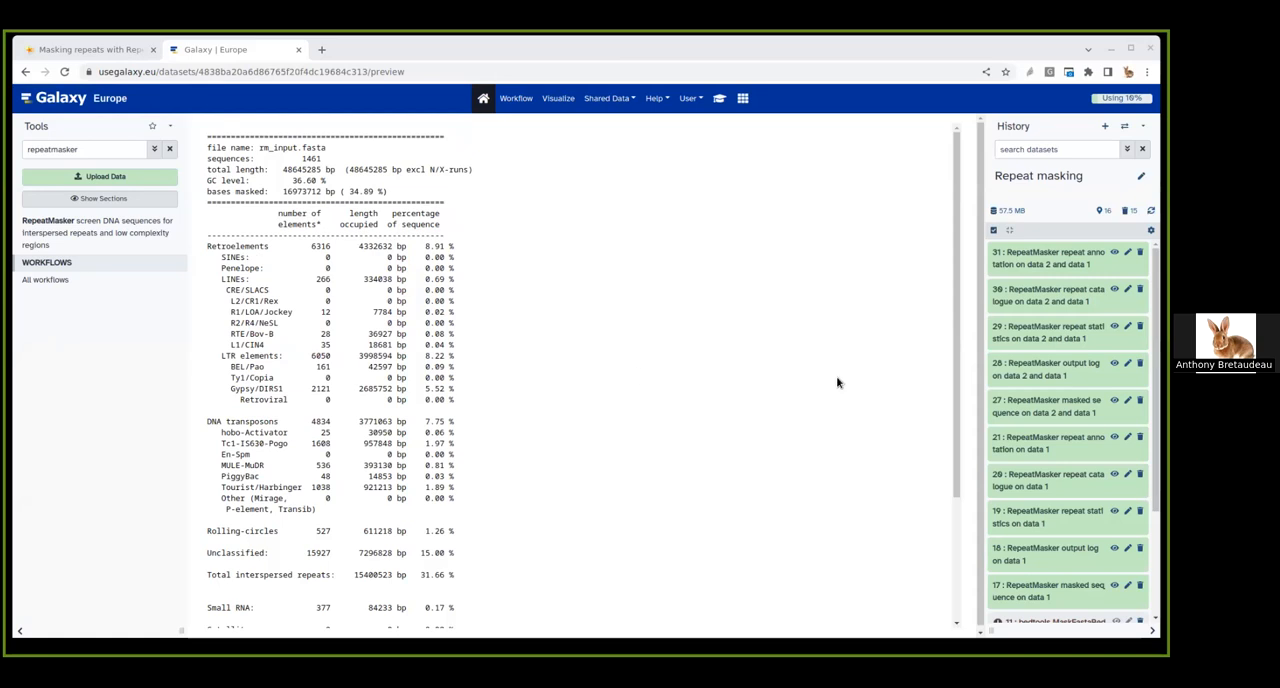
scroll("down", 3)
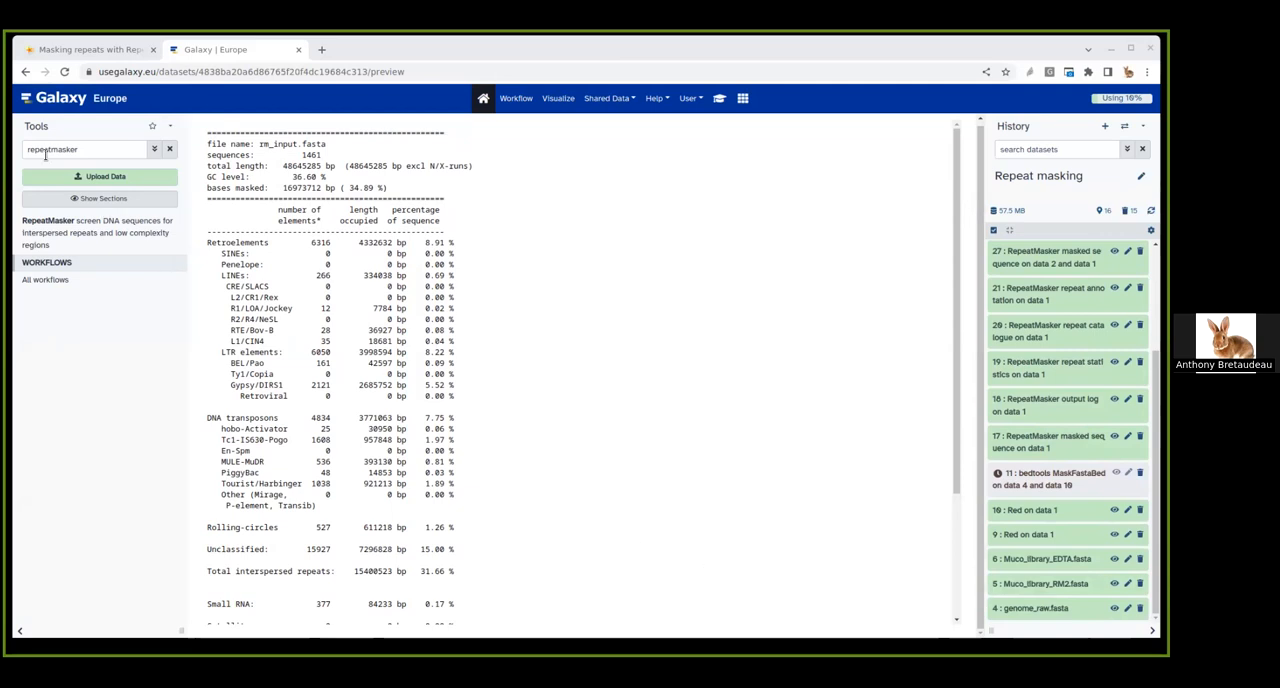
Step: Run RepeatModeler with genome_raw.fasta (dataset 4) as the input genome
triple_click(85, 149)
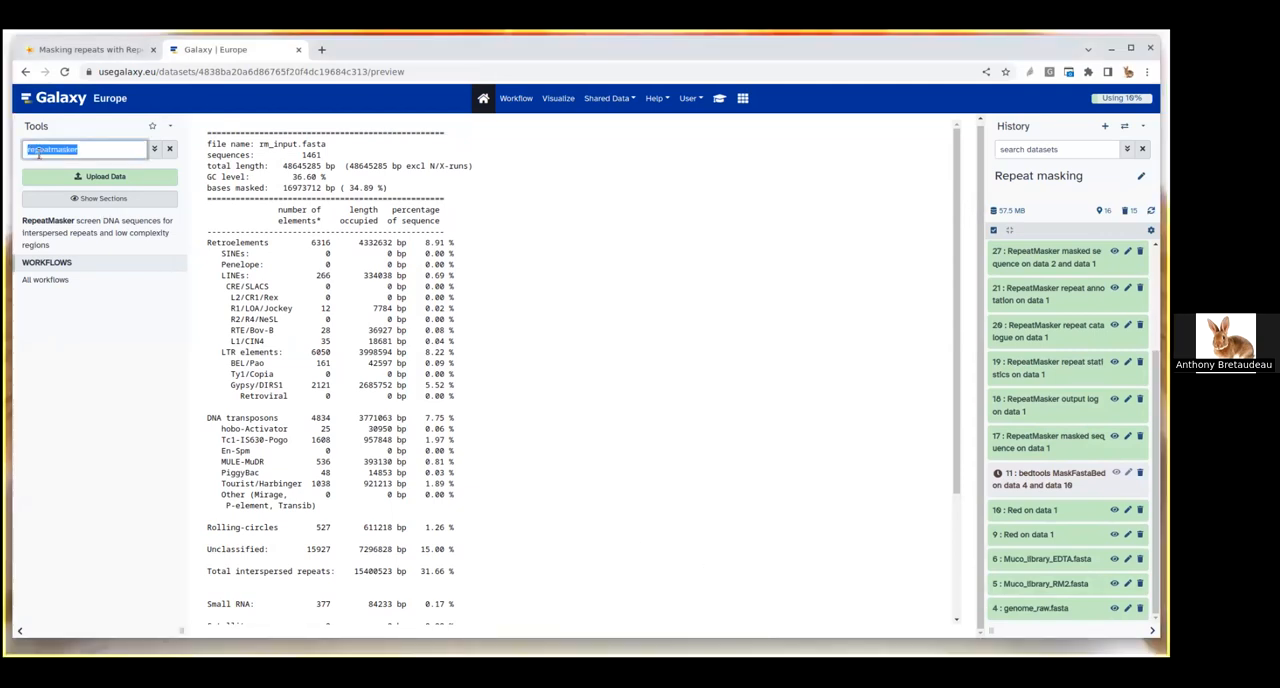
type("repeat modeler")
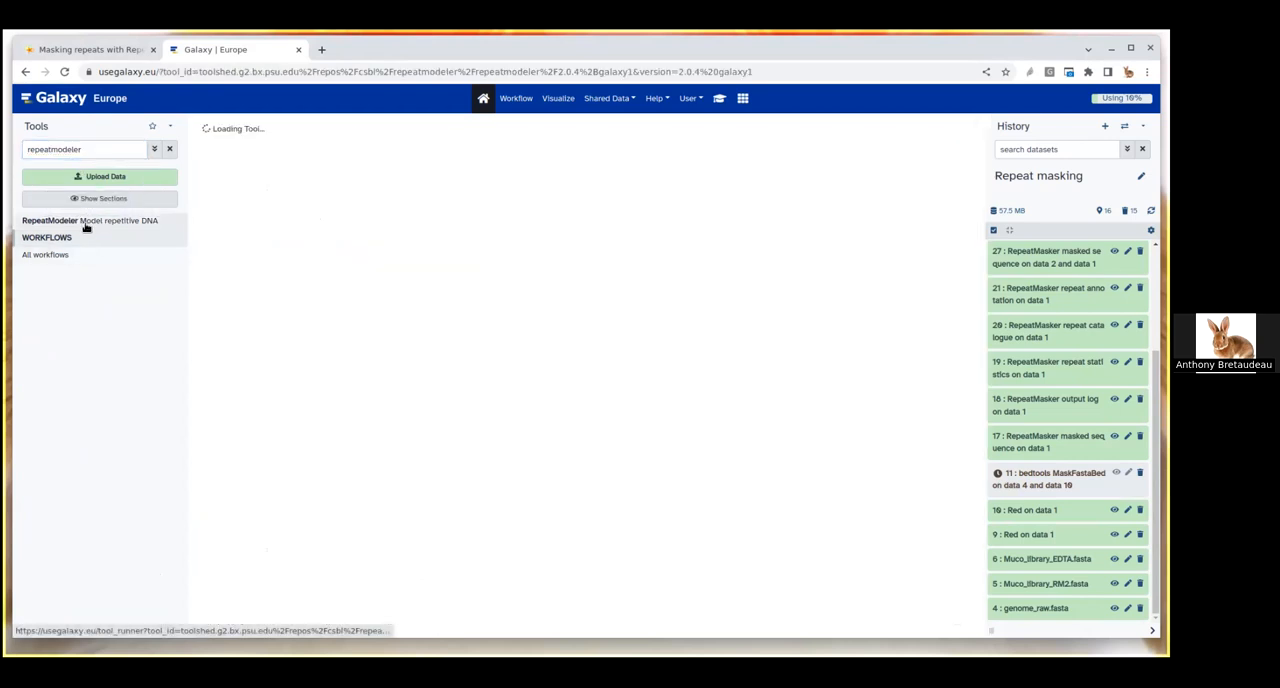
left_click(50, 220)
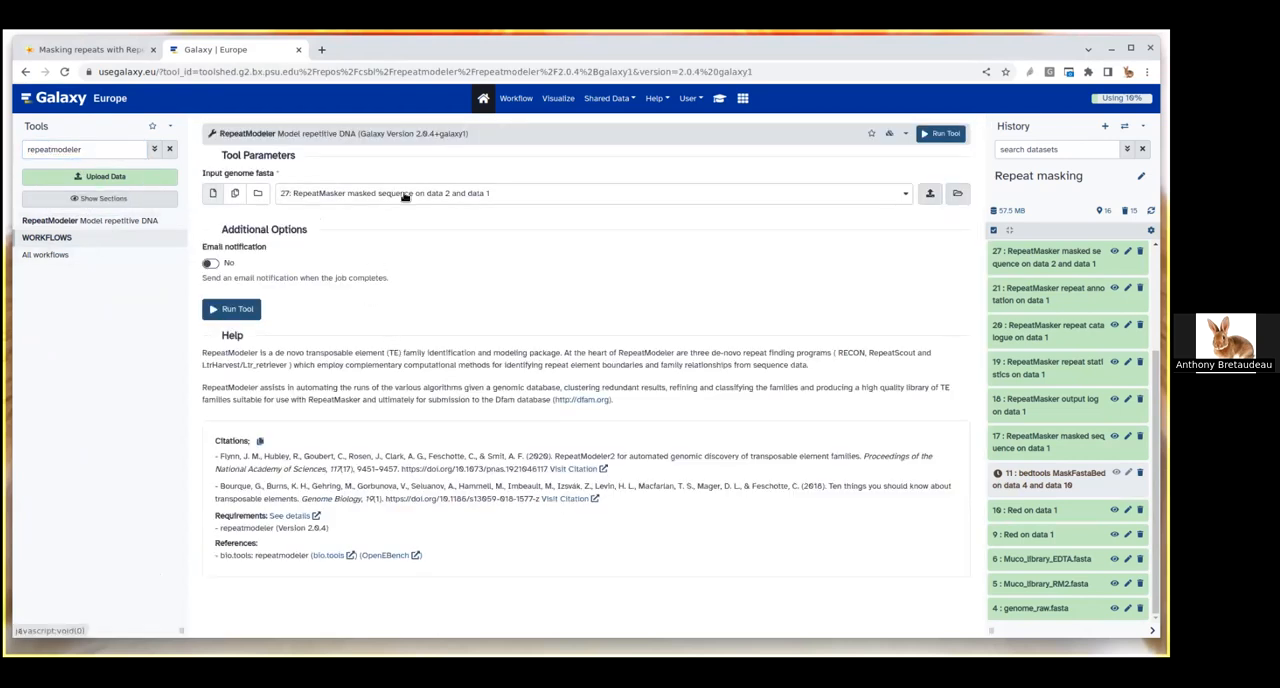
left_click(590, 193)
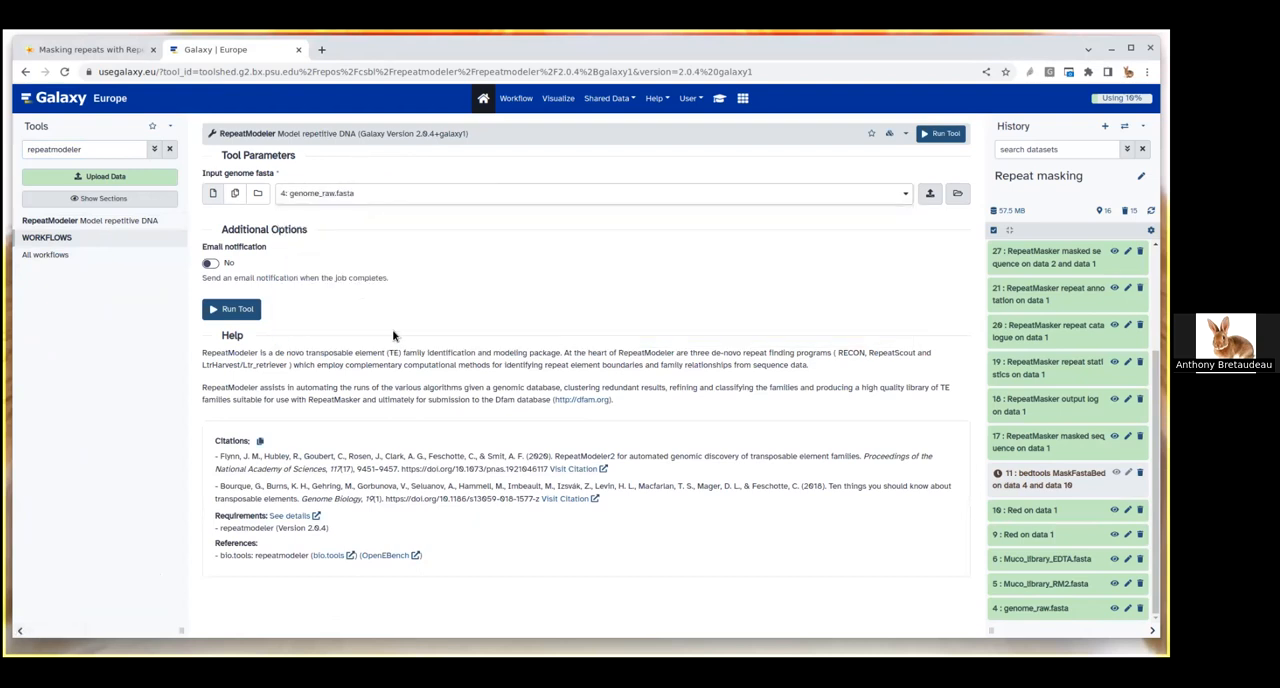
mouse_move(257, 328)
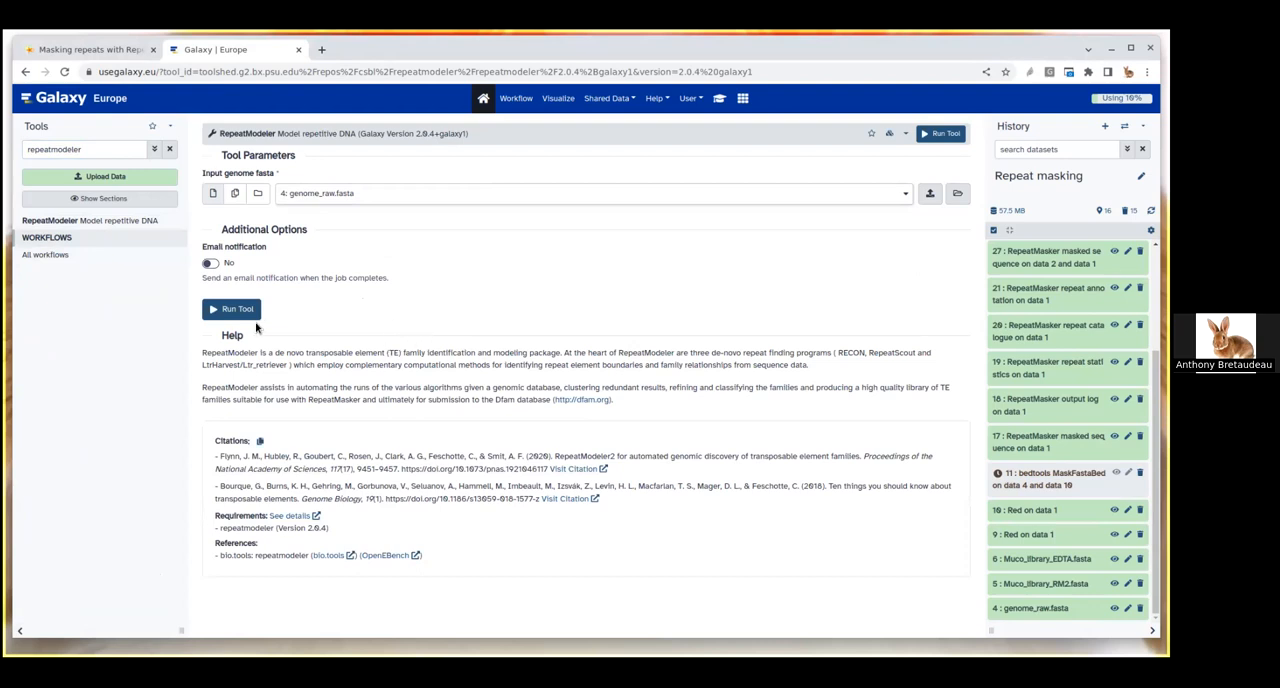
left_click(231, 308)
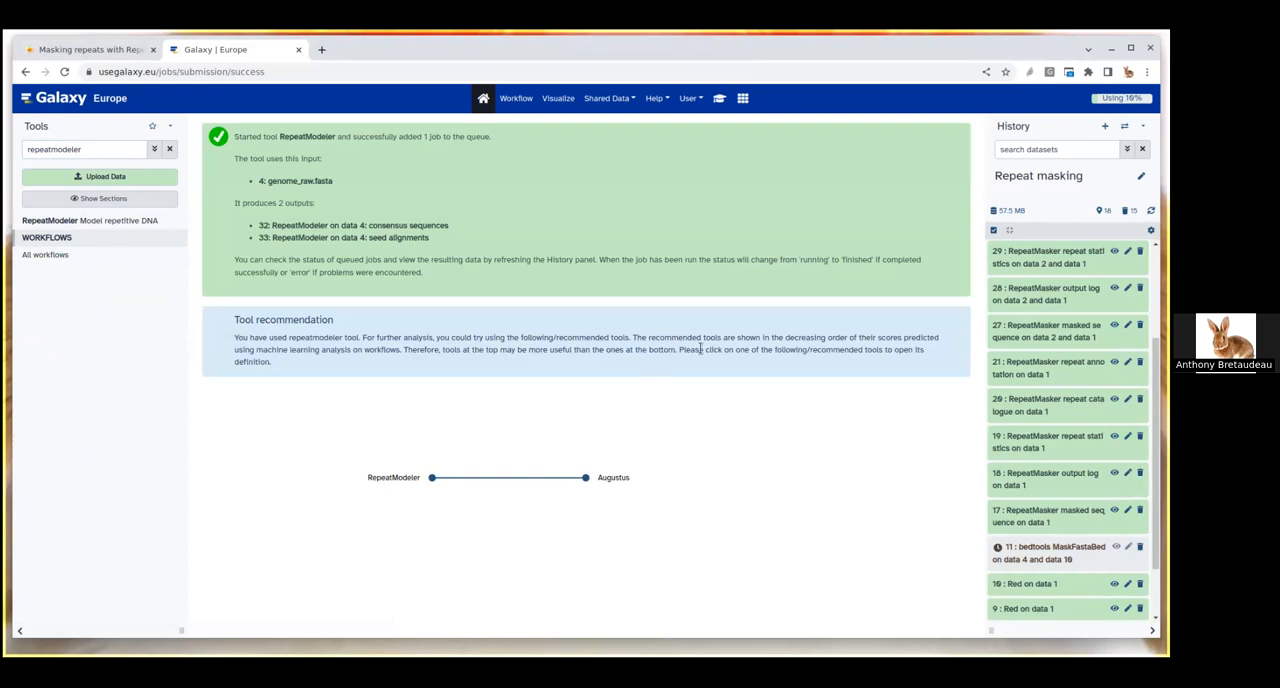
Step: View the 'RepeatModeler on data 1: consensus sequences' dataset from the history
scroll("up", 3)
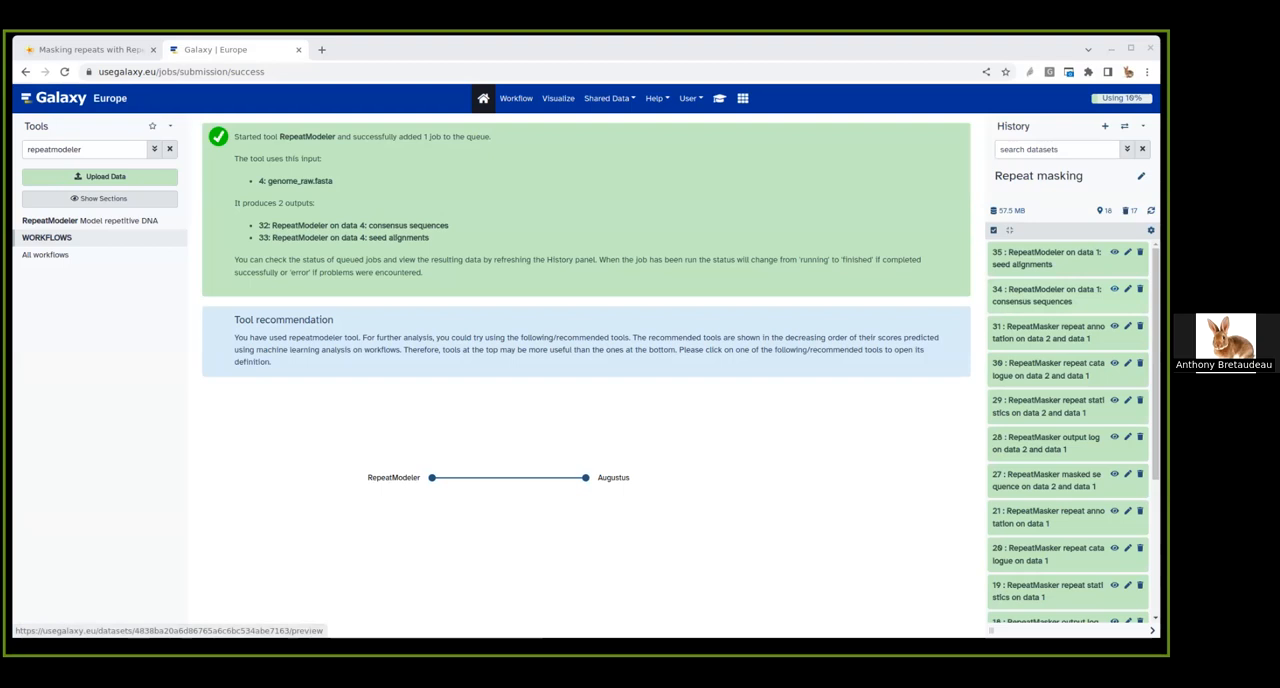
left_click(1114, 289)
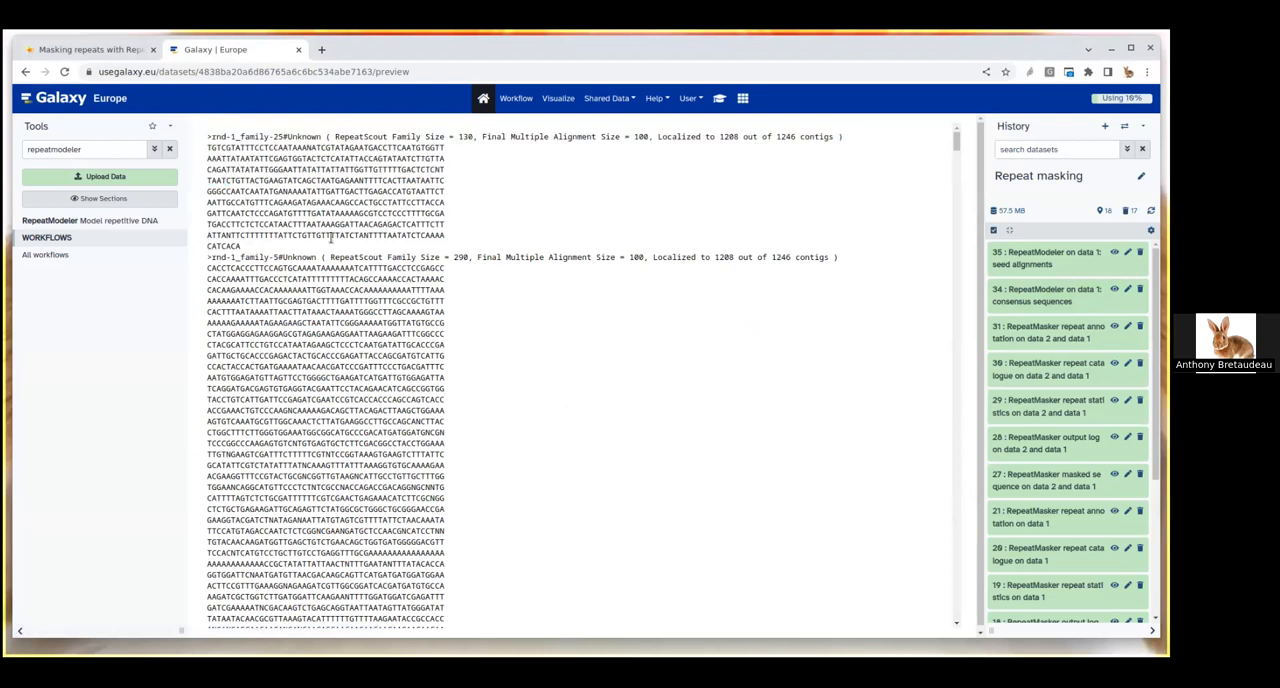
scroll("down", 3)
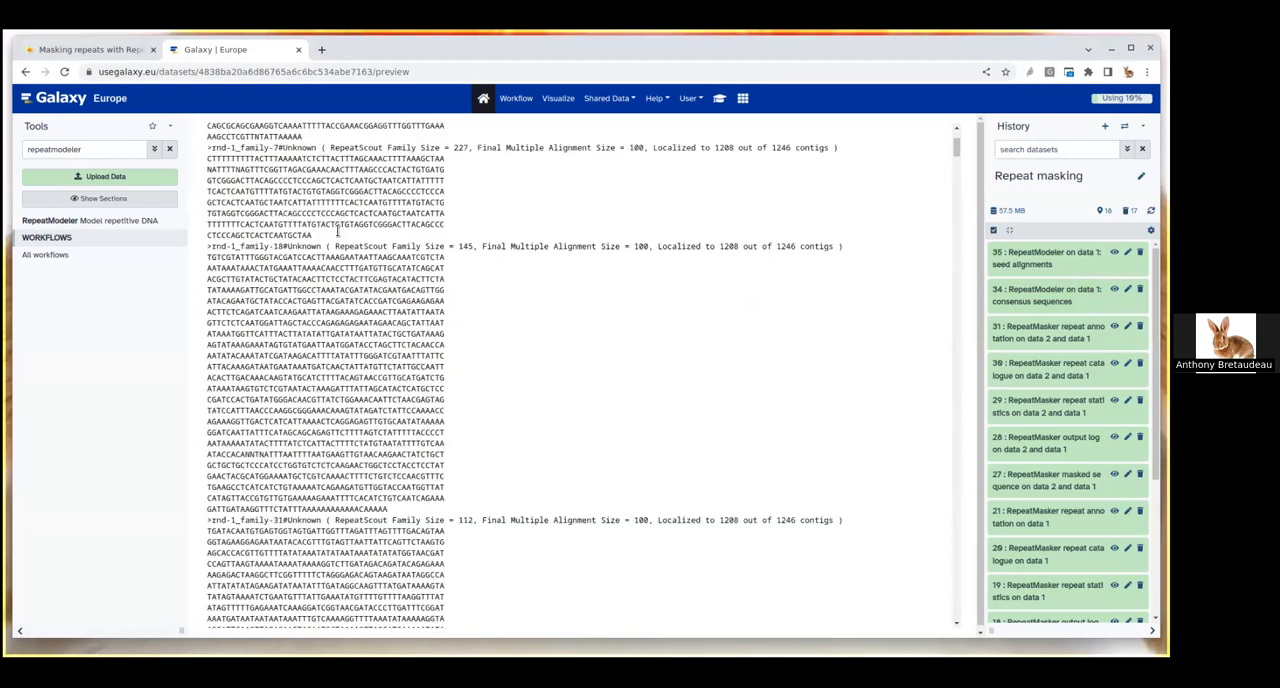
scroll("down", 3)
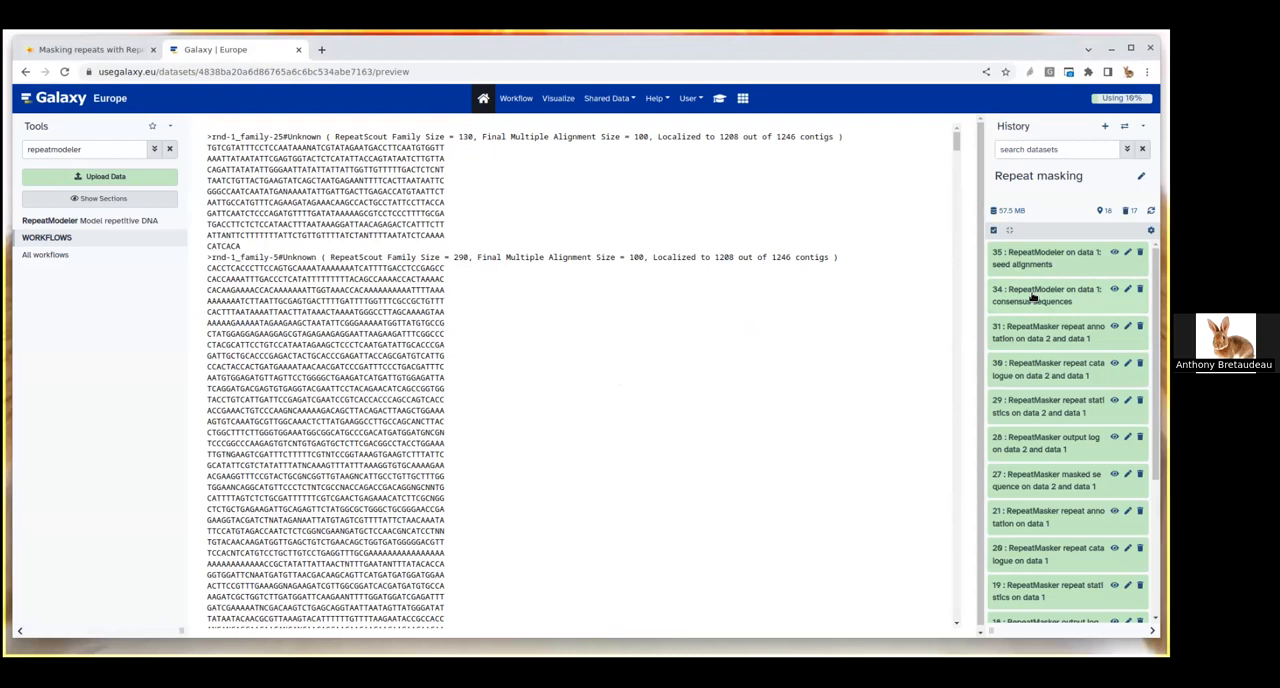
scroll("down", 3)
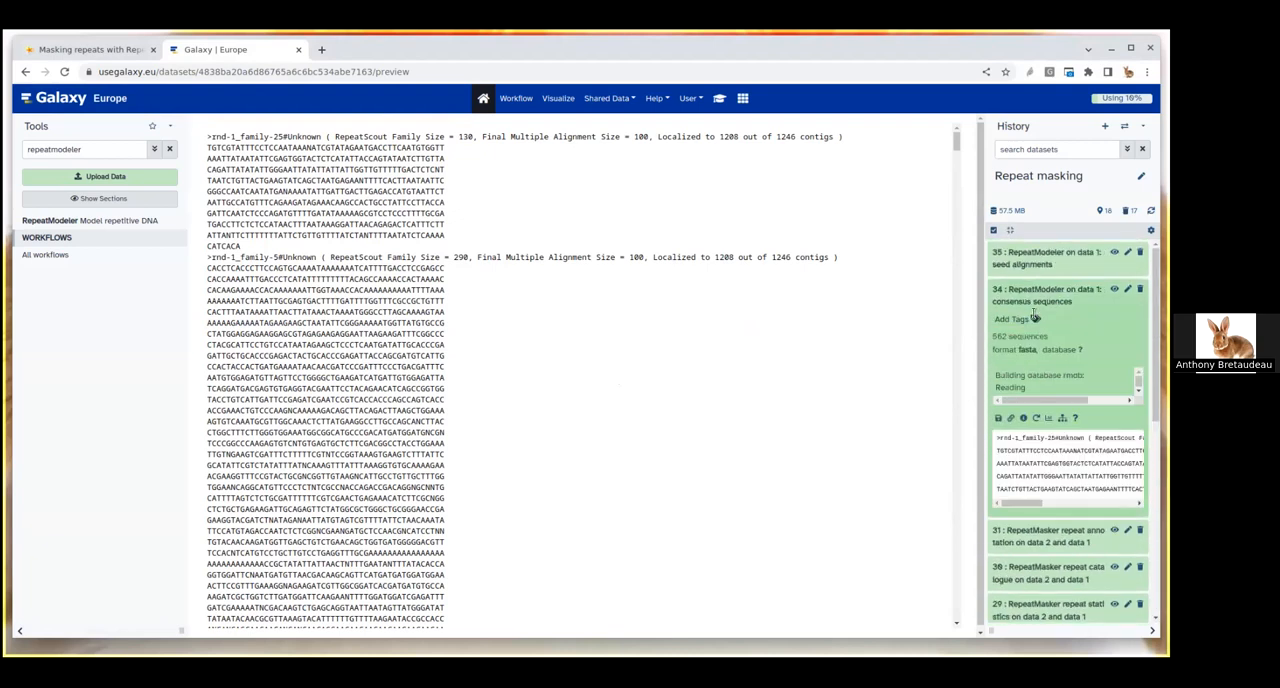
mouse_move(1037, 289)
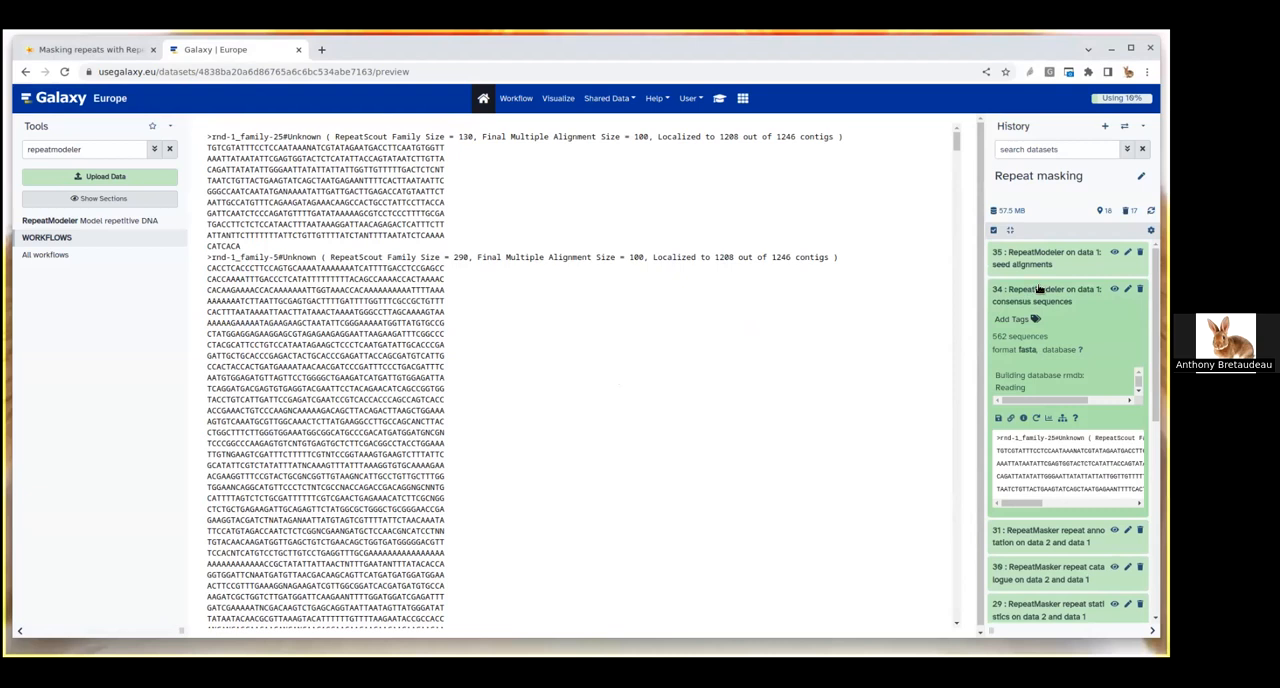
left_click(1050, 295)
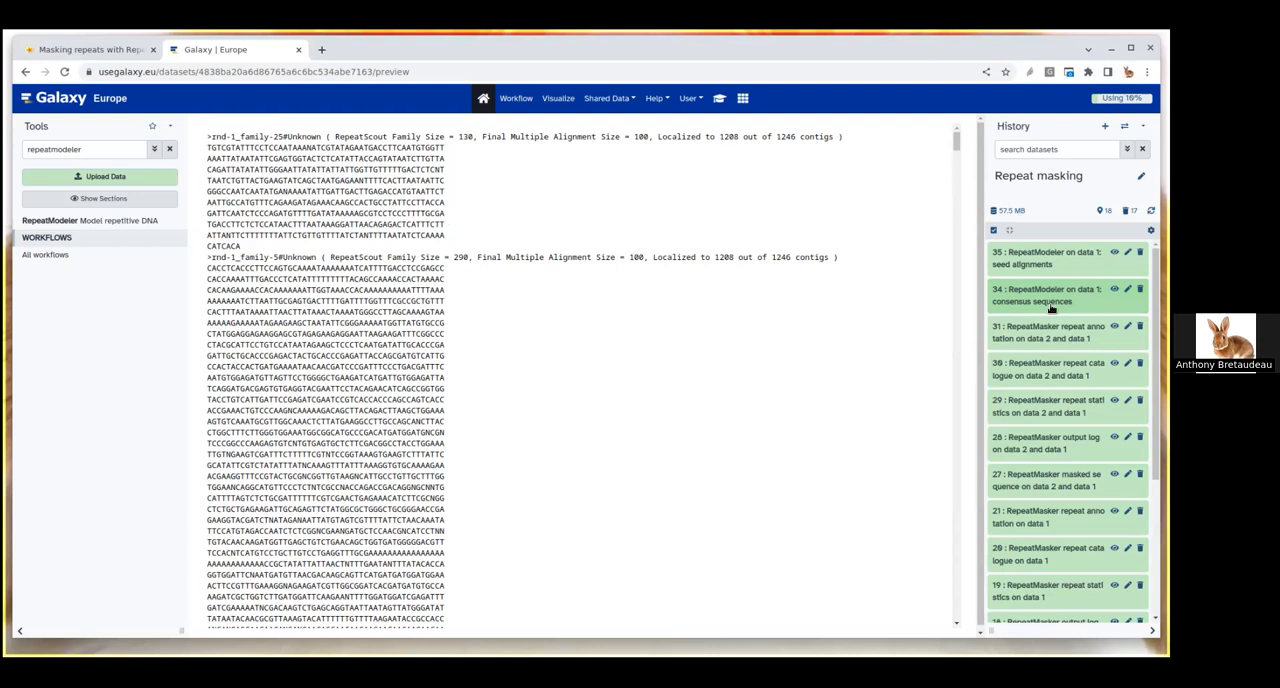
mouse_move(1050, 290)
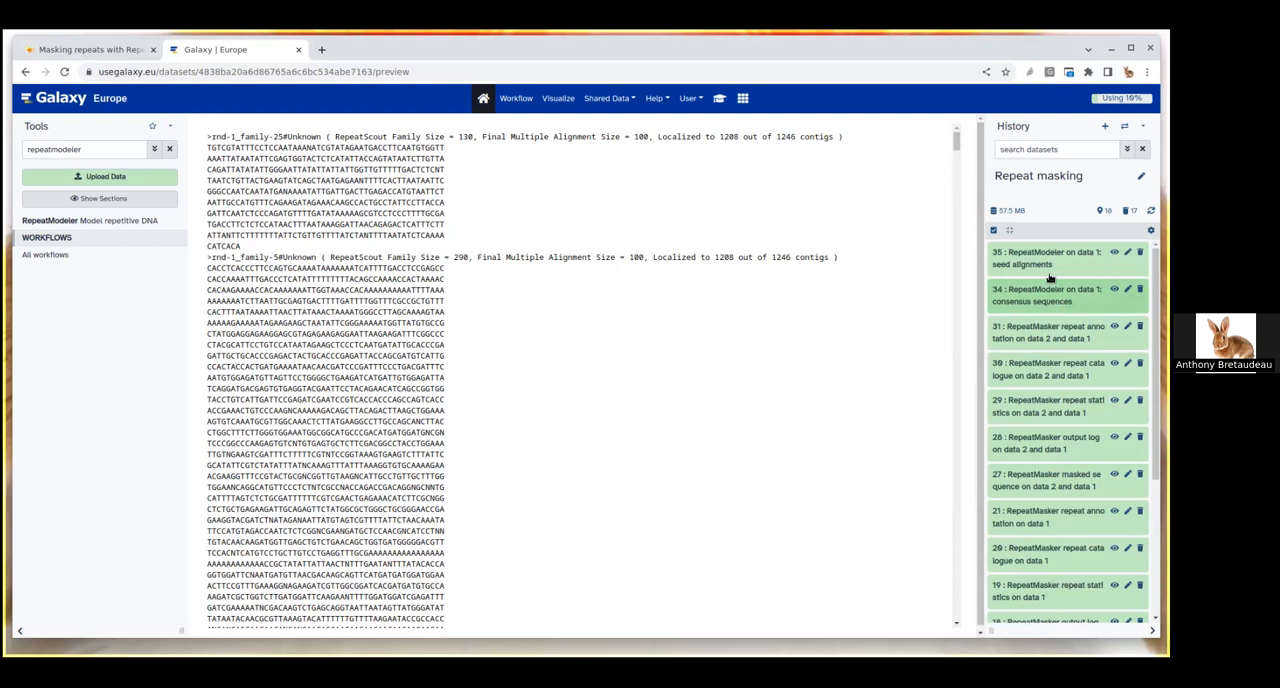